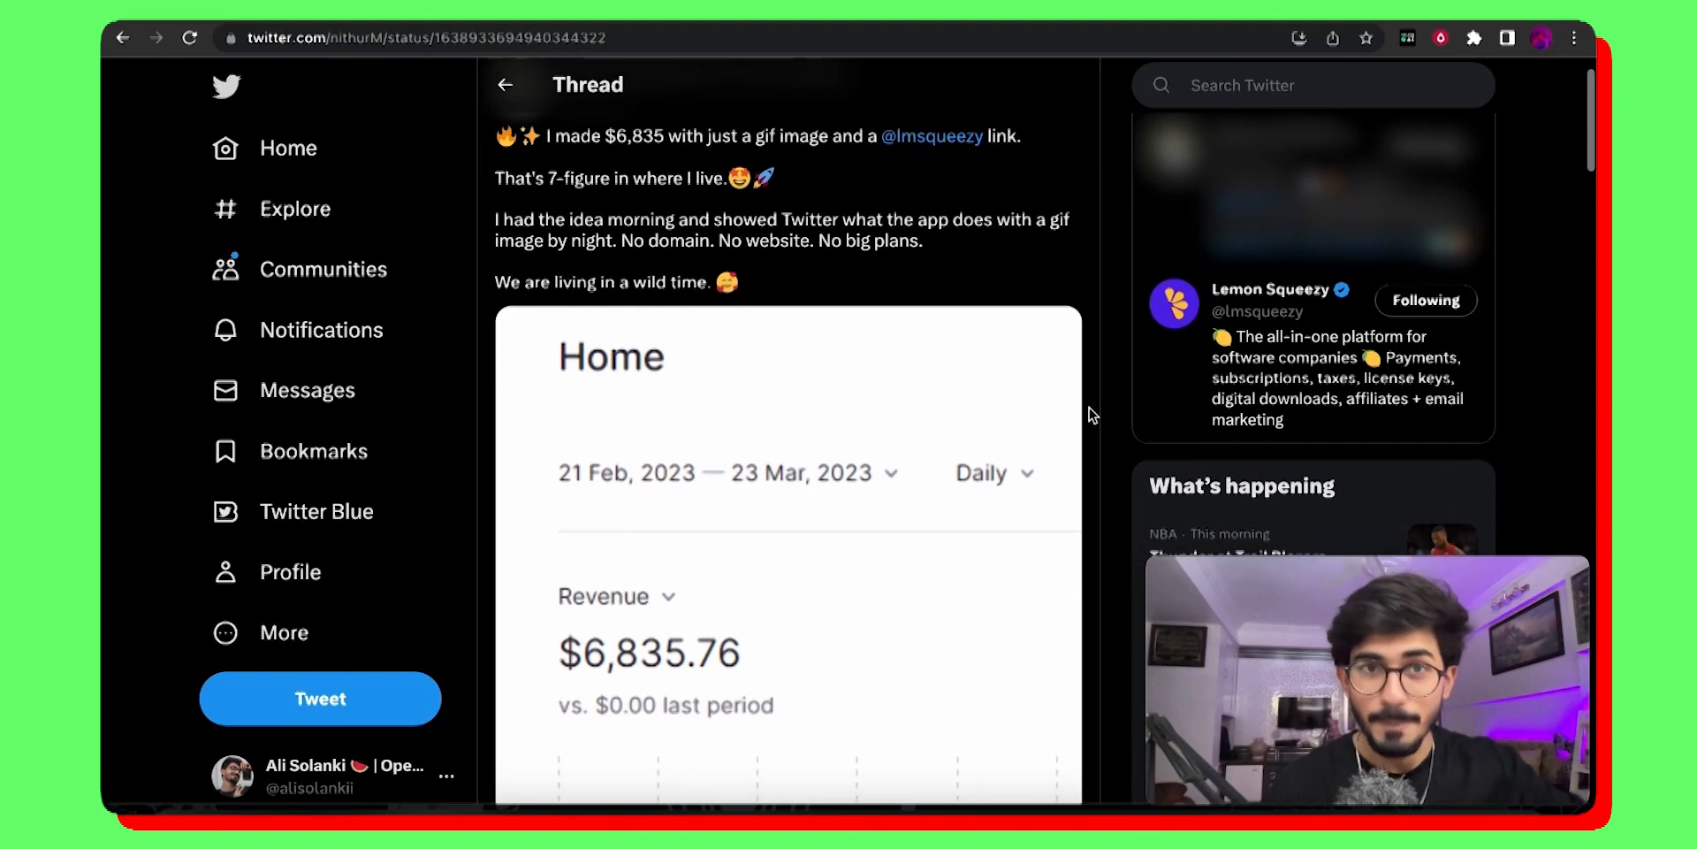
# Step: Load the helper-ai folder from Downloads as an unpacked Chrome extension
pyautogui.doubleClick(640, 137)
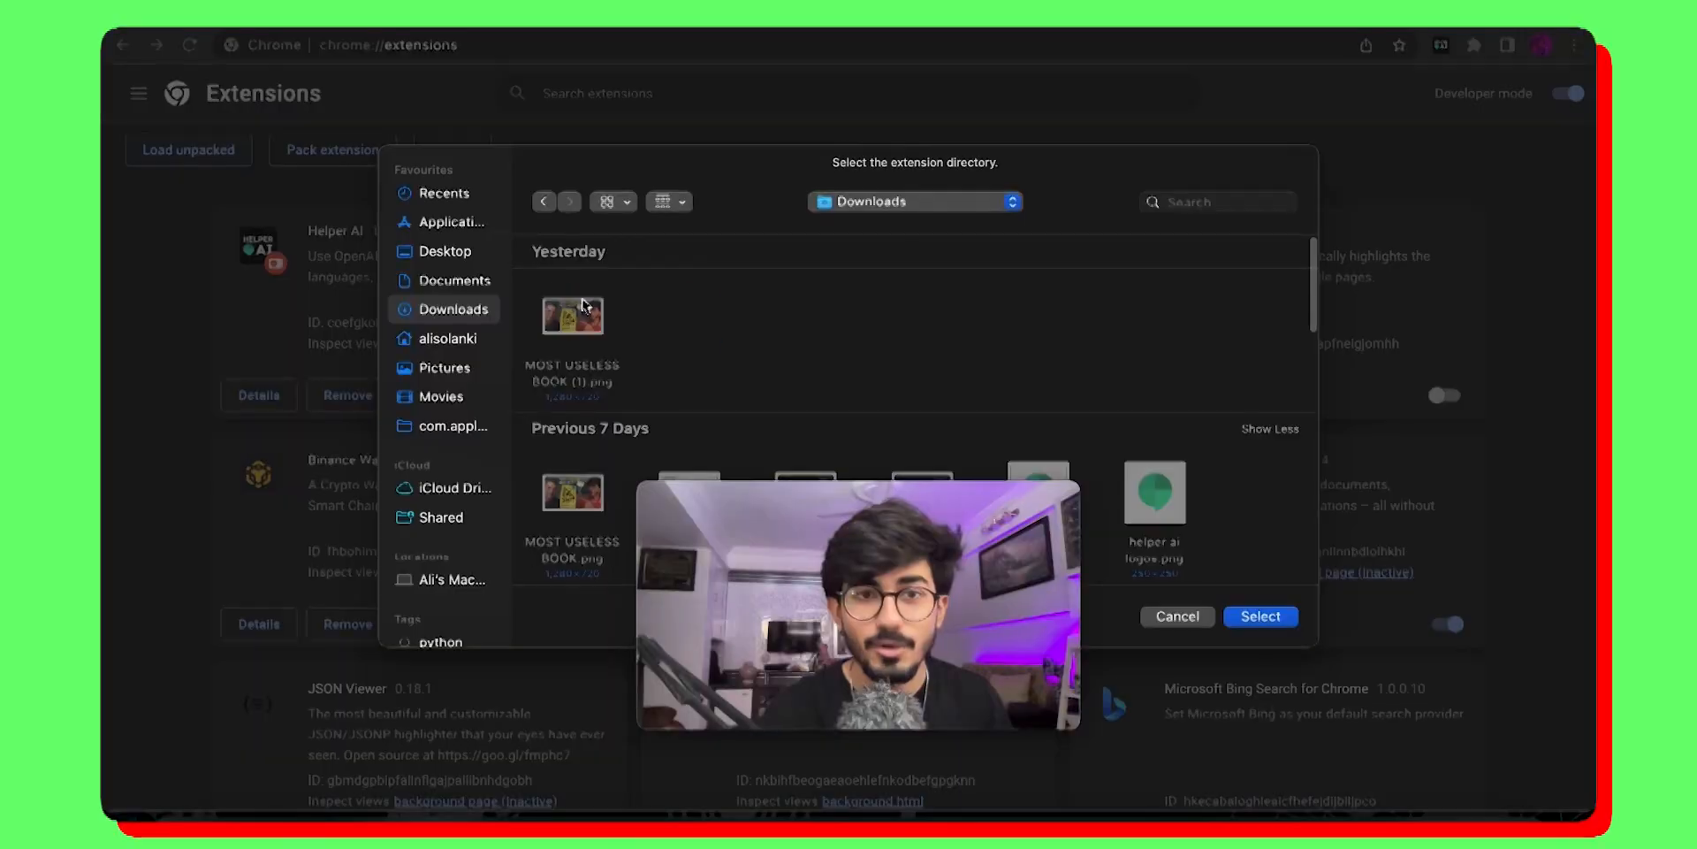
pyautogui.click(690, 319)
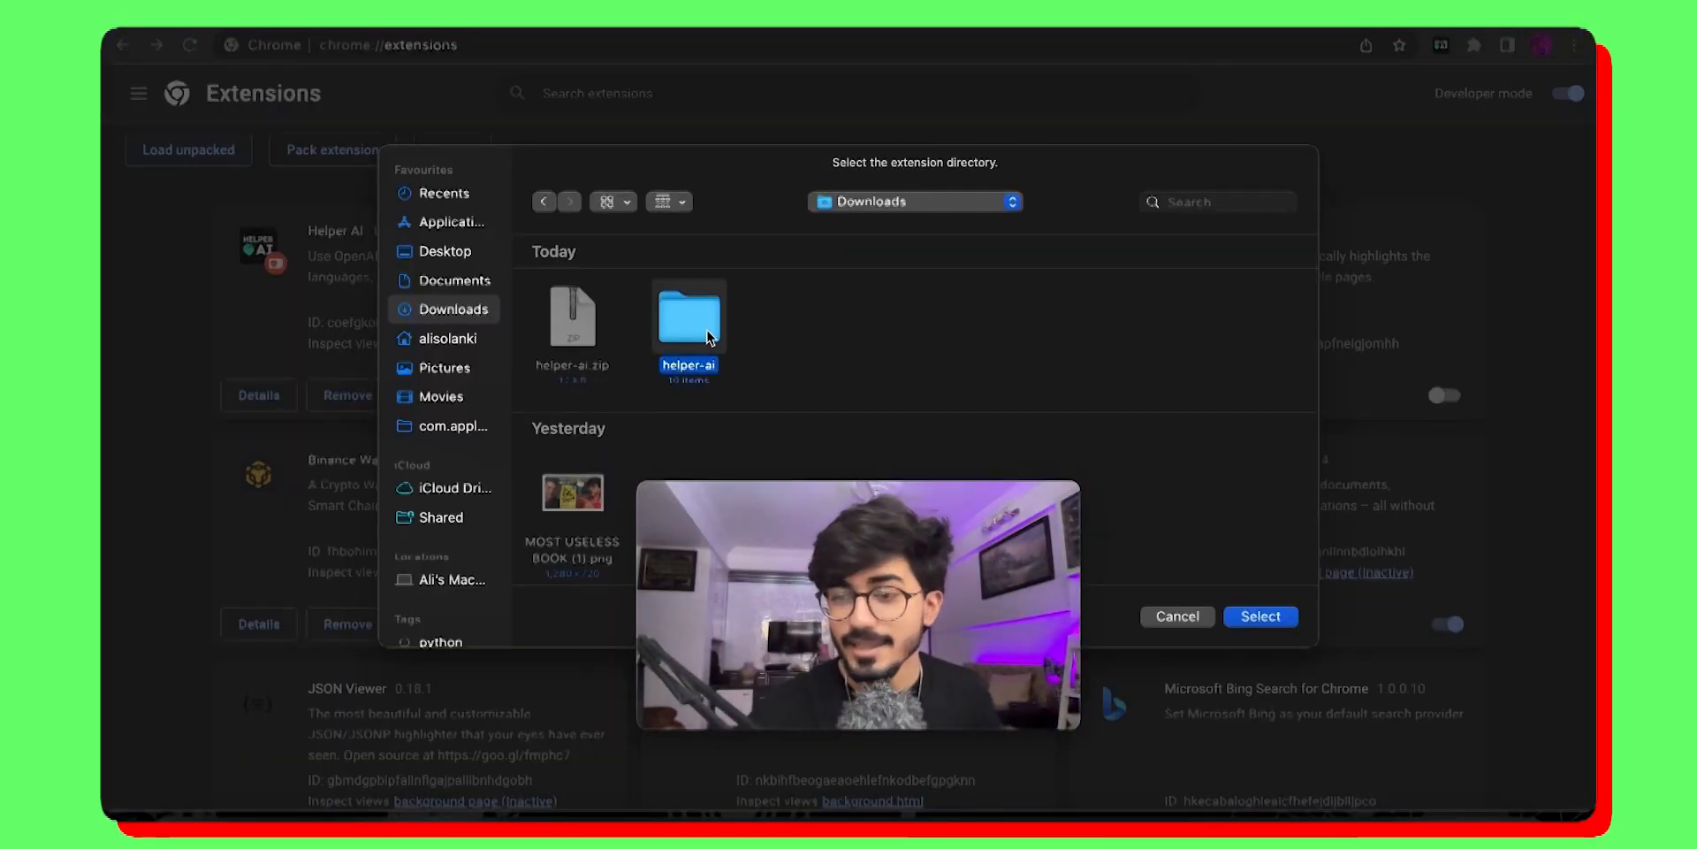
pyautogui.click(1261, 616)
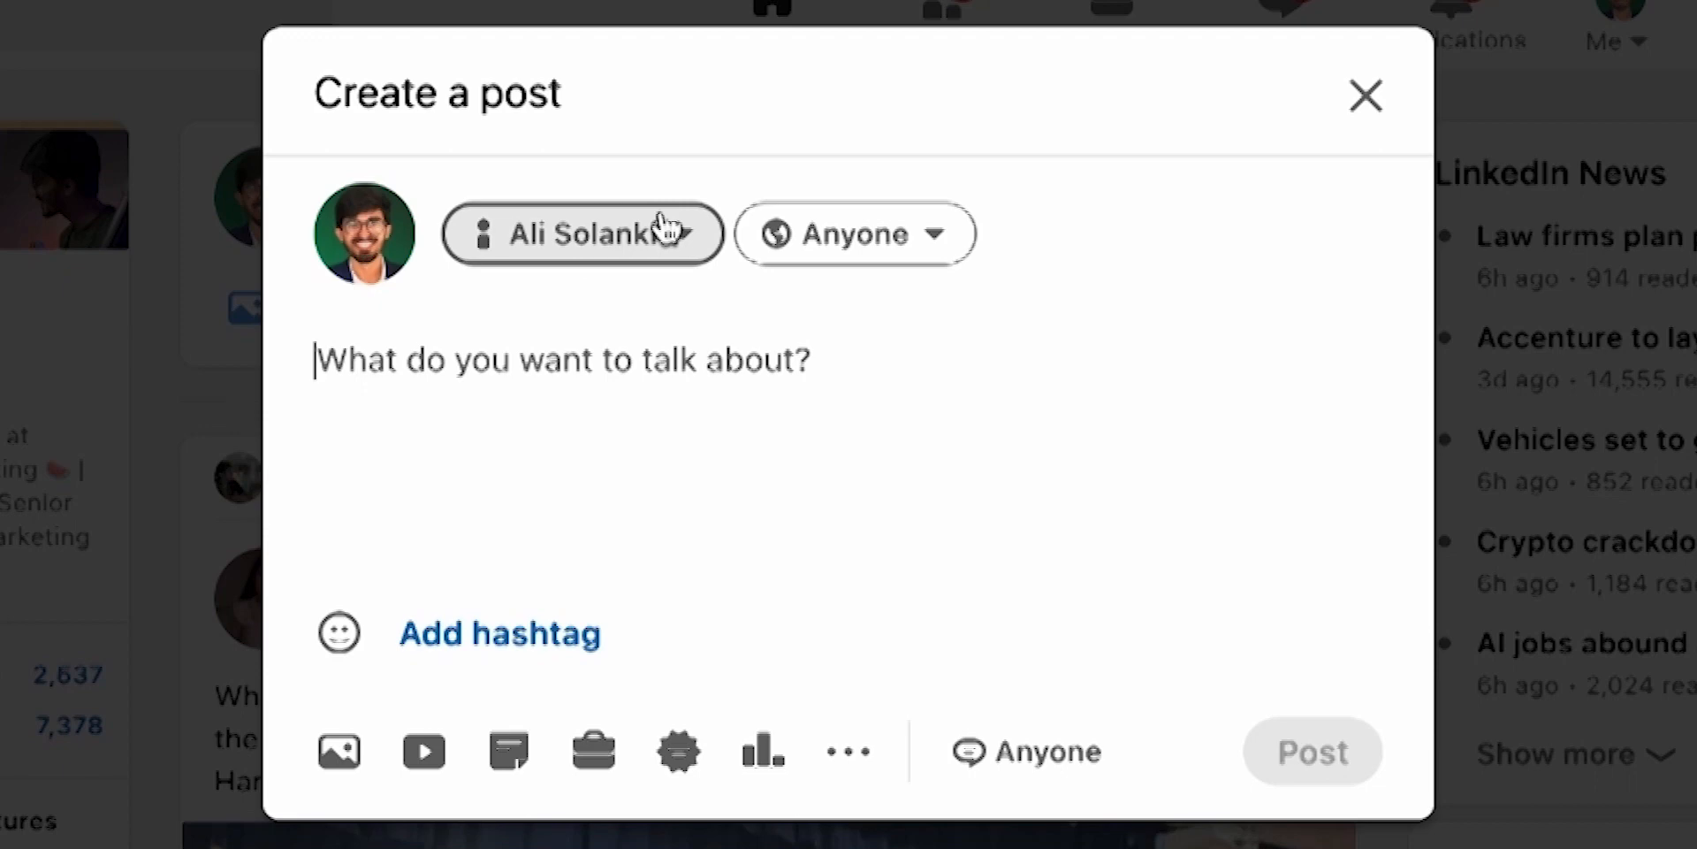
# Step: Enter the prompt 'help: write a small linkedin post about ai to;' in the post box
pyautogui.write('help:')
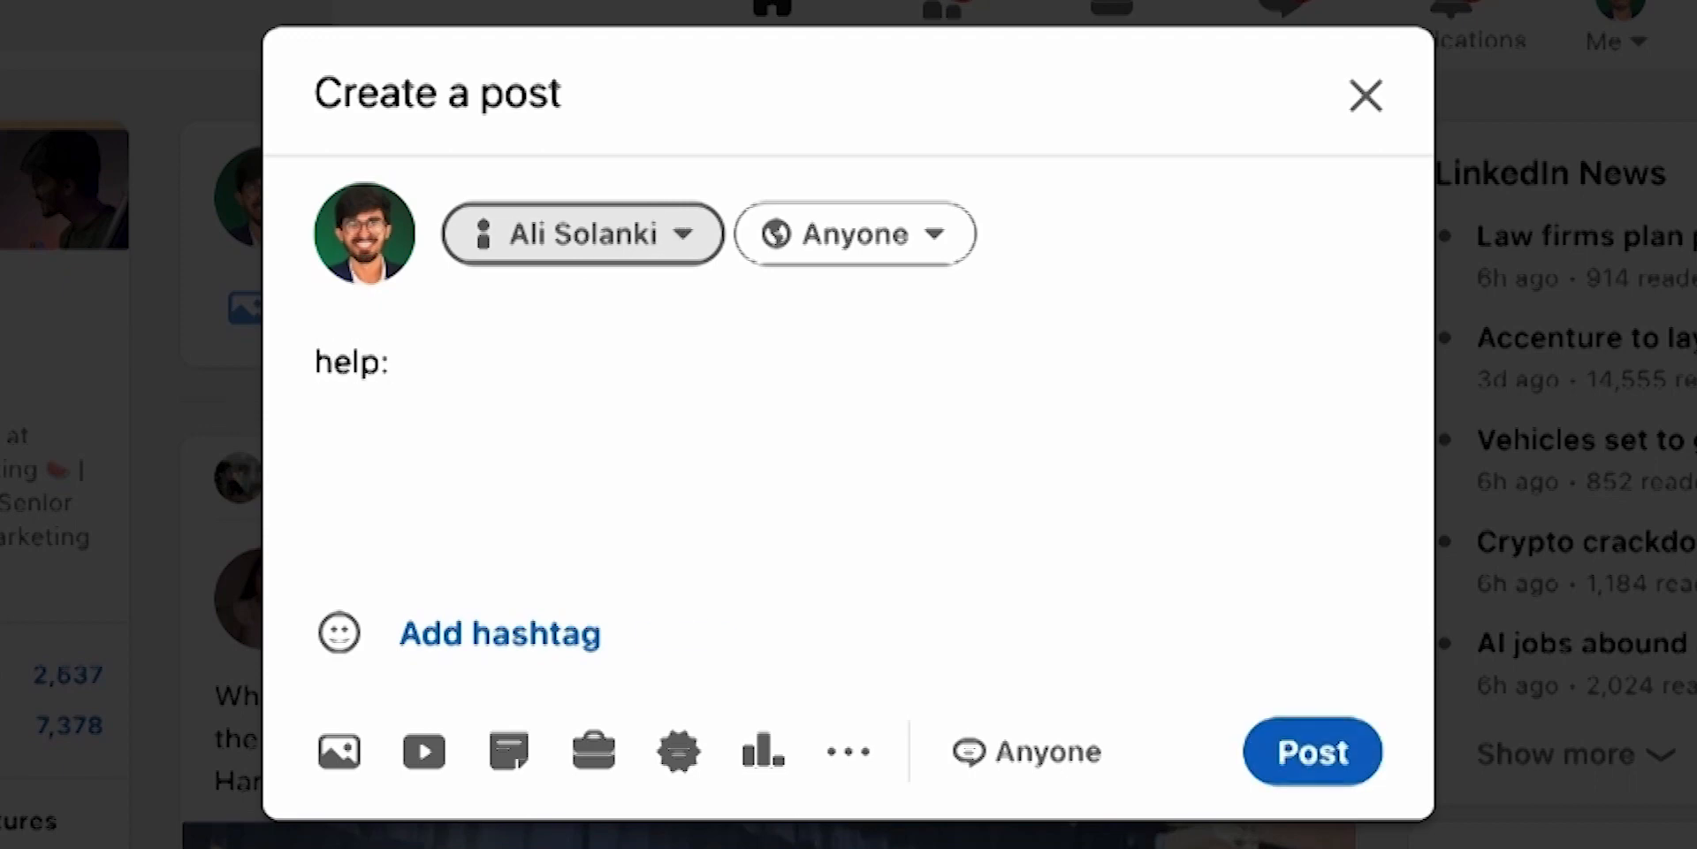
pyautogui.write('wr')
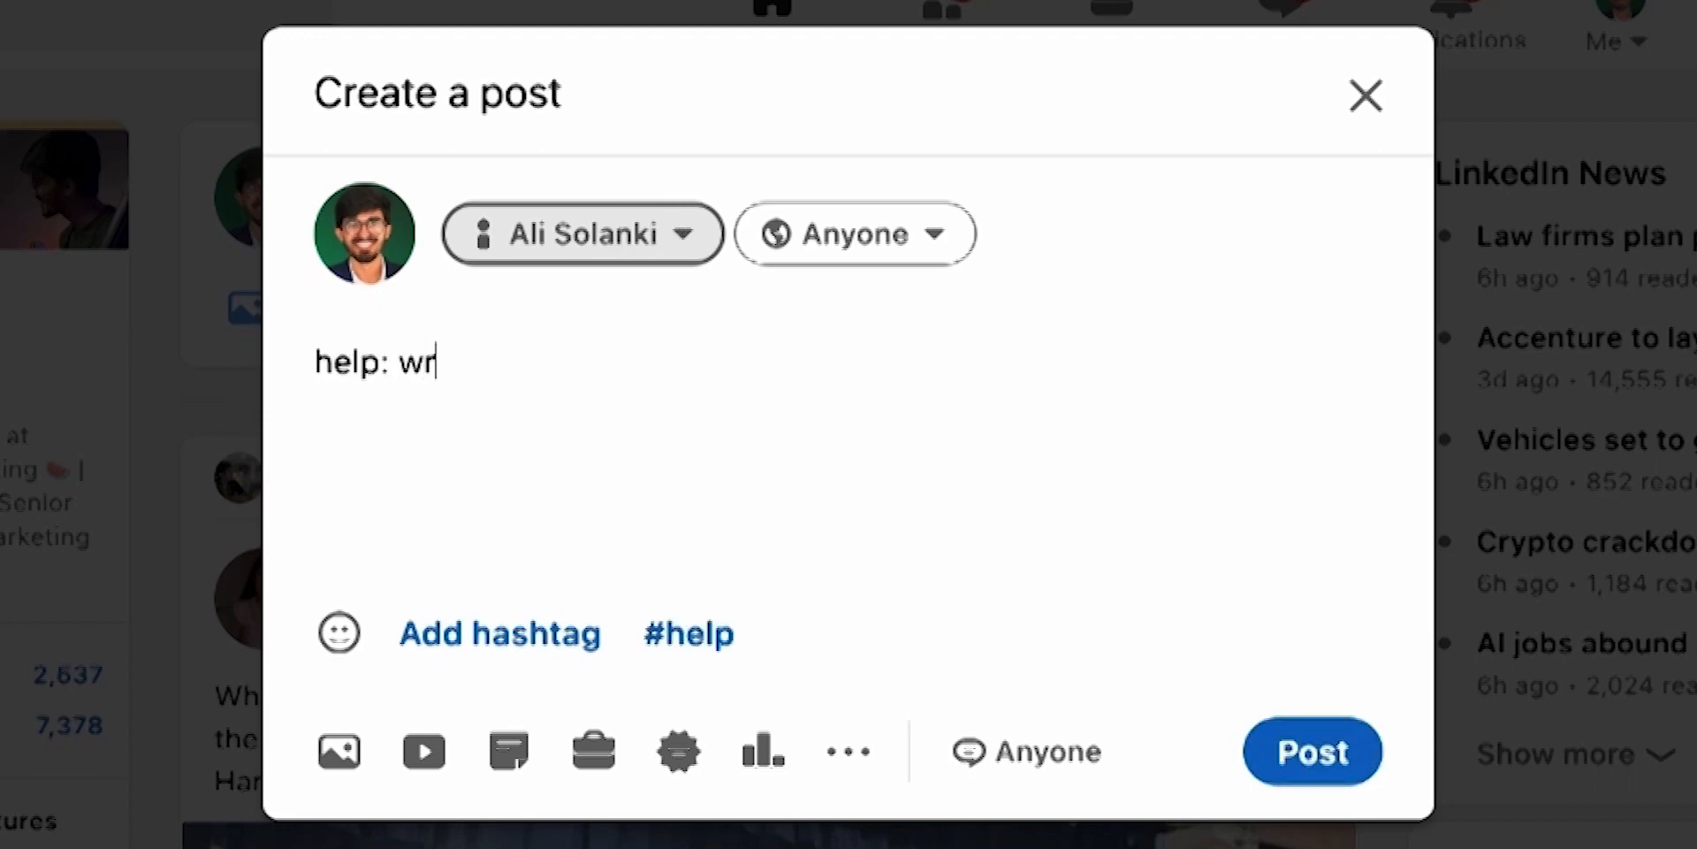
pyautogui.write('ite a small lin')
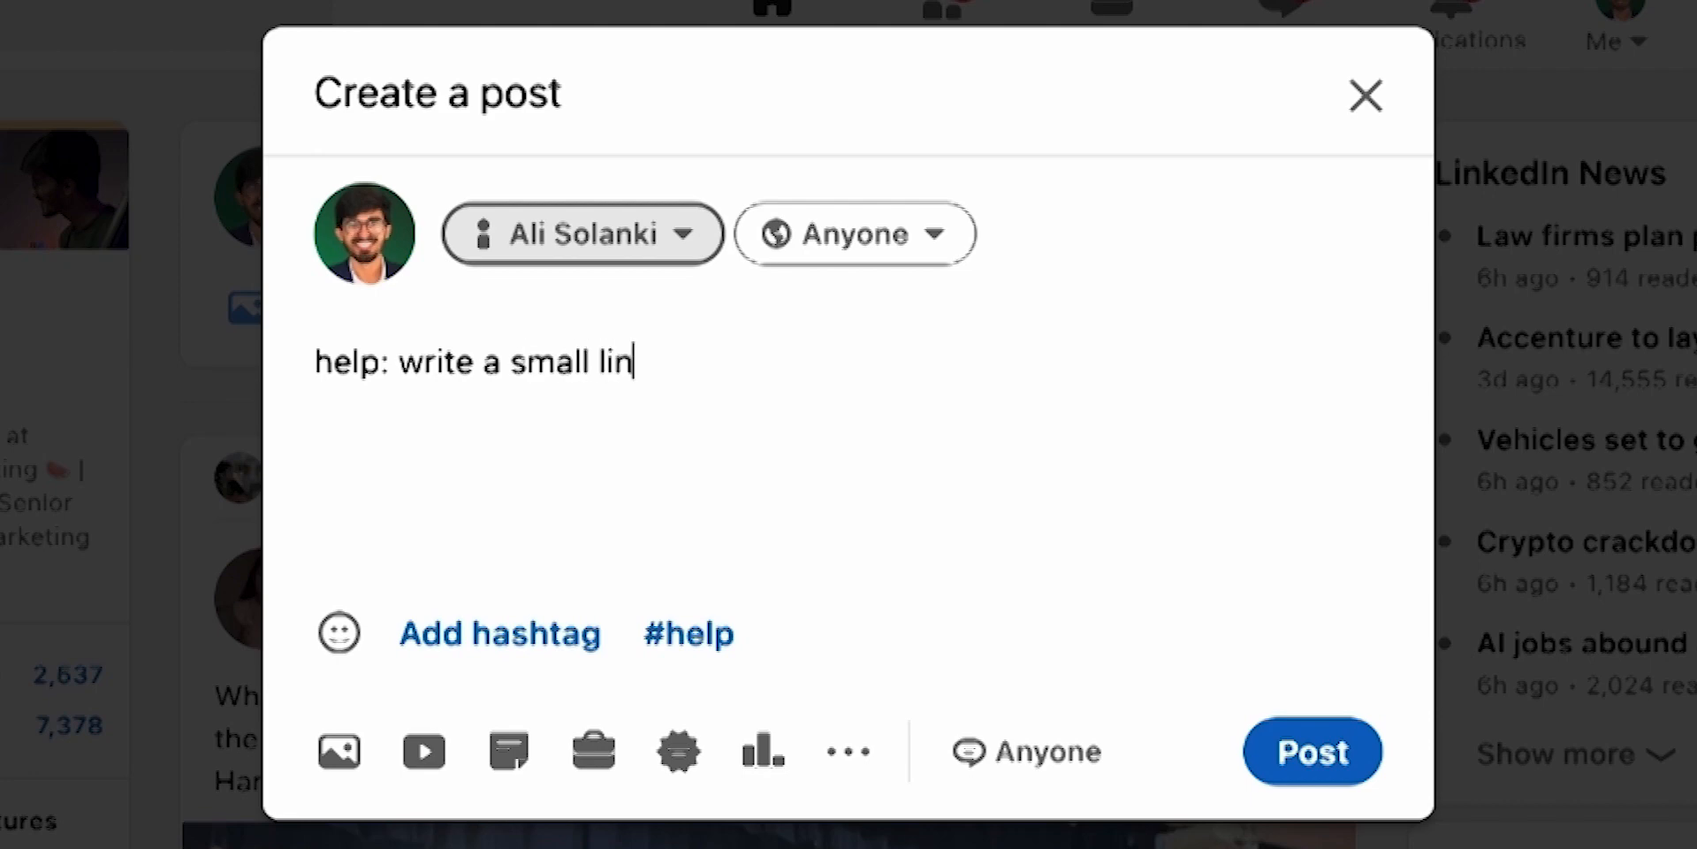
pyautogui.write('kedin post')
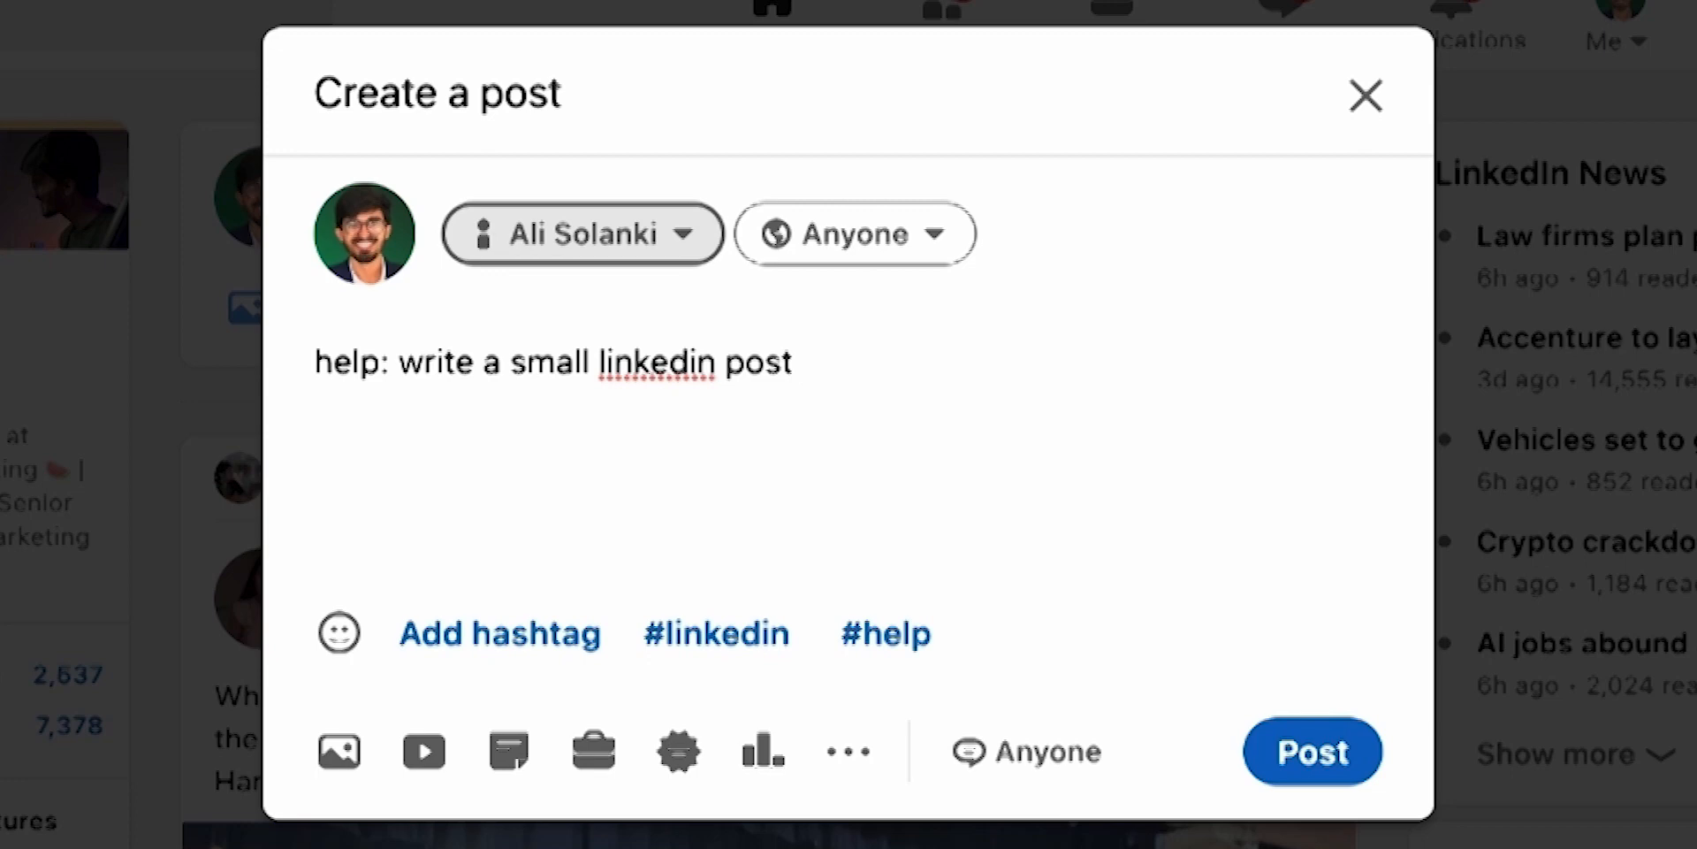
pyautogui.write('about ai tools')
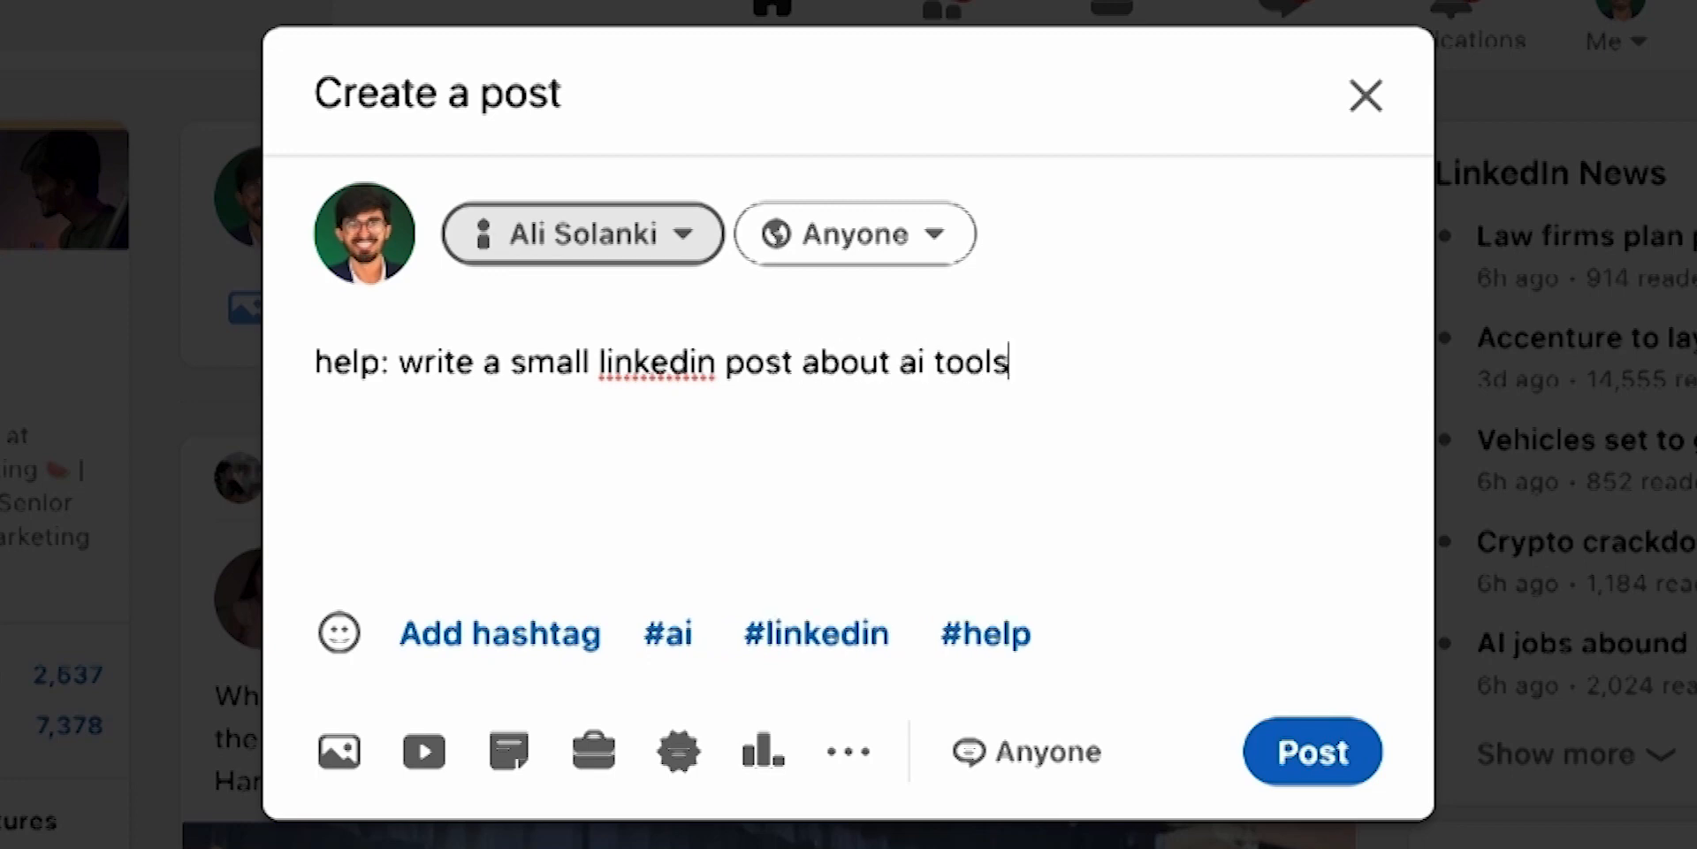
pyautogui.write(';')
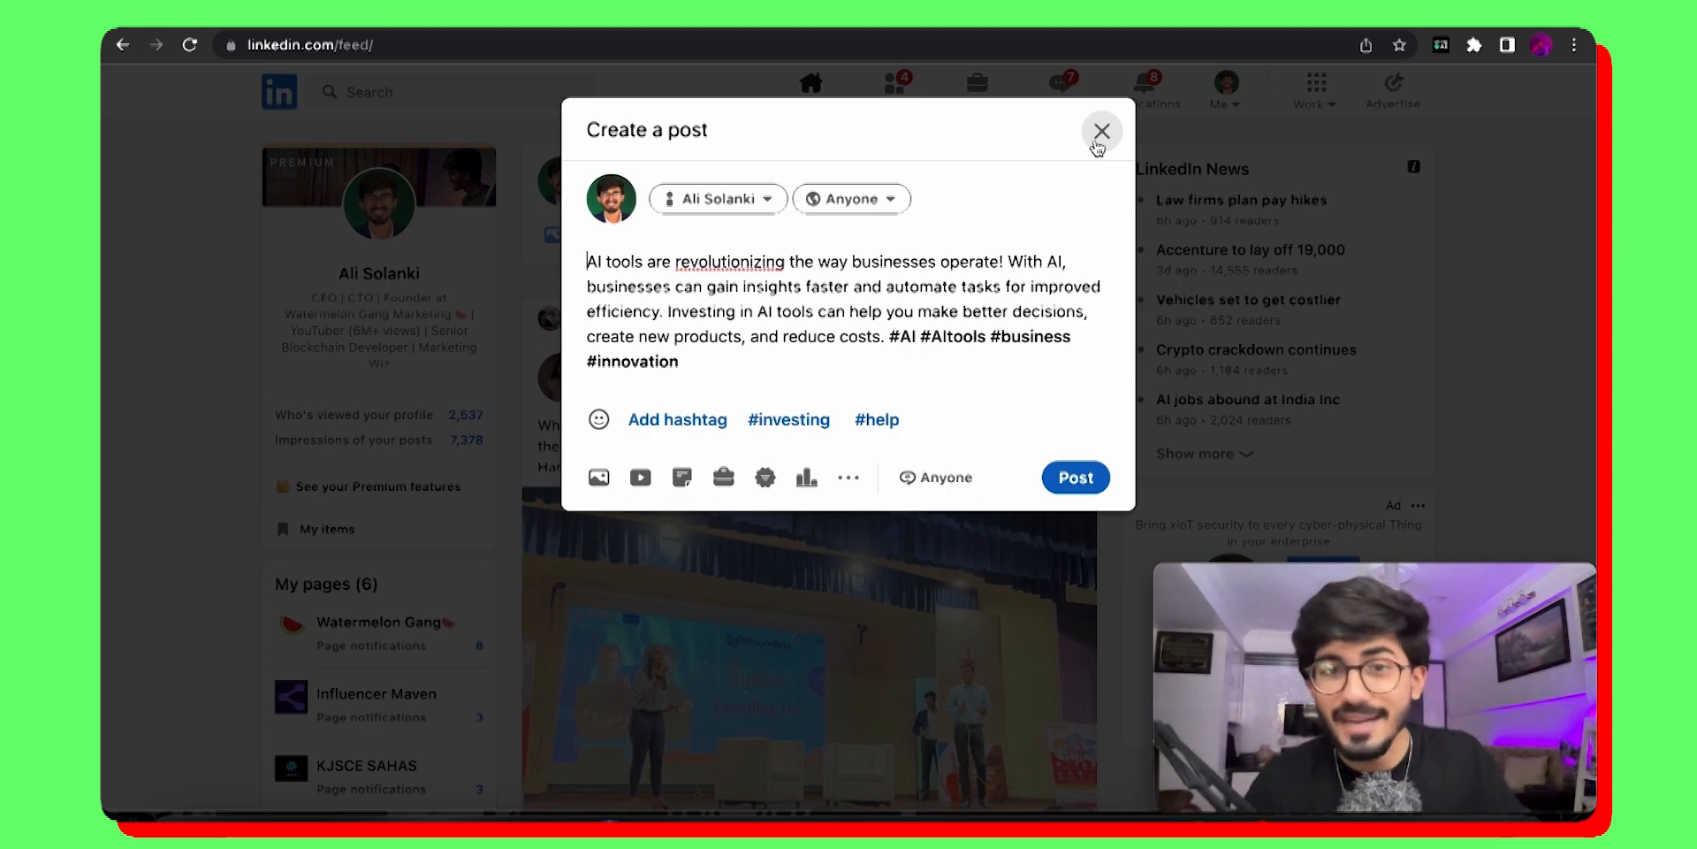
# Step: Close the generated post and discard it without saving a draft
pyautogui.click(1101, 129)
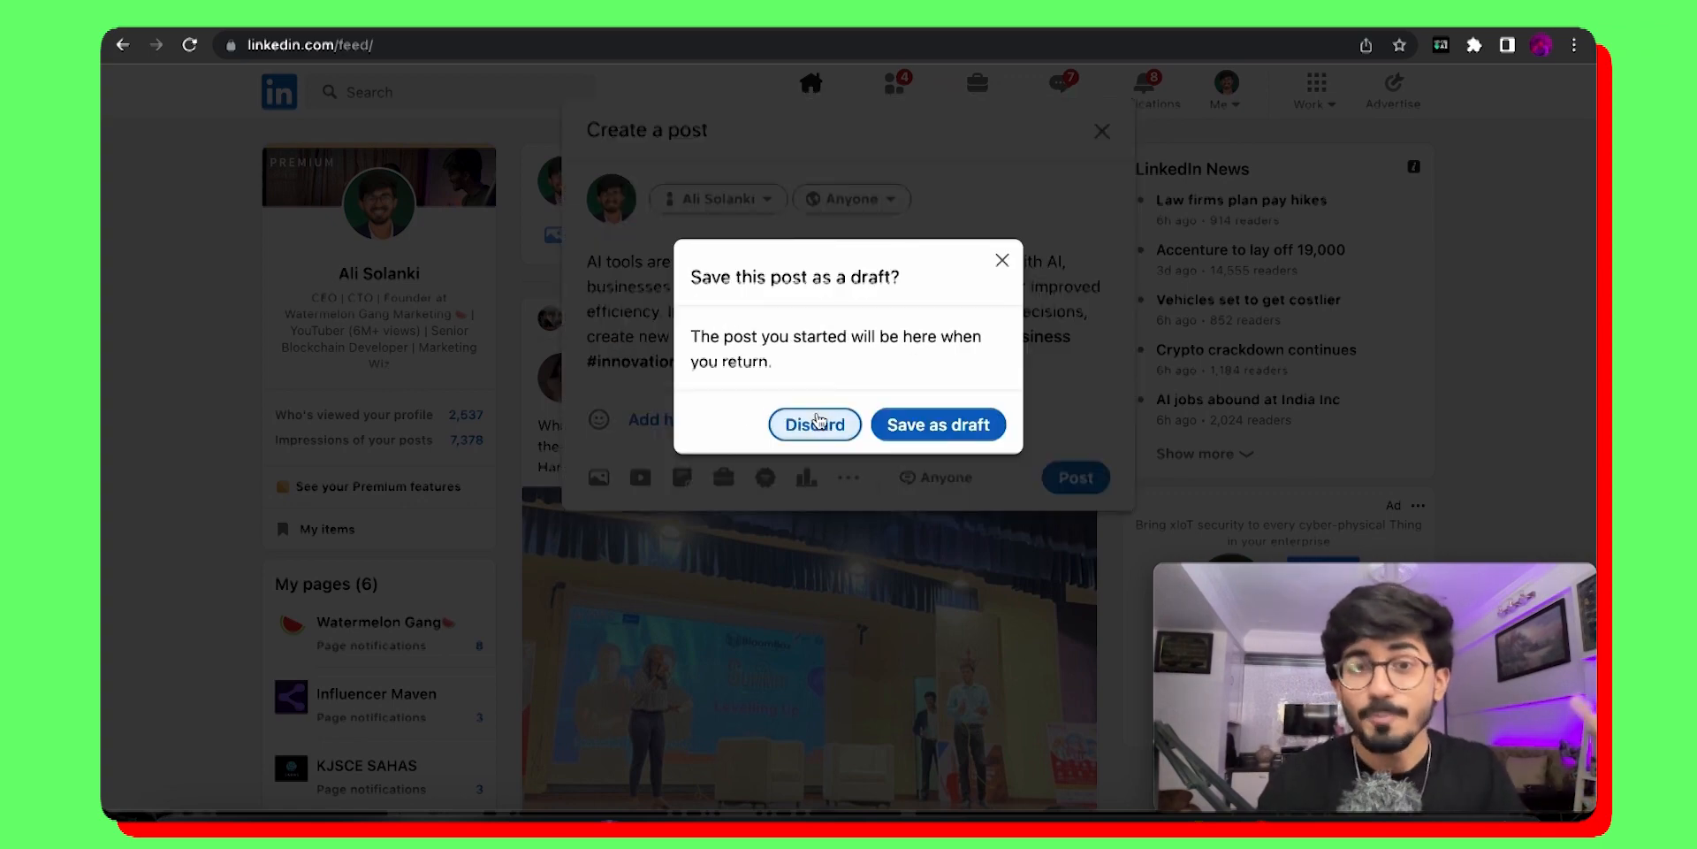
pyautogui.click(813, 424)
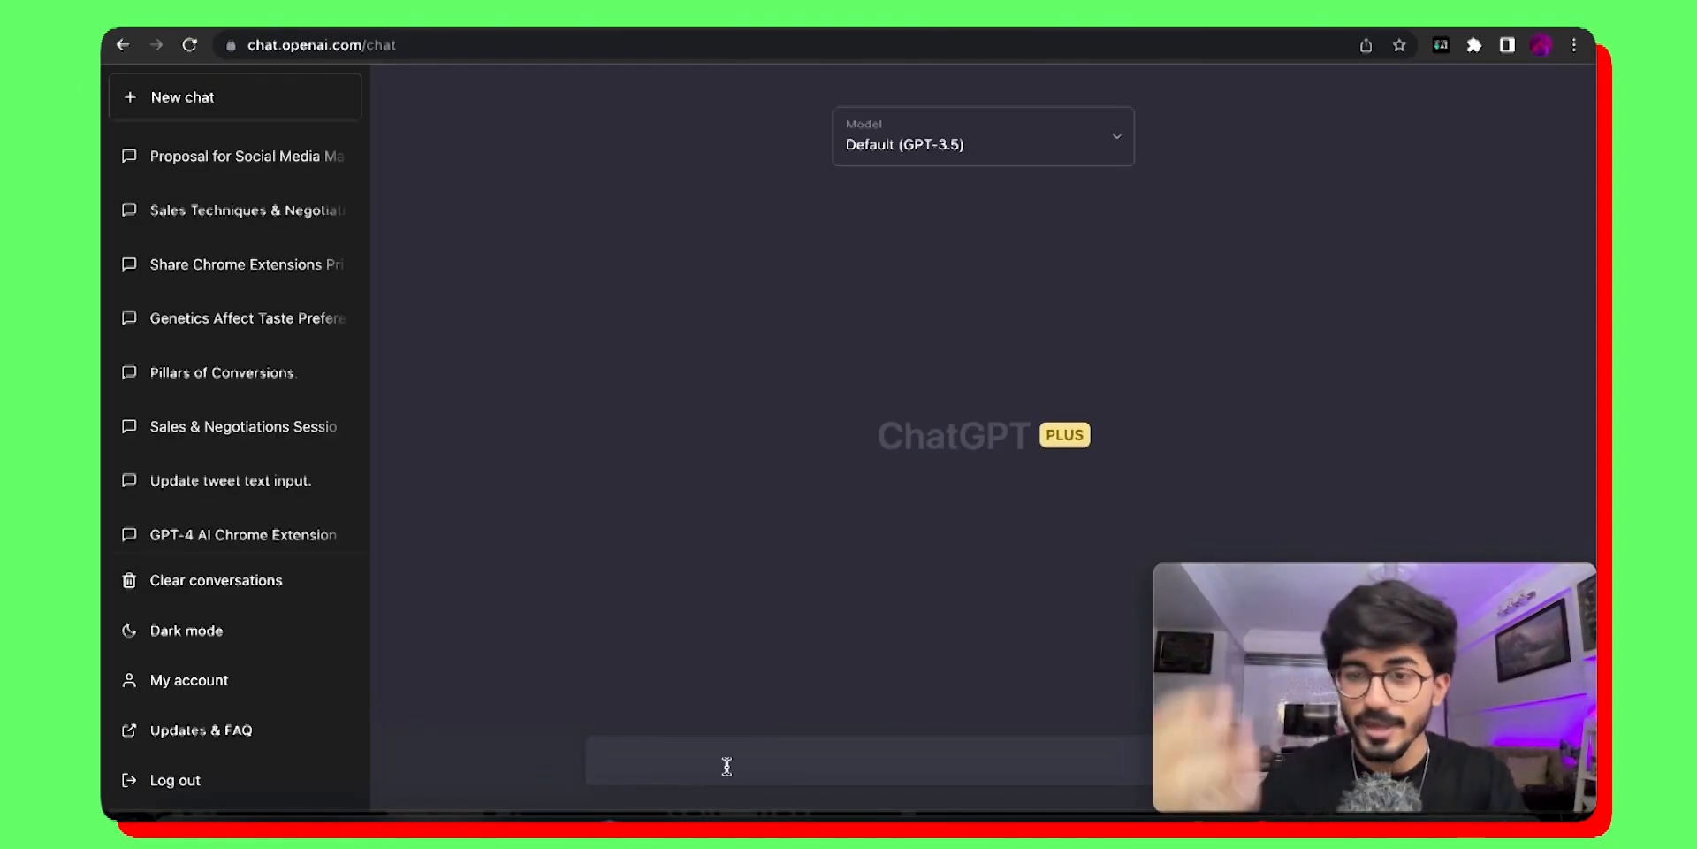
# Step: Switch the new chat's model to GPT-4 and head to linkedin.com/feed/
pyautogui.write('write. alinke')
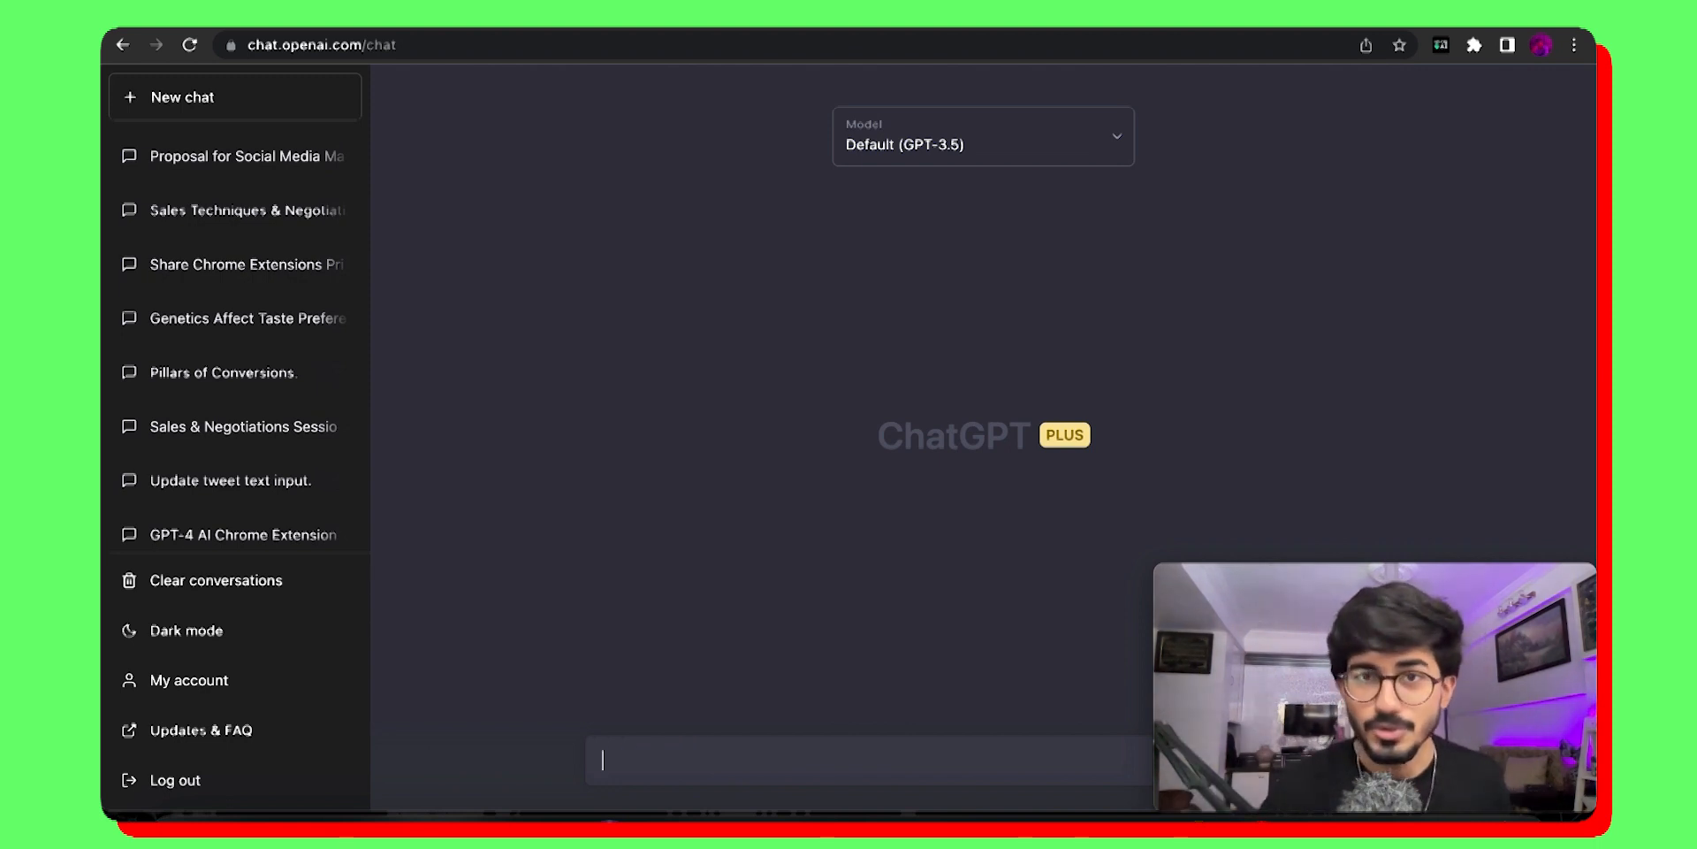
pyautogui.click(983, 136)
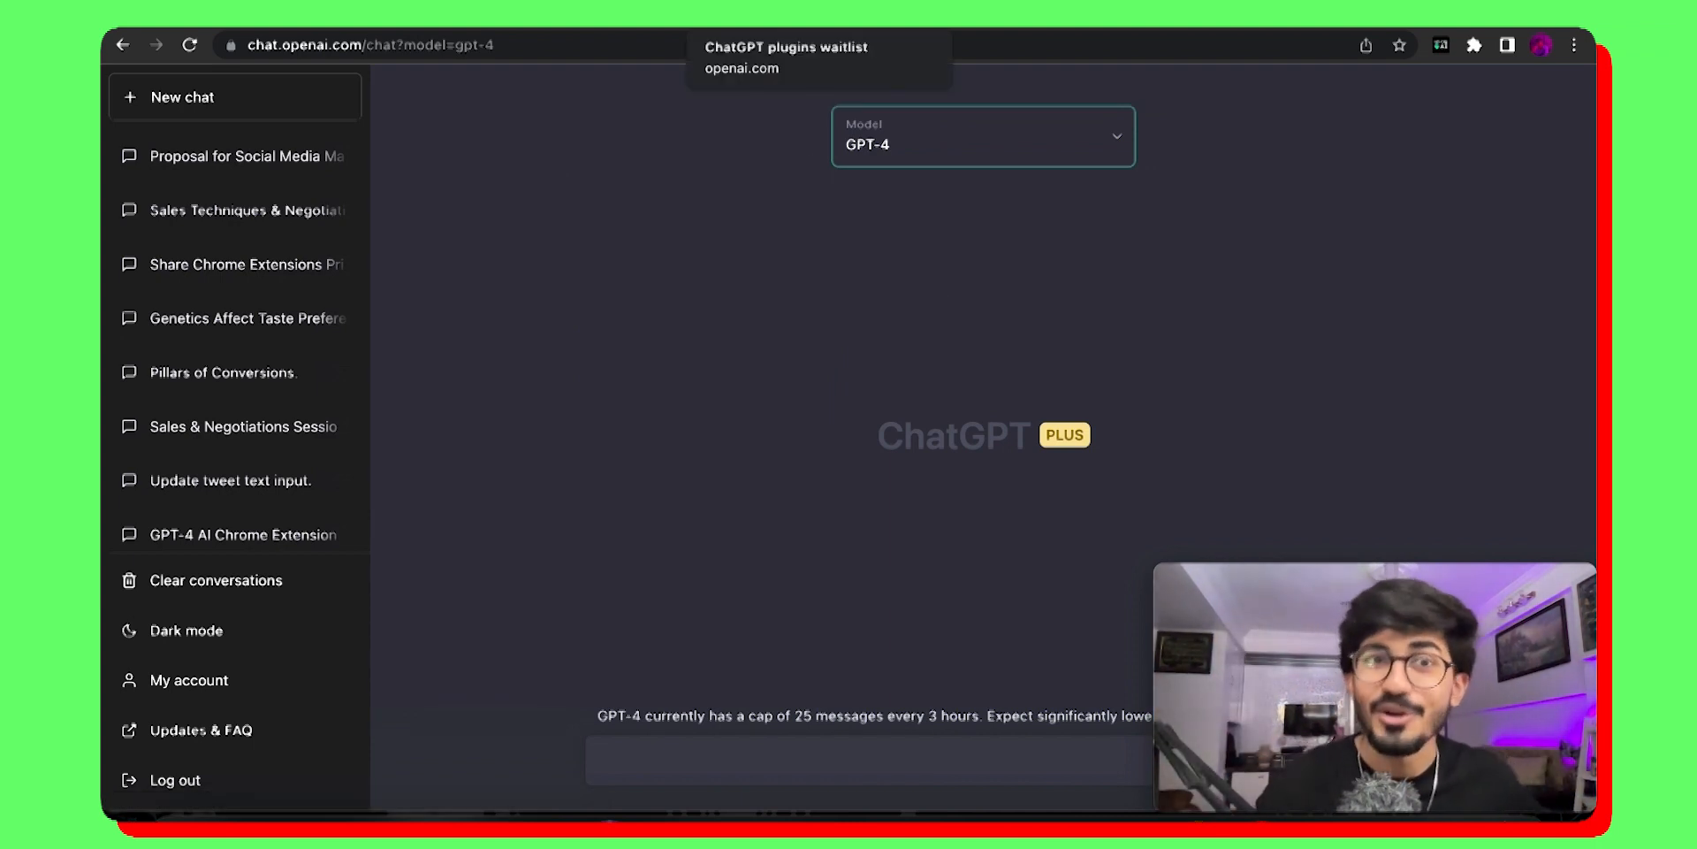
pyautogui.write('linkedin.com/feed/')
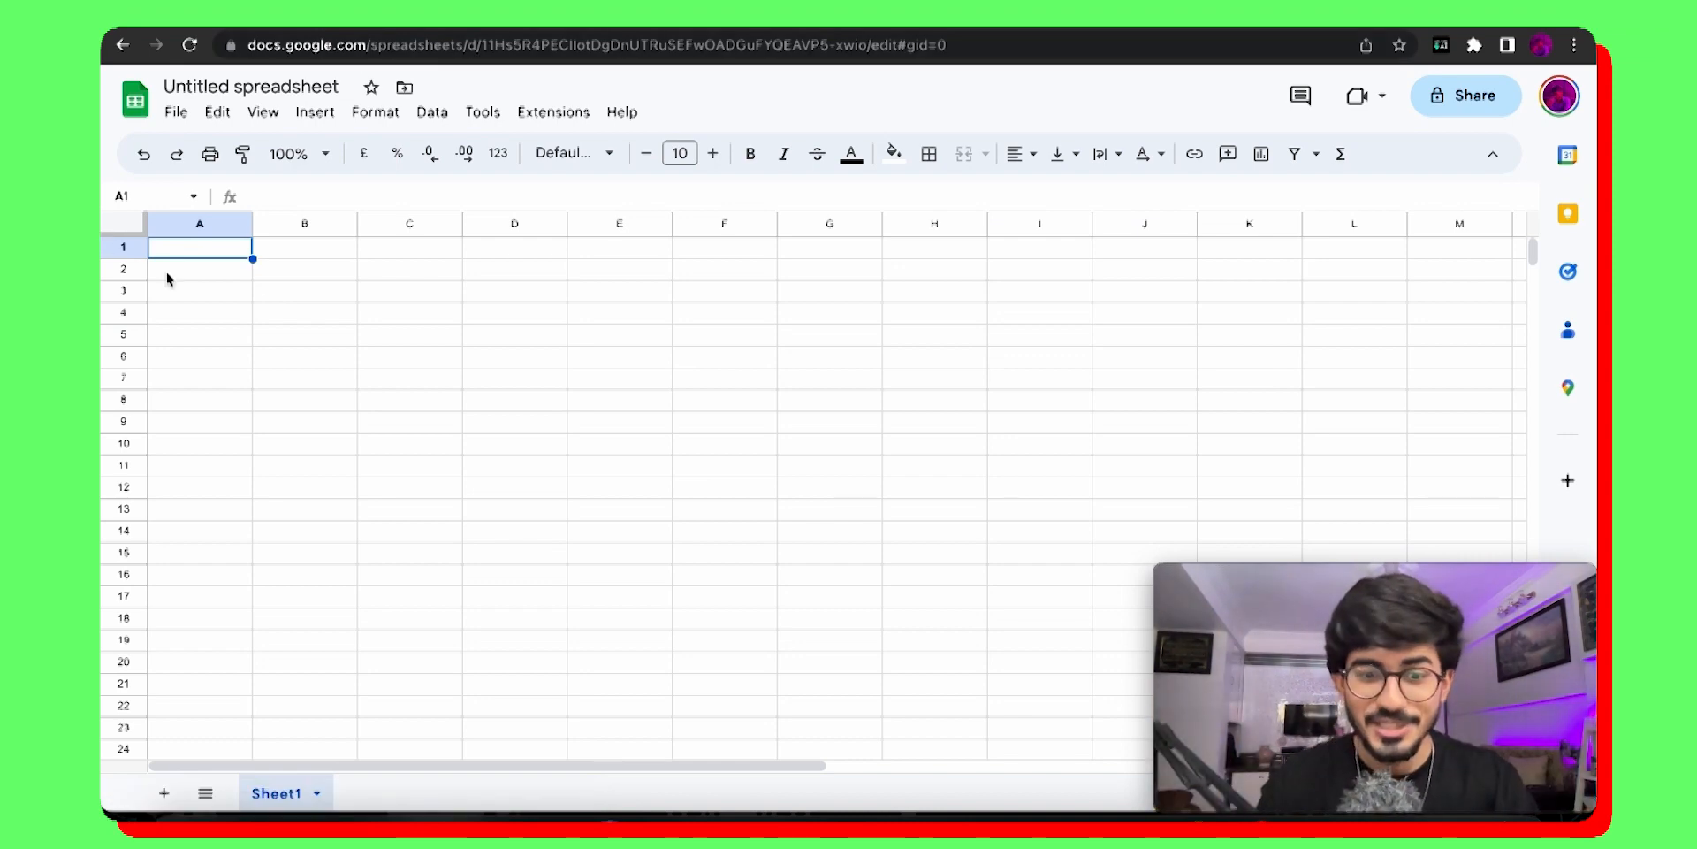
# Step: Enter 'help: write a s... for adding two number ... sheets;' in cell A1
pyautogui.write('help:')
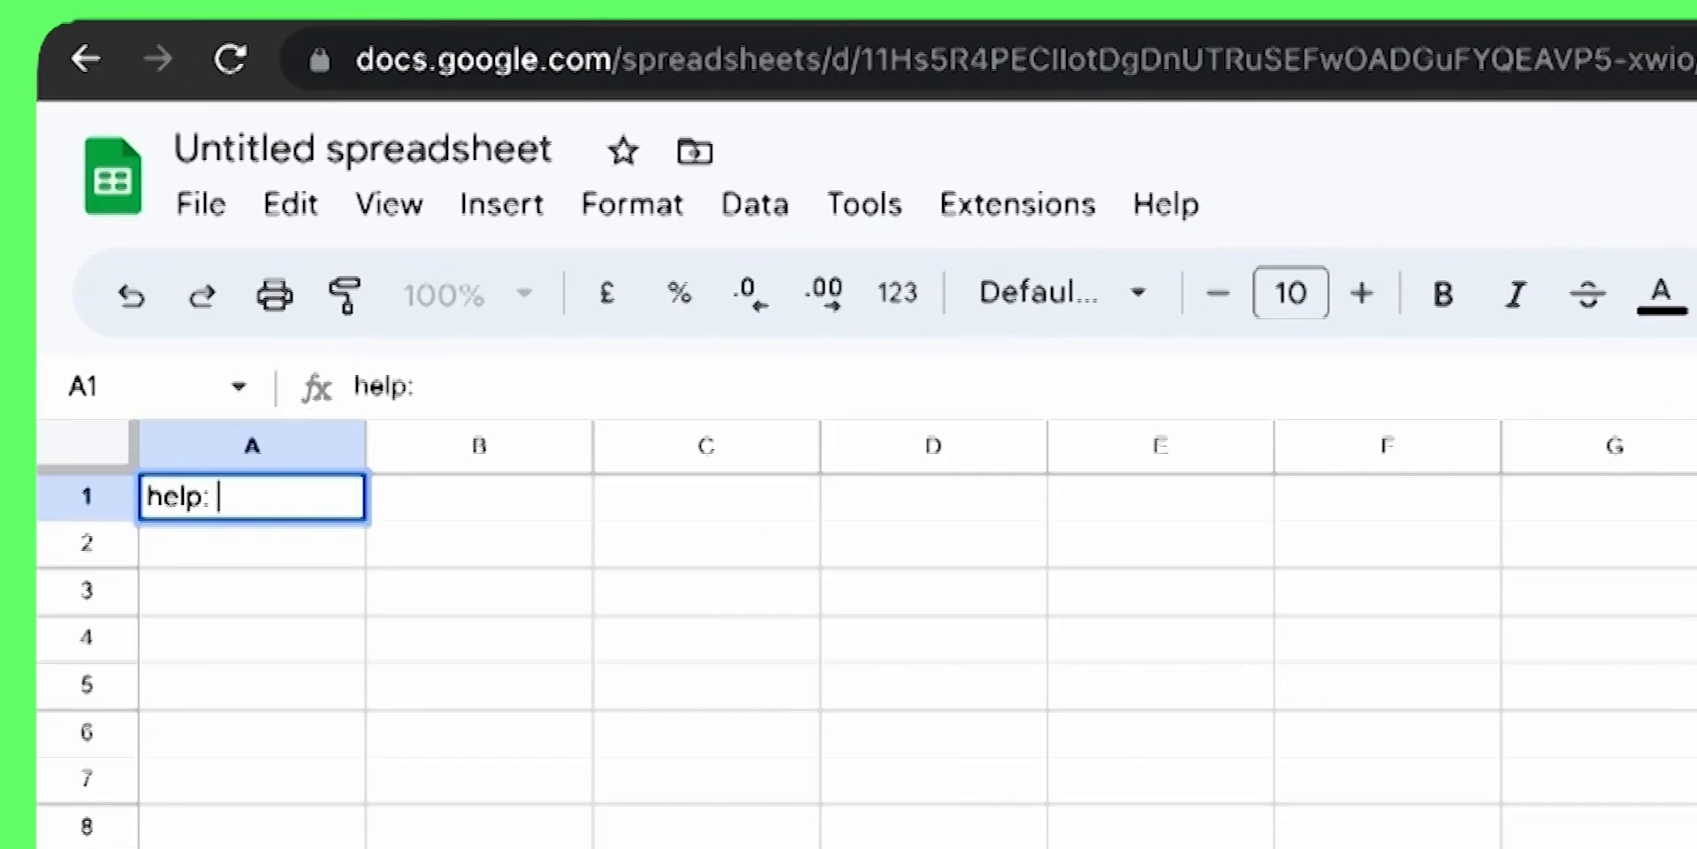
pyautogui.write('write a s')
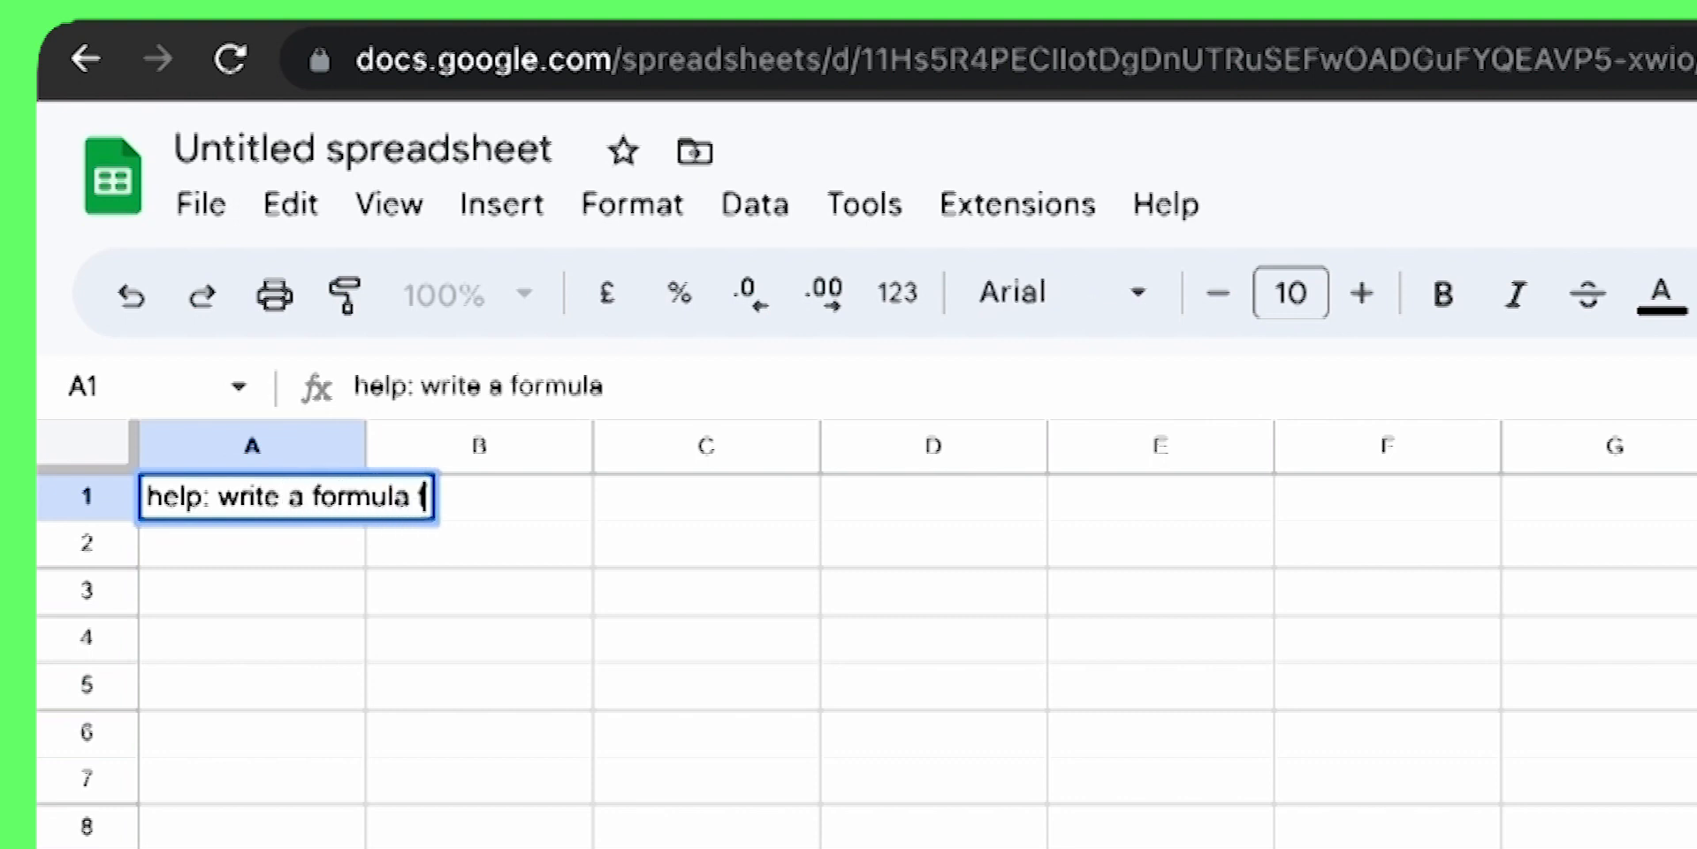
pyautogui.write('for adding twi')
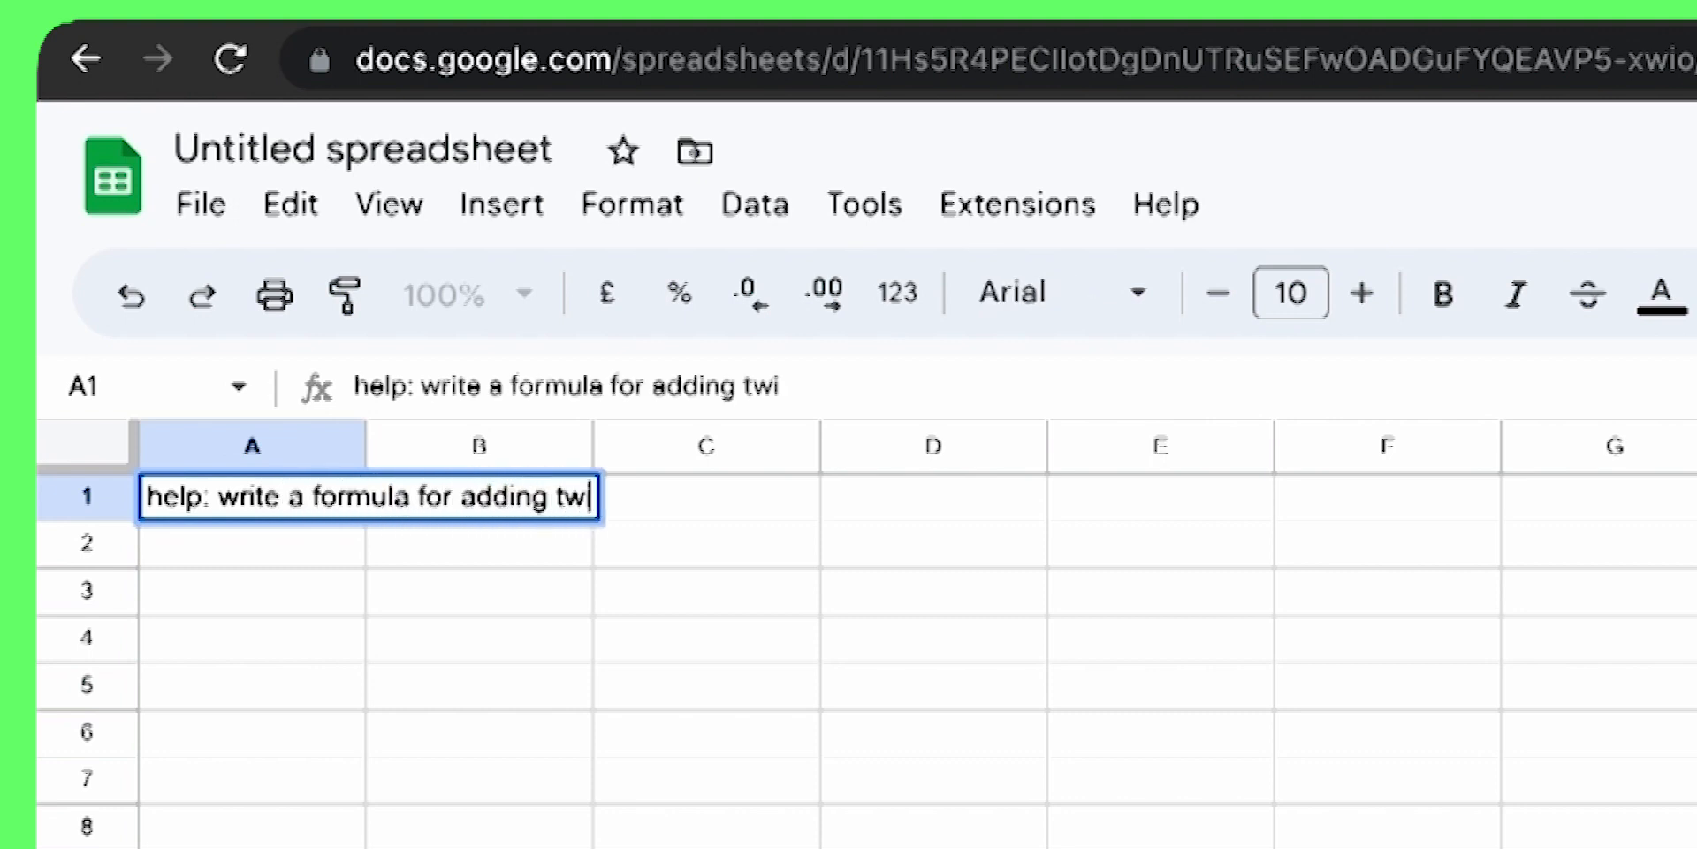
pyautogui.write('o numbers in google')
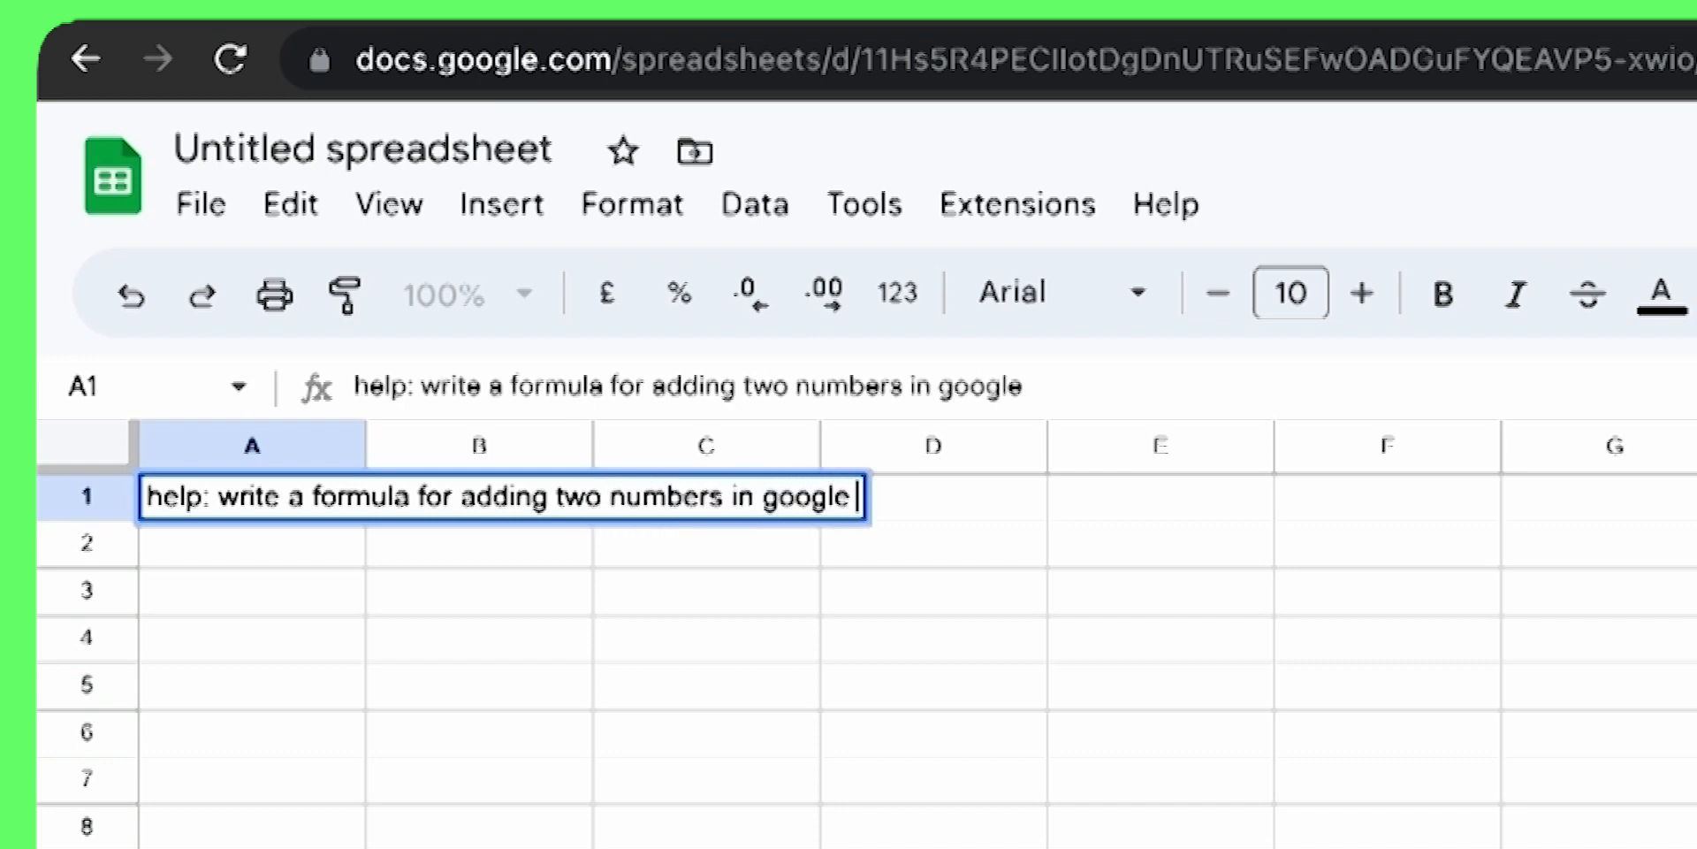
pyautogui.write('sheets;')
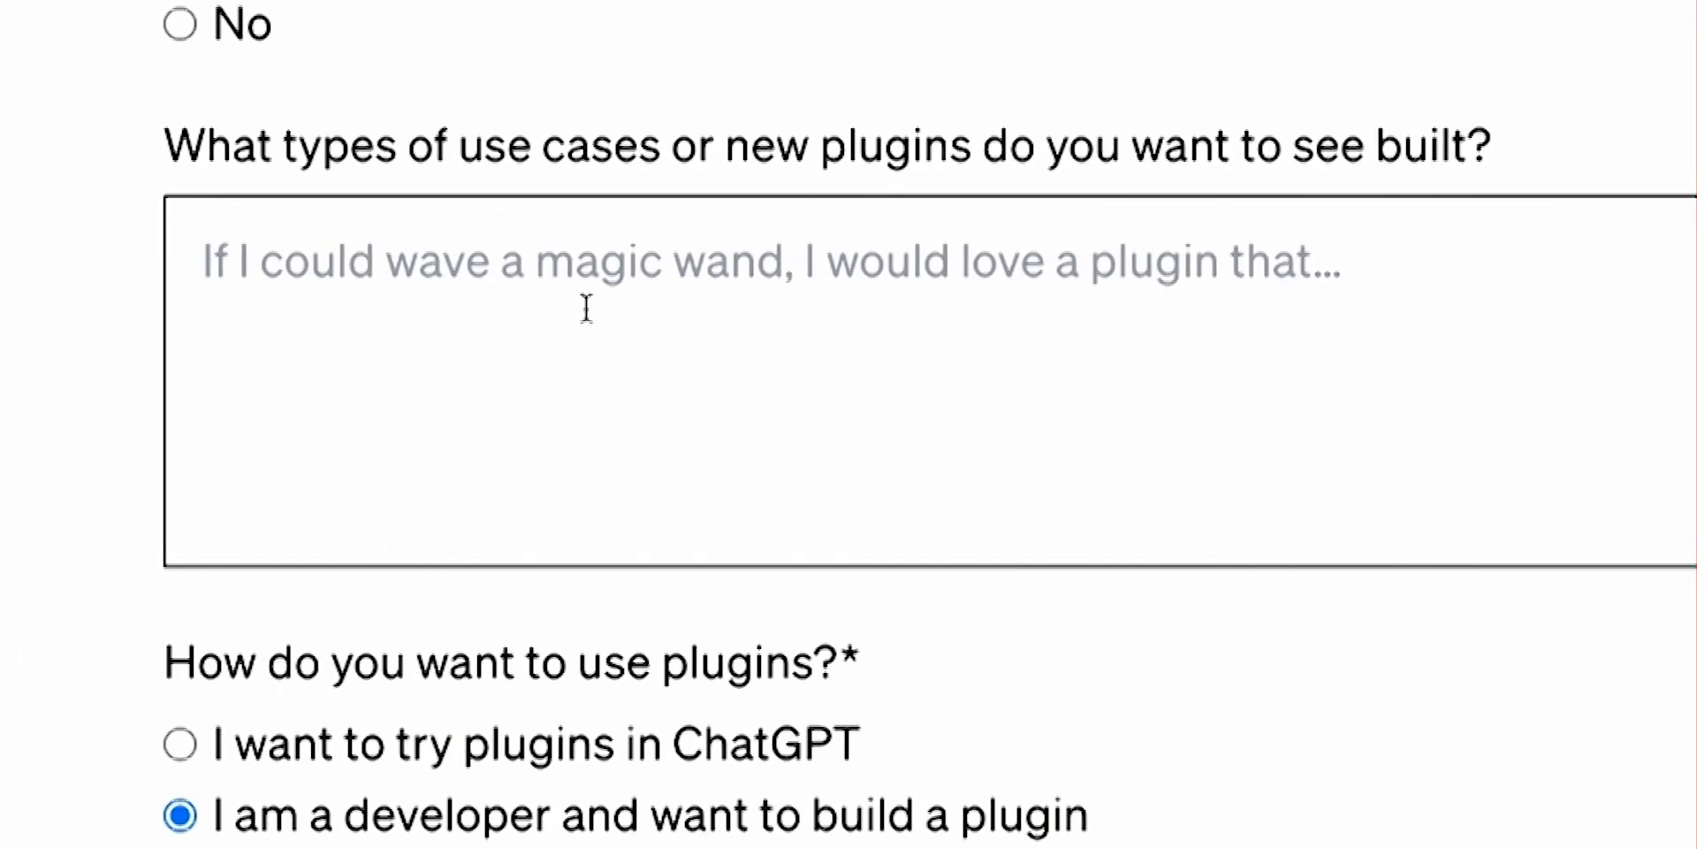
# Step: Enter a 'help: ... Openai's api;' prompt in the use-cases box to generate plugin ideas
pyautogui.write('hel')
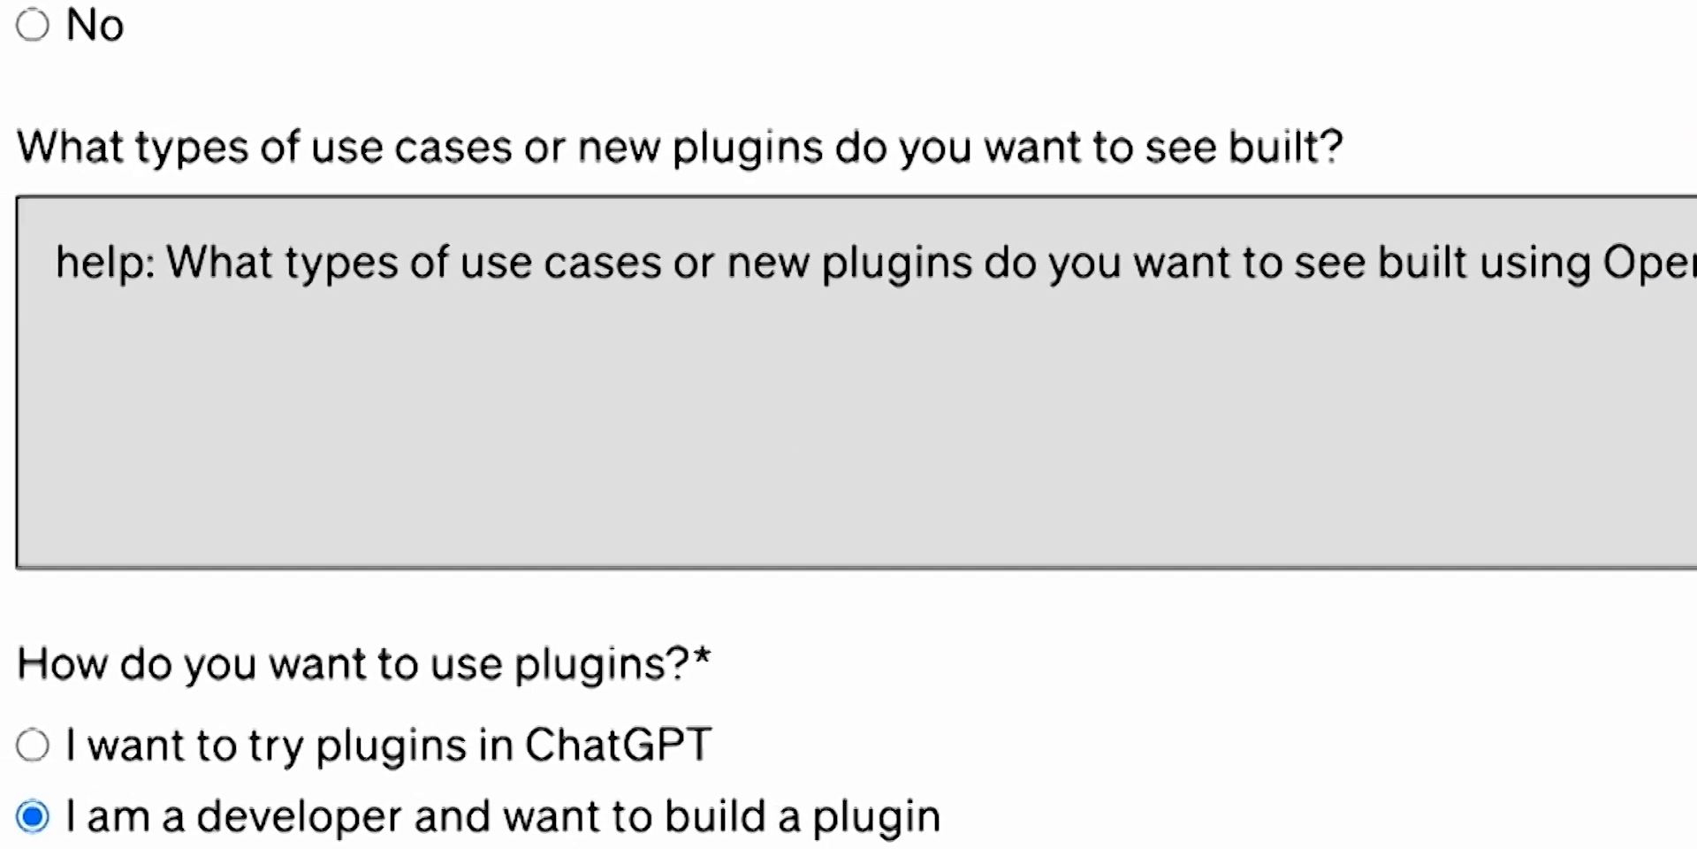
pyautogui.write("Openai's")
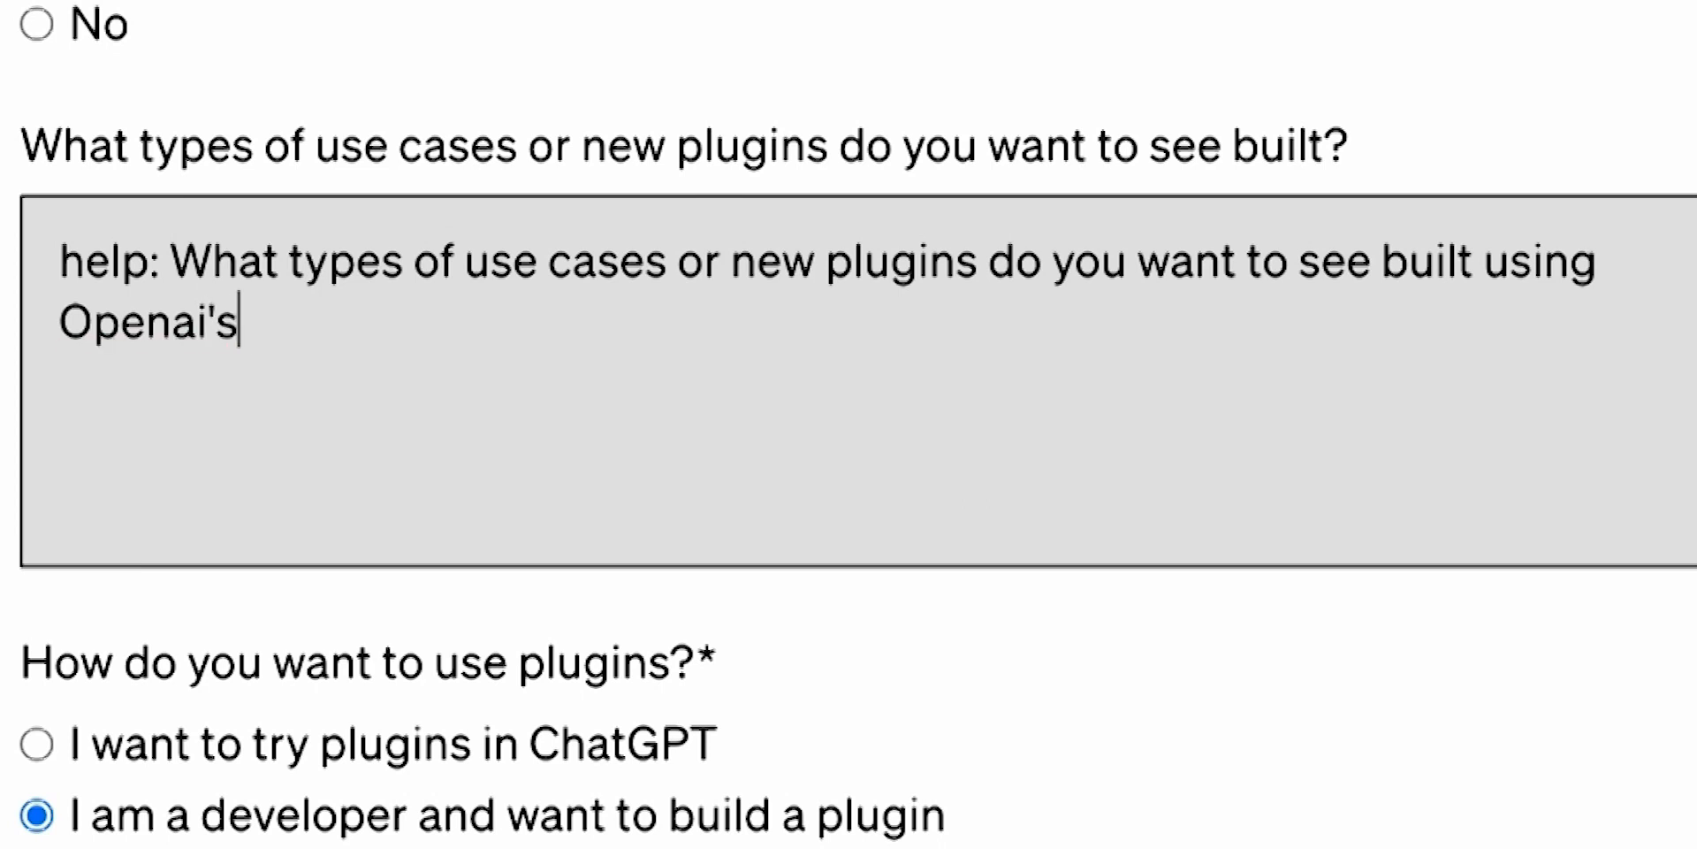
pyautogui.write('api')
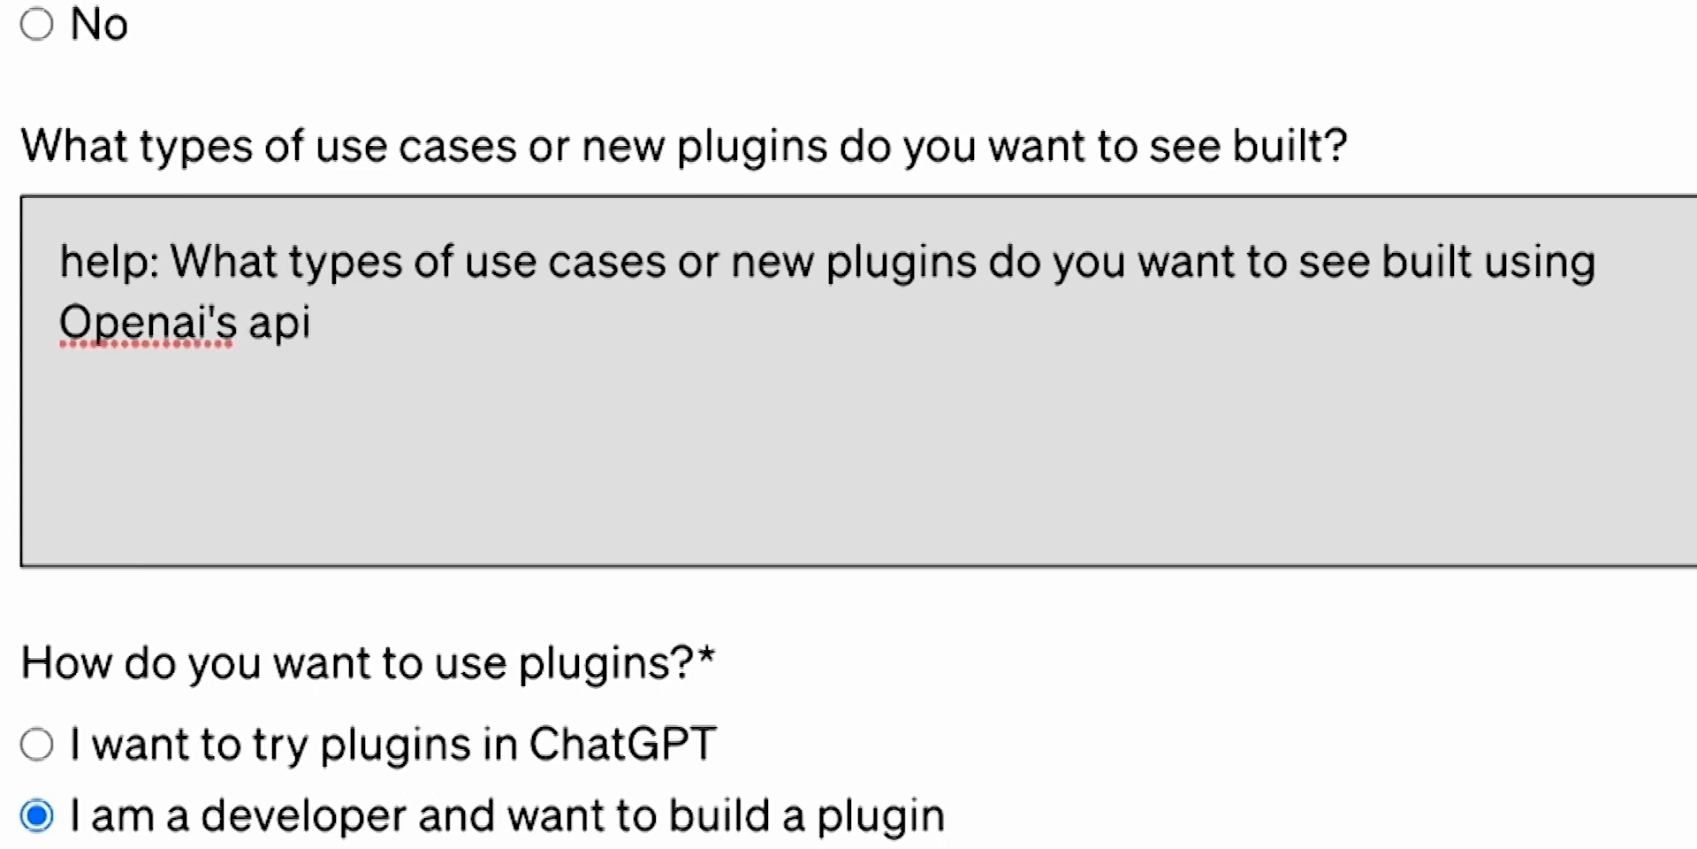
pyautogui.write(';')
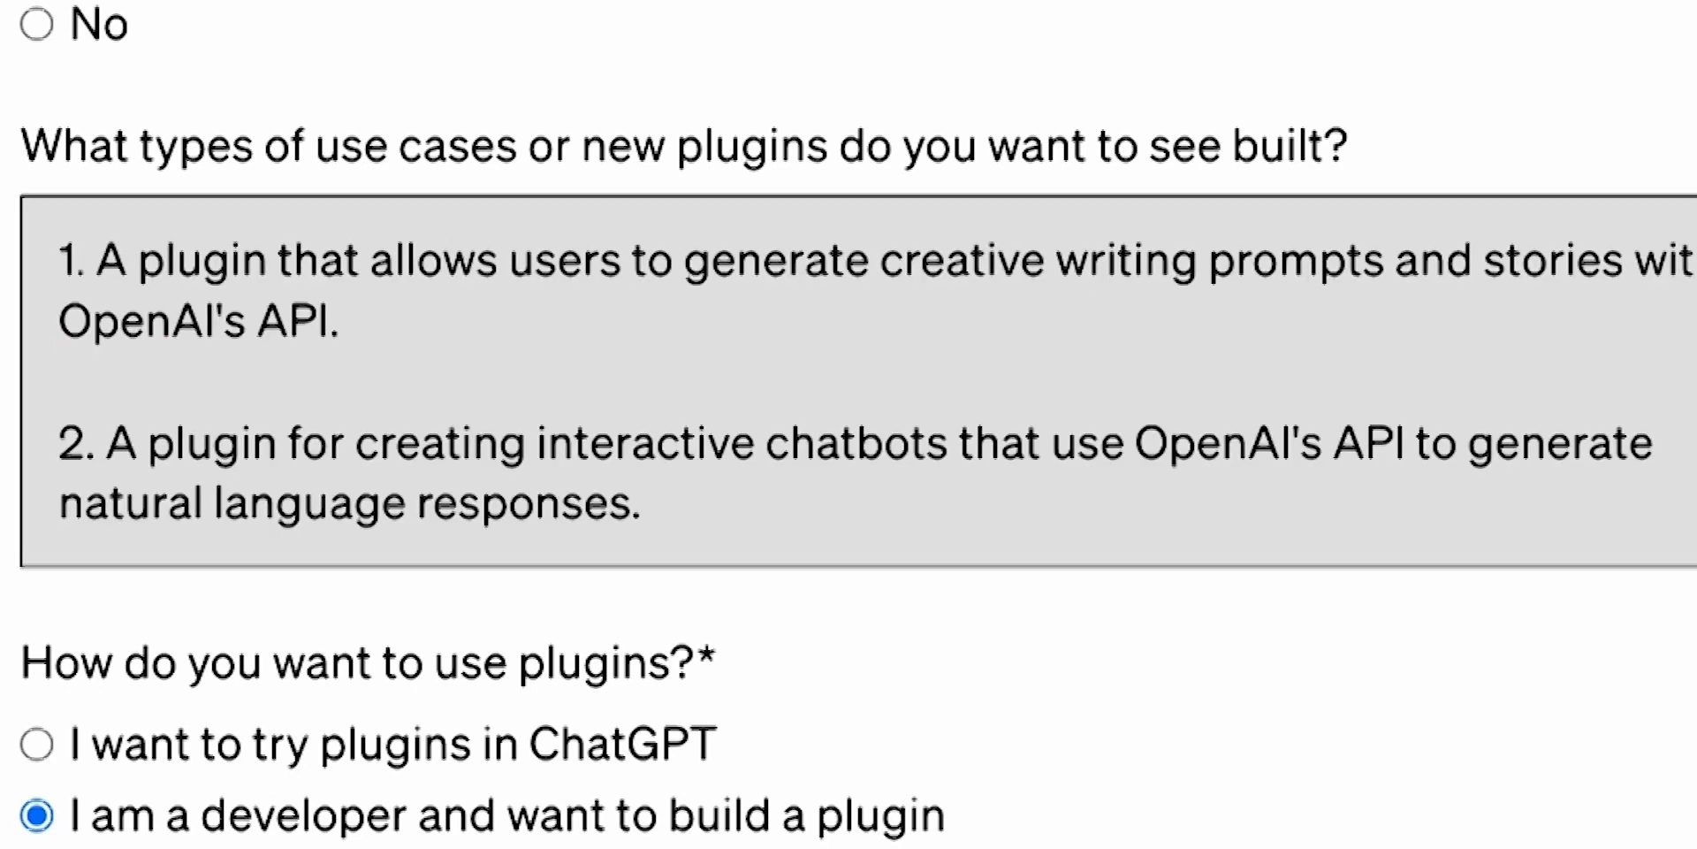
pyautogui.moveTo(94, 260); pyautogui.dragTo(1040, 260)
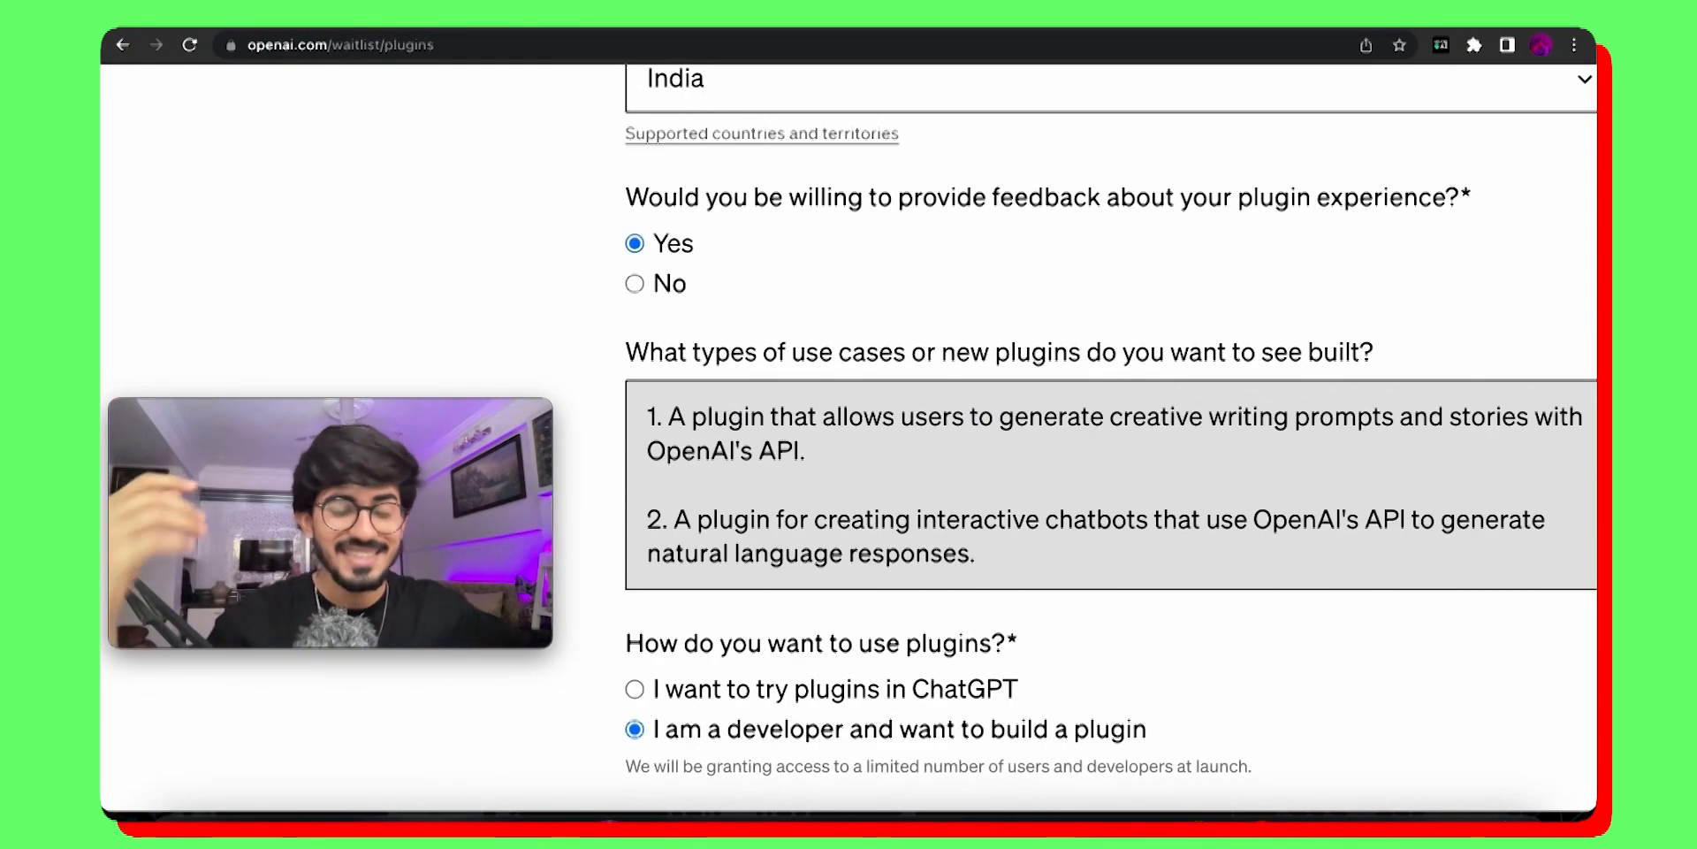
pyautogui.scroll(-3)
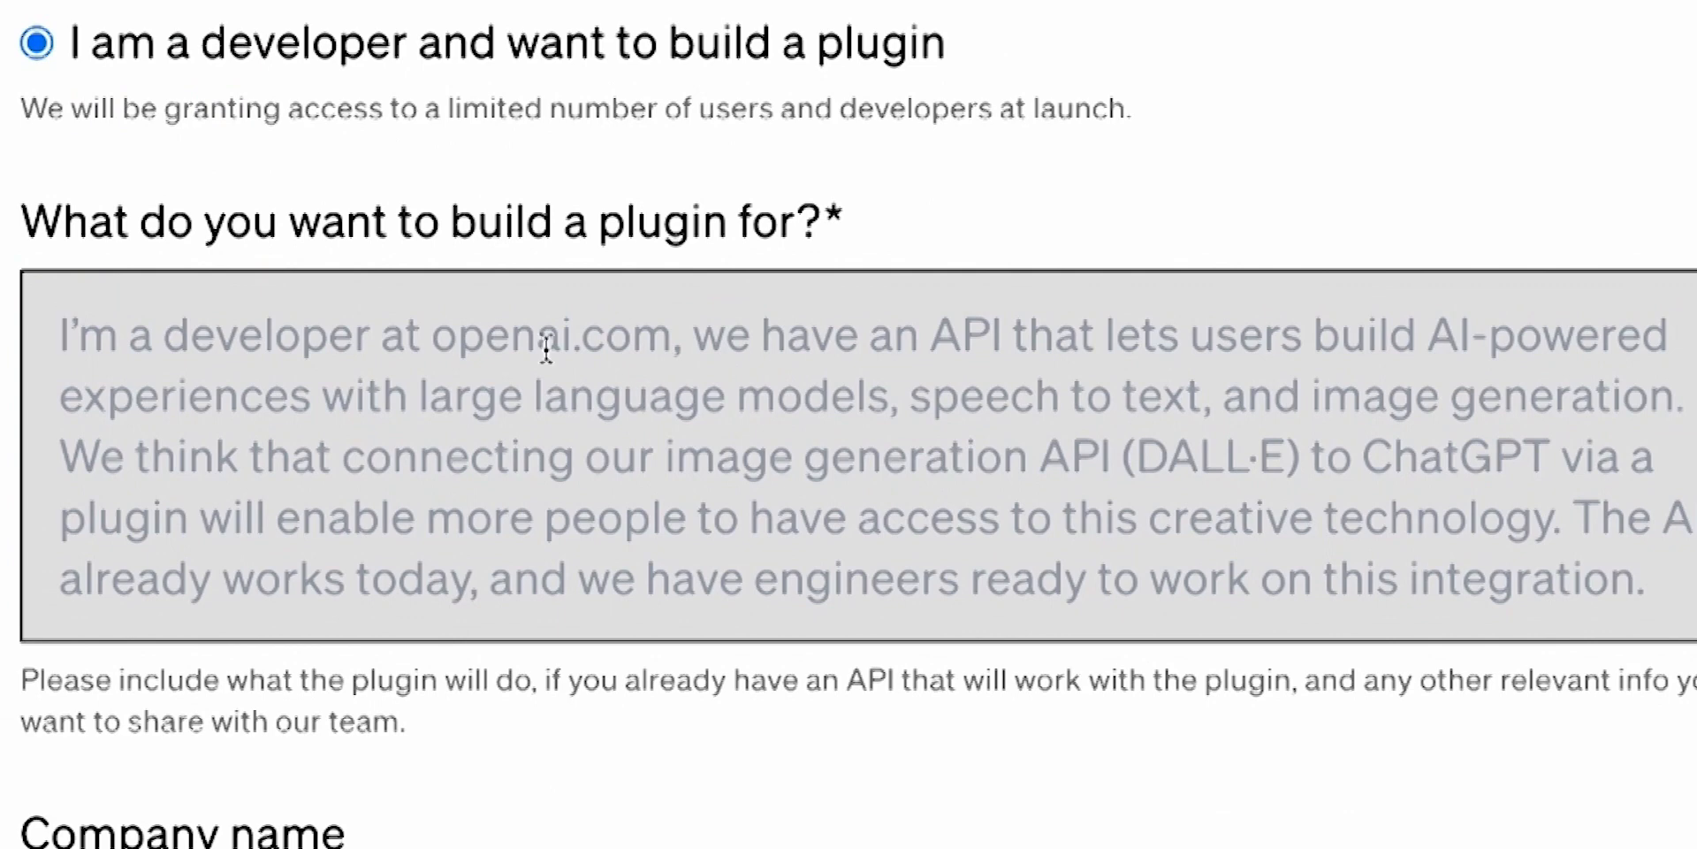
# Step: Start a 'help:' prompt reusing the question 'What do you want to build a plugin for' without its '?'
pyautogui.write('help:')
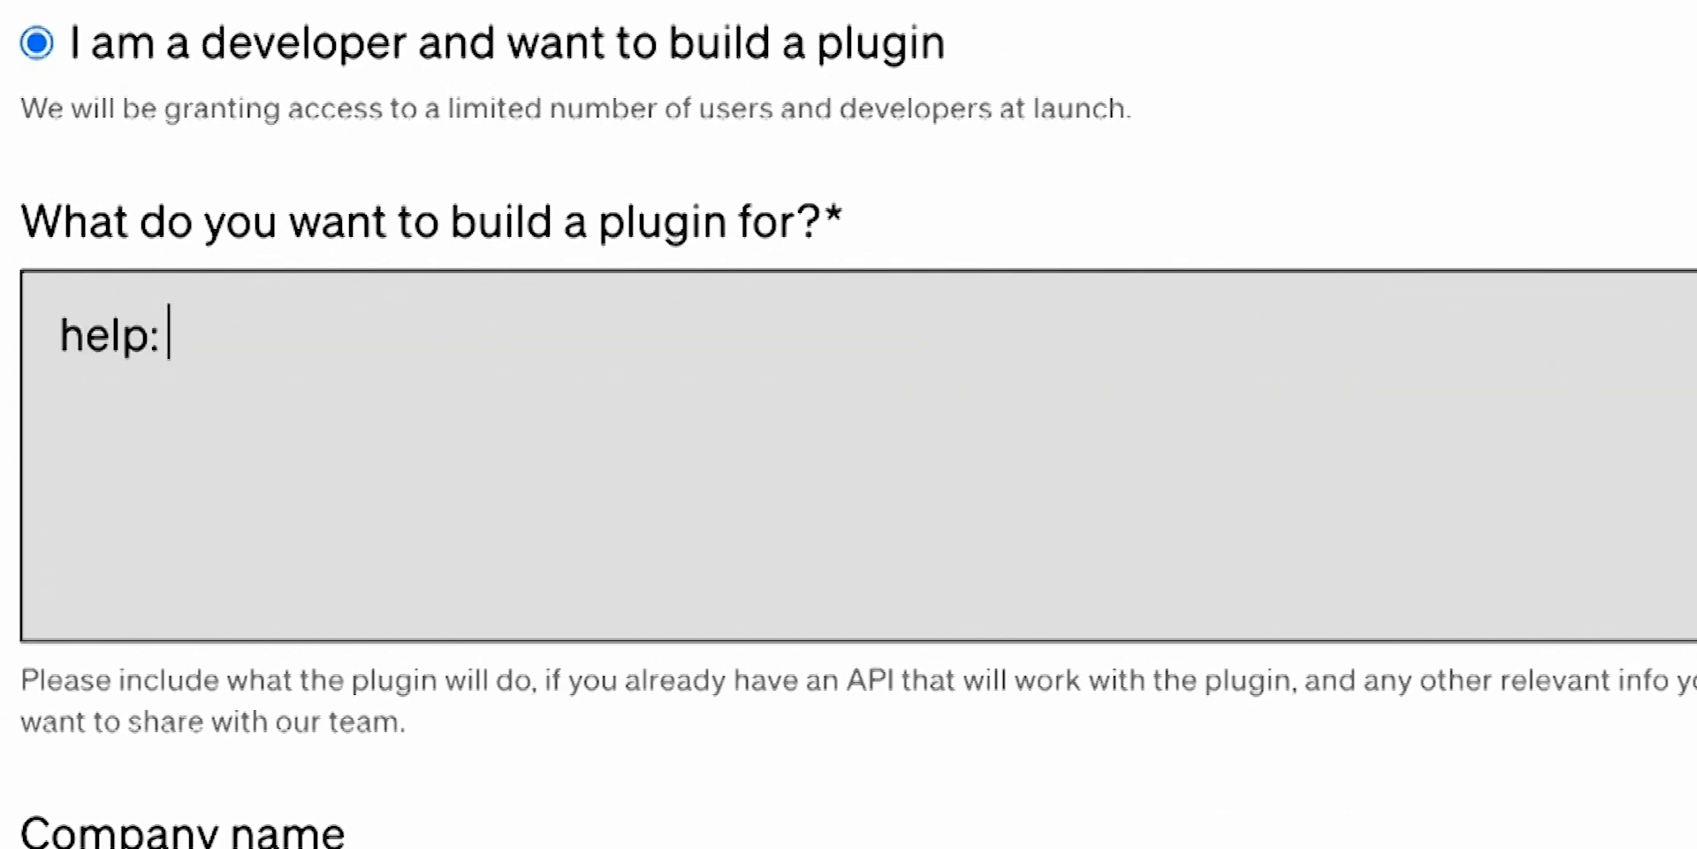
pyautogui.tripleClick(414, 222)
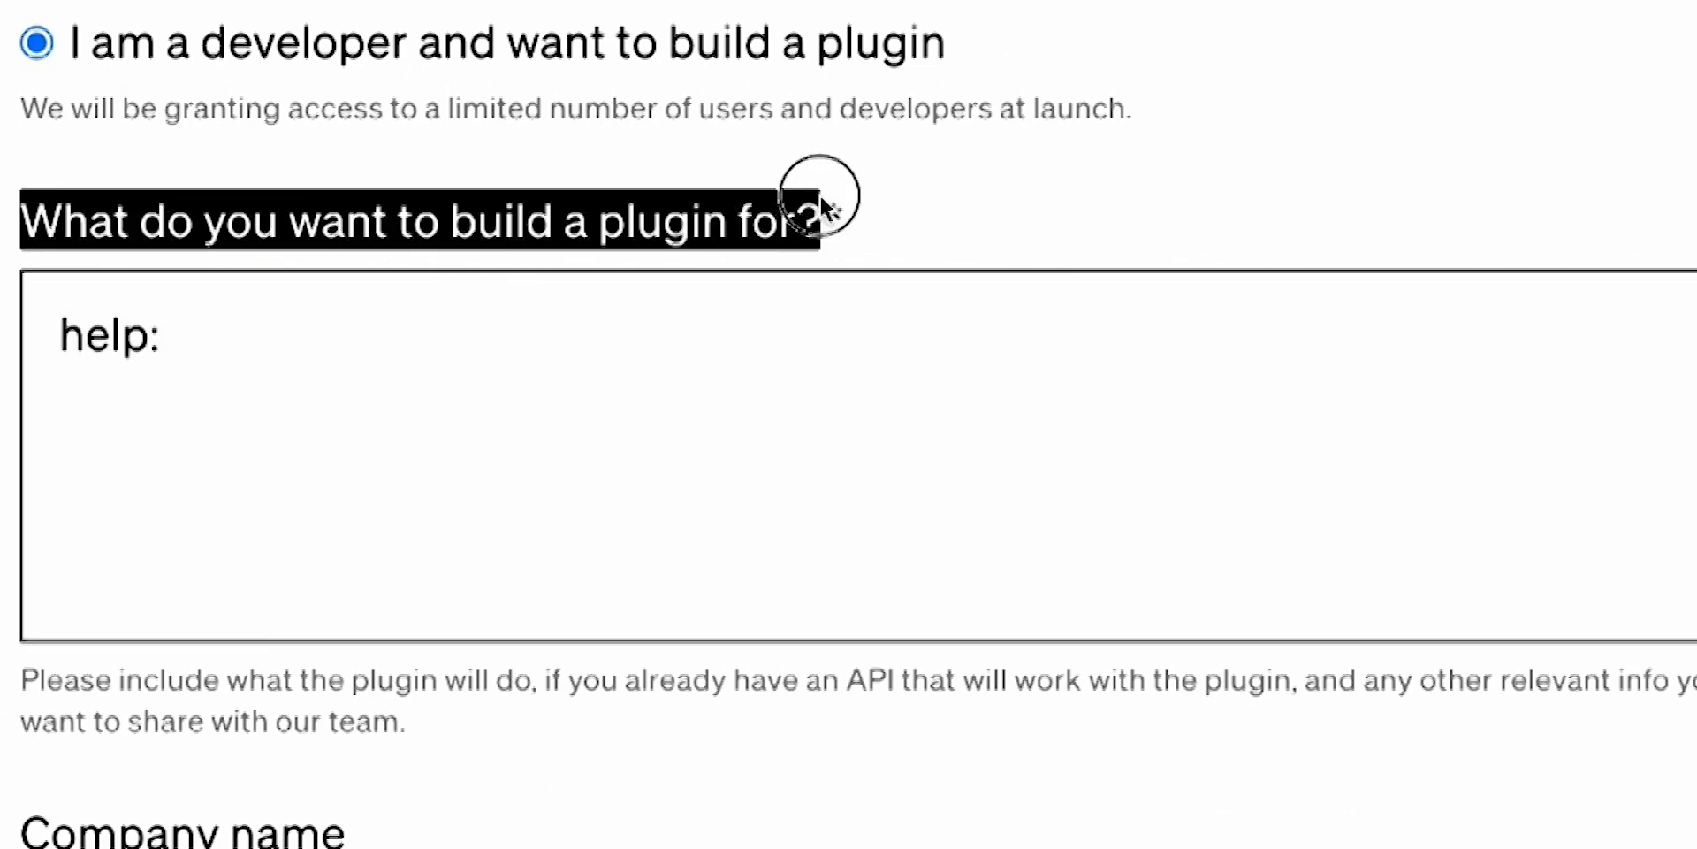
pyautogui.write('What do you want to build a plugin for?')
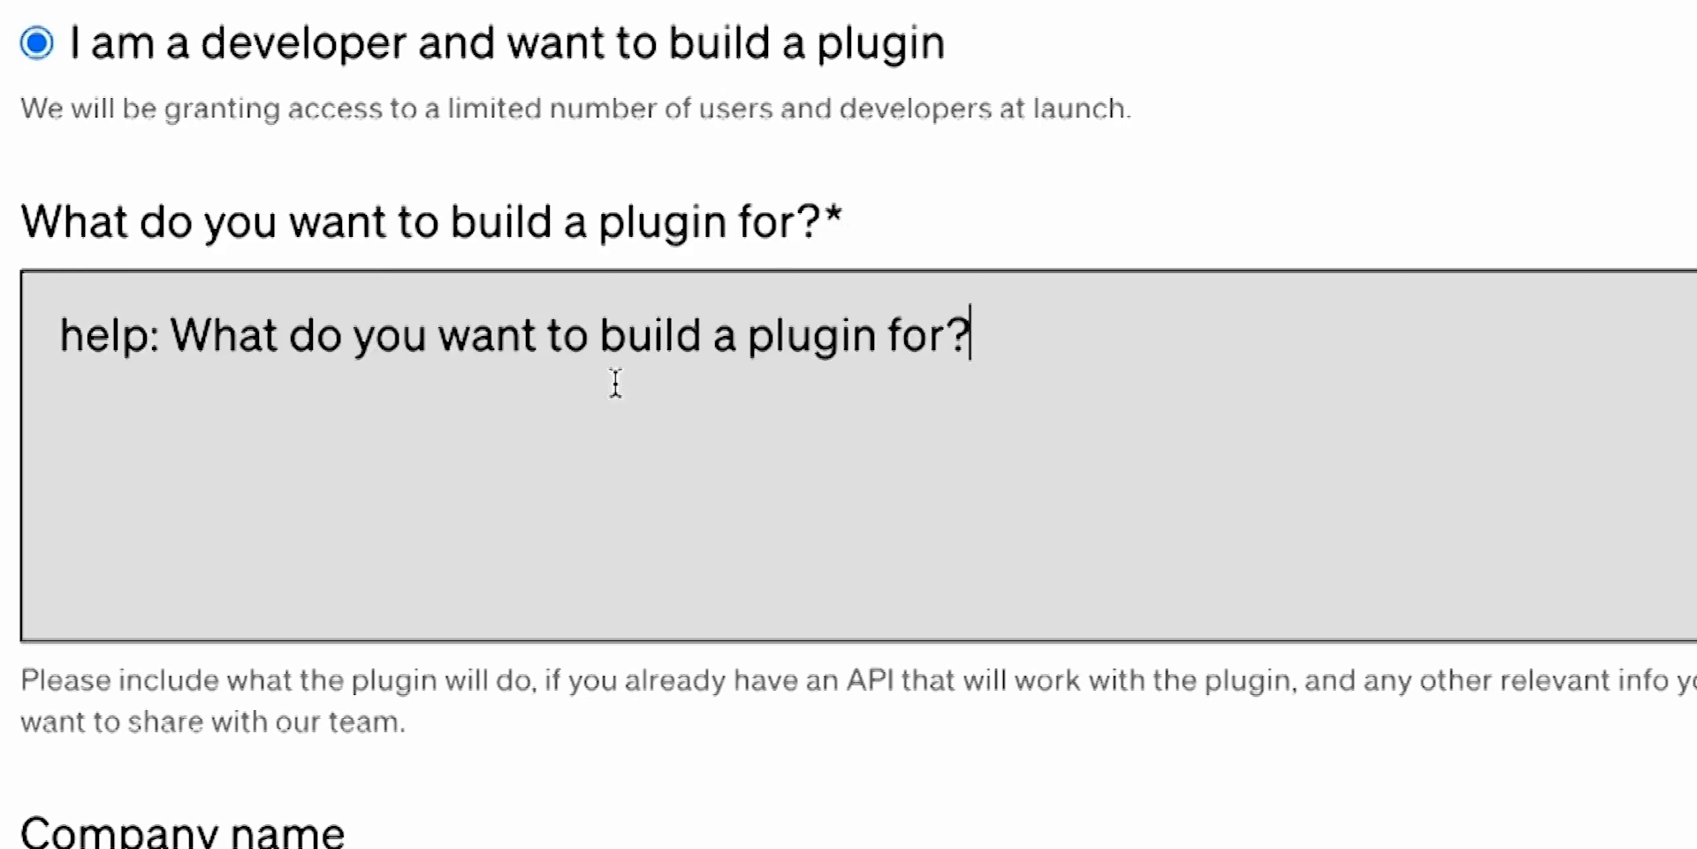
pyautogui.press('Backspace')
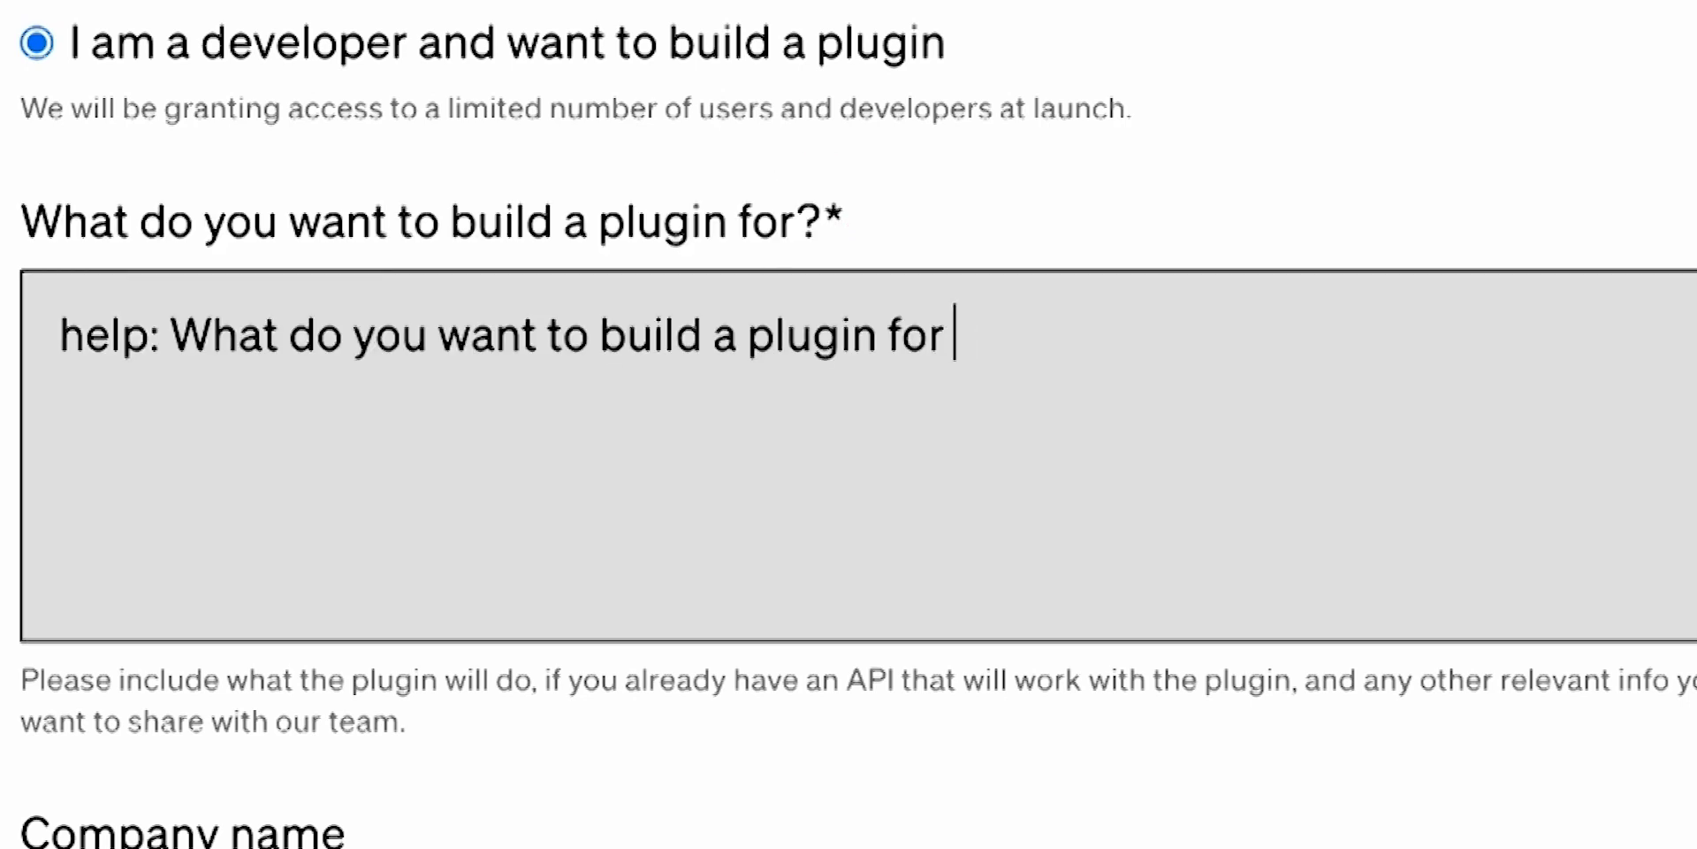
# Step: Finish the prompt with 'with openai's api;' to generate the sentiment-analysis plugin answer
pyautogui.write('with')
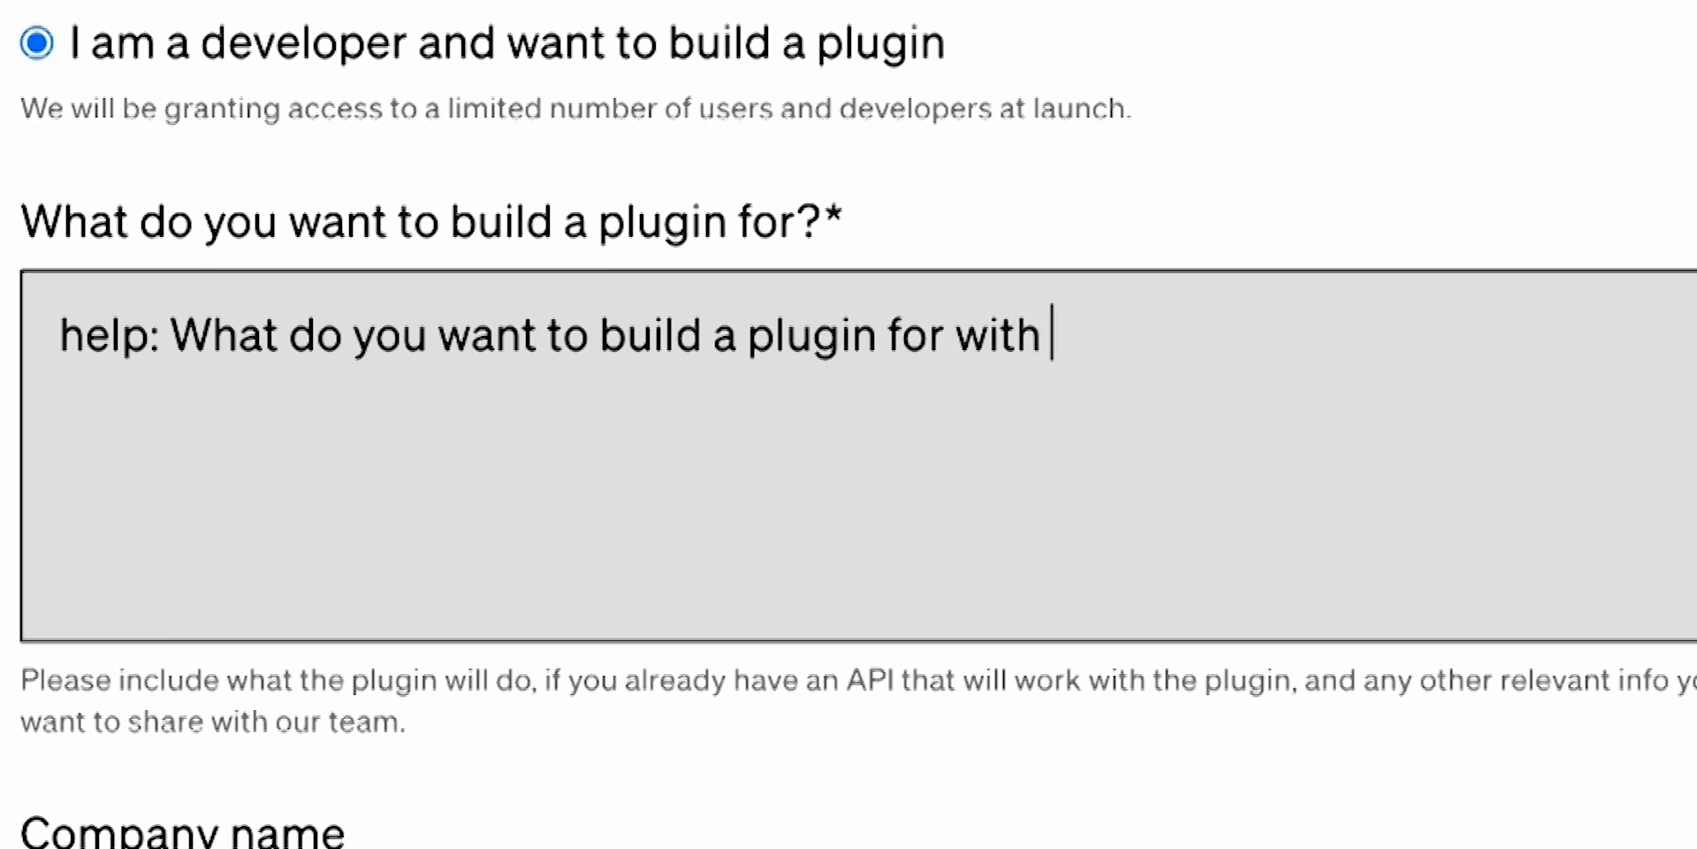
pyautogui.write("openai's")
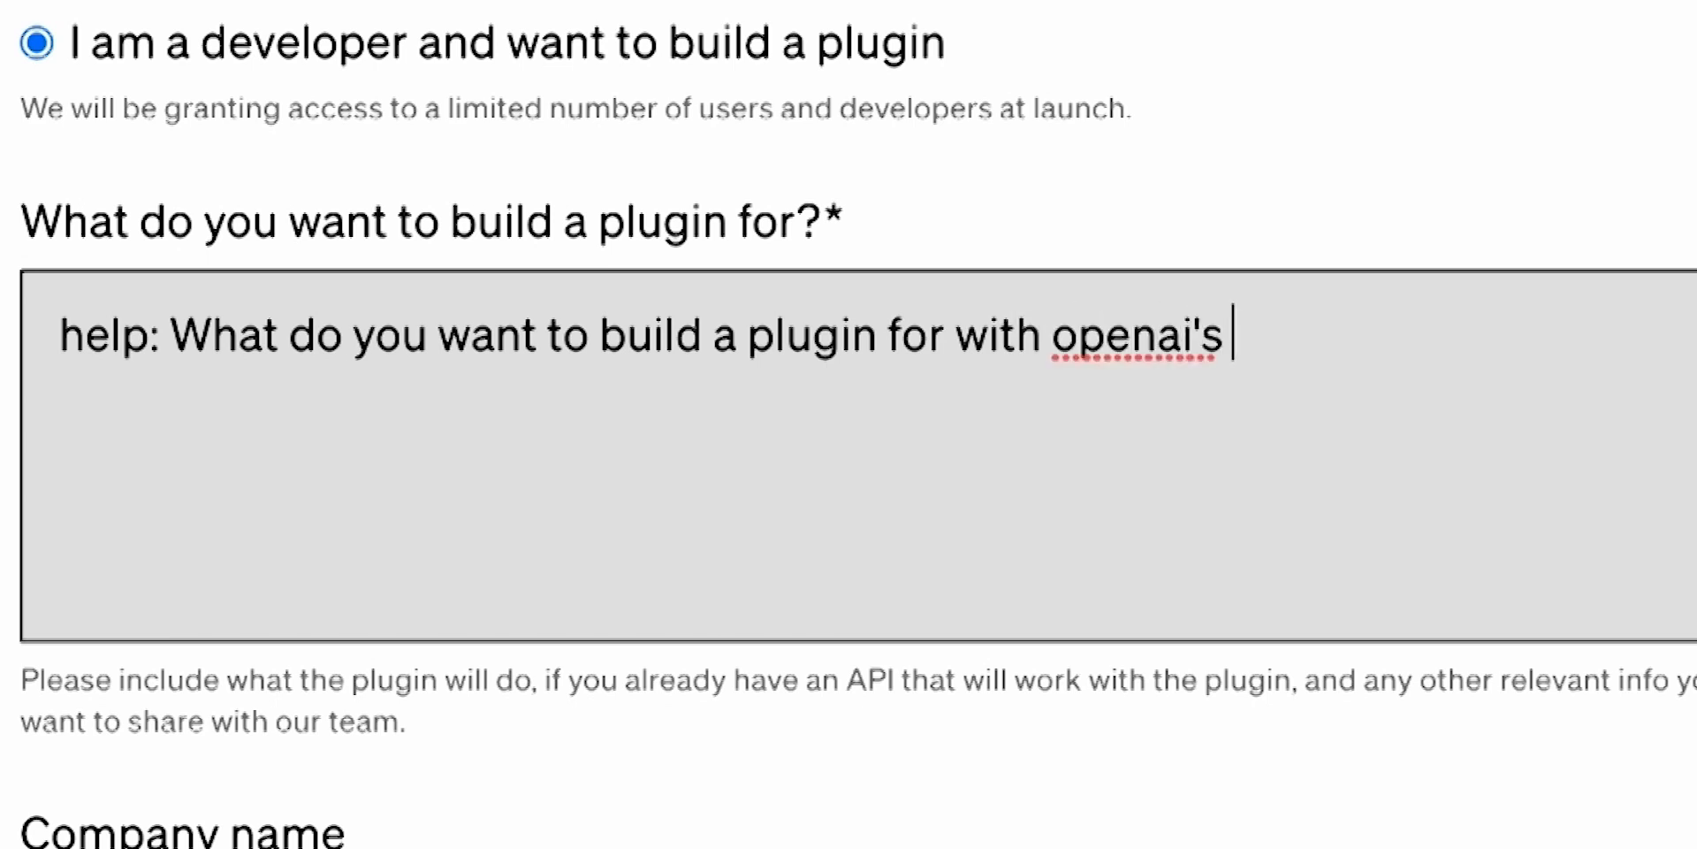
pyautogui.write('api;')
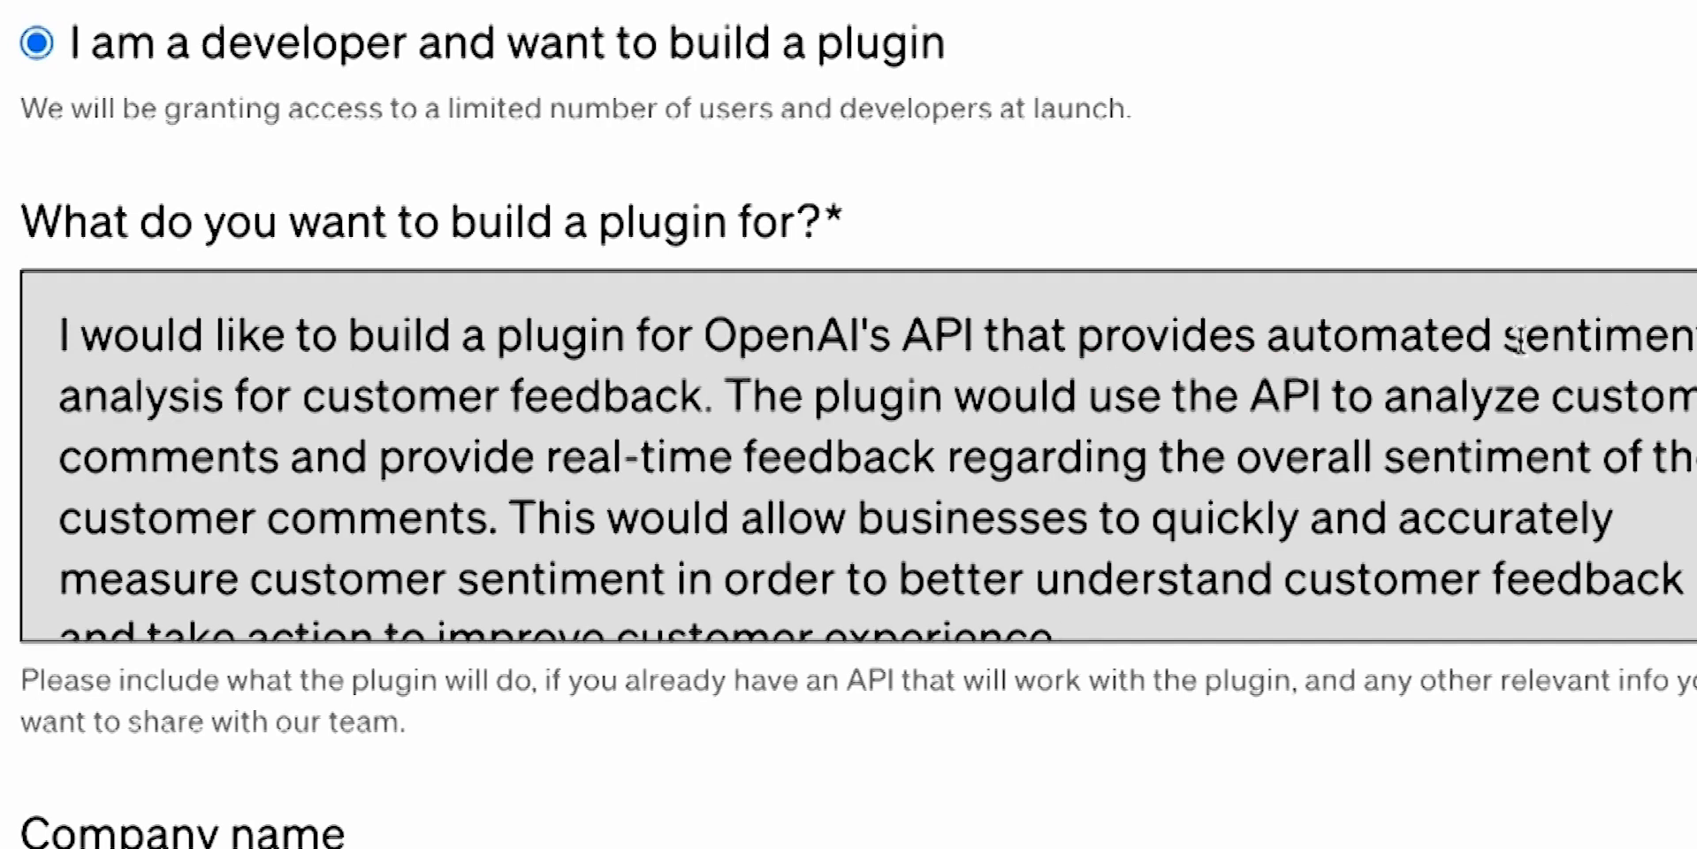
pyautogui.moveTo(1526, 334); pyautogui.dragTo(715, 394)
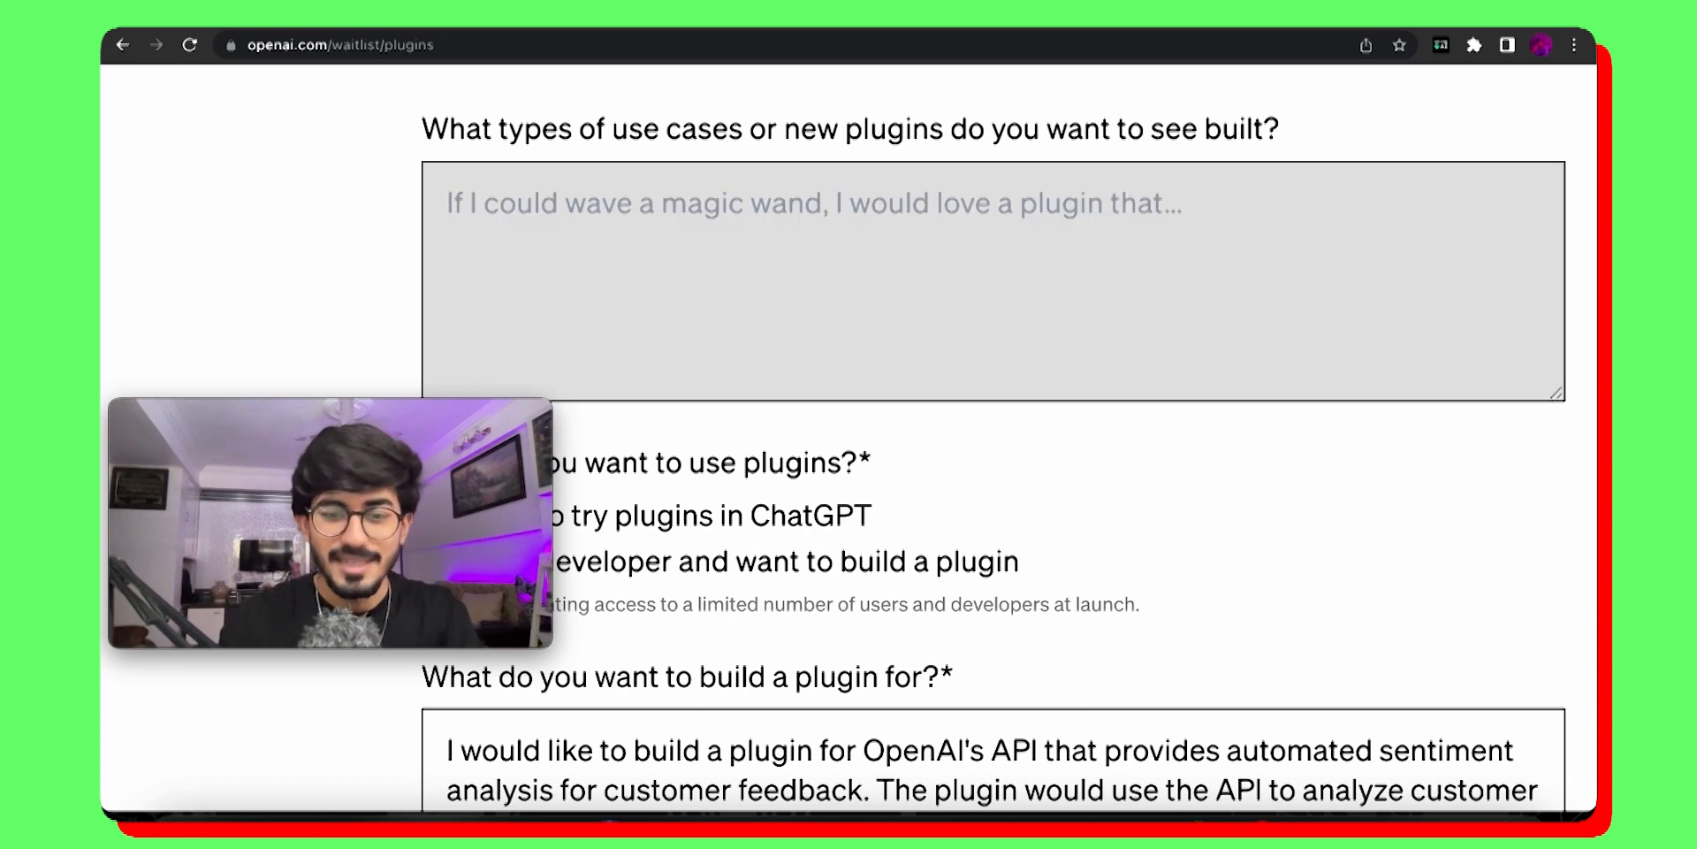
pyautogui.write('help')
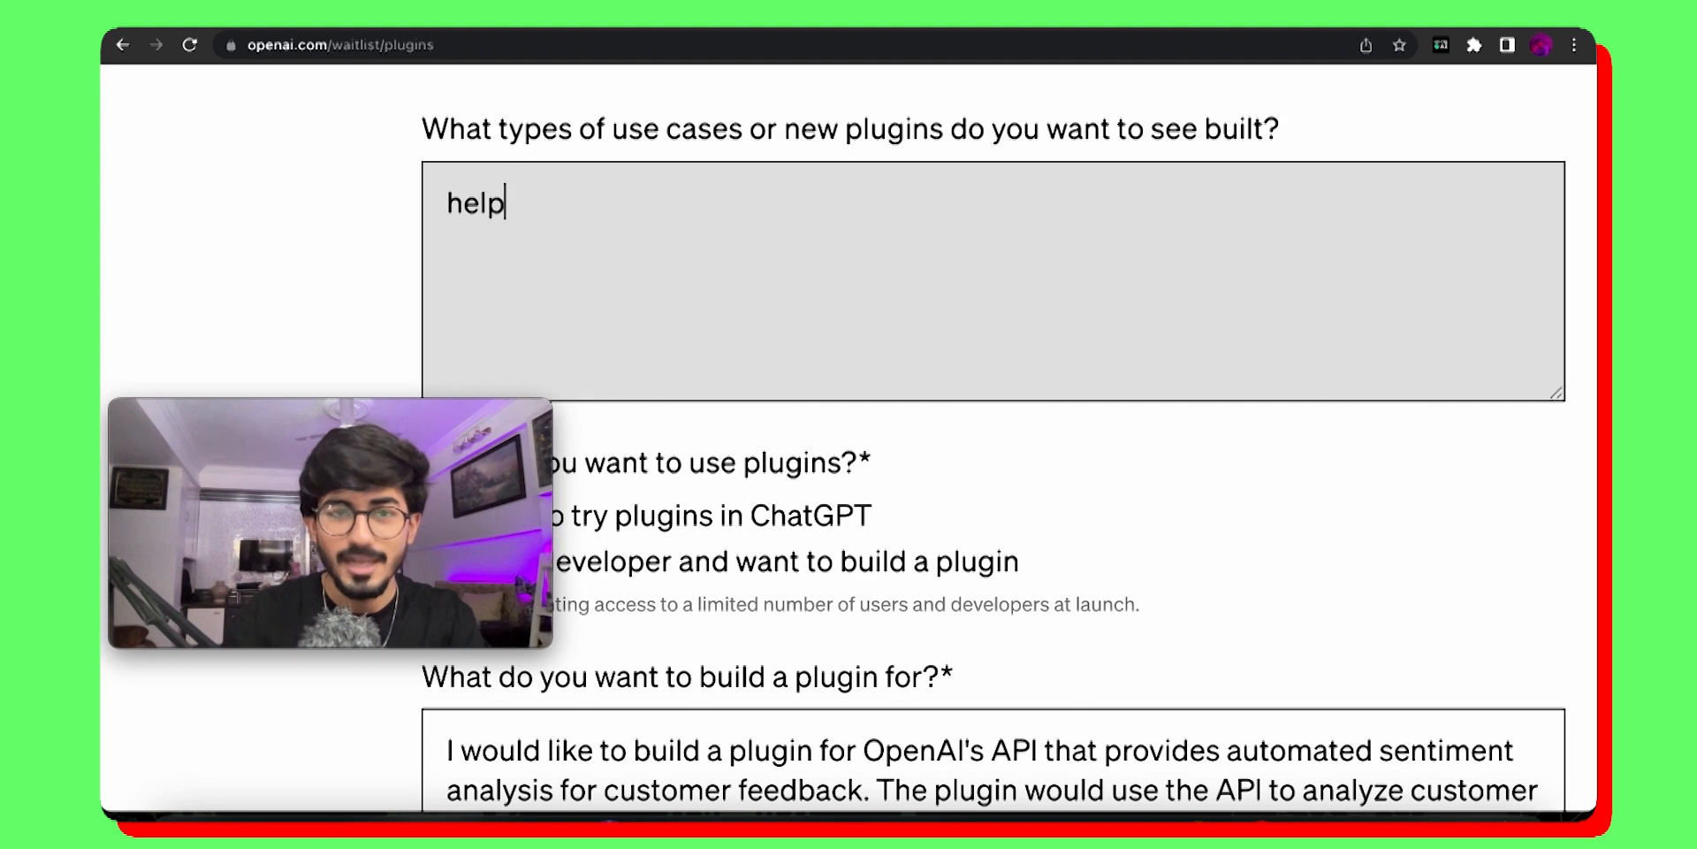
pyautogui.write('translate,french:')
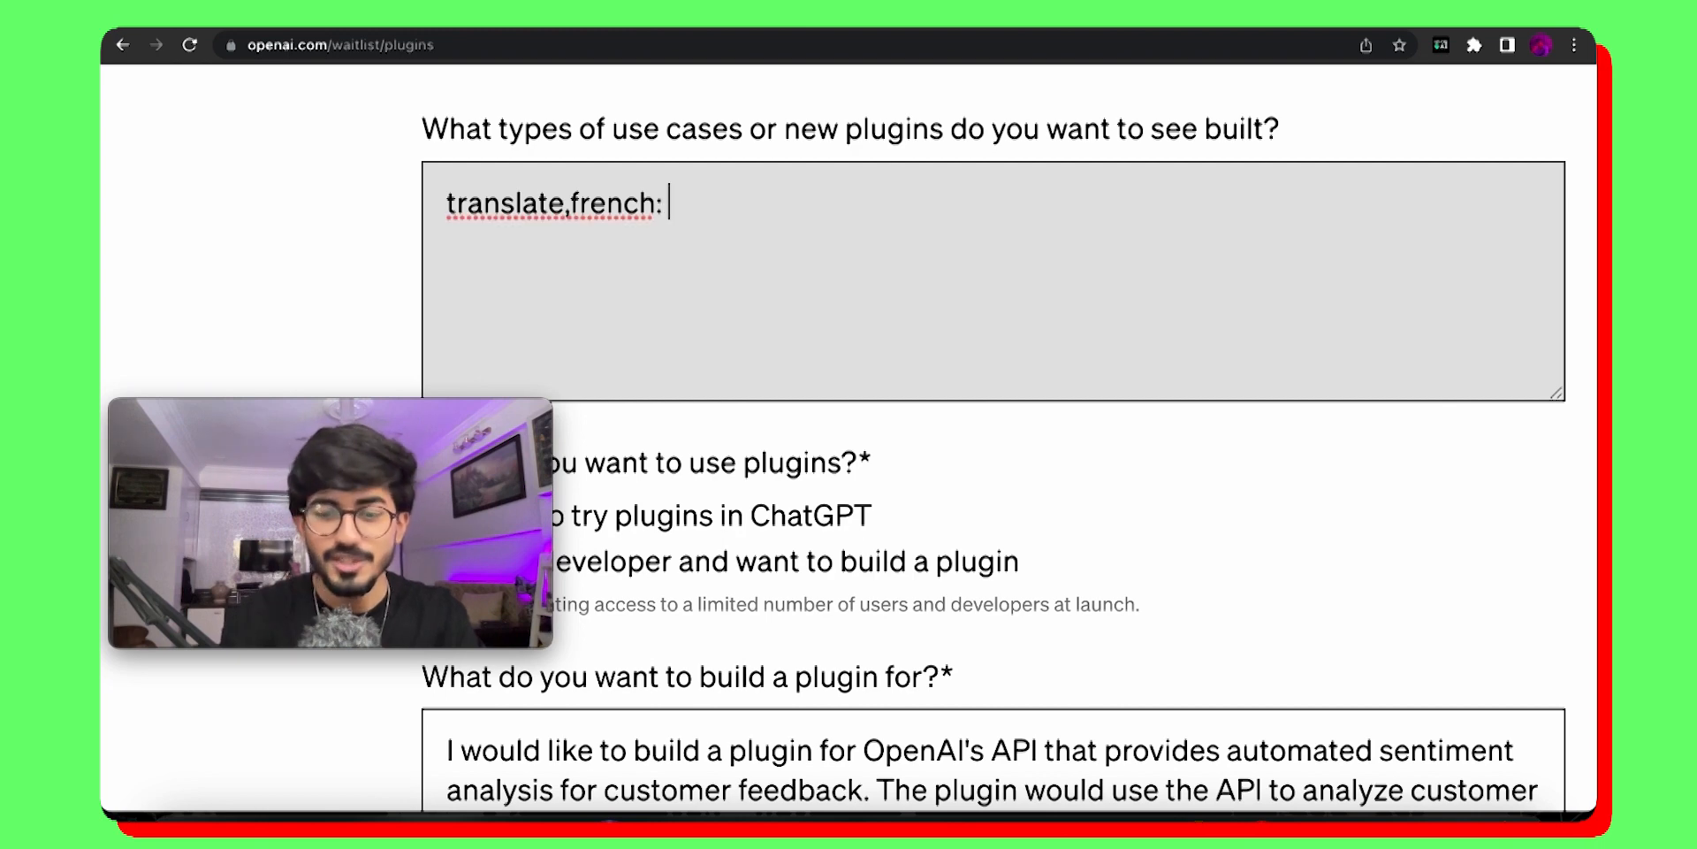
pyautogui.write("A plugin that allows users to generate creative writing prompts and stories with OpenAI's API;")
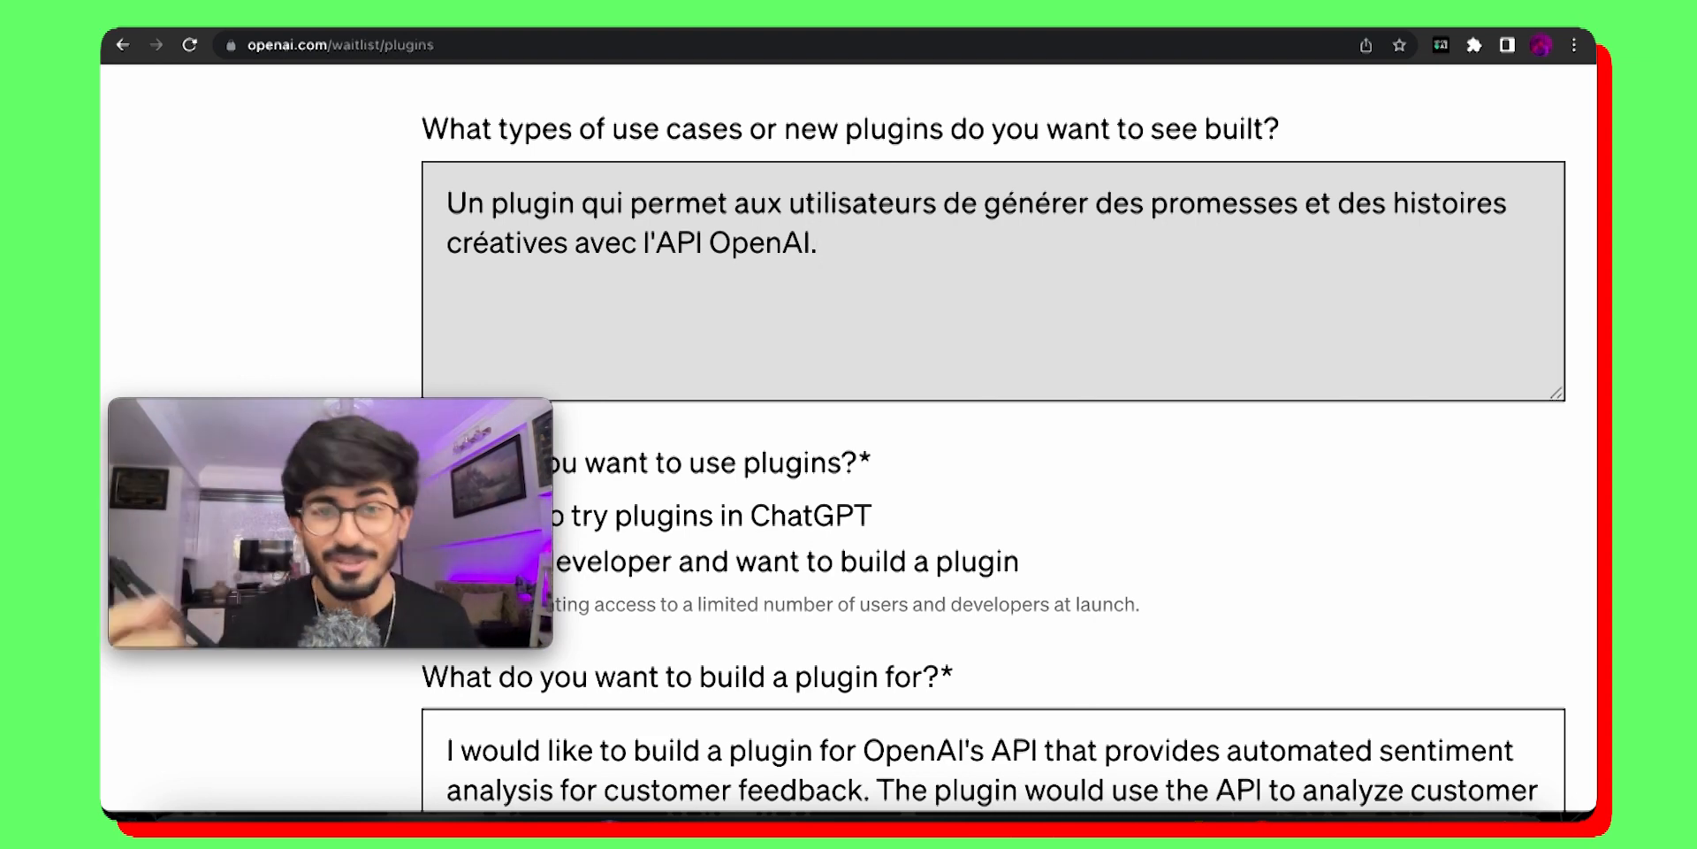
pyautogui.moveTo(895, 420)
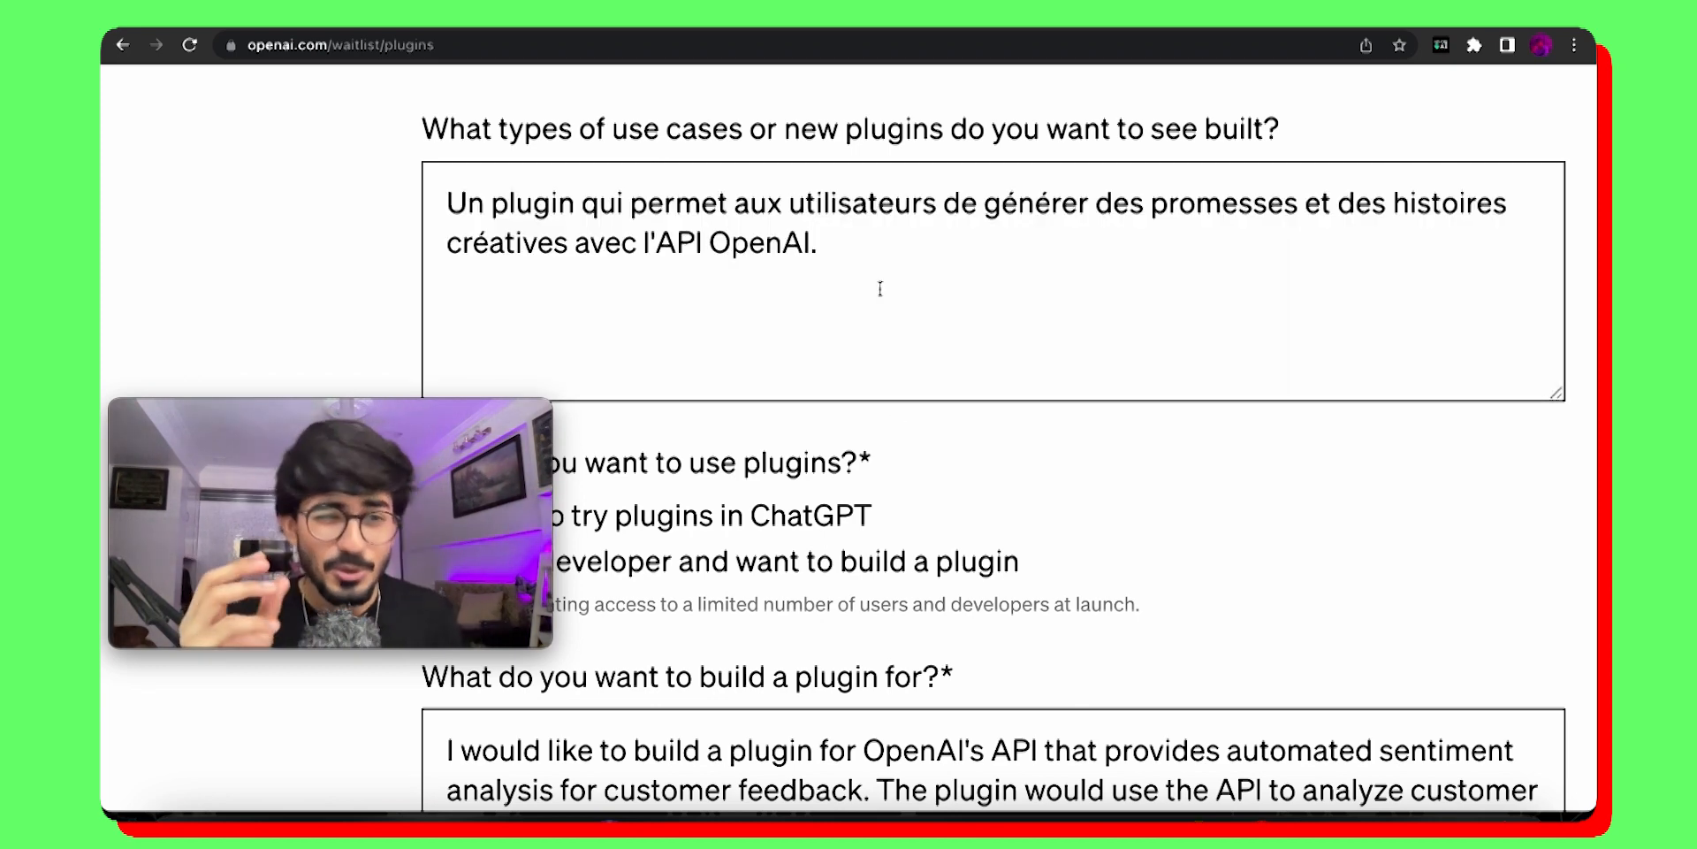
pyautogui.doubleClick(599, 244)
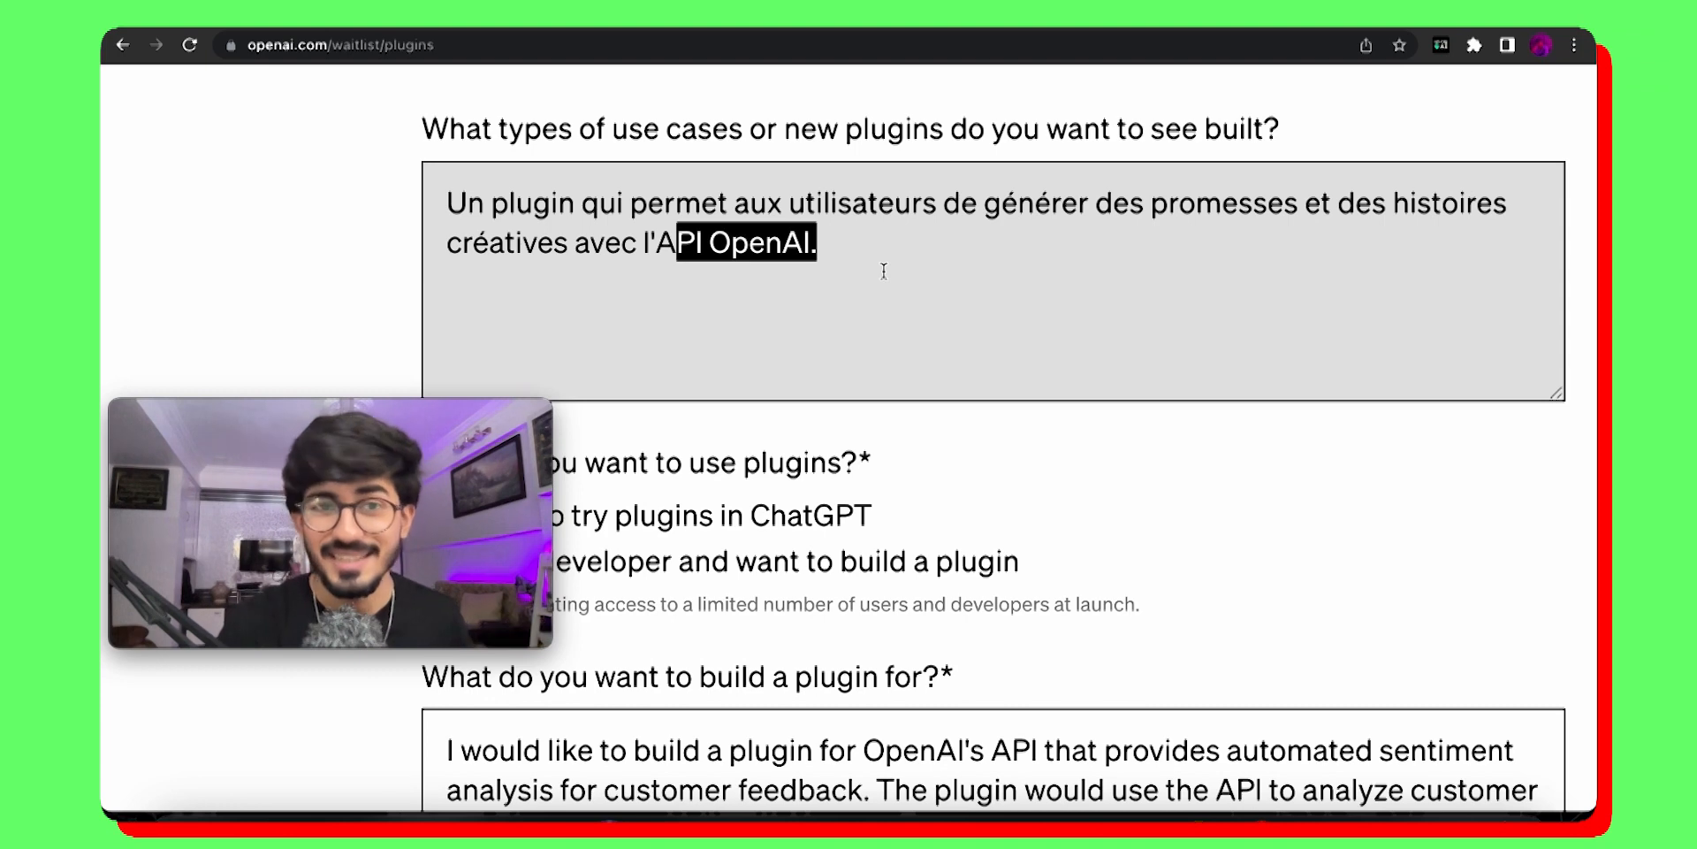
pyautogui.write('tran')
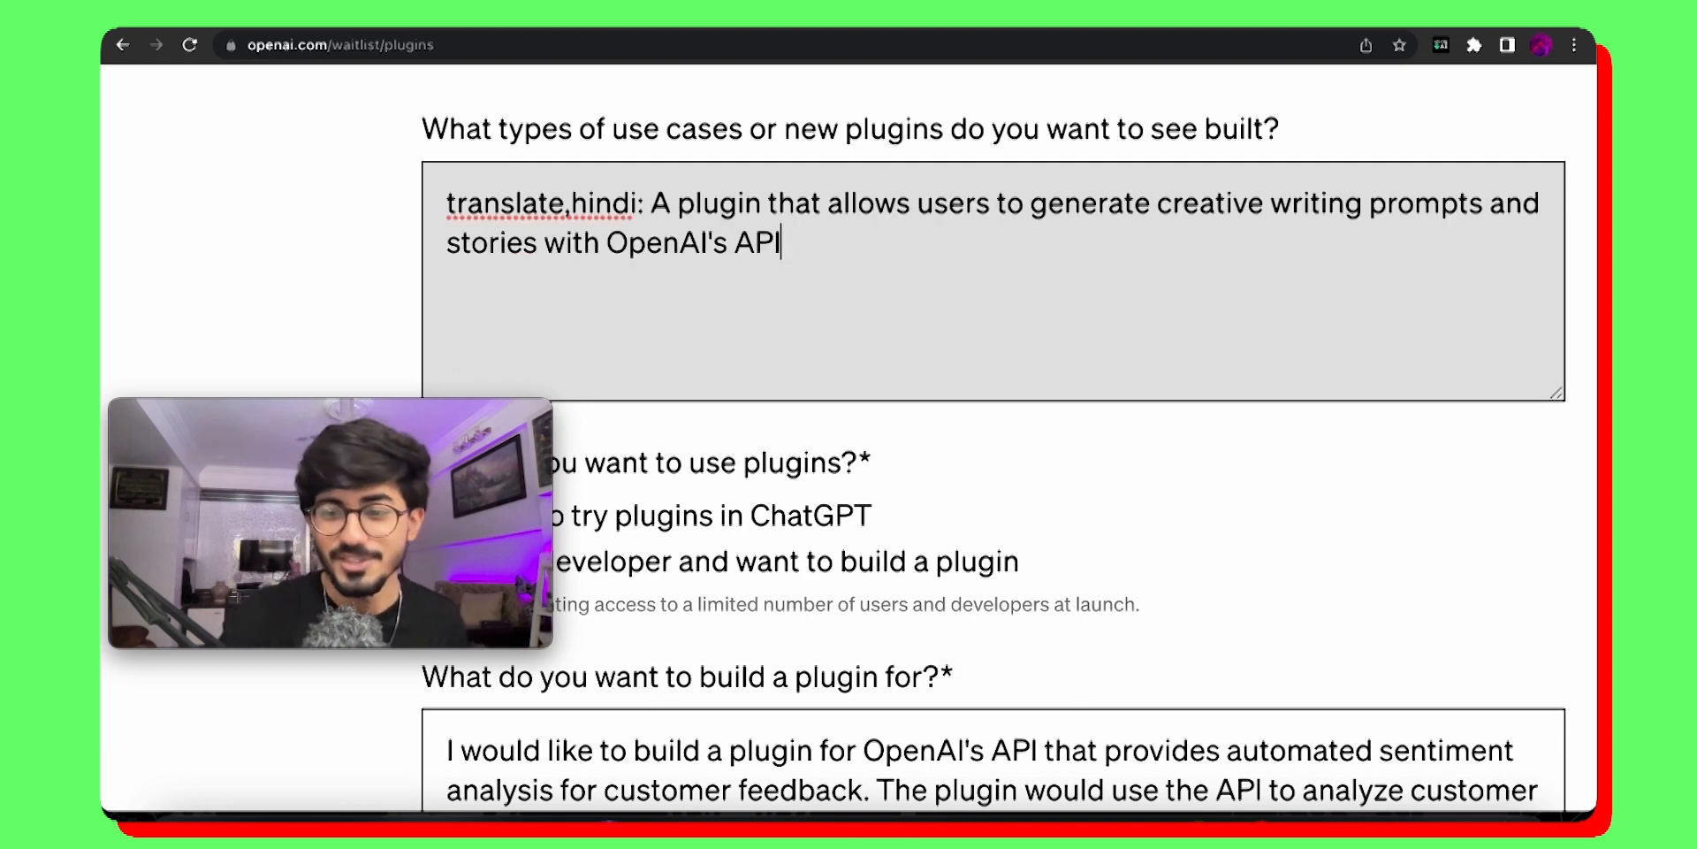
pyautogui.write(';')
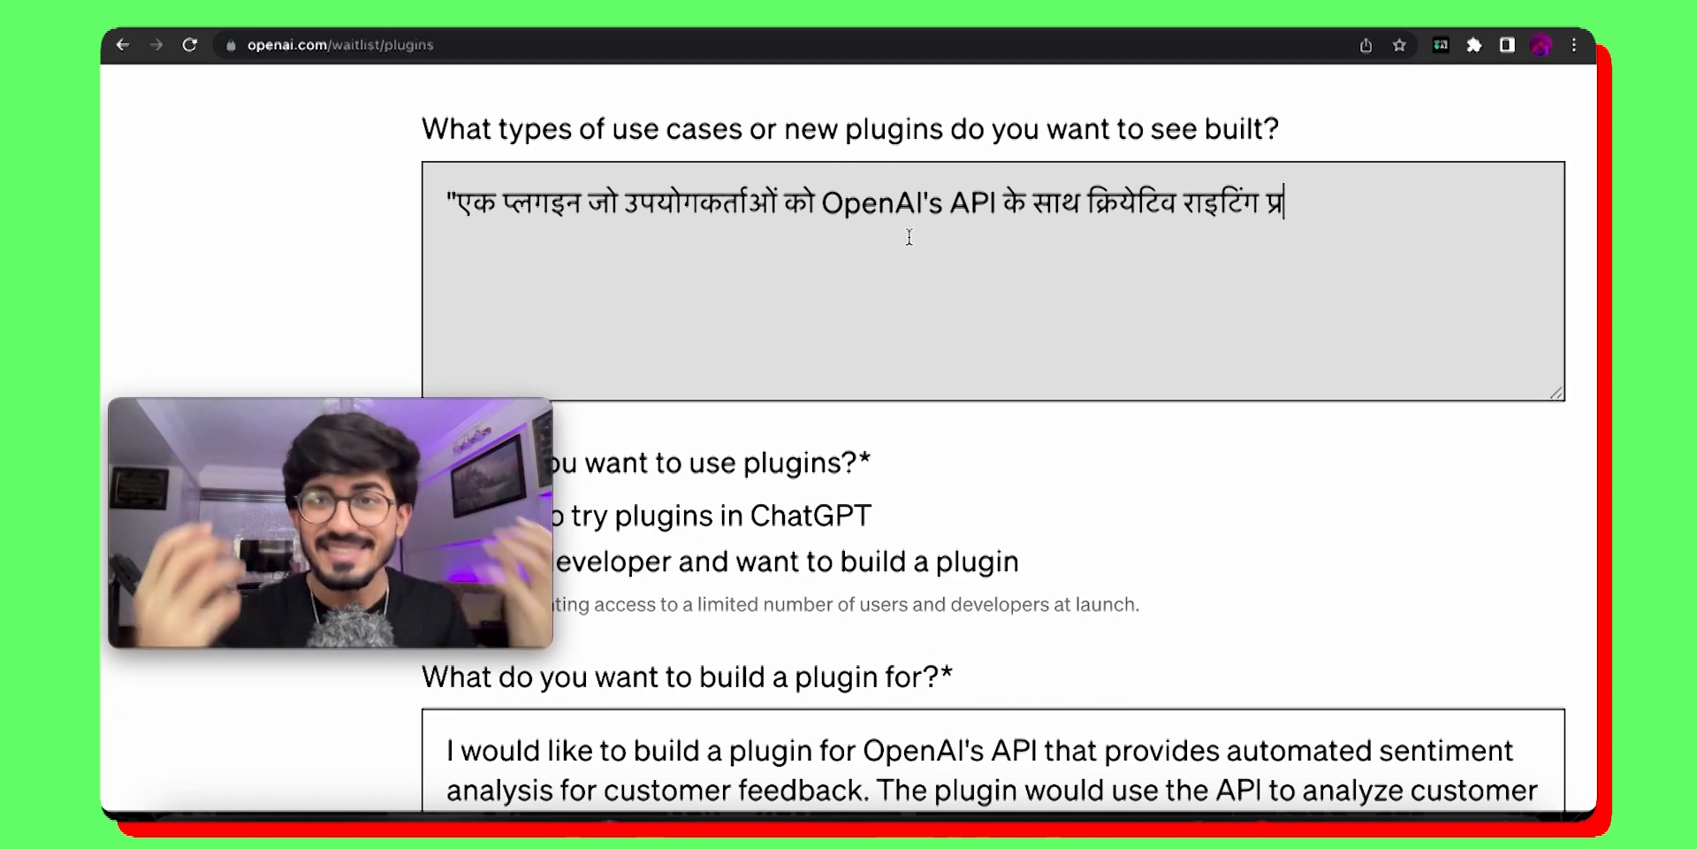
pyautogui.press('Ctrl+a')
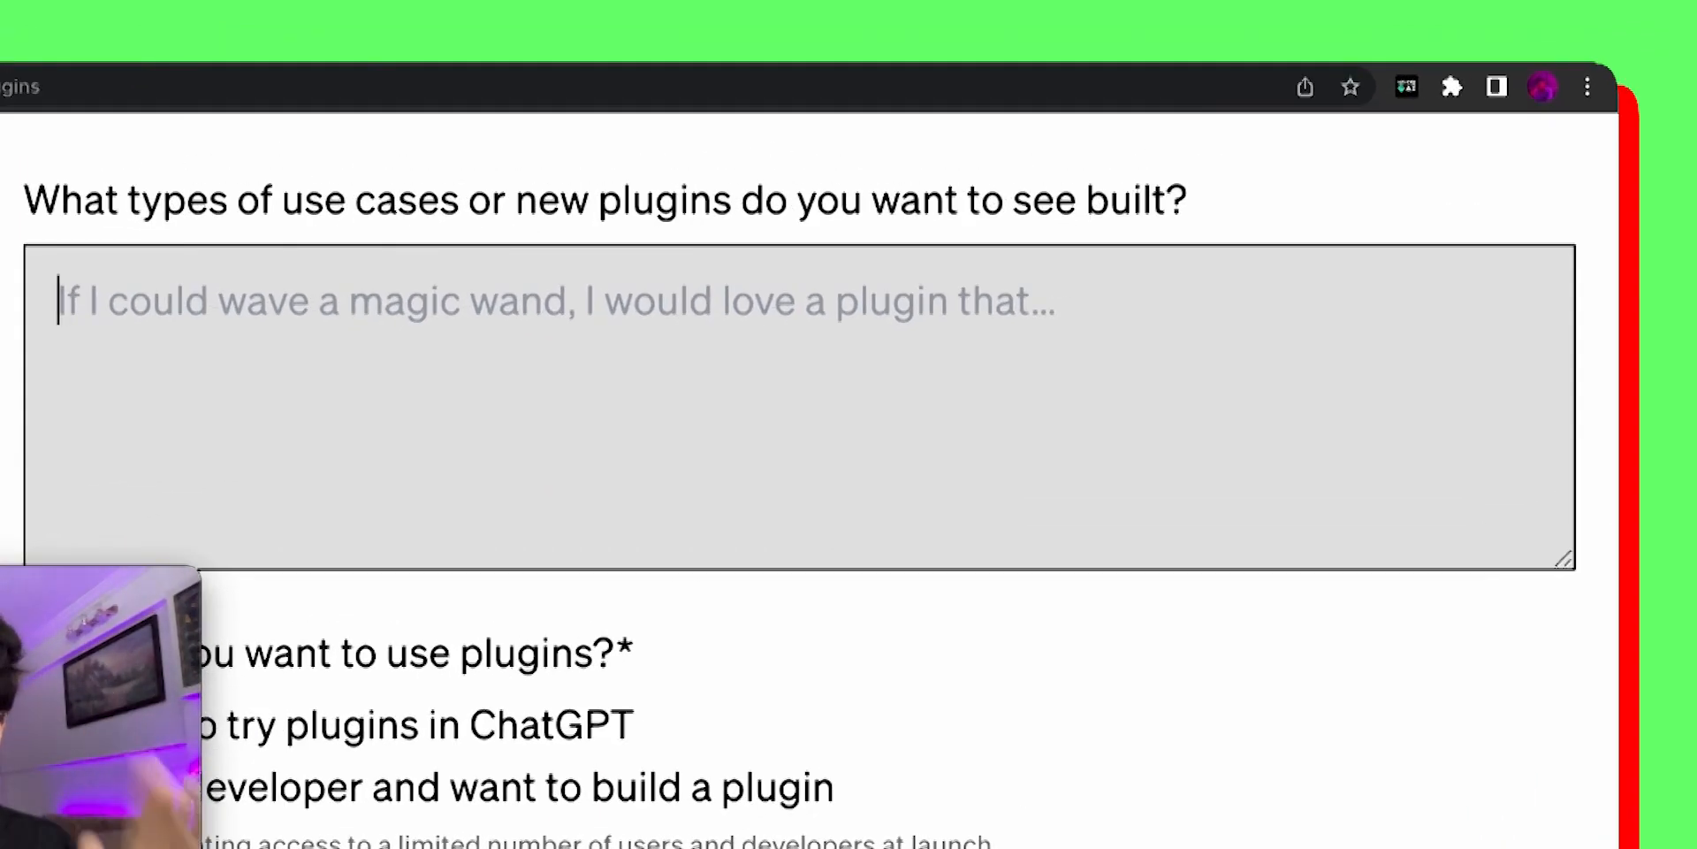
# Step: Start a 'code,python:' prompt and select the automated sentiment analysis phrase below
pyautogui.write('c')
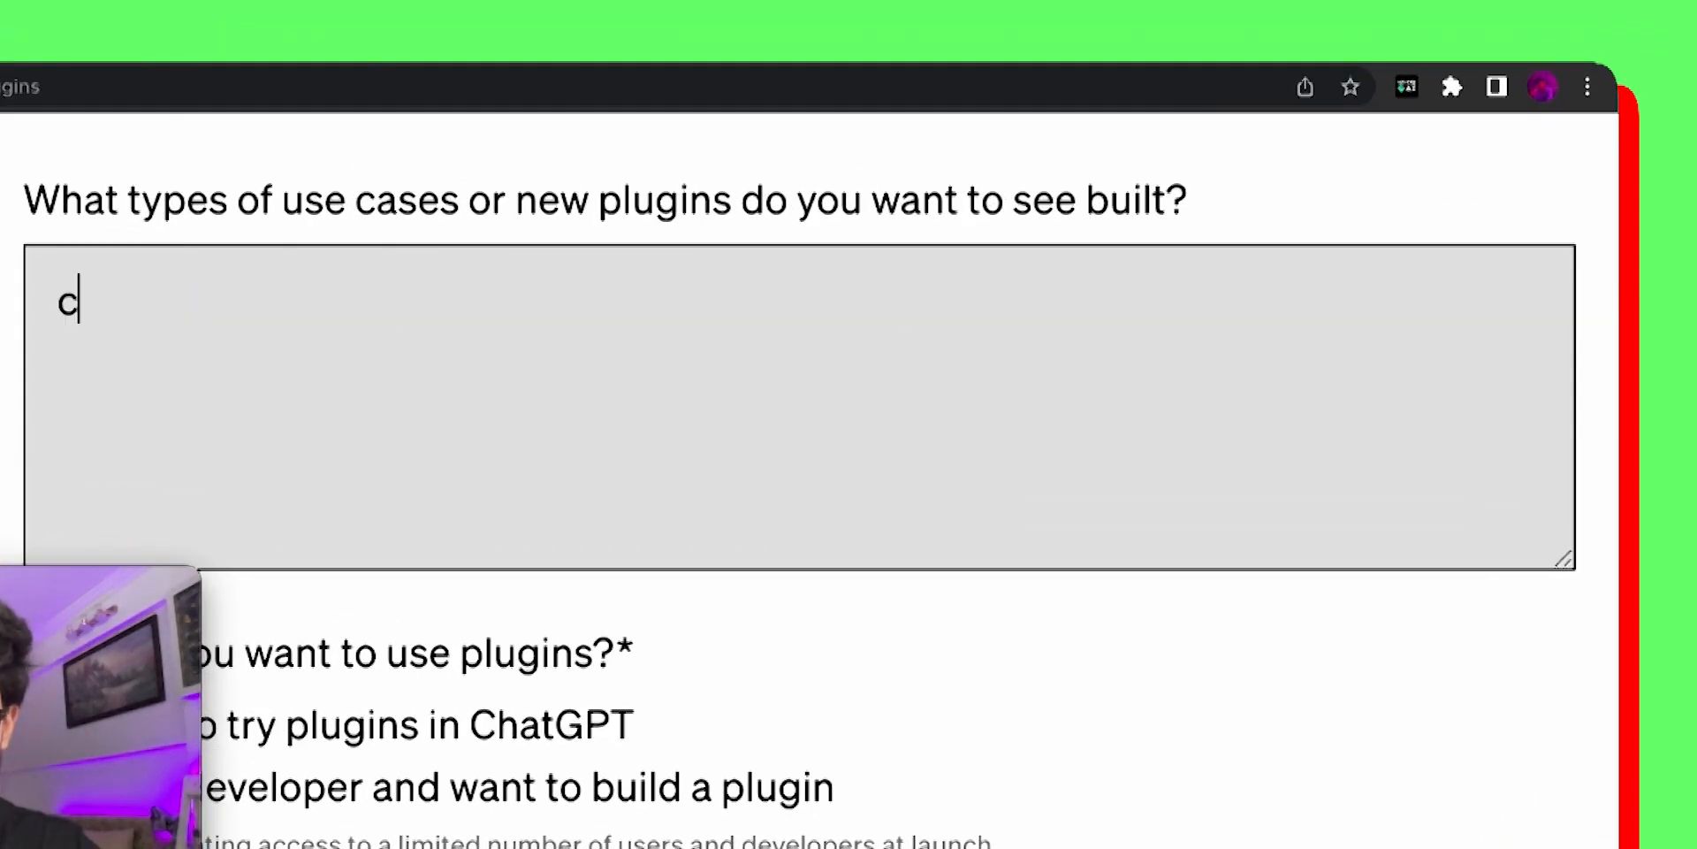
pyautogui.write('ode,')
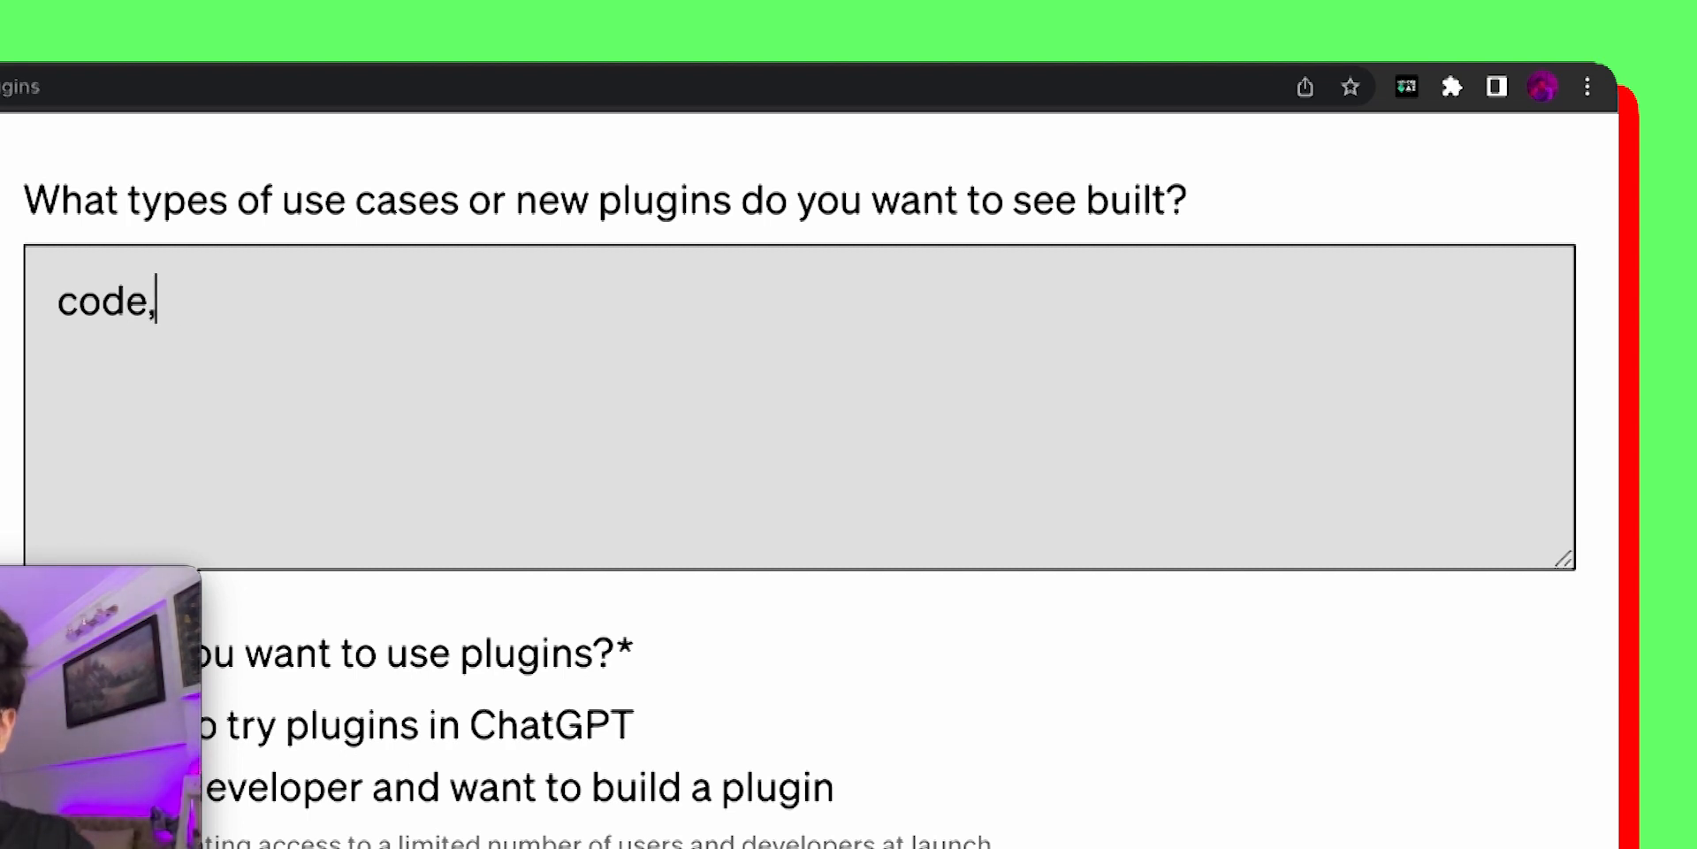
pyautogui.write('python:')
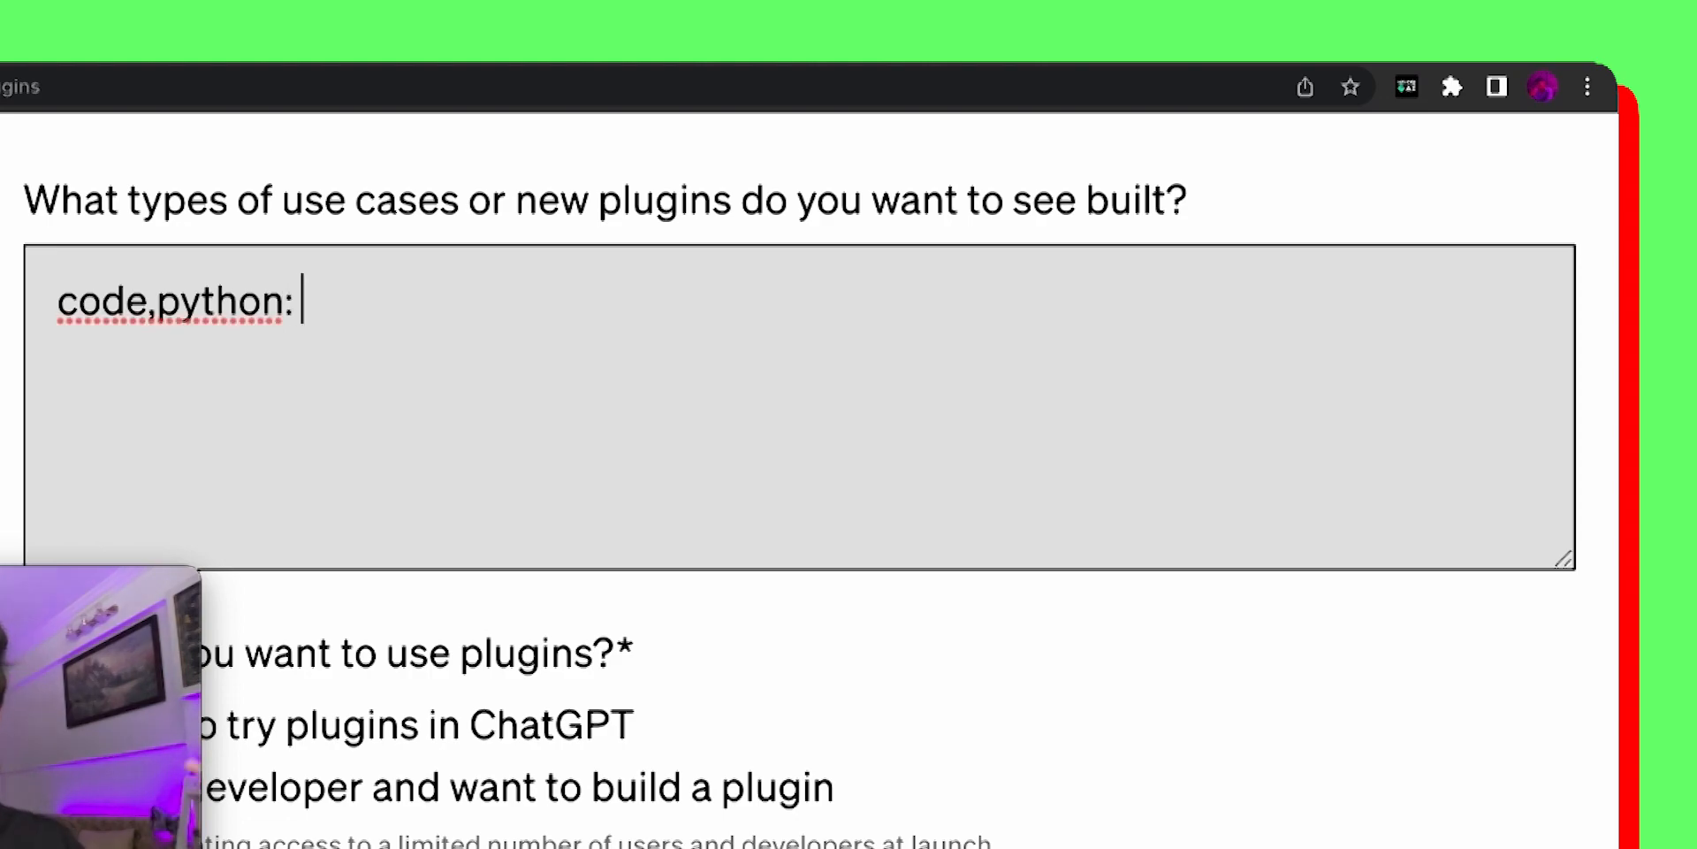
pyautogui.scroll(-3)
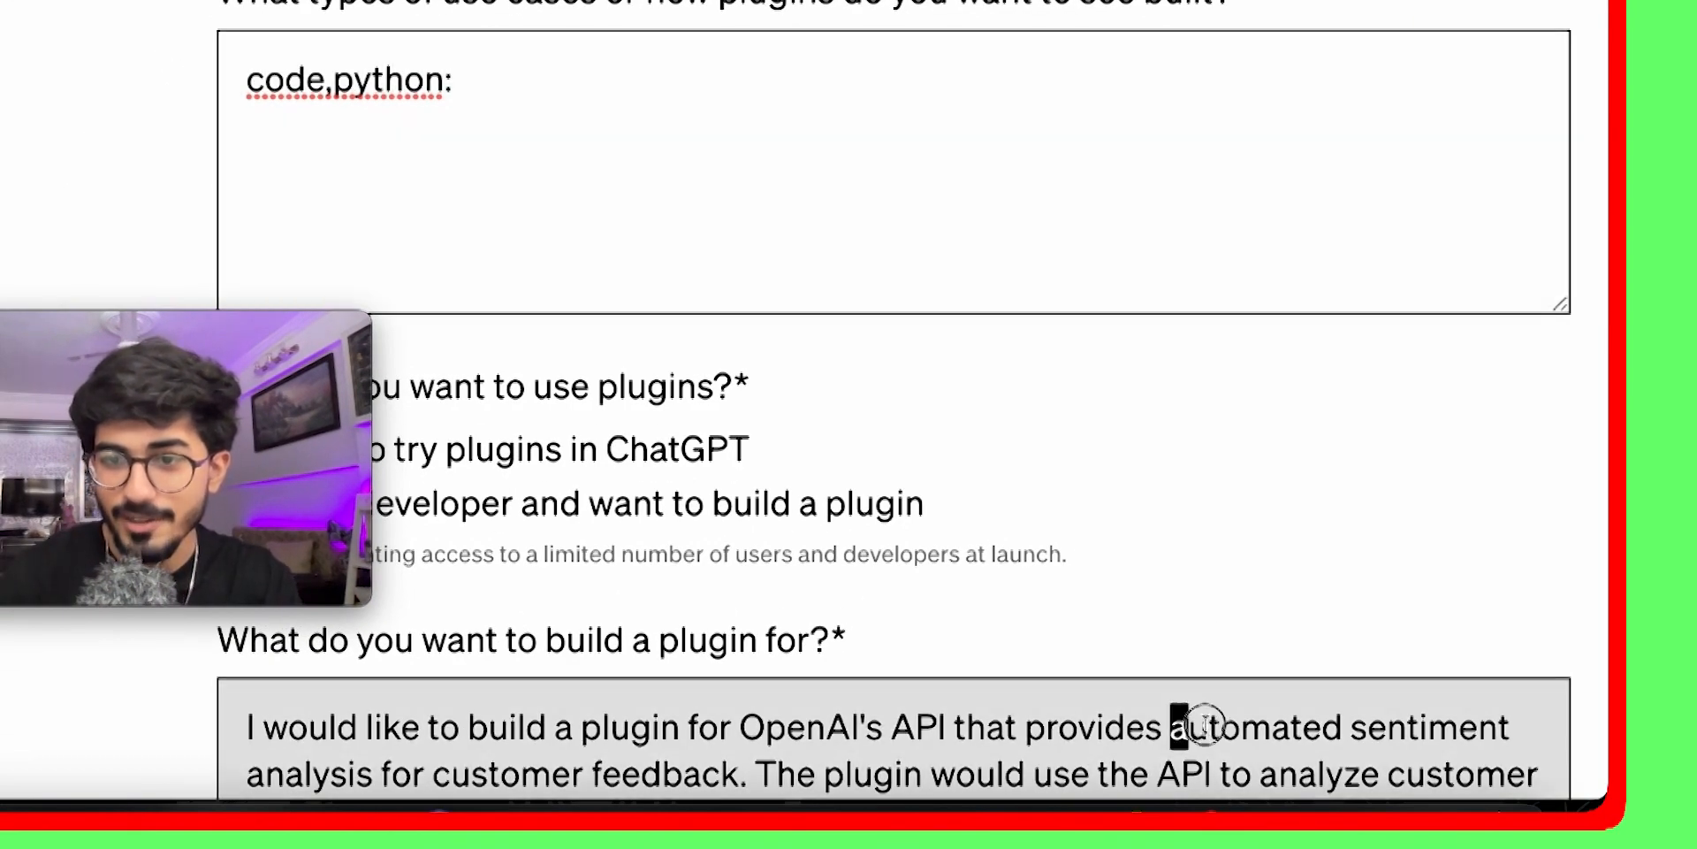
pyautogui.moveTo(1169, 726); pyautogui.dragTo(628, 775)
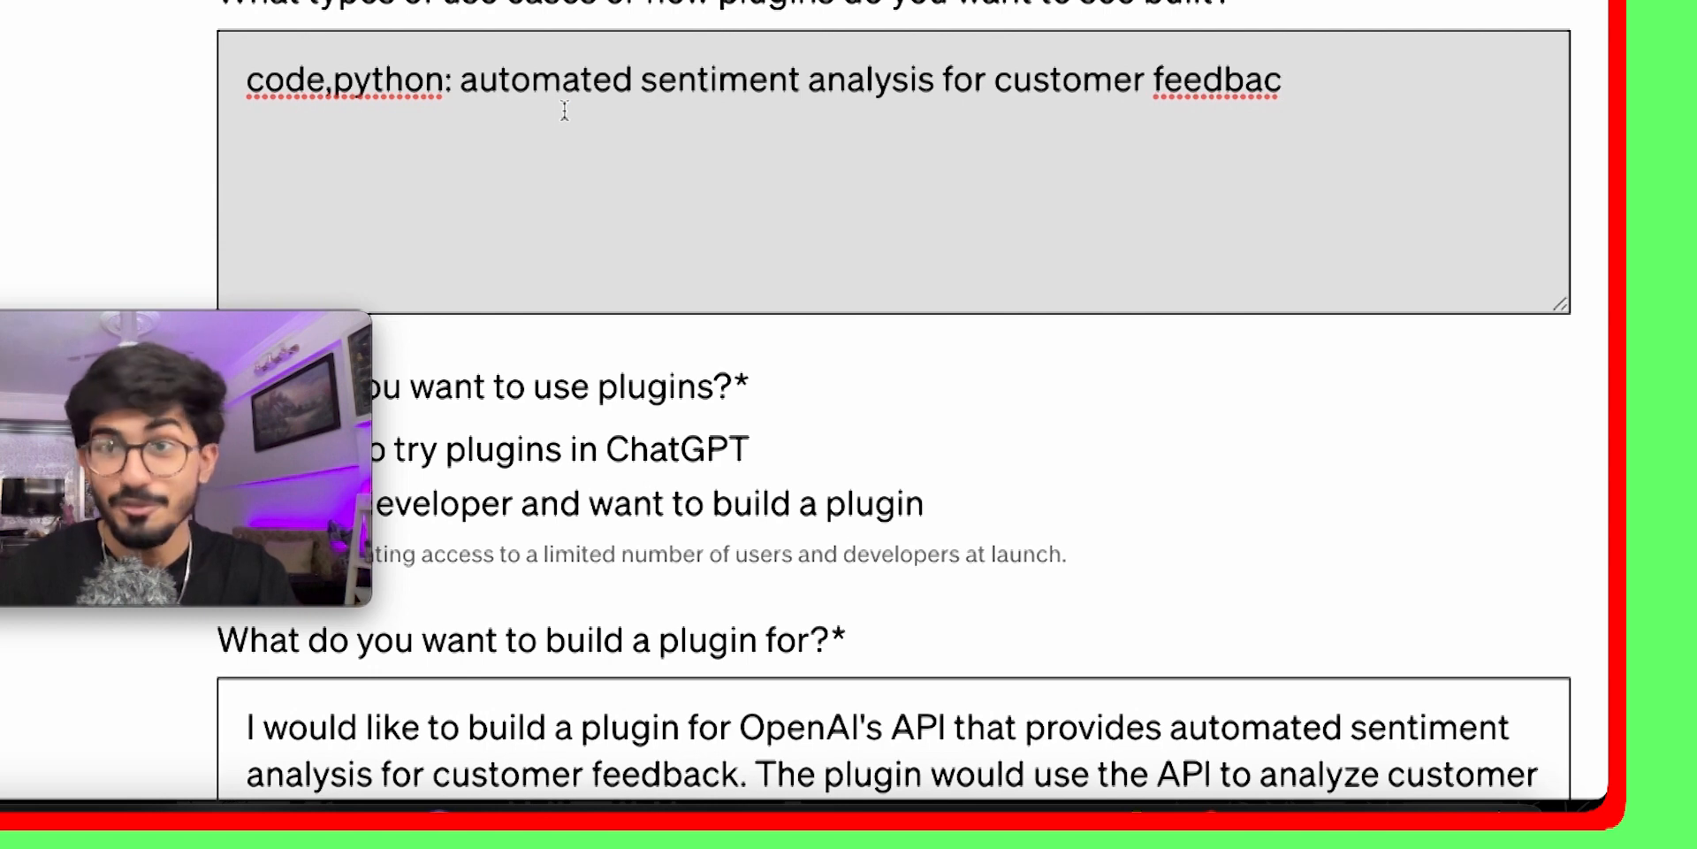
# Step: Let Helper AI generate nltk-based Python sentiment-analysis code in the use-cases answer
pyautogui.write('import nltk')
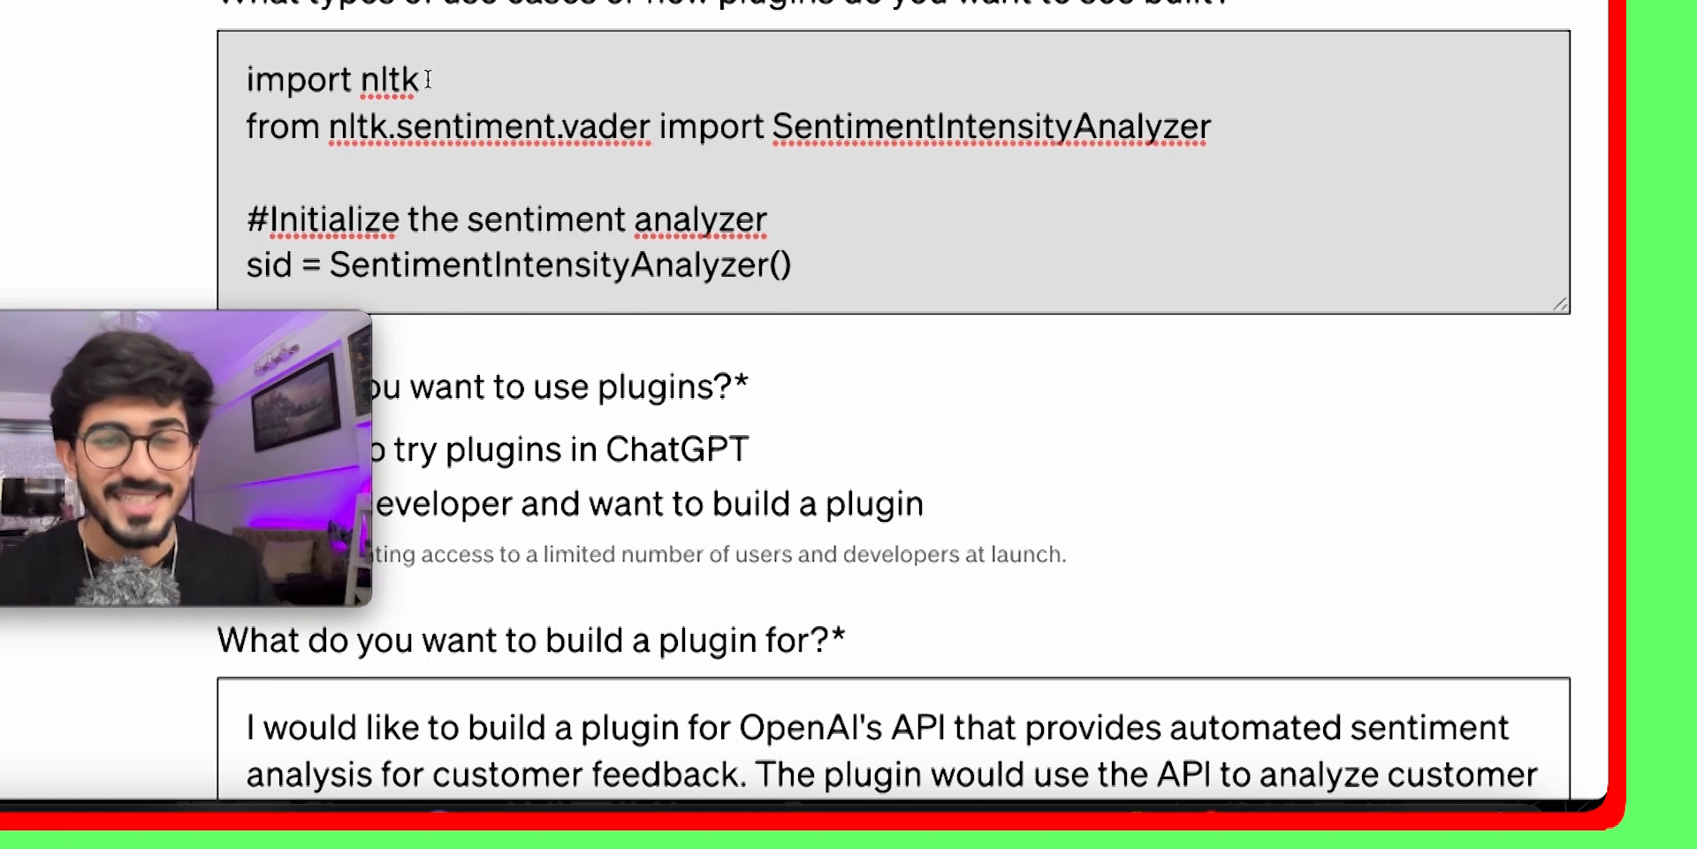
pyautogui.moveTo(1072, 261)
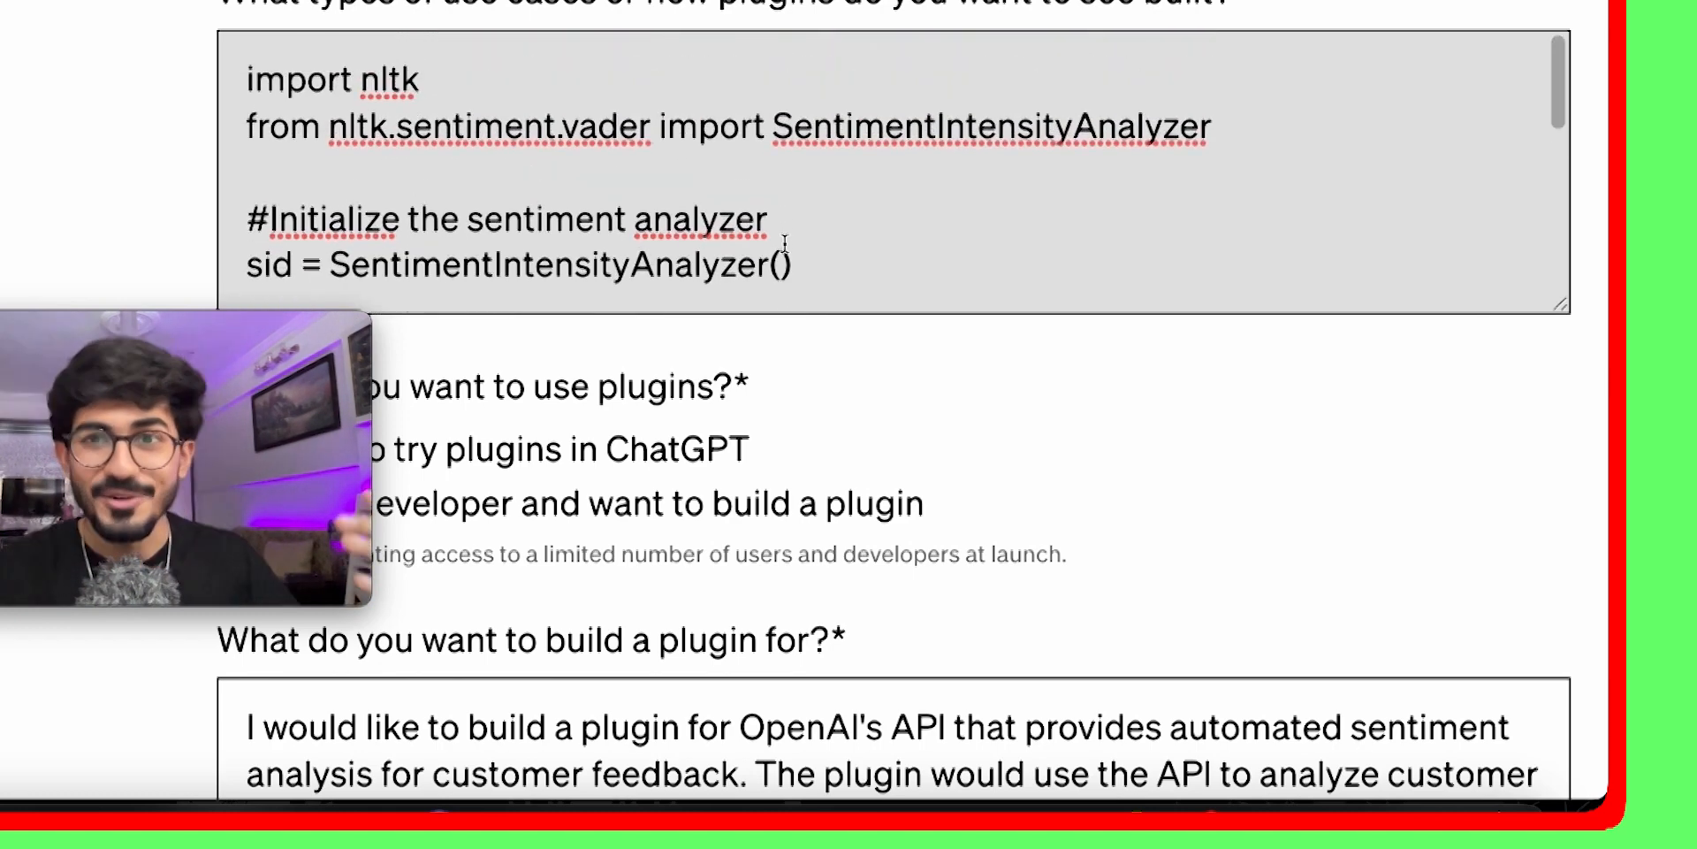
pyautogui.scroll(-3)
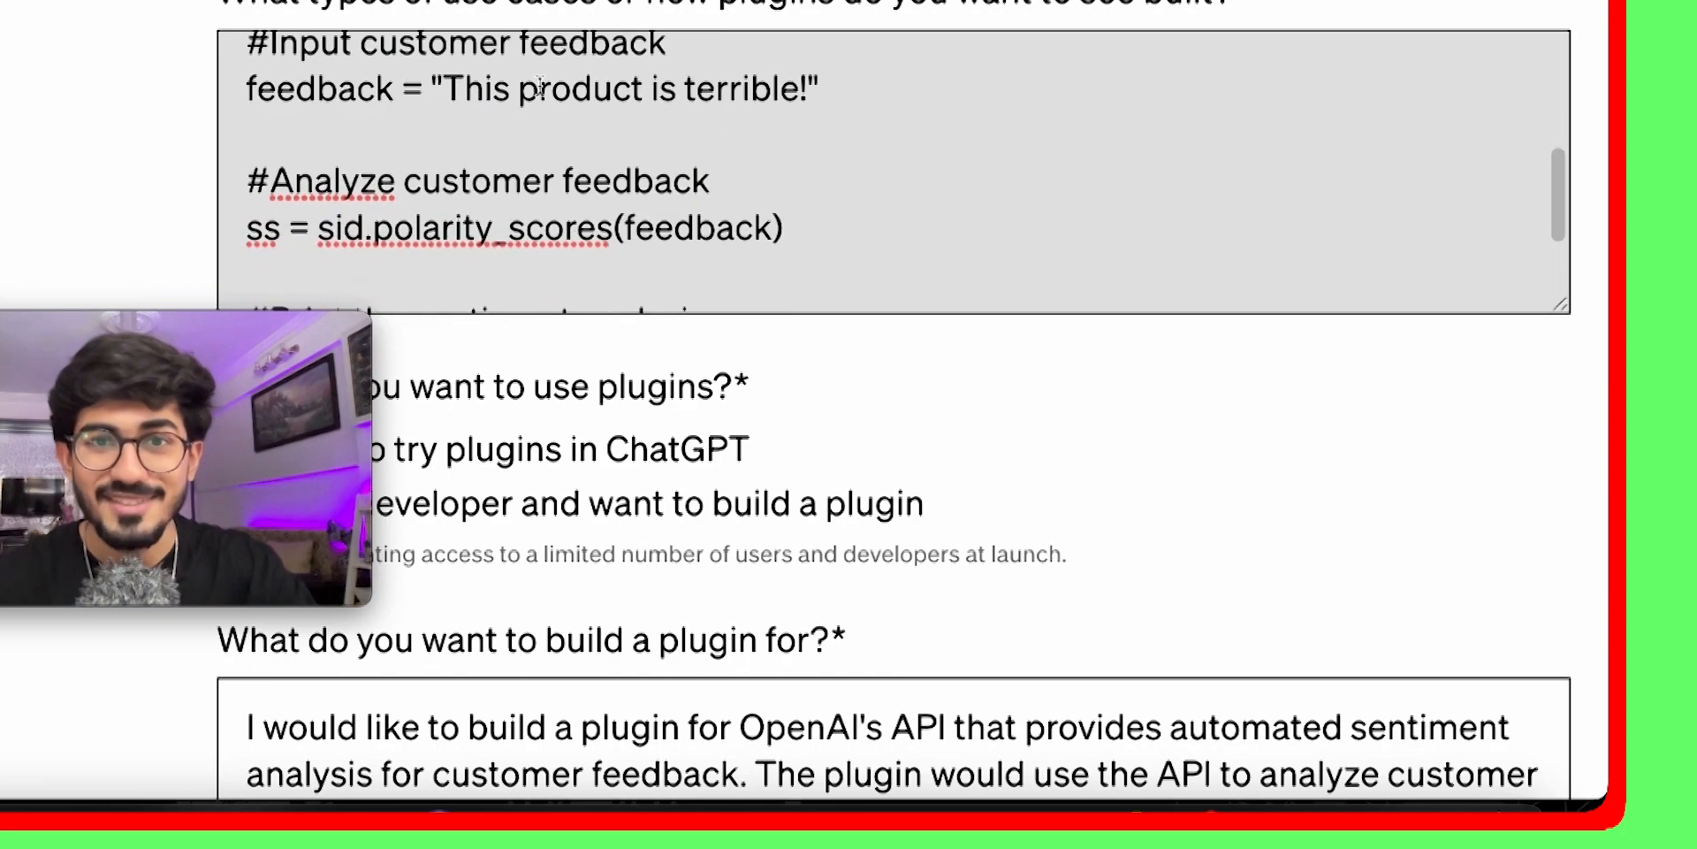
pyautogui.tripleClick(539, 97)
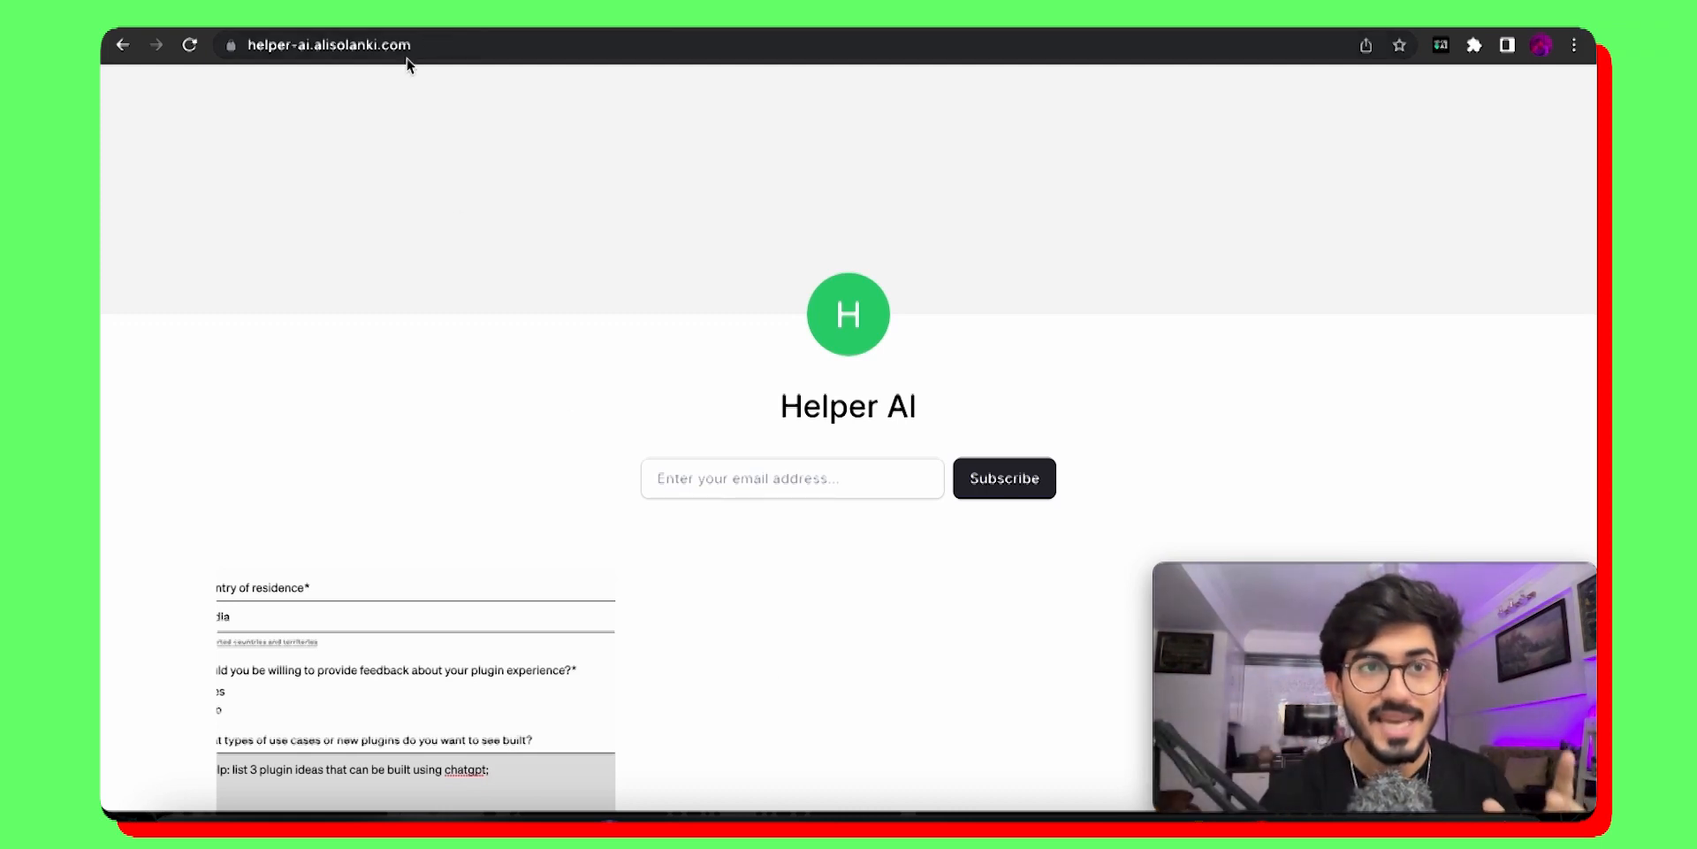
# Step: Go to the Helper AI store page showing the Helper AI product at $50.00
pyautogui.click(328, 46)
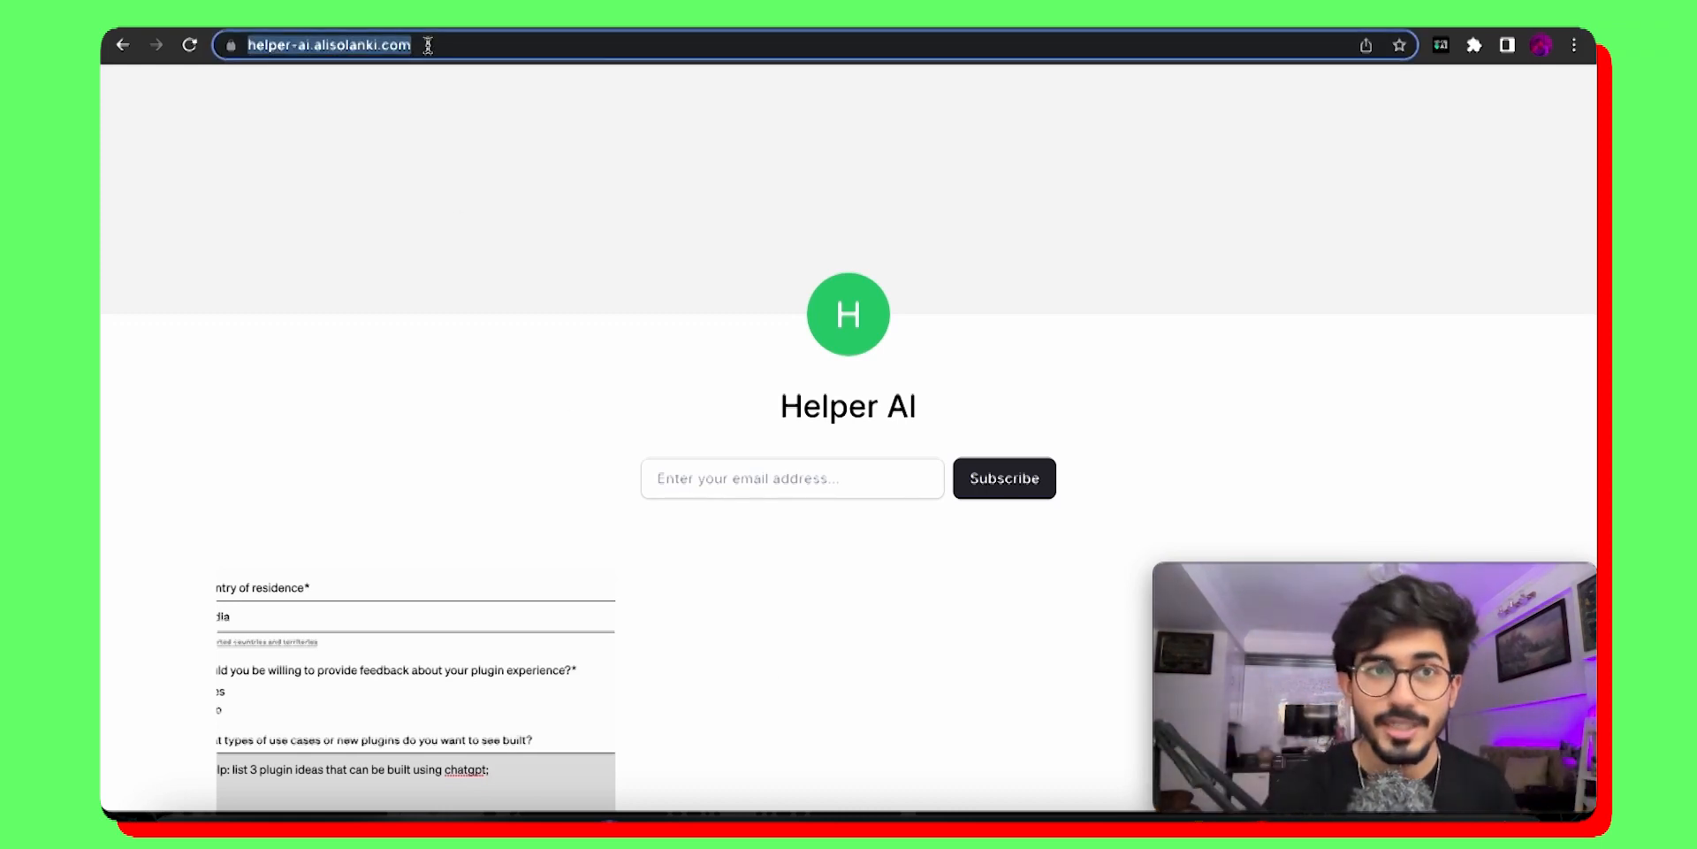
pyautogui.scroll(-3)
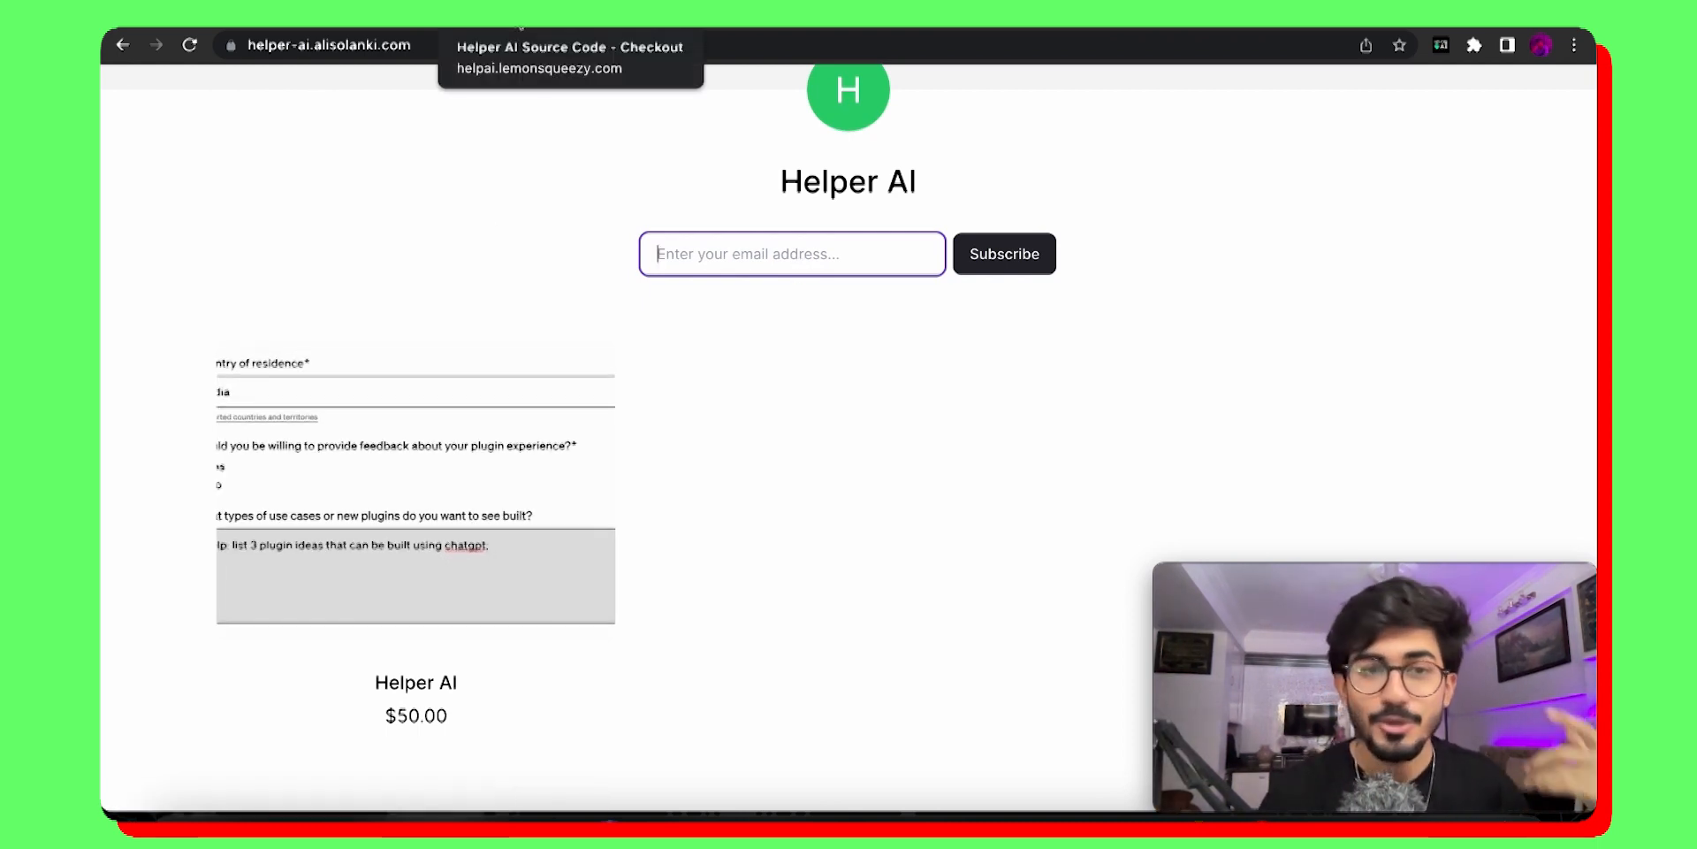
# Step: Complete a test-mode checkout of Helper AI Source Code with card 4242… and reach the confirmation
pyautogui.click(569, 46)
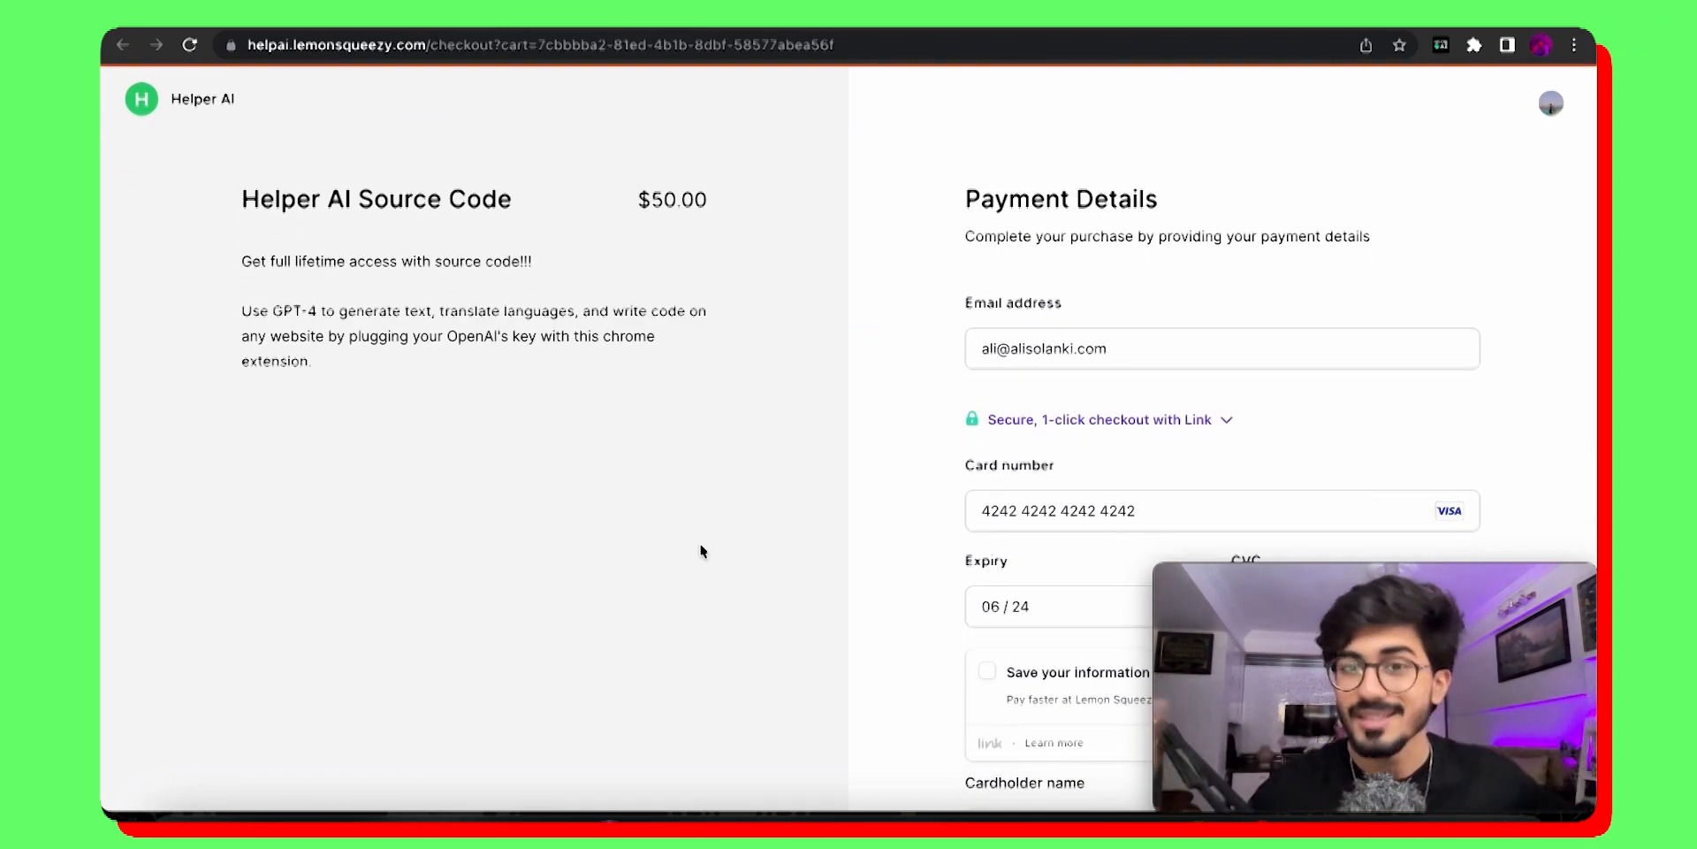
pyautogui.scroll(-3)
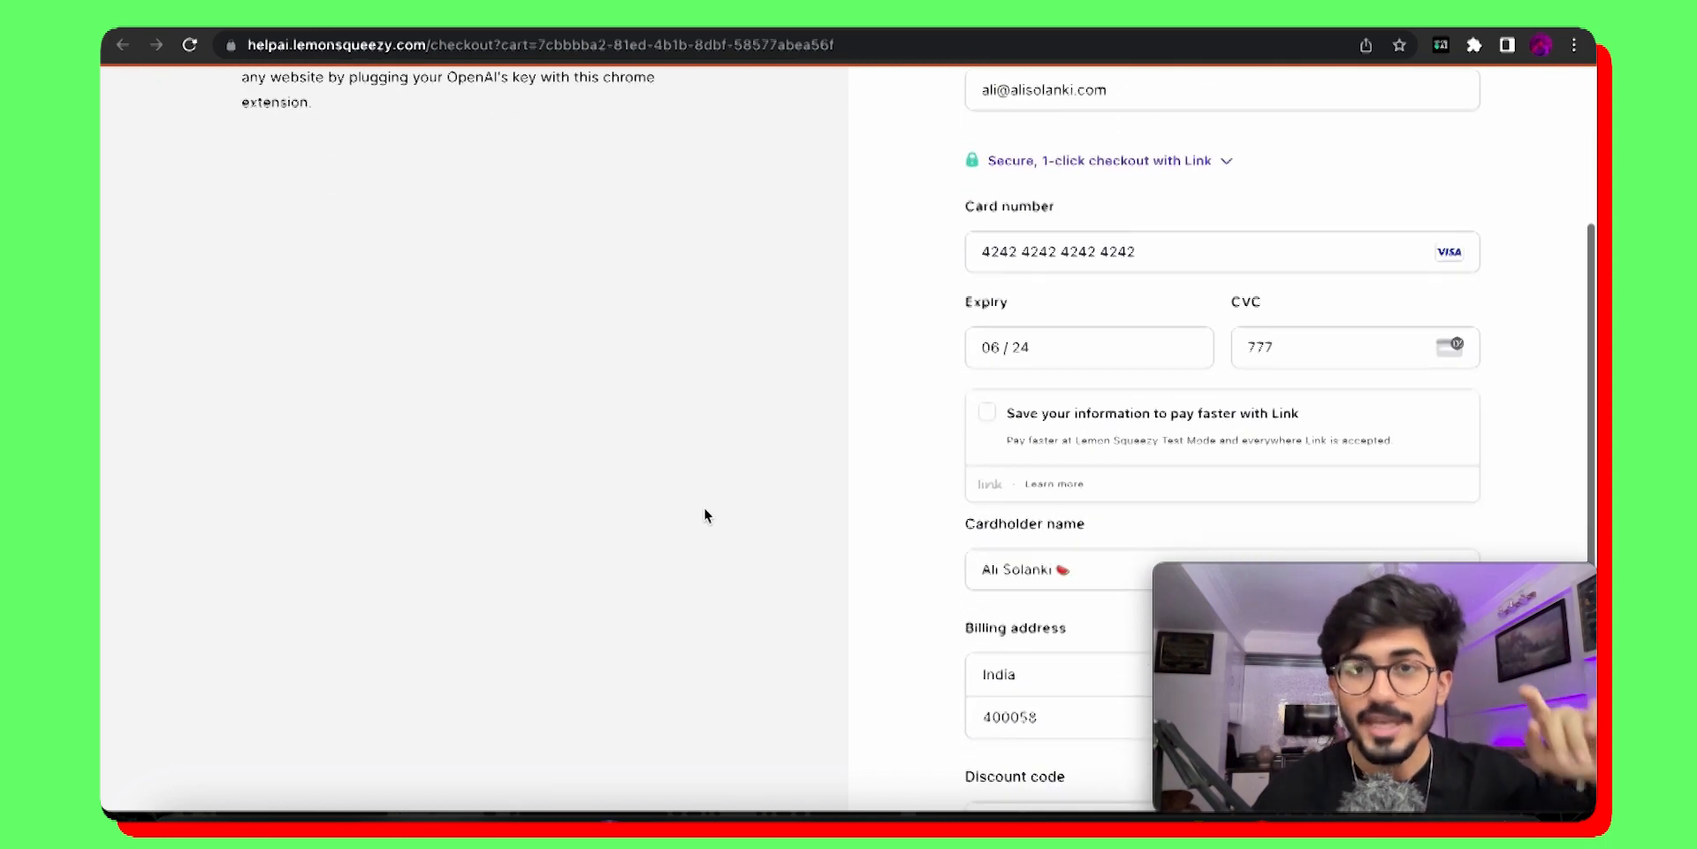
pyautogui.scroll(-3)
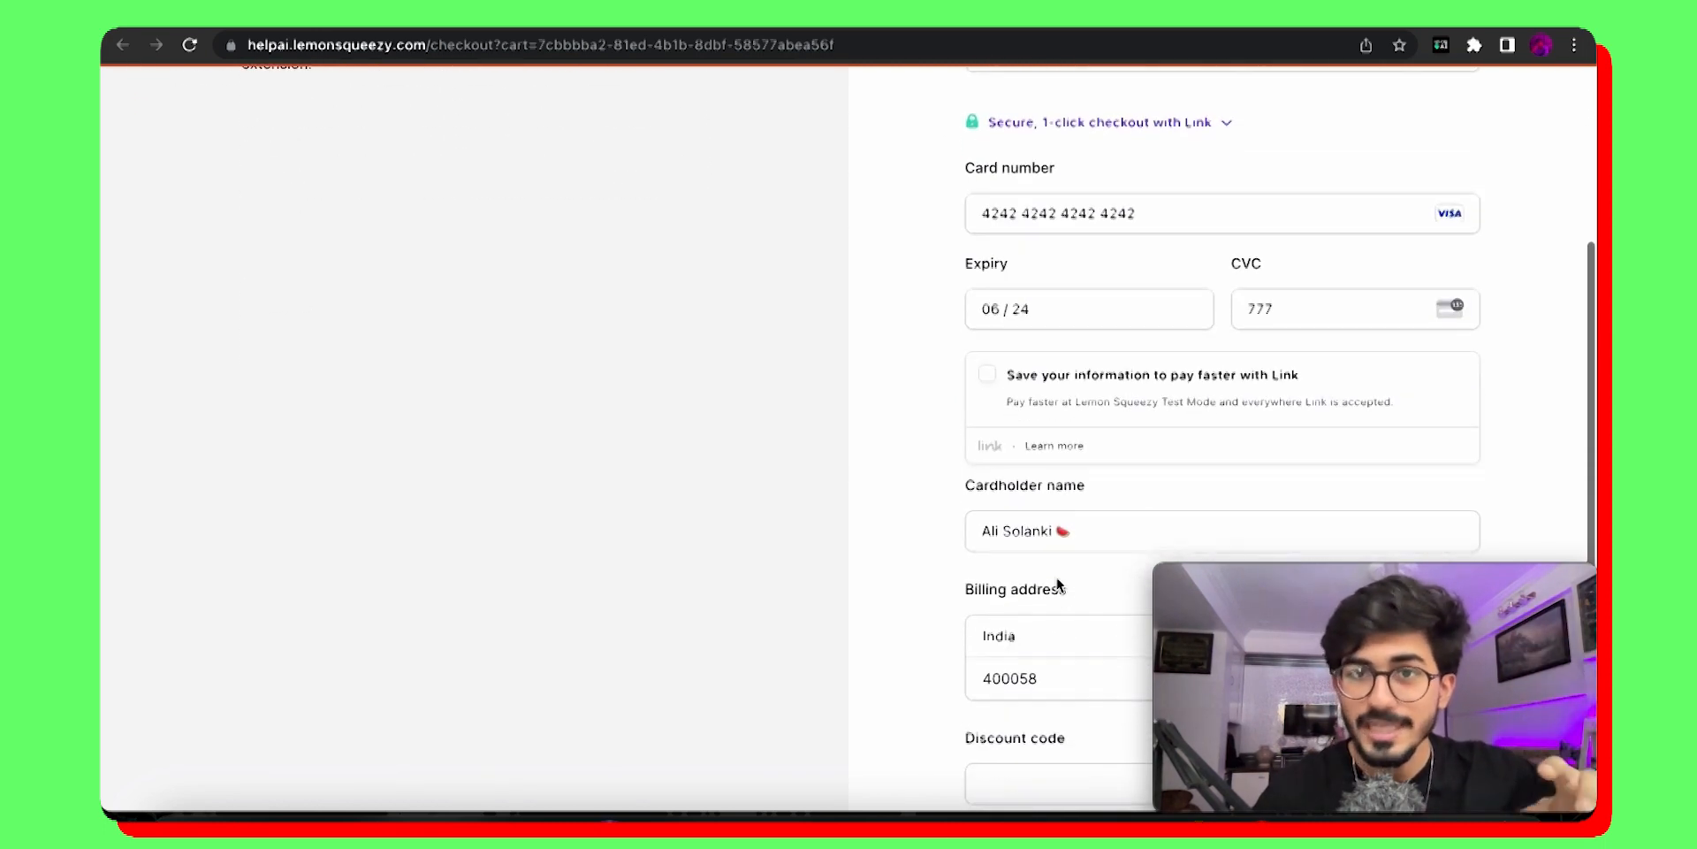
pyautogui.scroll(-3)
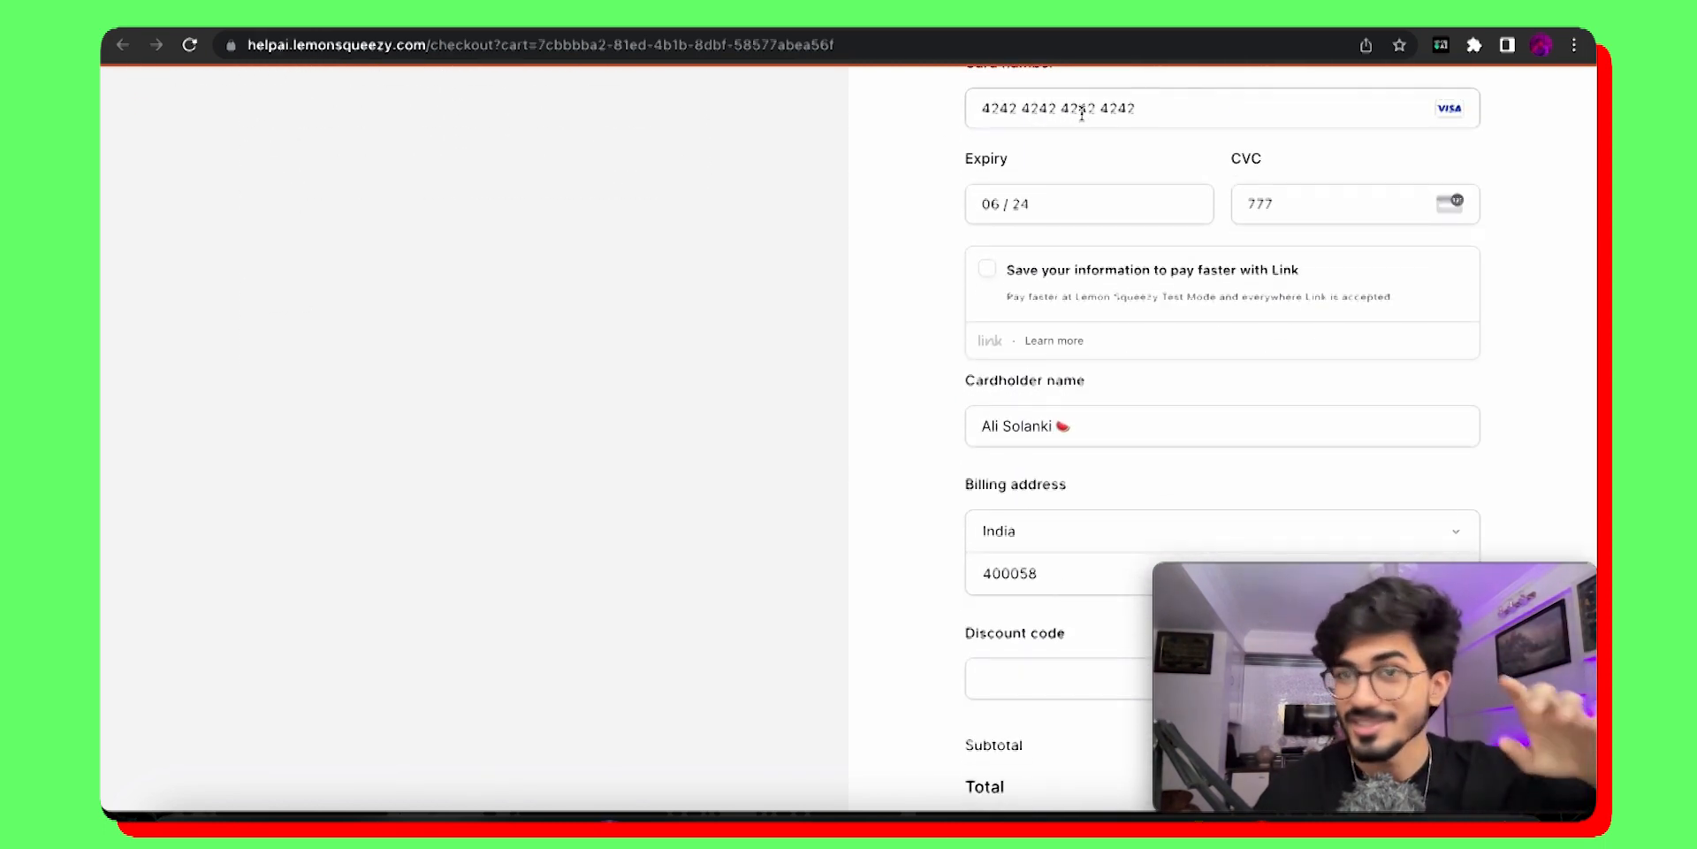
pyautogui.doubleClick(1079, 108)
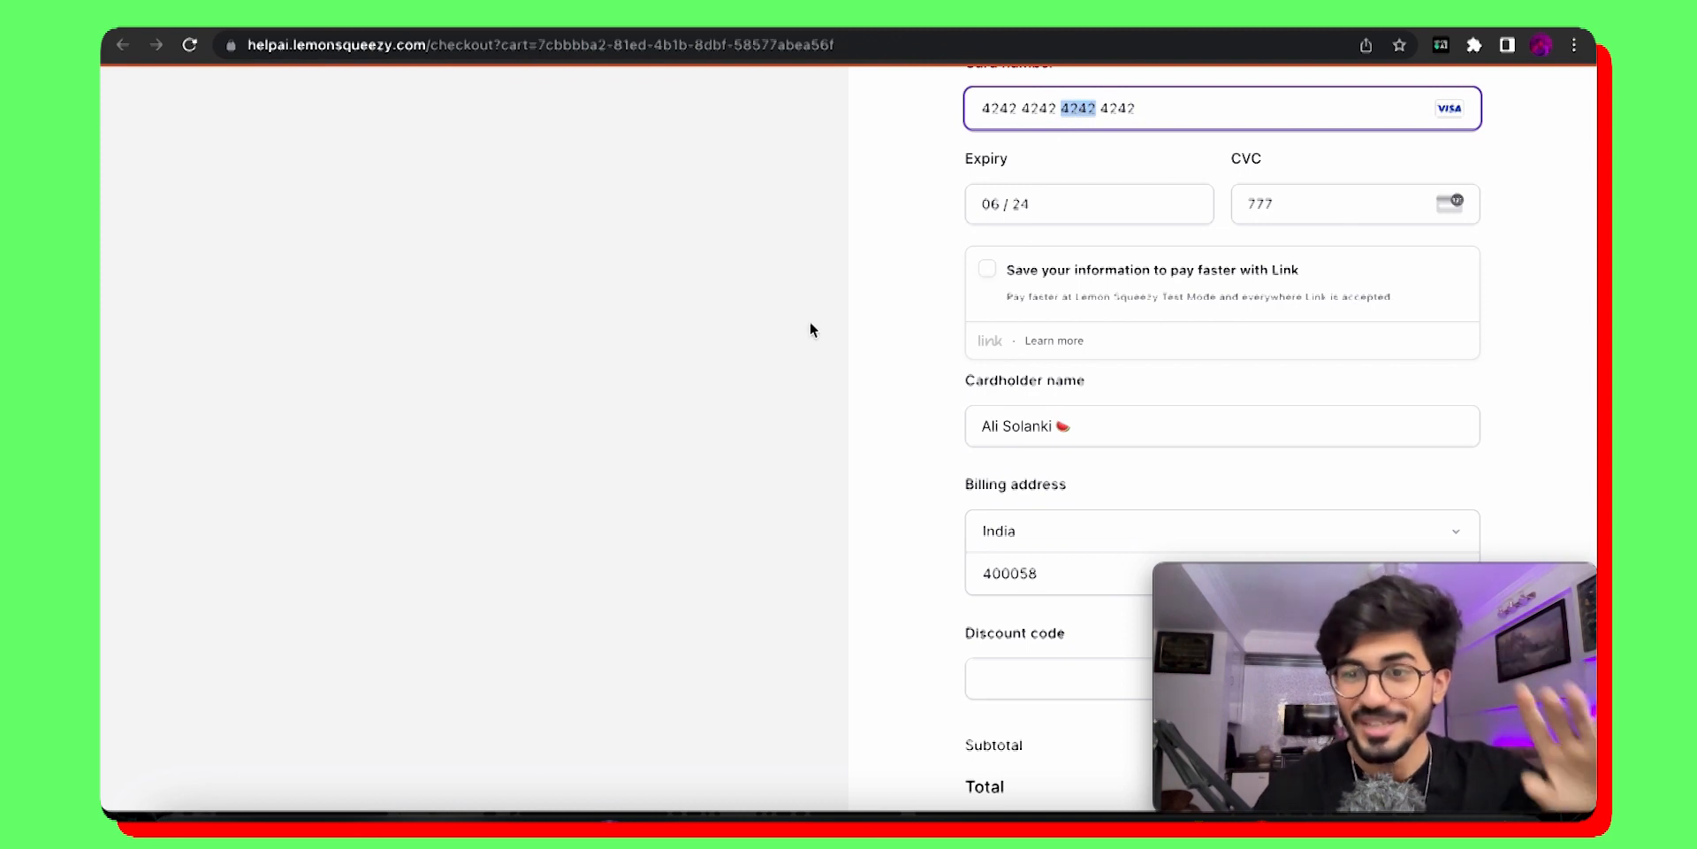
pyautogui.scroll(-3)
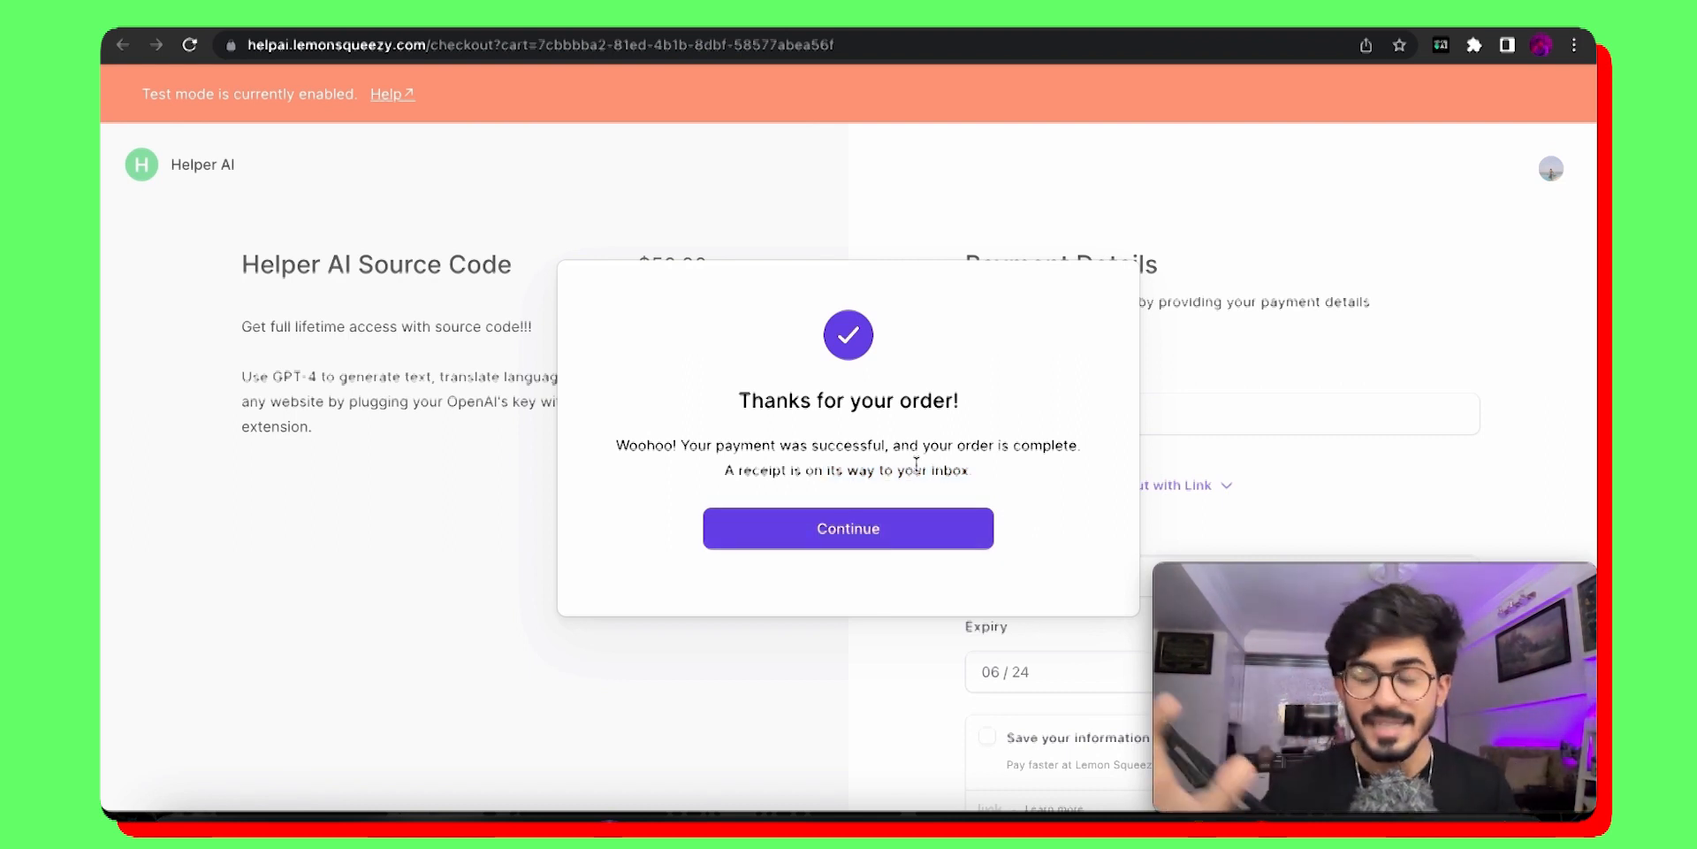
# Step: Continue to Gmail's Helper AI receipt and review order #3's license key and download link
pyautogui.click(849, 529)
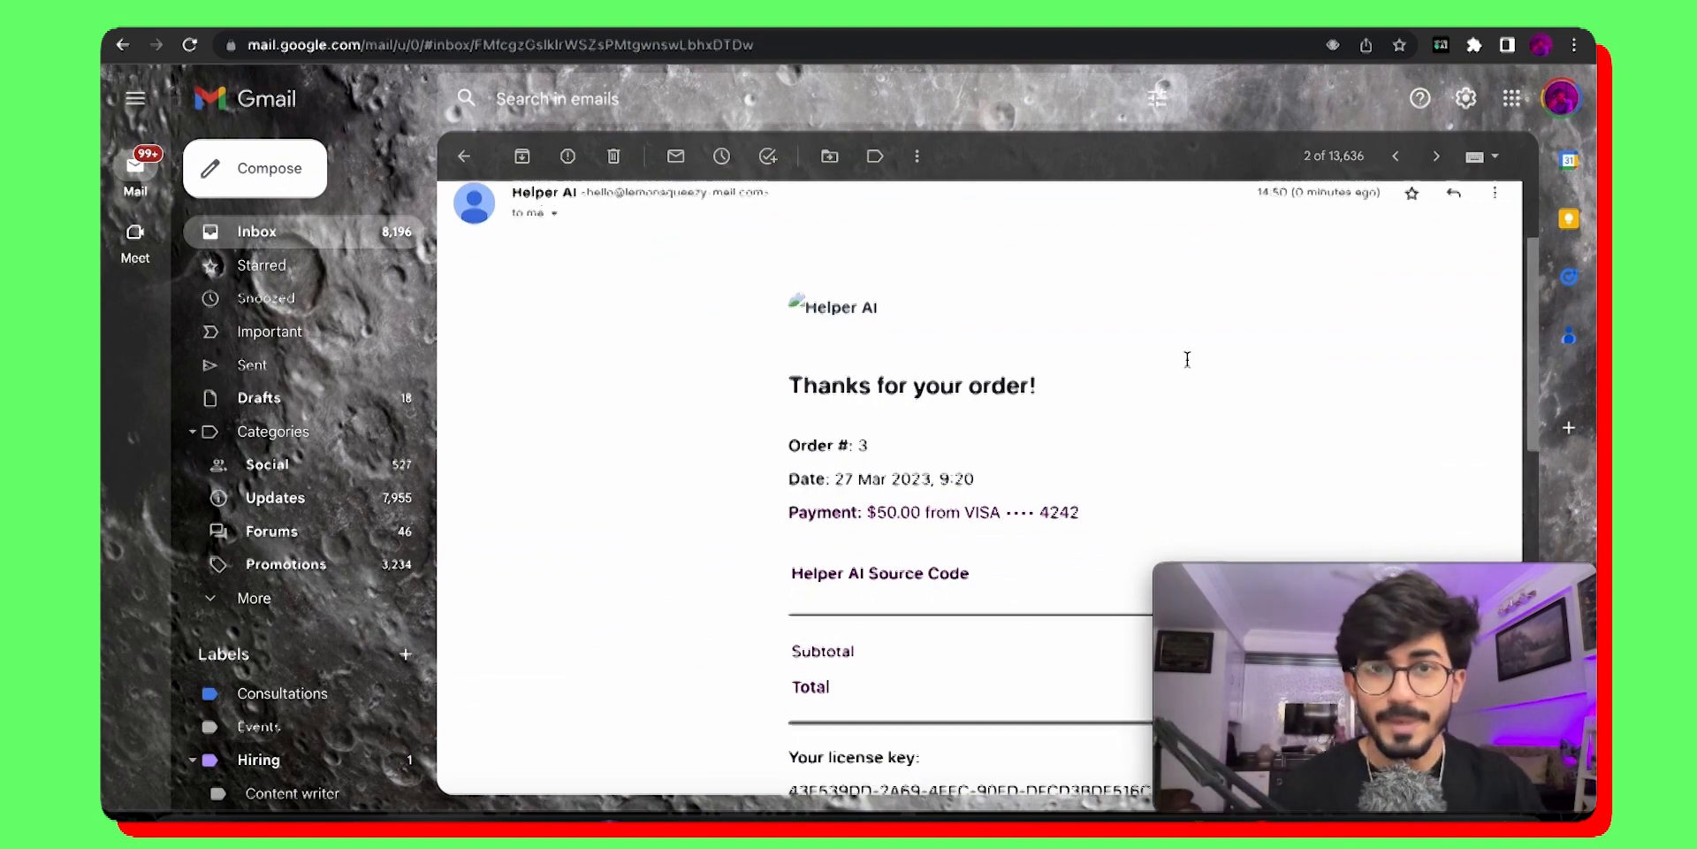
pyautogui.scroll(-3)
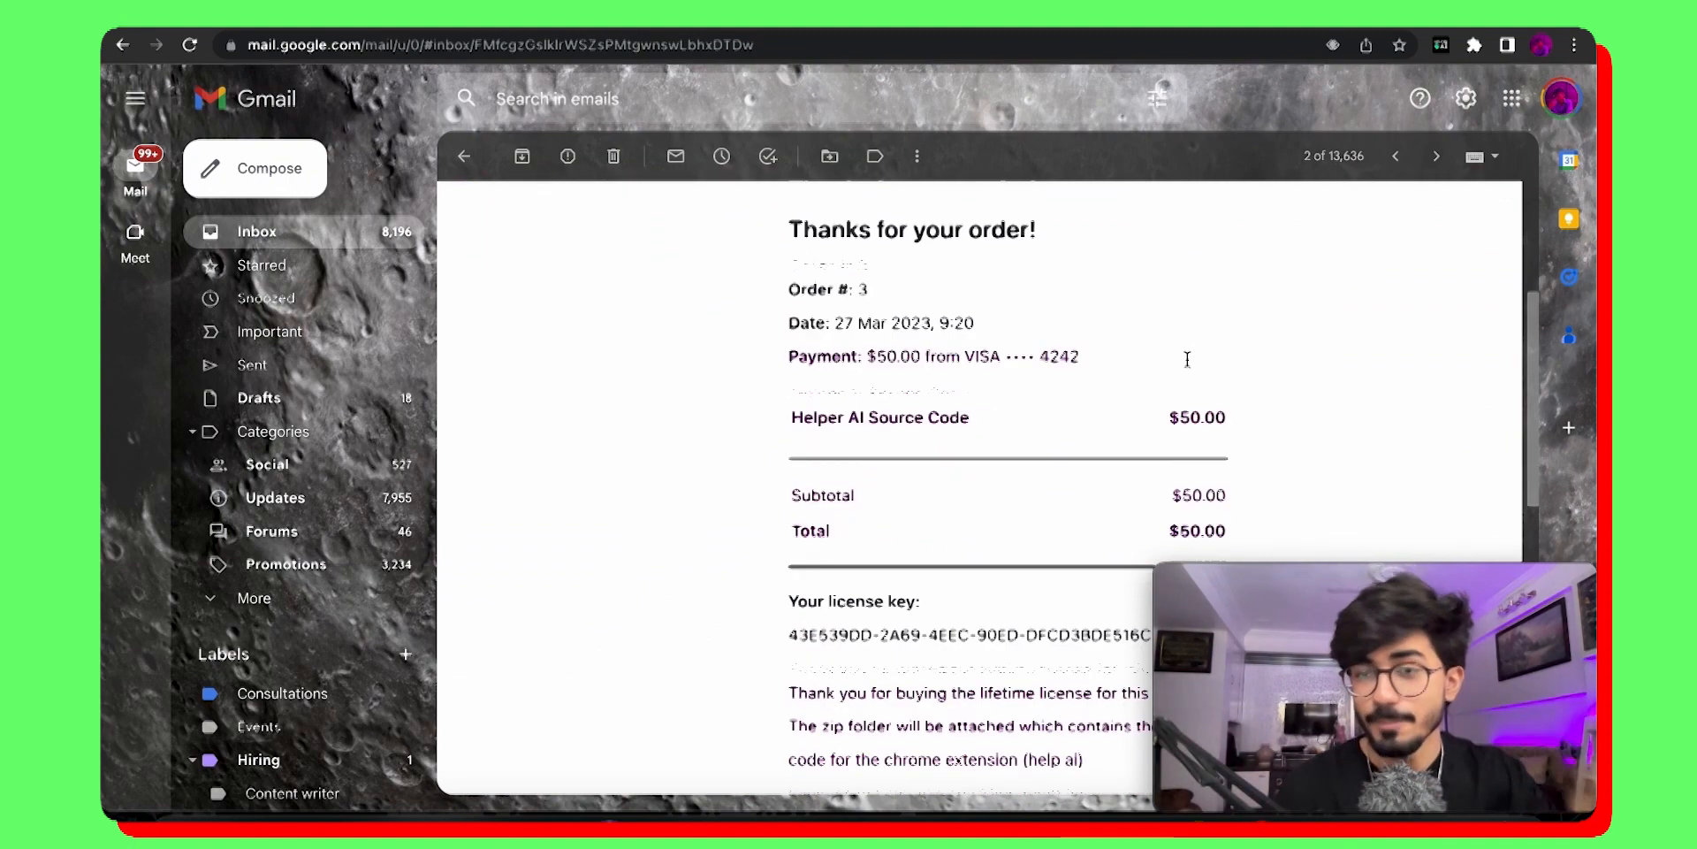
pyautogui.scroll(-3)
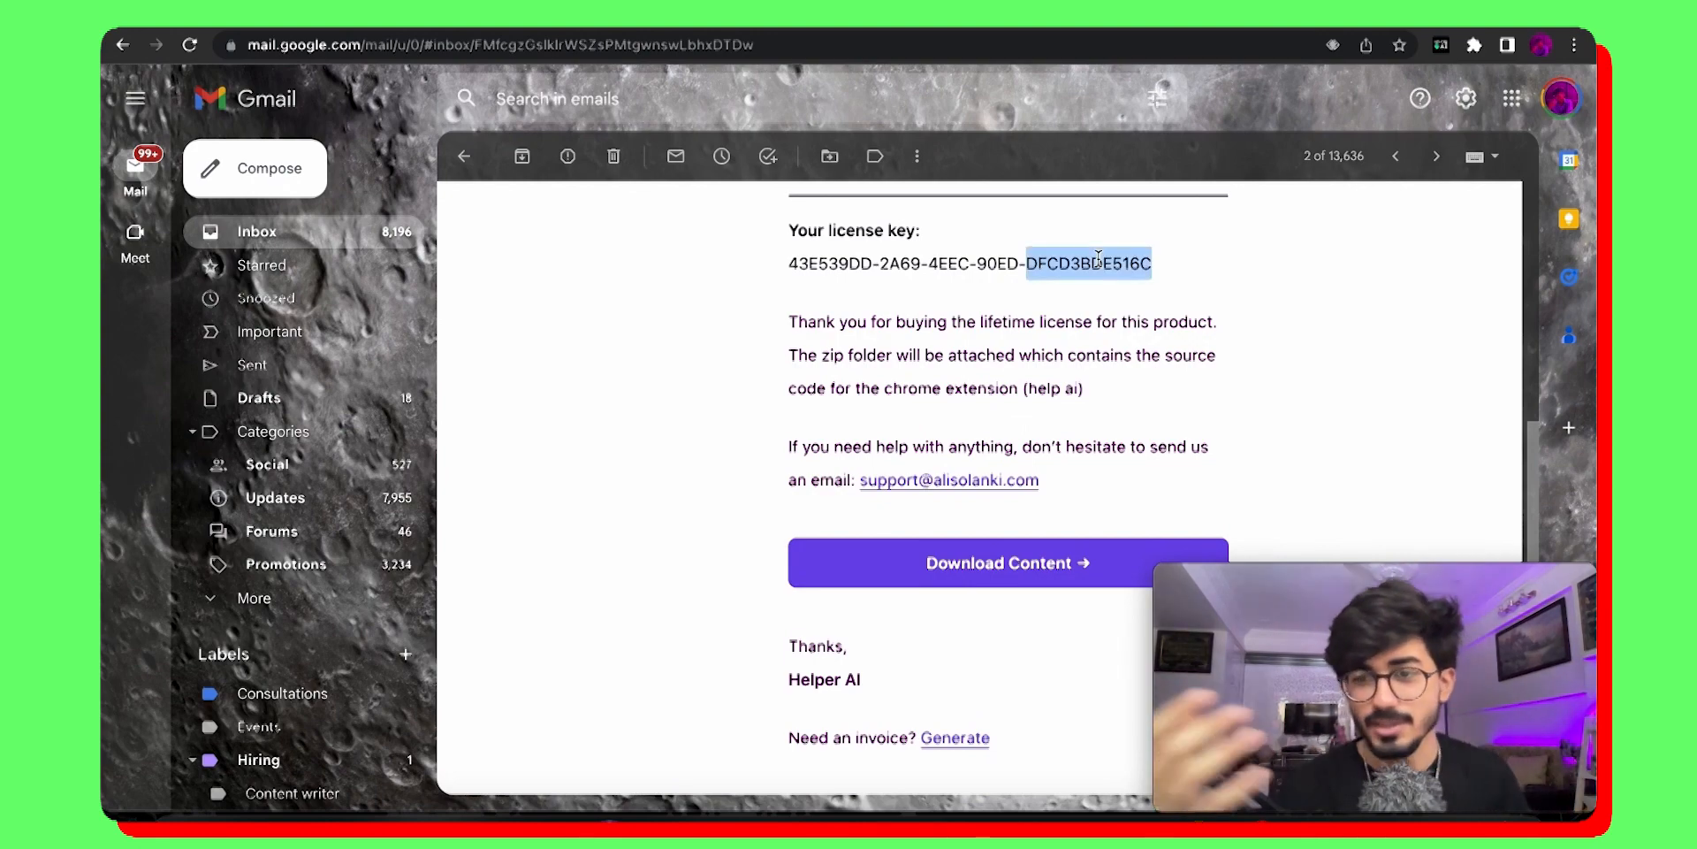
pyautogui.scroll(-3)
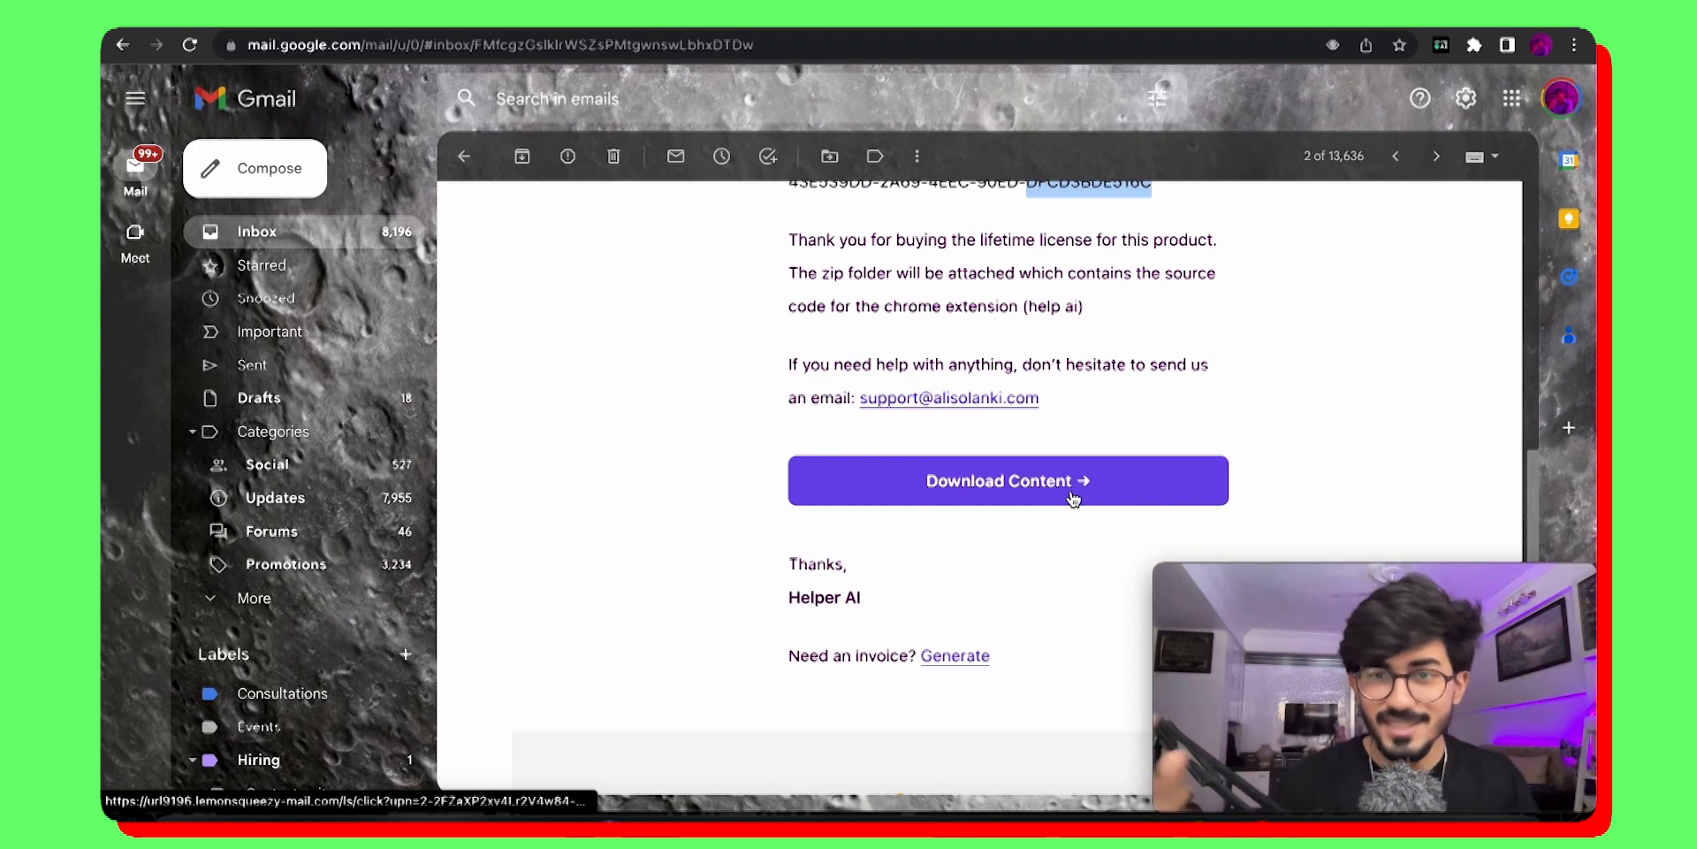
# Step: Download helper-ai.zip from Order #3 and reveal its extracted folder in Finder
pyautogui.click(1006, 481)
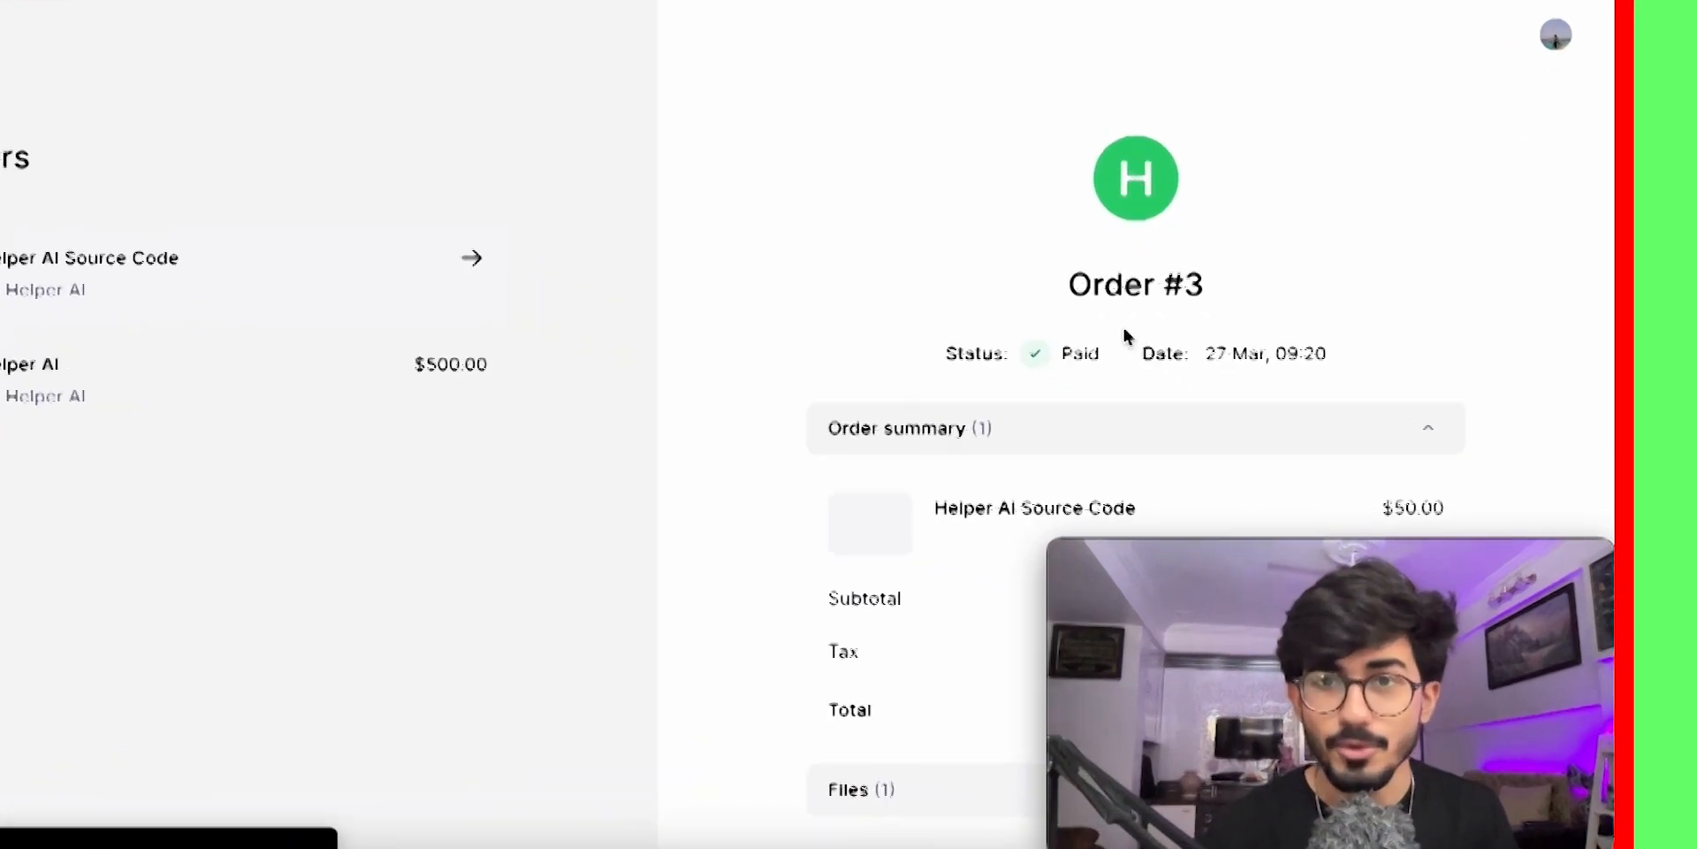
pyautogui.scroll(-3)
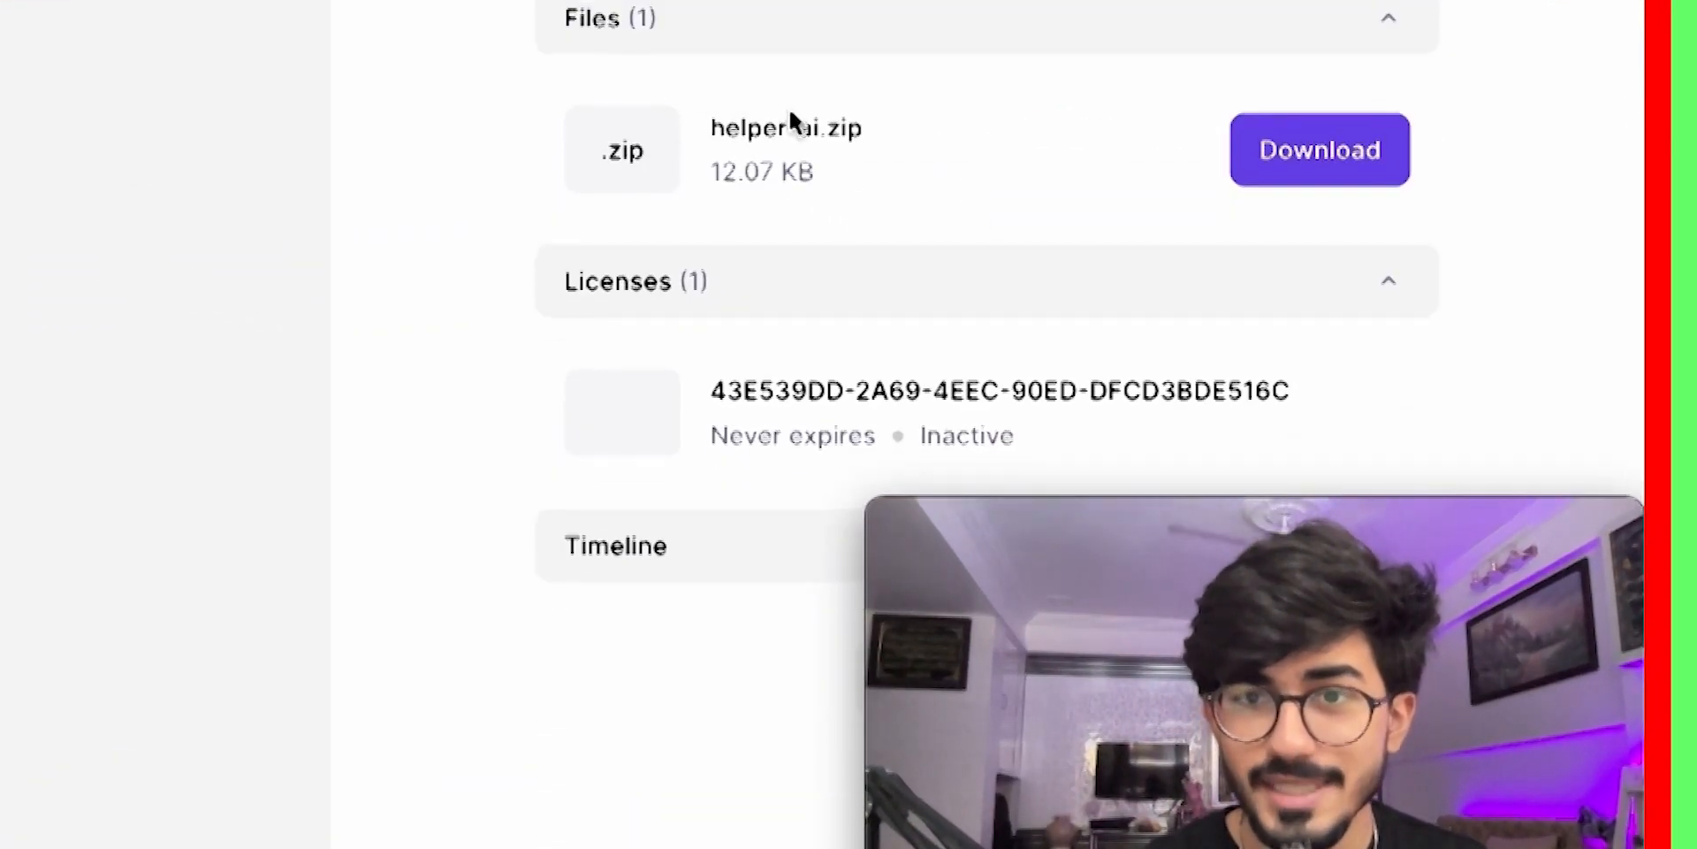
pyautogui.doubleClick(785, 127)
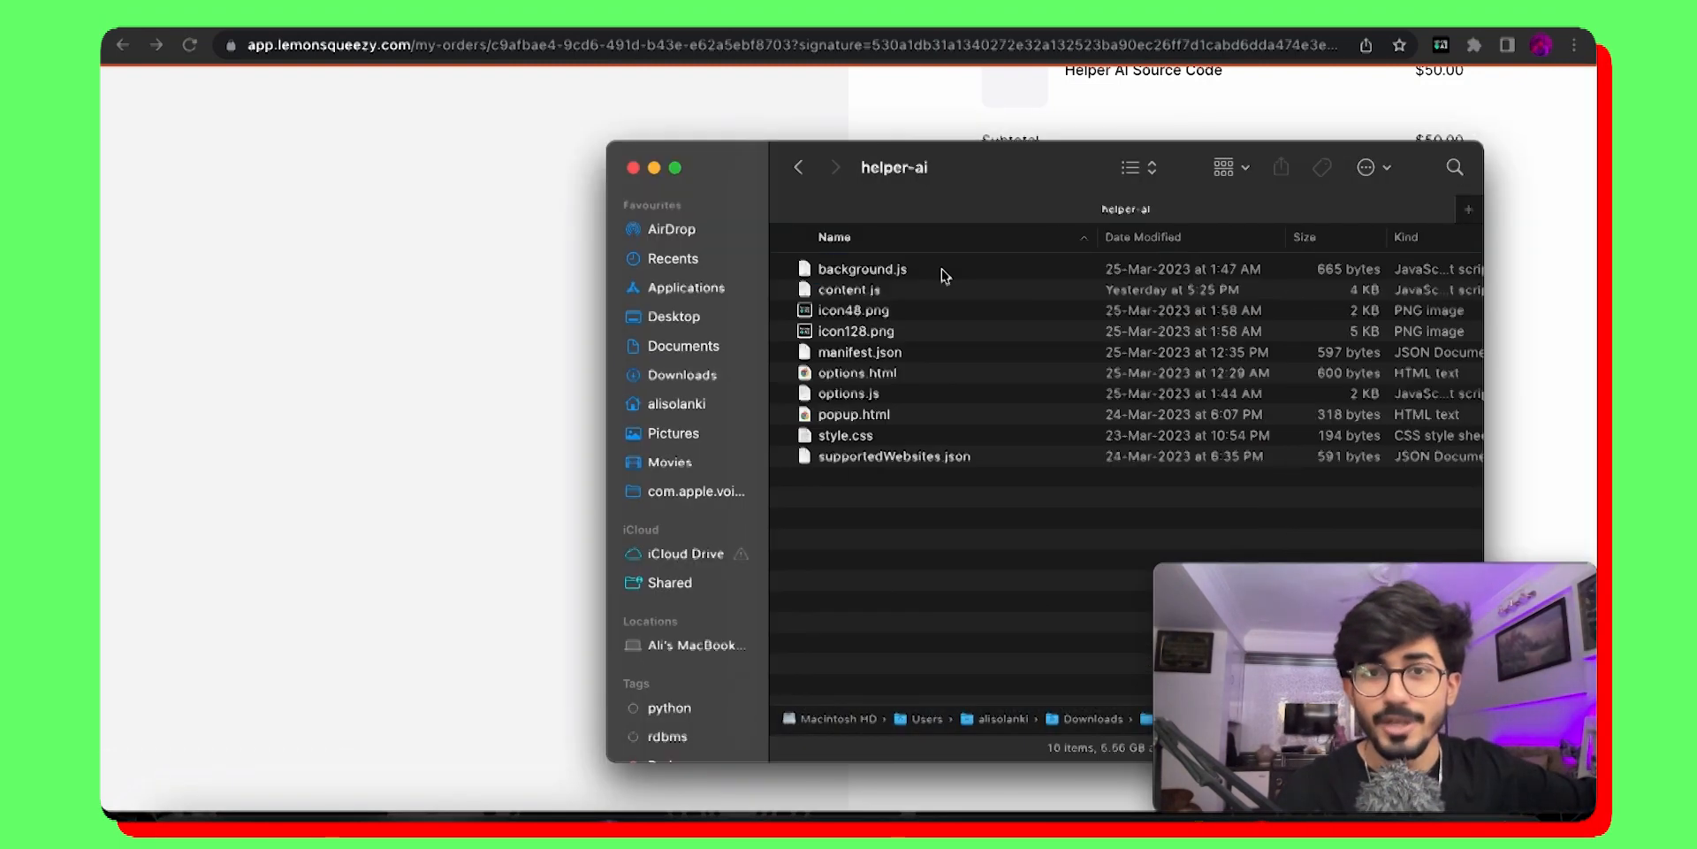
# Step: Review the helper-ai files such as background.js, close Finder and show Chrome's installed extensions
pyautogui.click(863, 269)
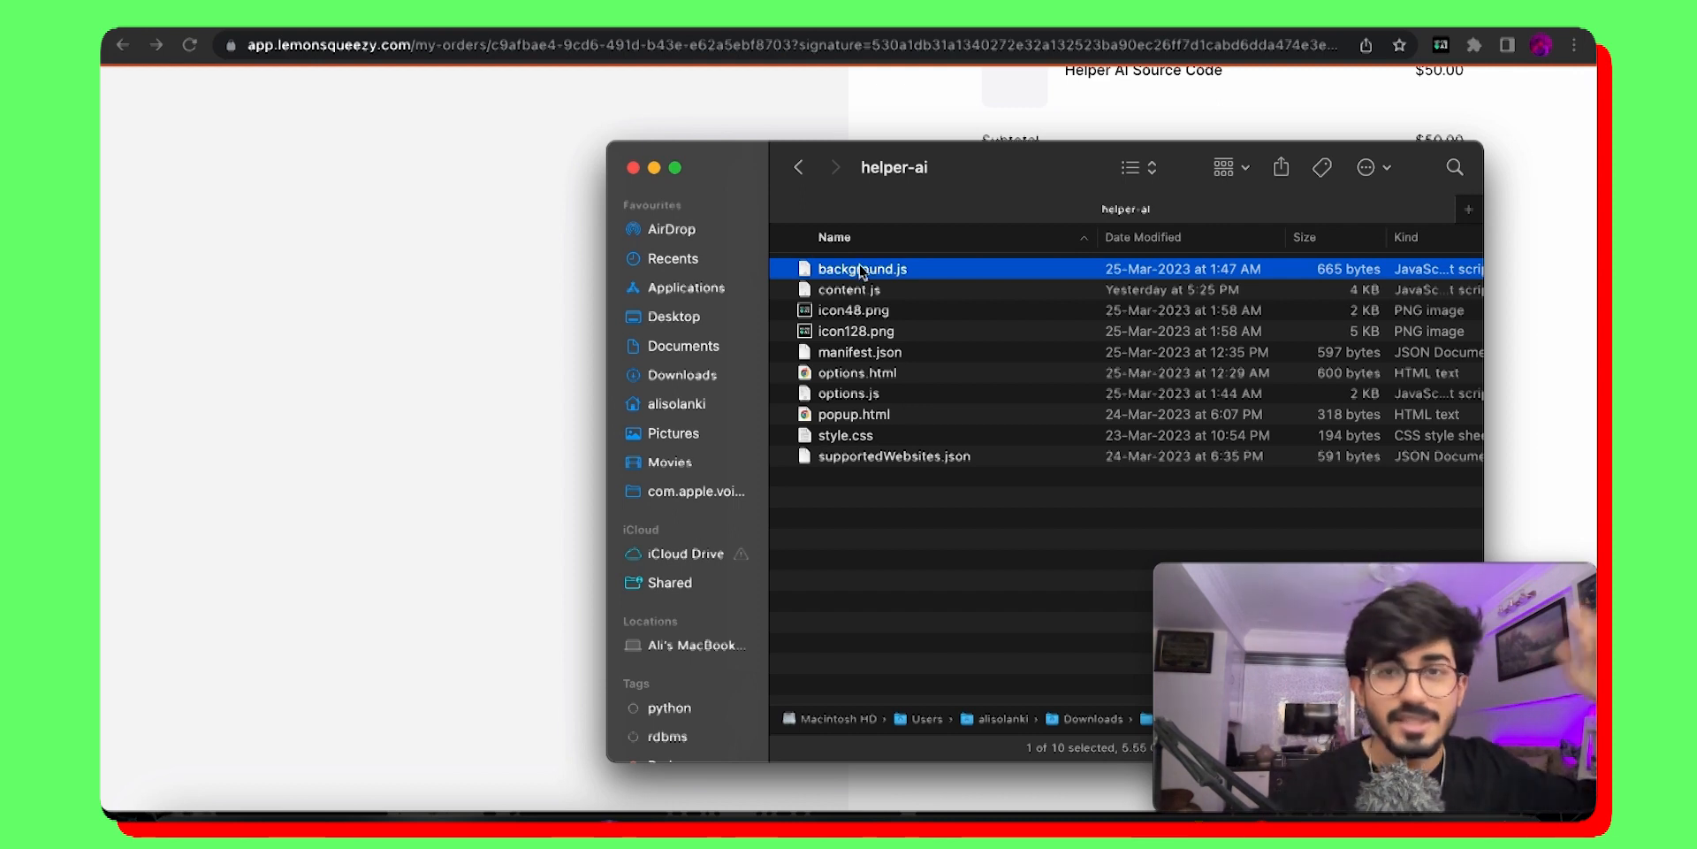
pyautogui.click(798, 167)
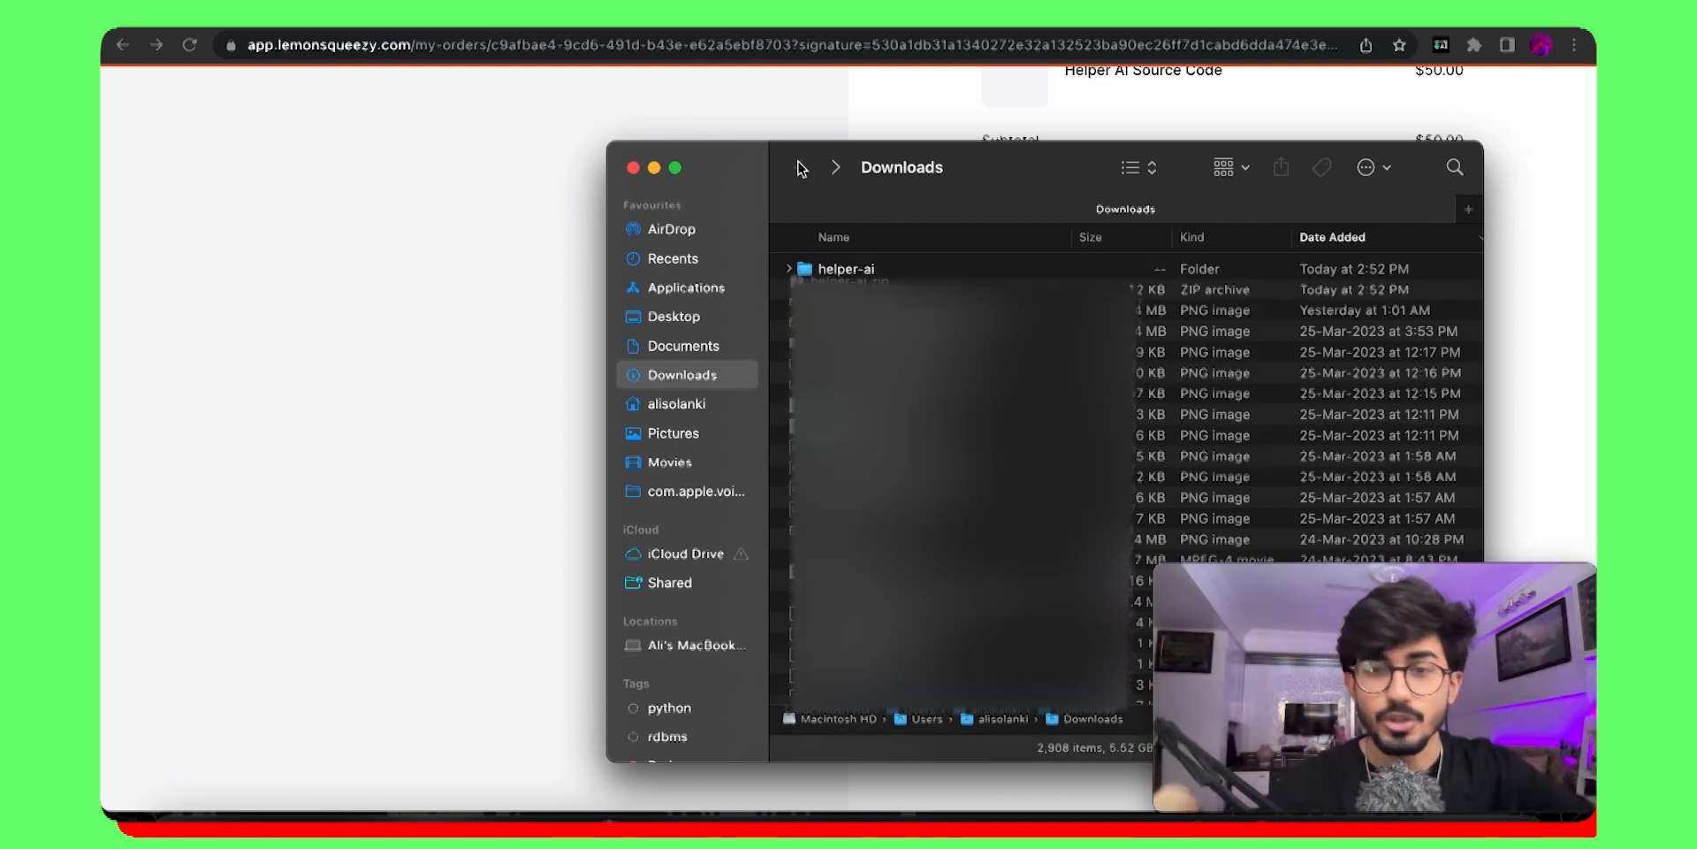
pyautogui.moveTo(721, 154)
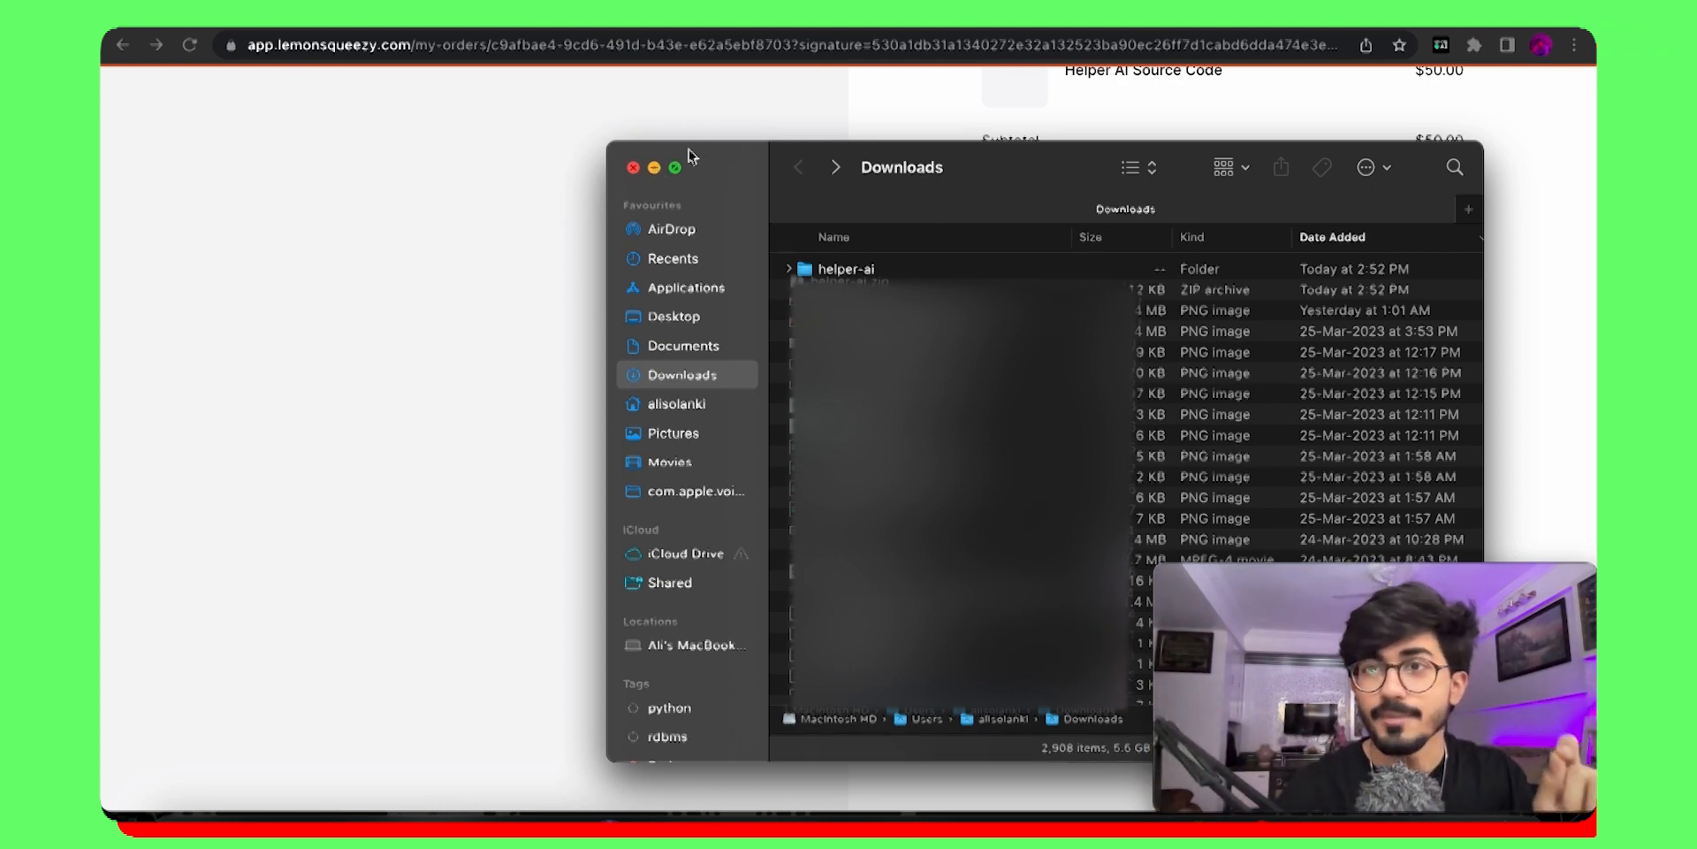
pyautogui.click(1475, 46)
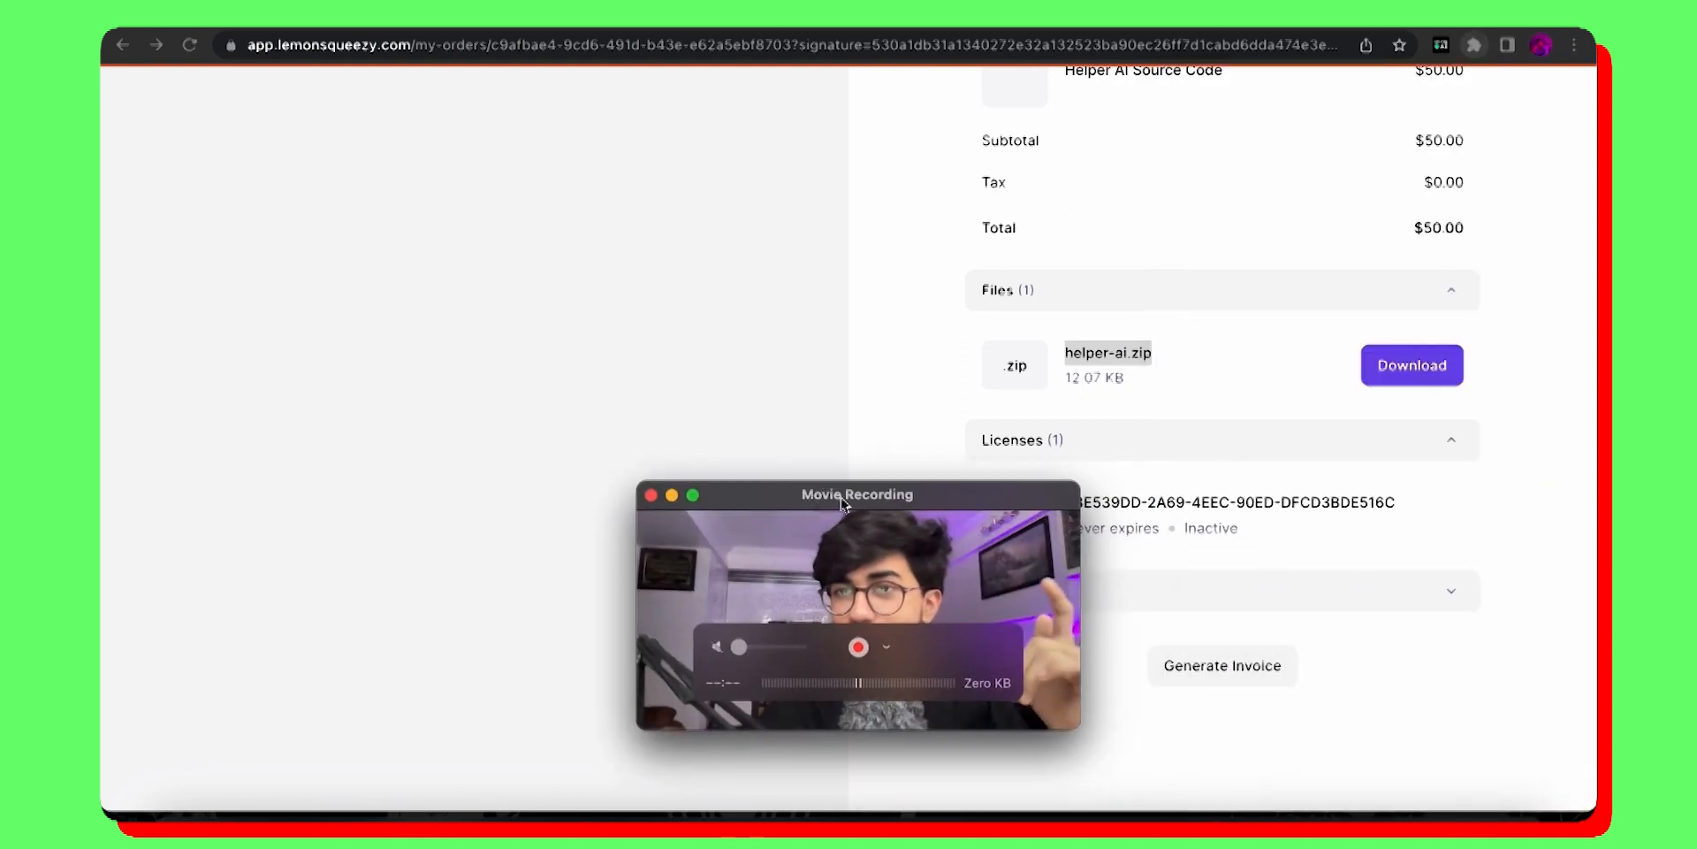
pyautogui.click(1473, 44)
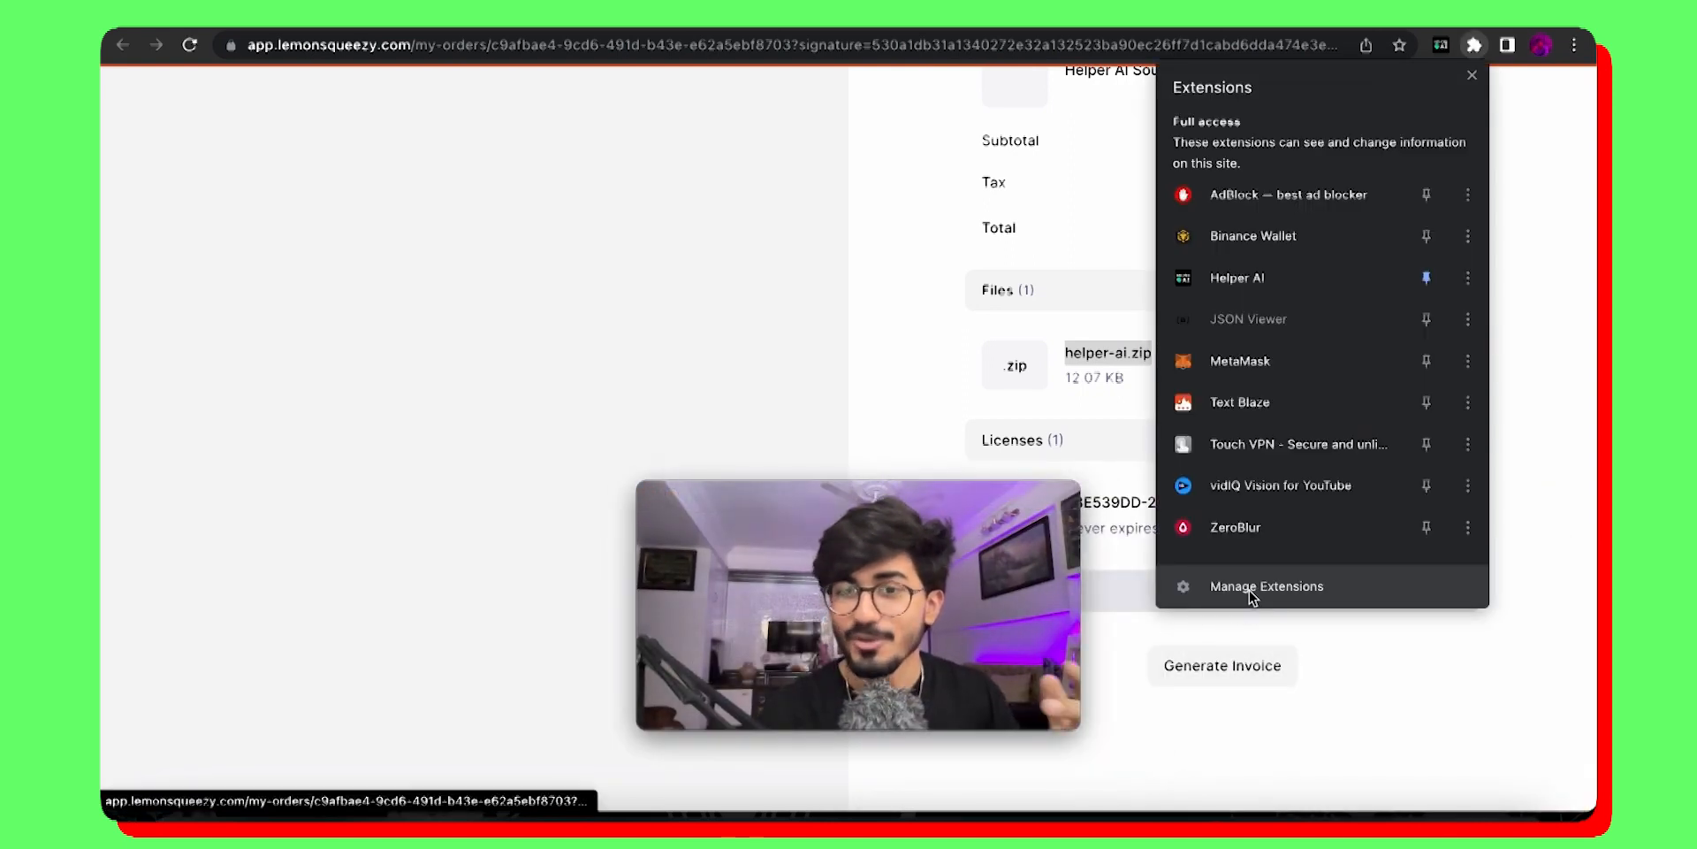
# Step: Go to the extensions management page and toggle Developer mode off and back on
pyautogui.click(1266, 586)
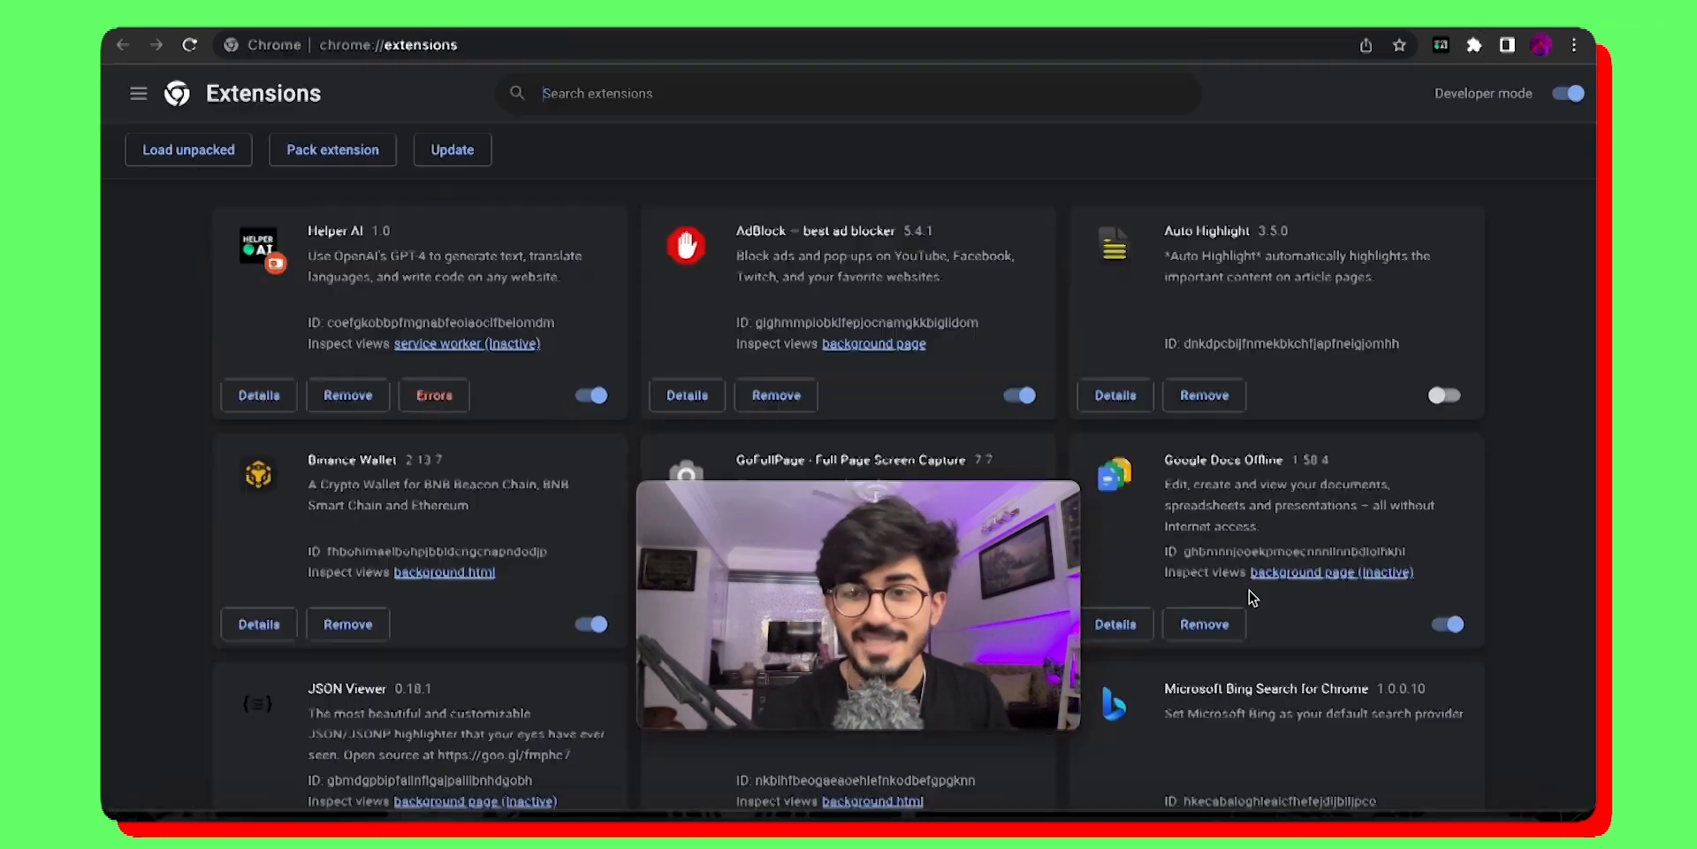
pyautogui.click(1566, 93)
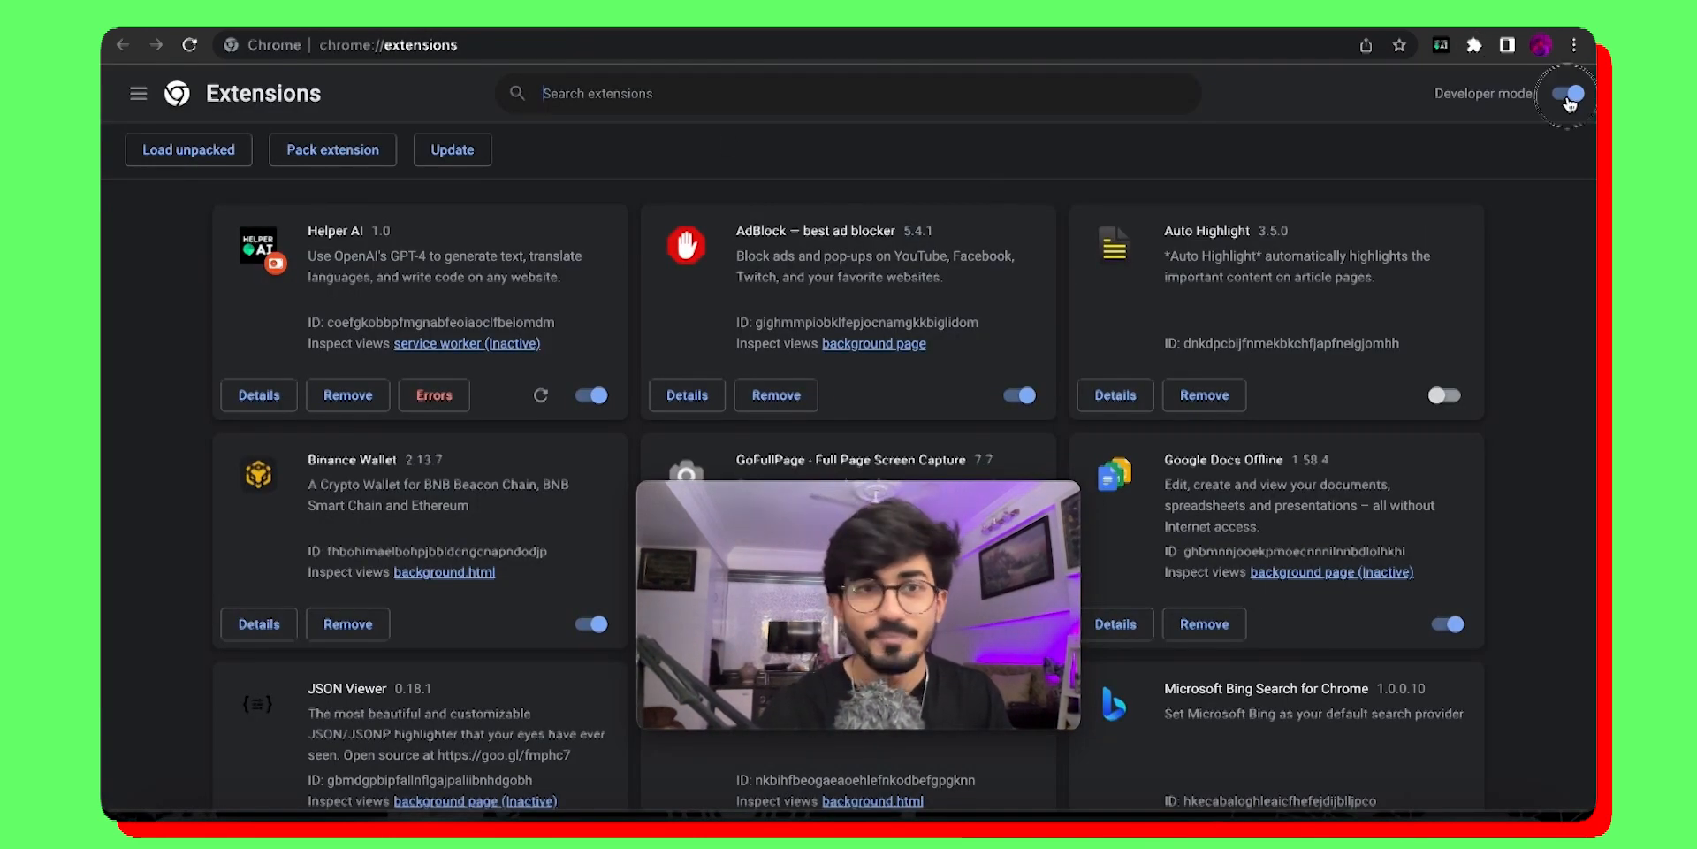
pyautogui.click(1570, 94)
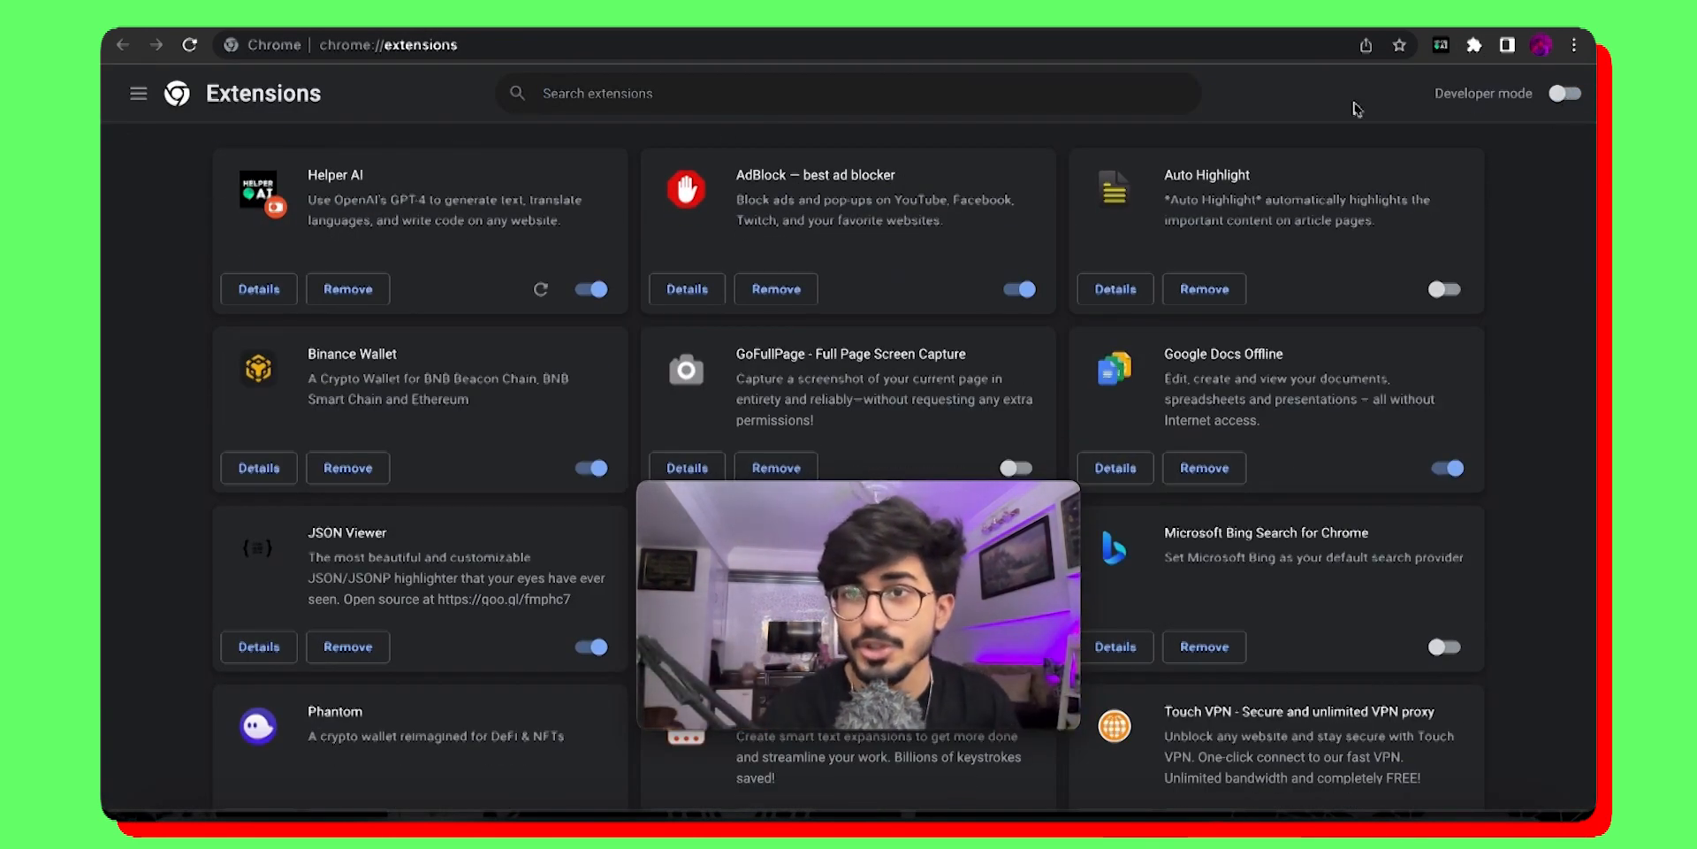
pyautogui.click(1566, 94)
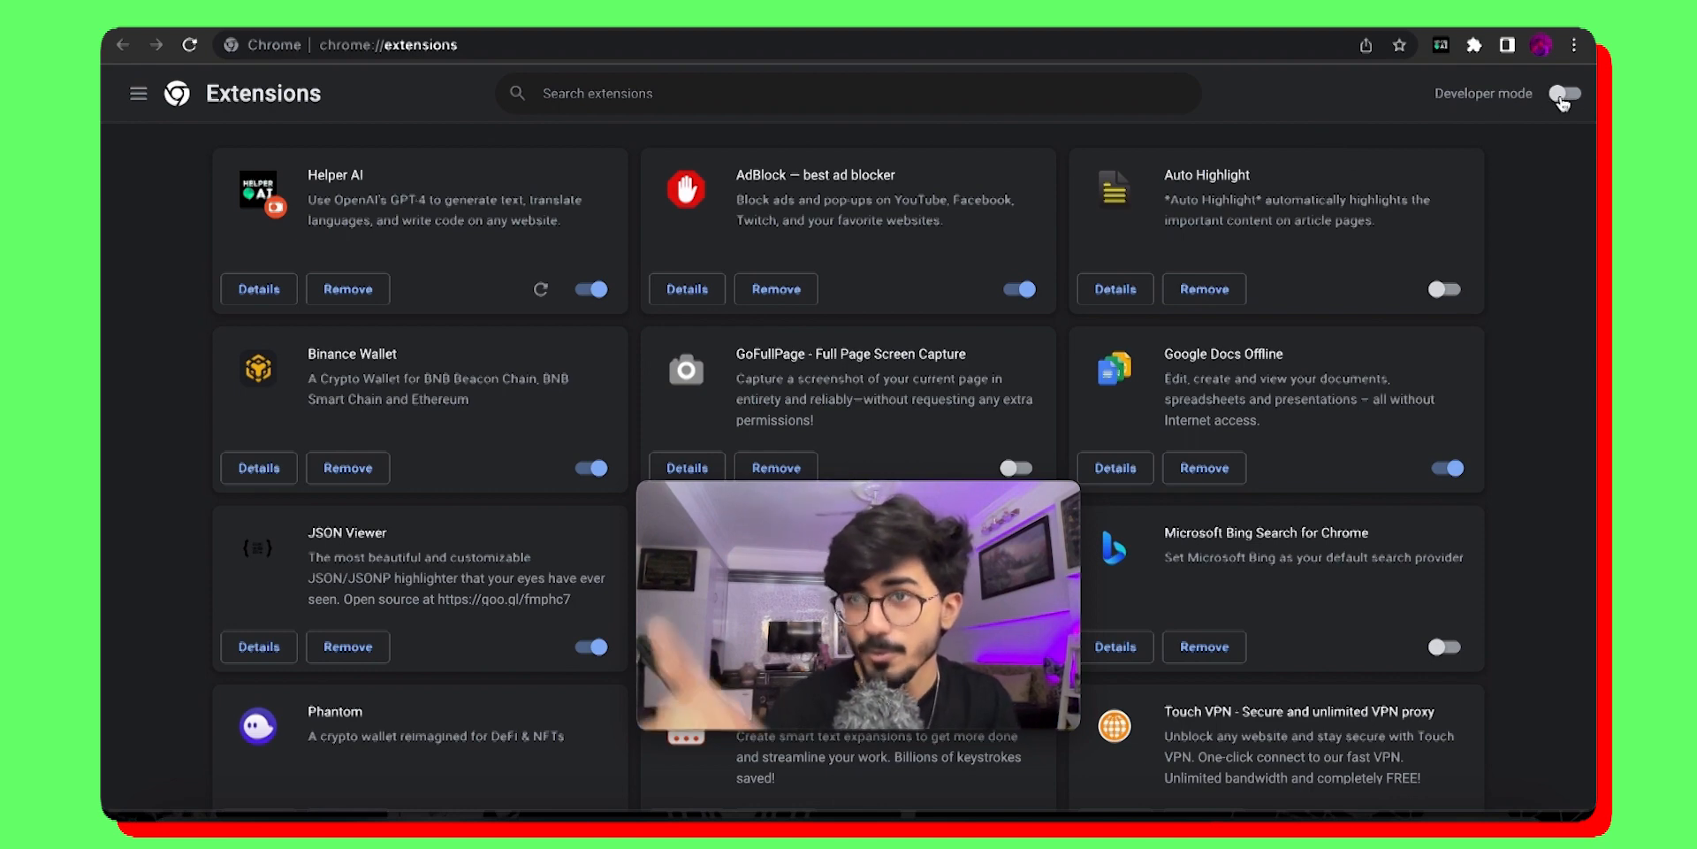
pyautogui.click(1574, 92)
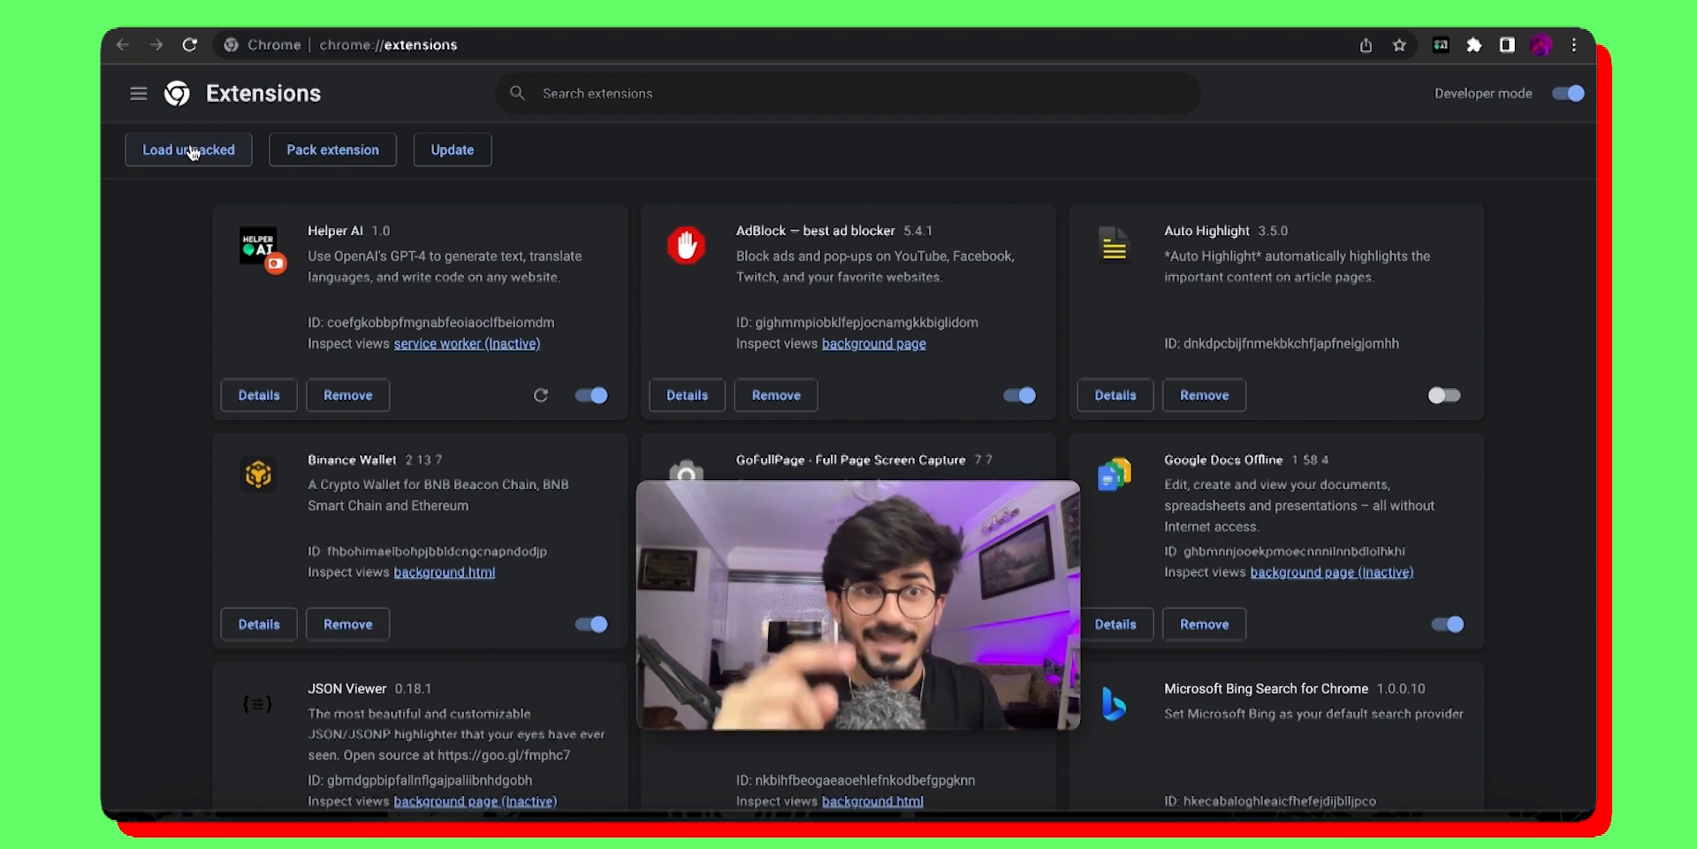
# Step: Load the helper-ai folder from Downloads as an unpacked extension
pyautogui.click(187, 149)
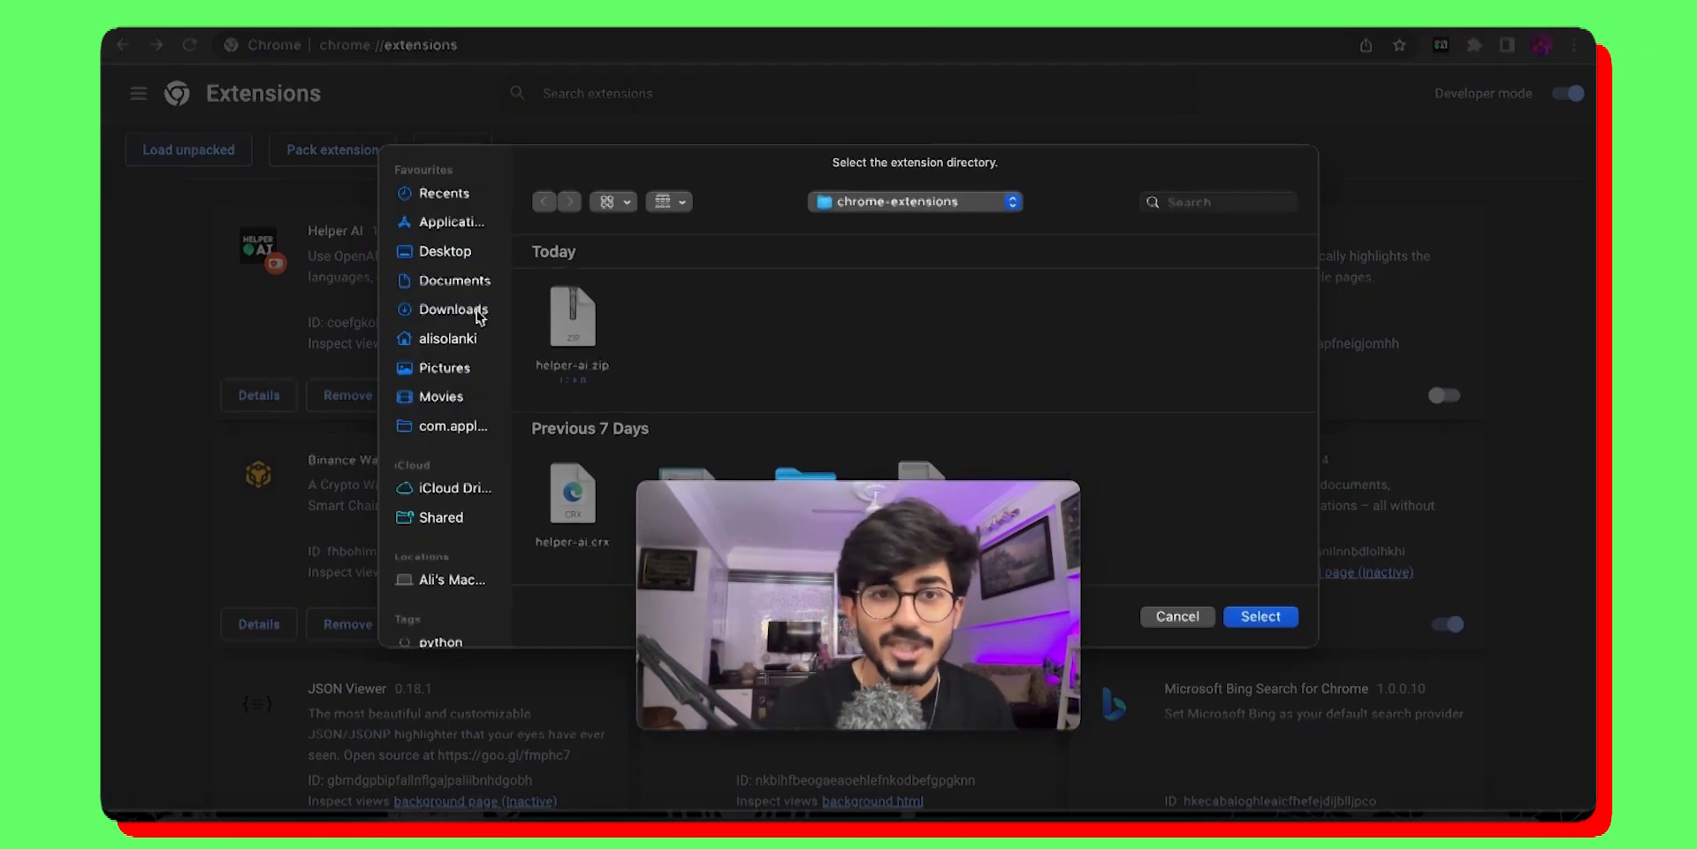
pyautogui.click(453, 309)
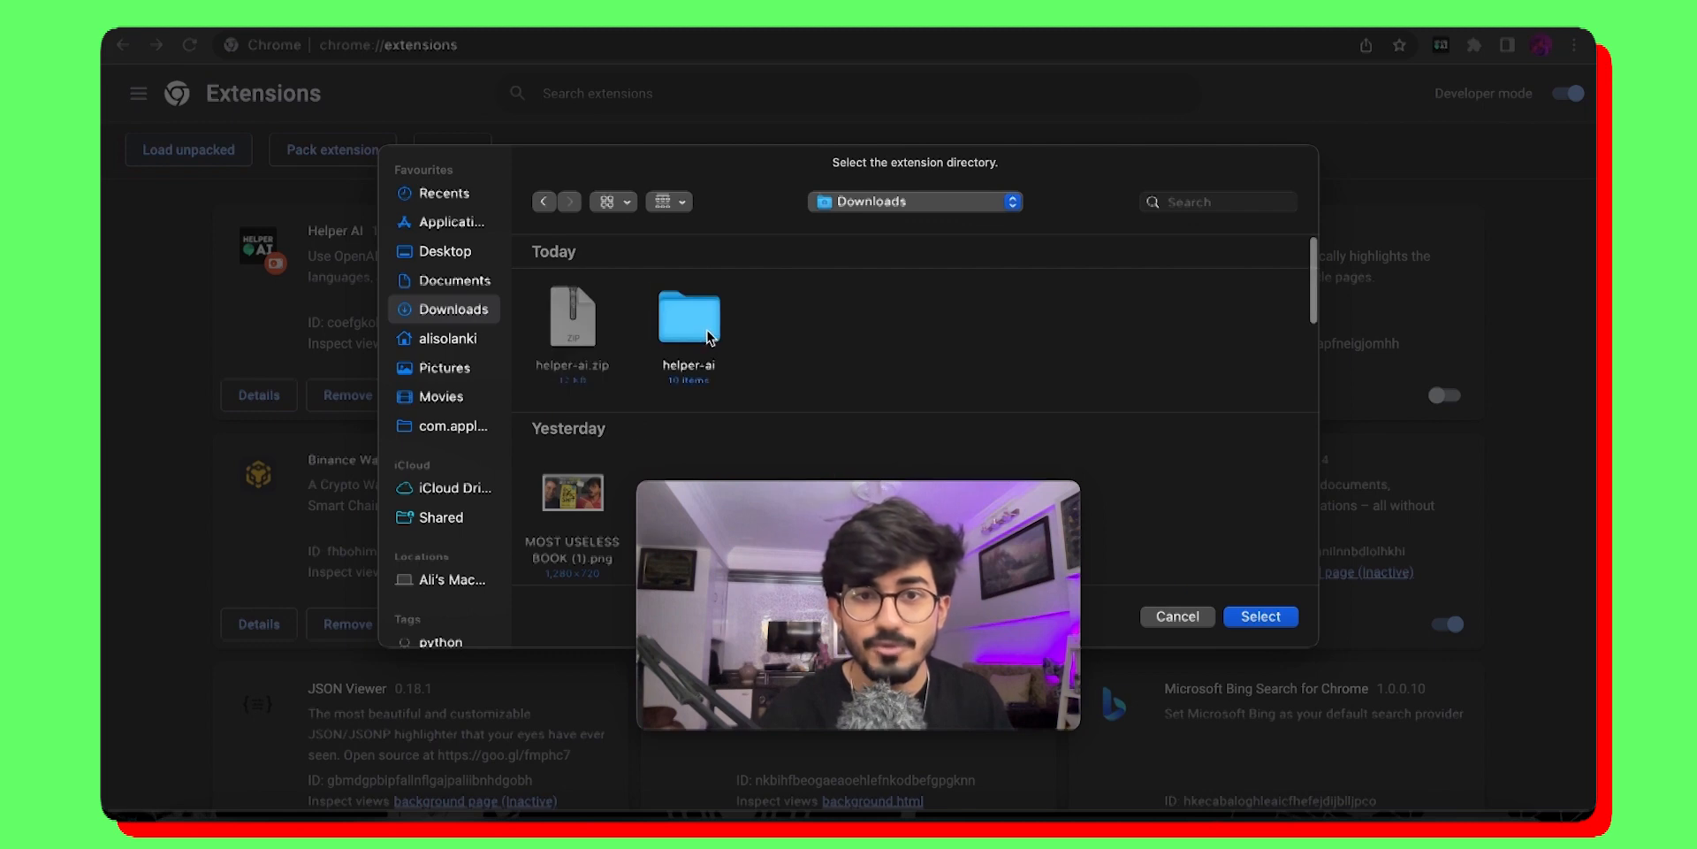
pyautogui.click(690, 320)
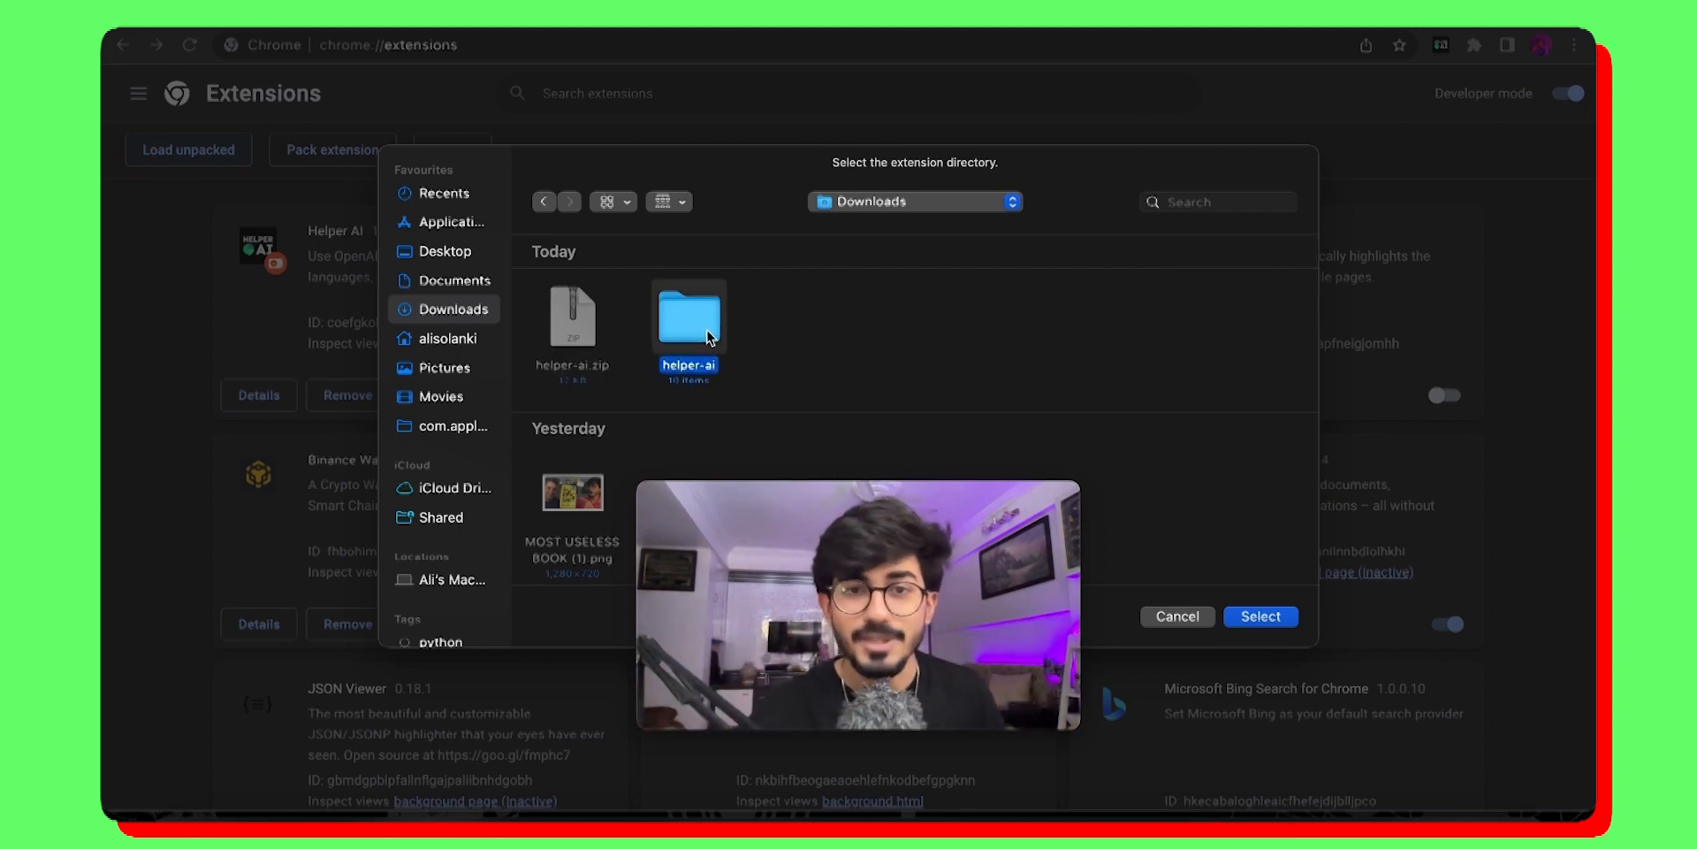
pyautogui.click(1261, 615)
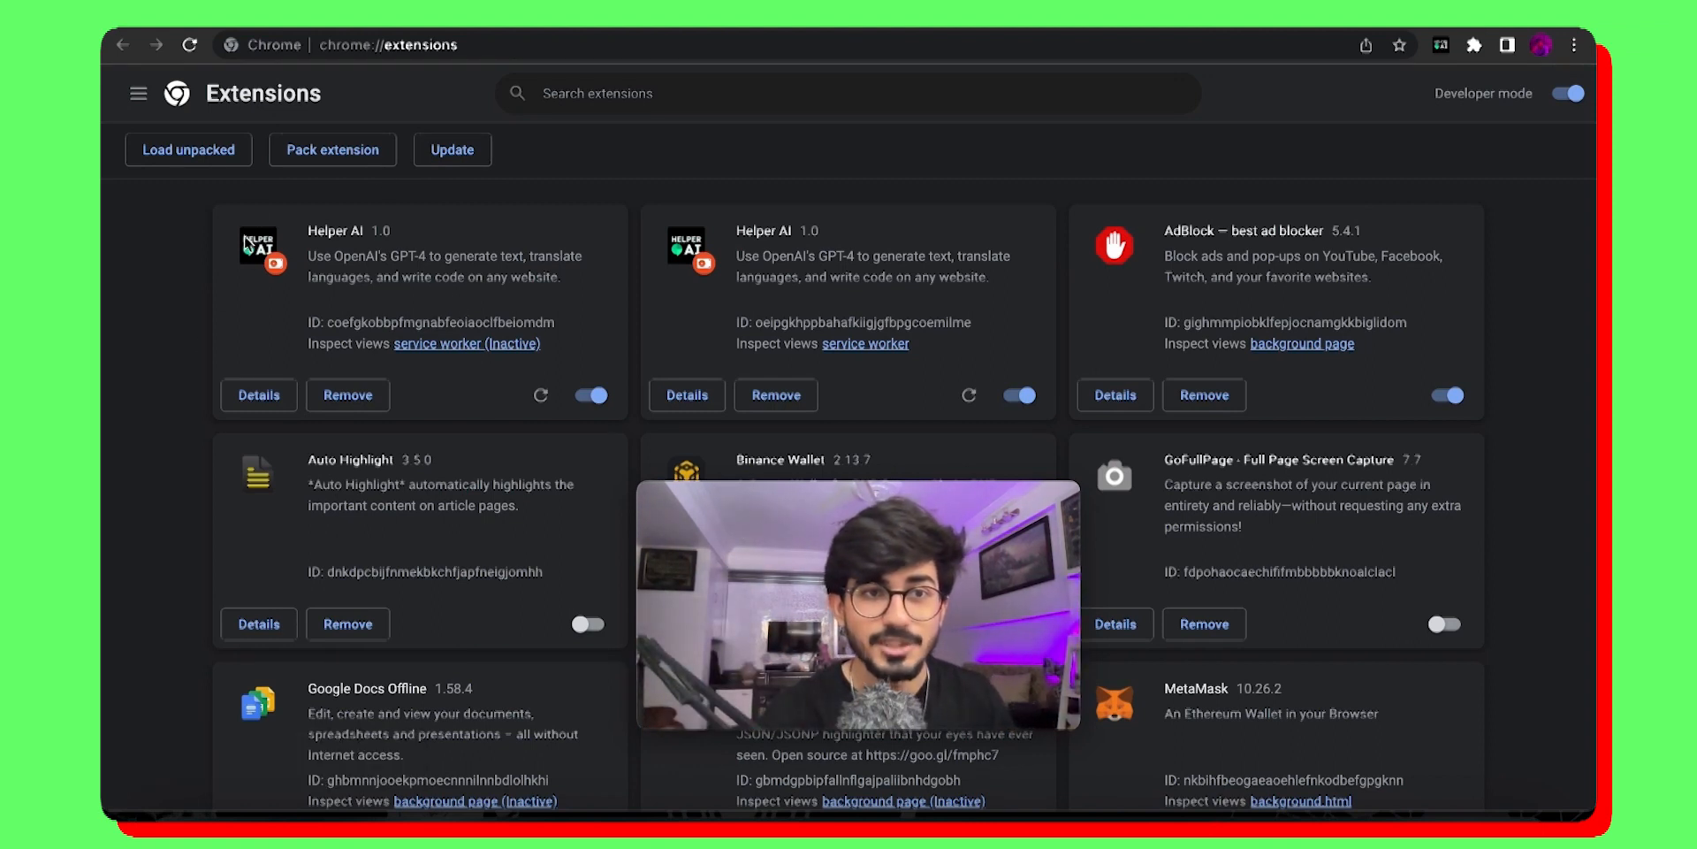
# Step: Remove the duplicate Helper AI extension and confirm the removal
pyautogui.moveTo(308, 230); pyautogui.dragTo(539, 344)
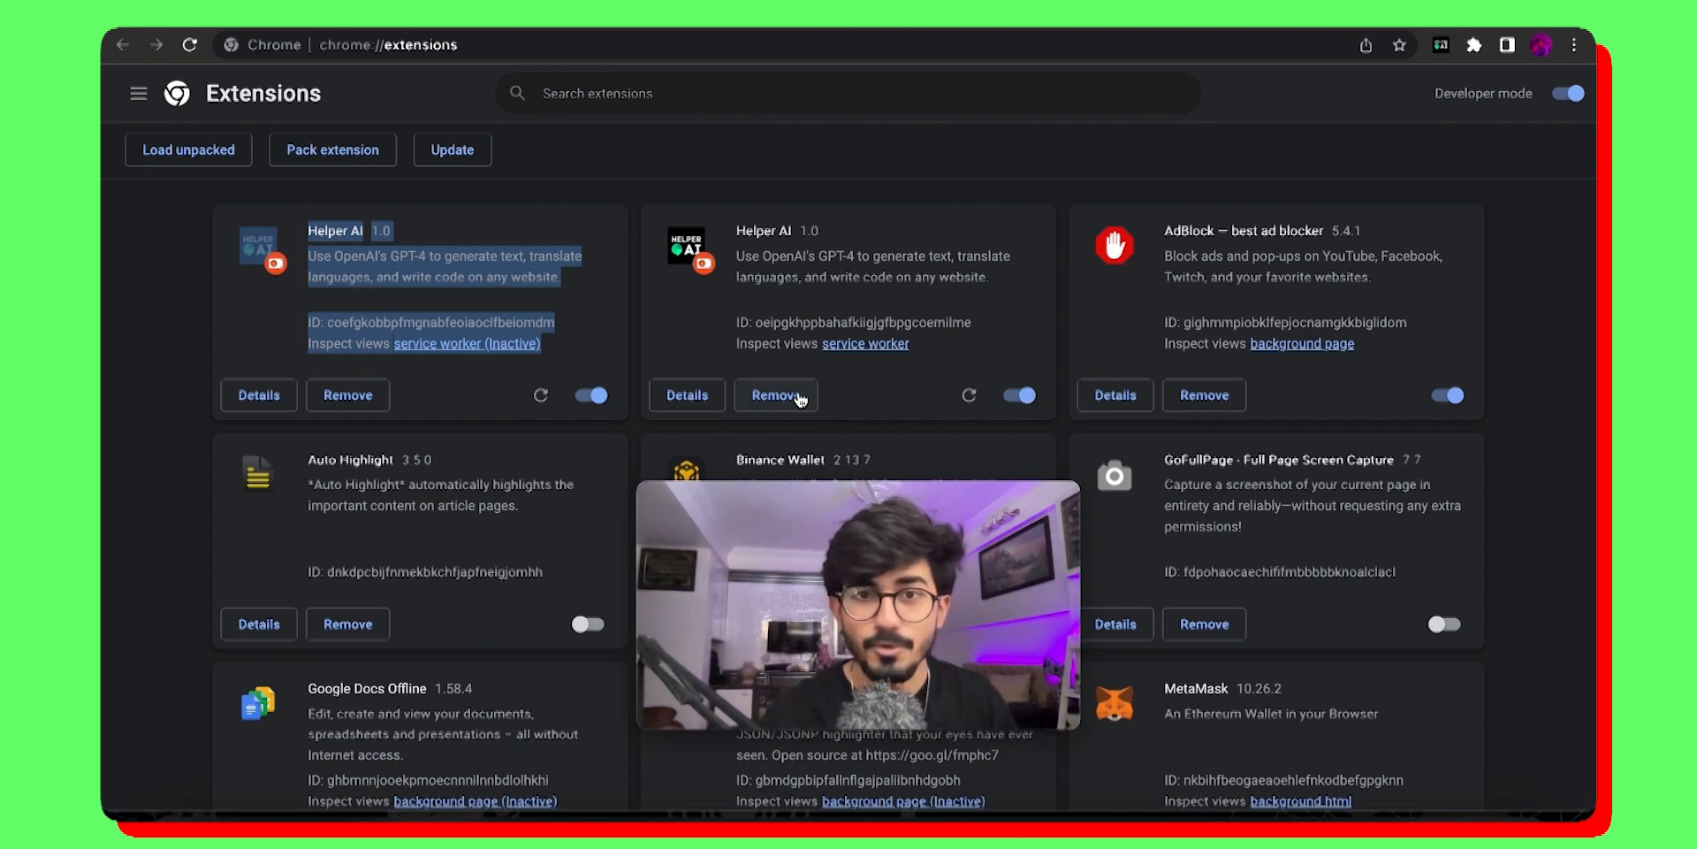
pyautogui.click(776, 394)
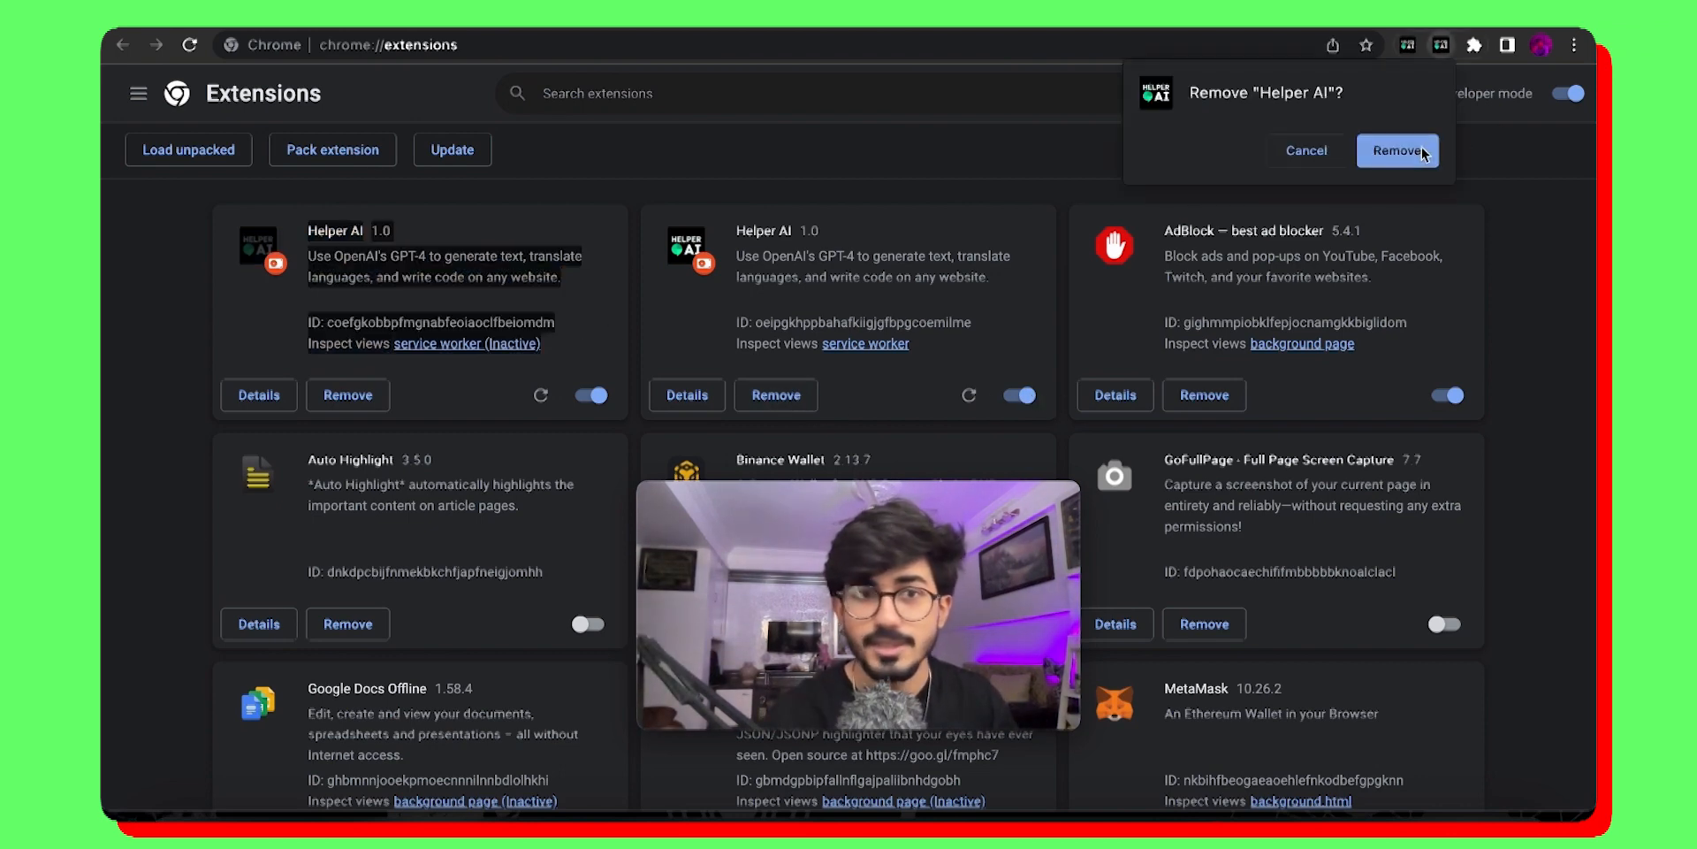
pyautogui.click(1397, 151)
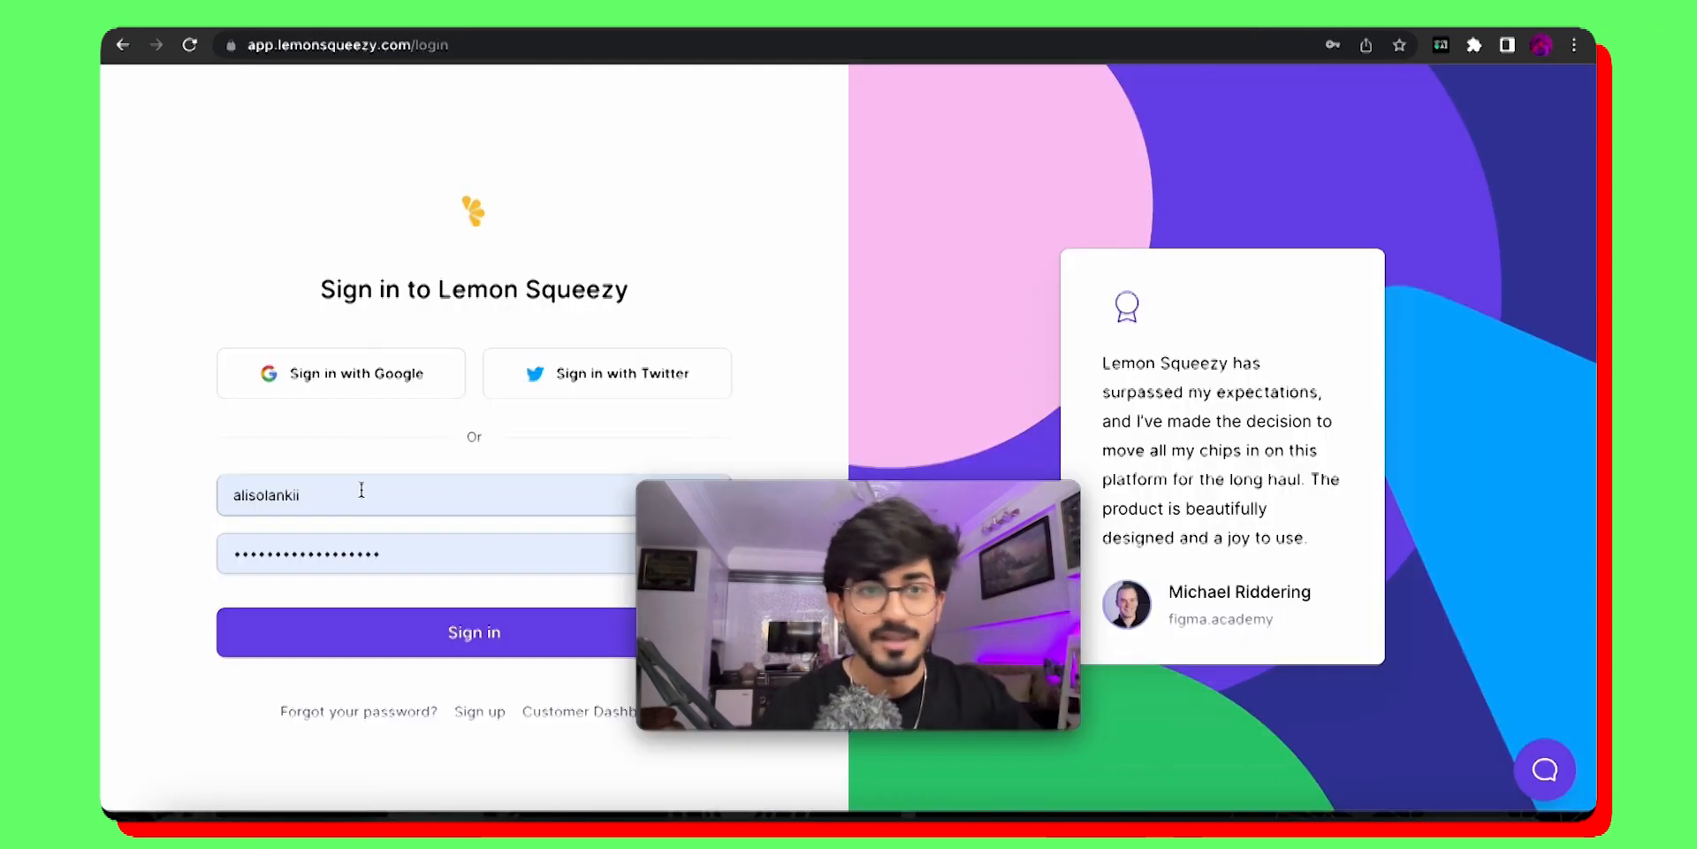
pyautogui.moveTo(300, 361)
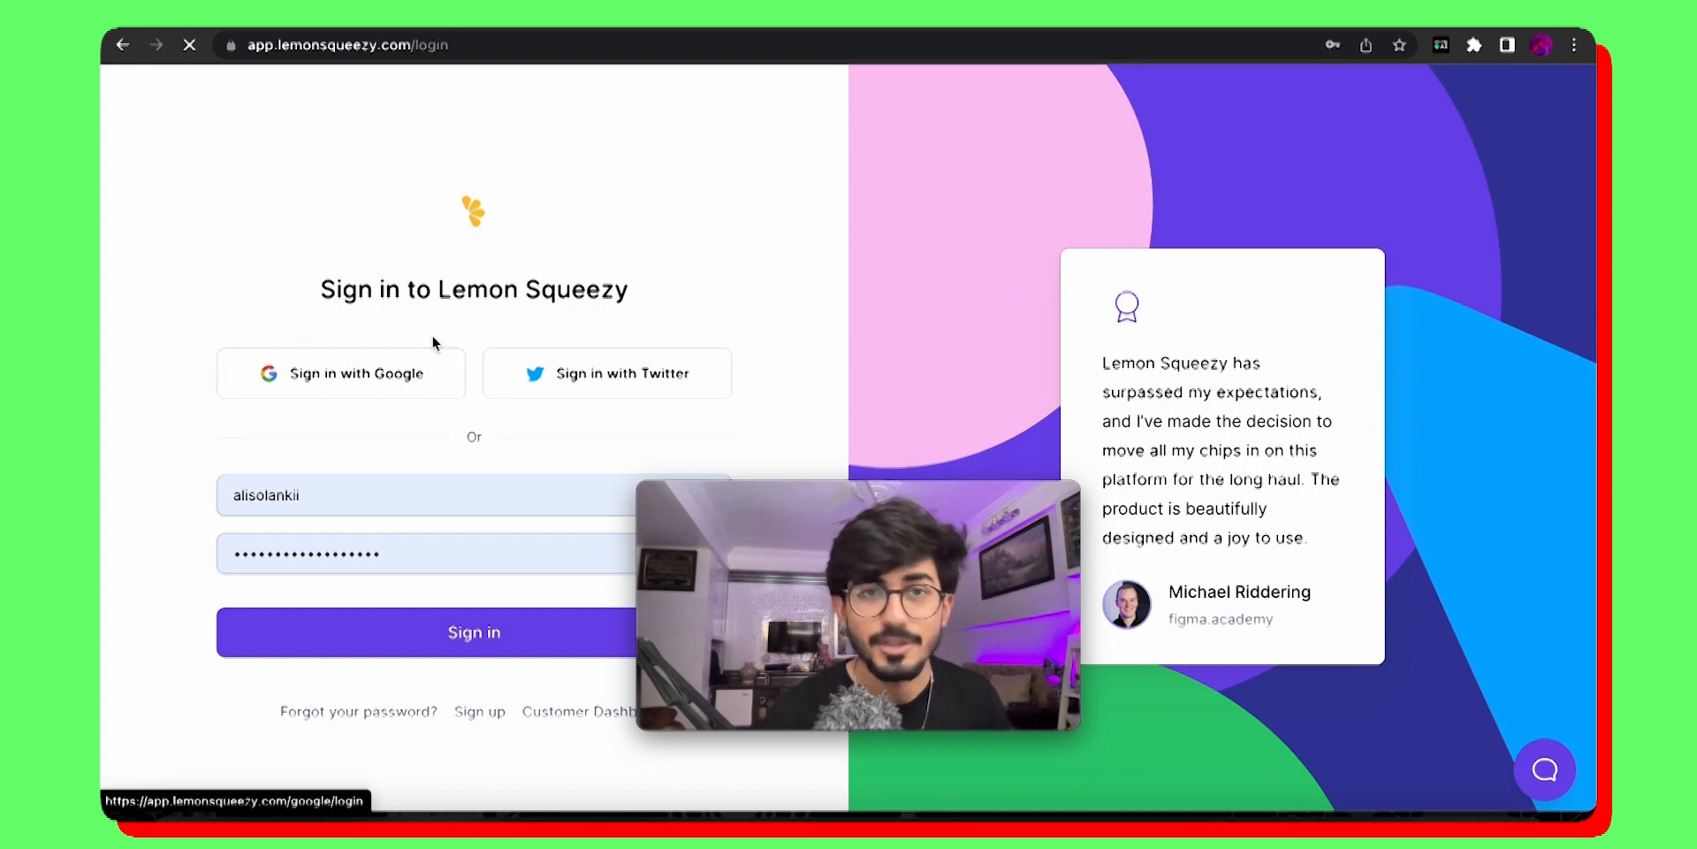
# Step: Sign in and enter store name Lol with store url lollolol
pyautogui.click(474, 633)
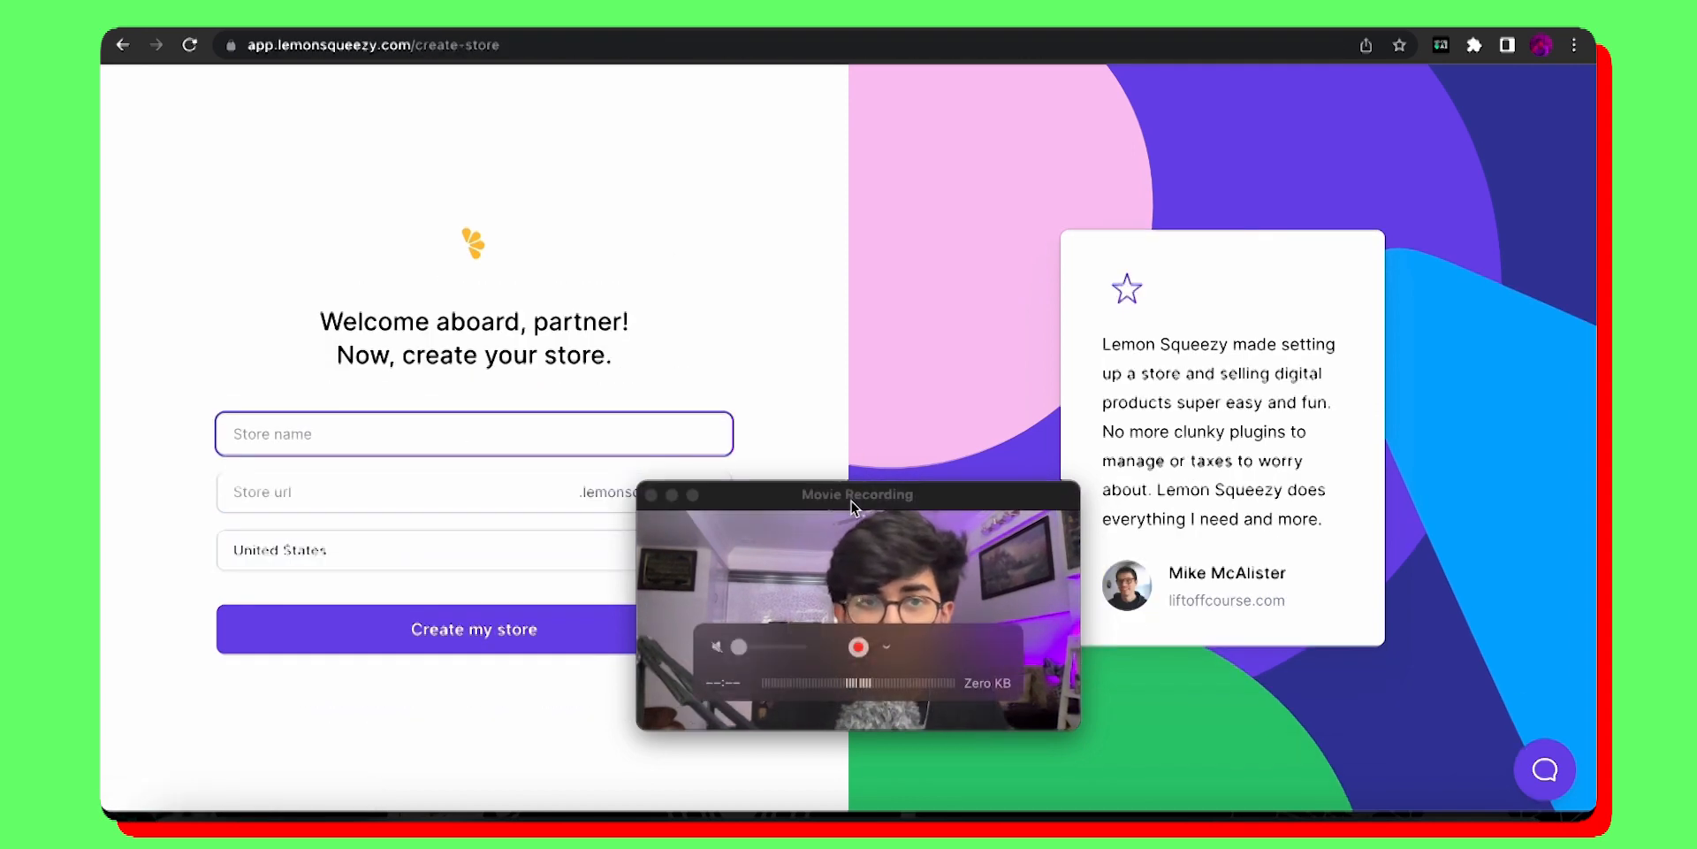
pyautogui.moveTo(859, 495); pyautogui.dragTo(1068, 434)
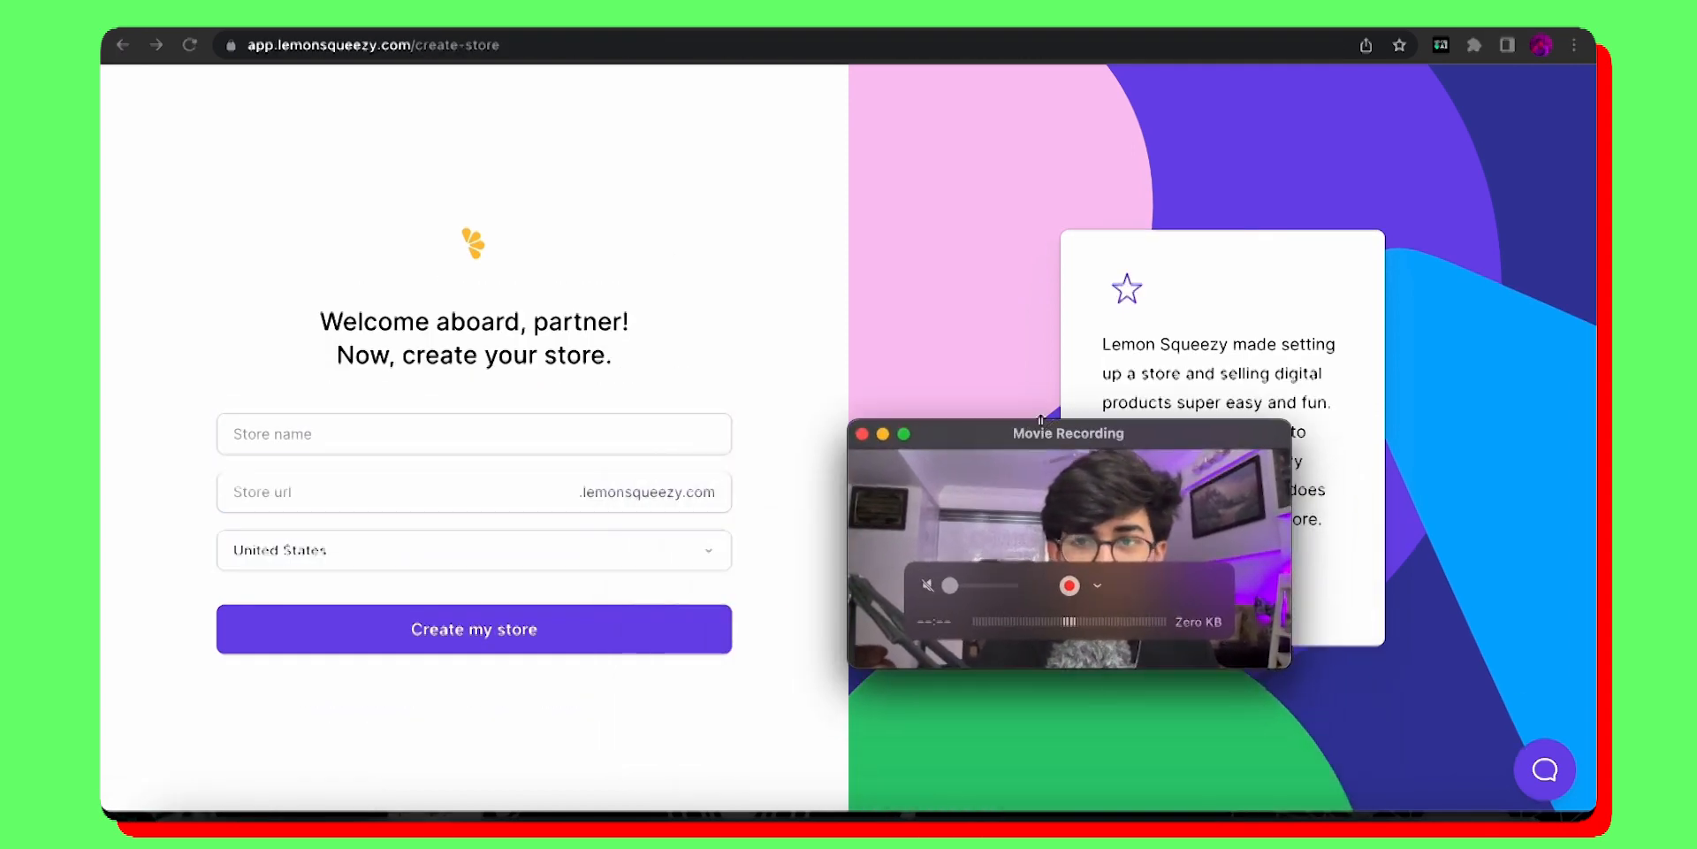
pyautogui.click(474, 433)
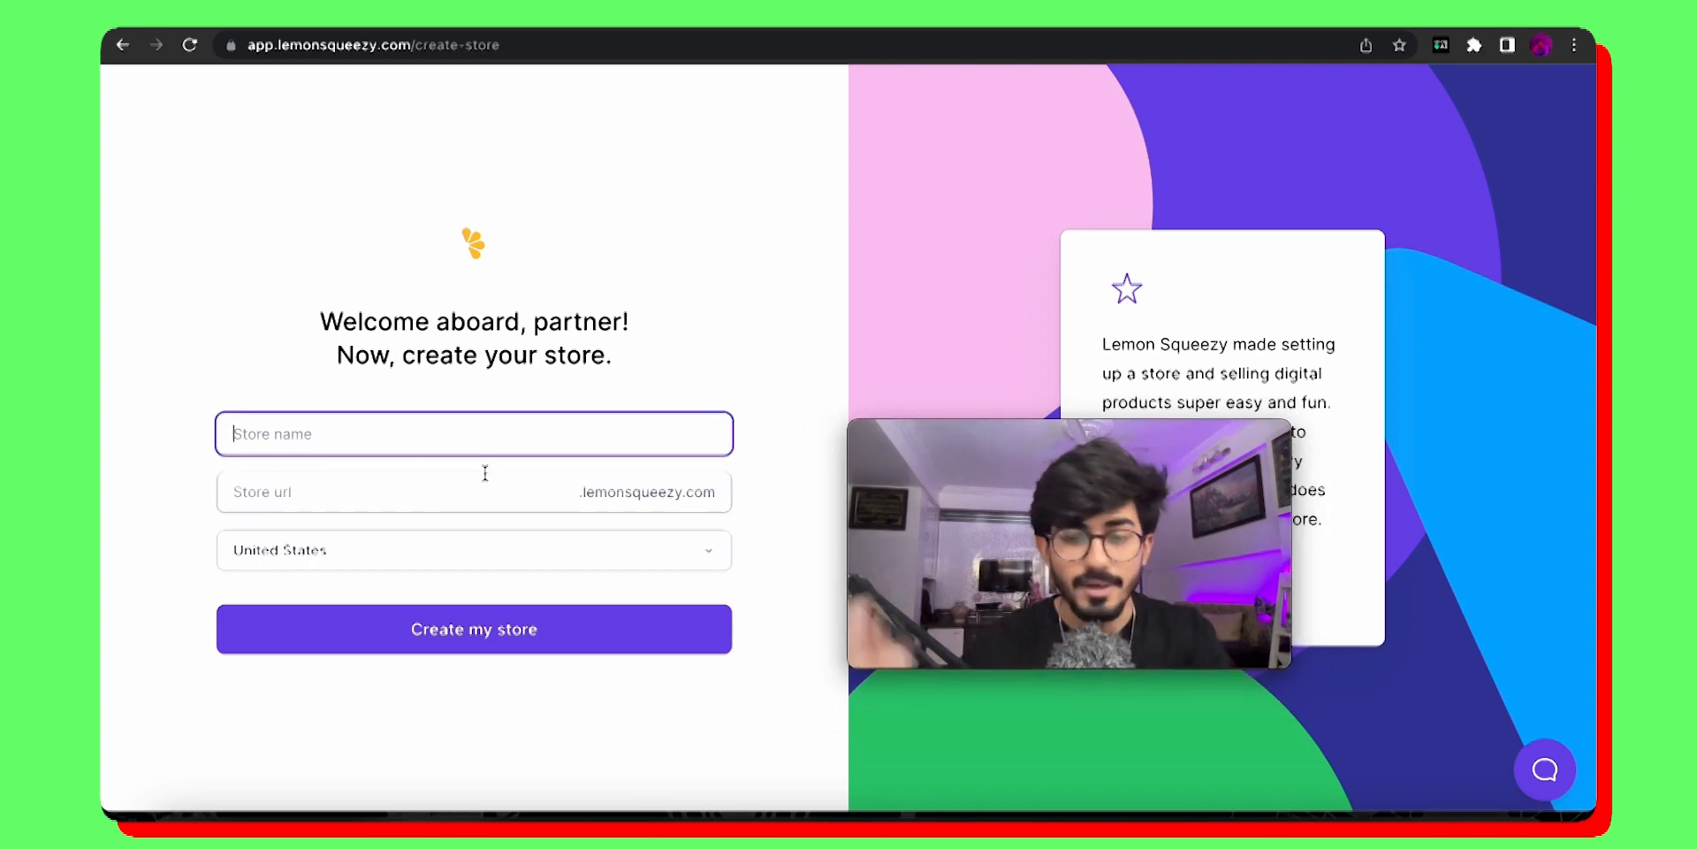
pyautogui.click(474, 630)
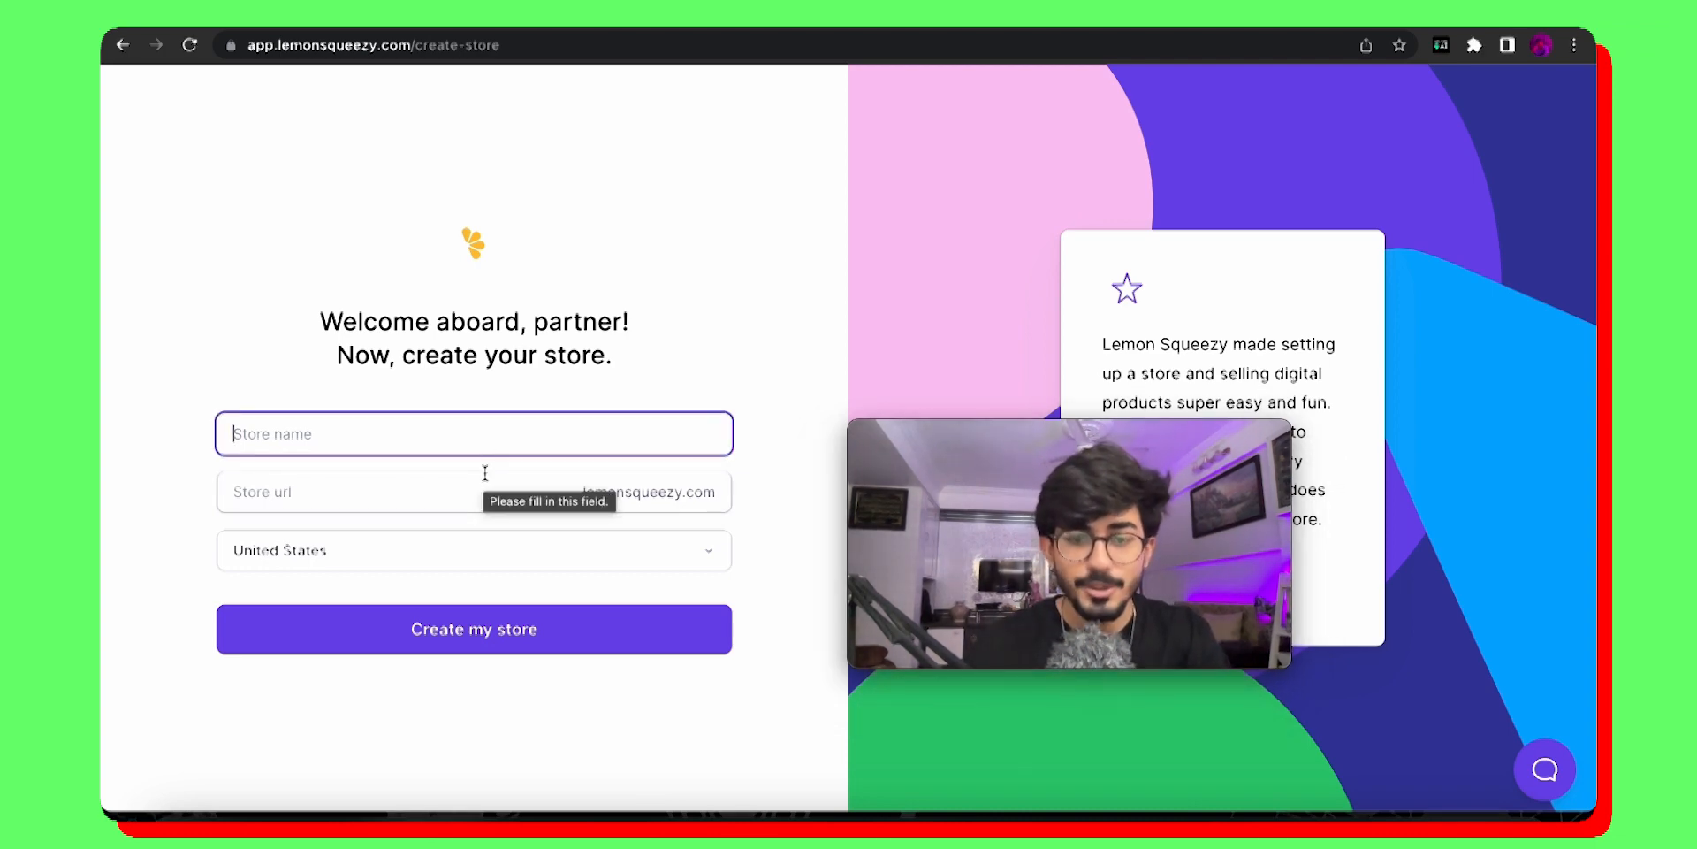
pyautogui.write('Lol')
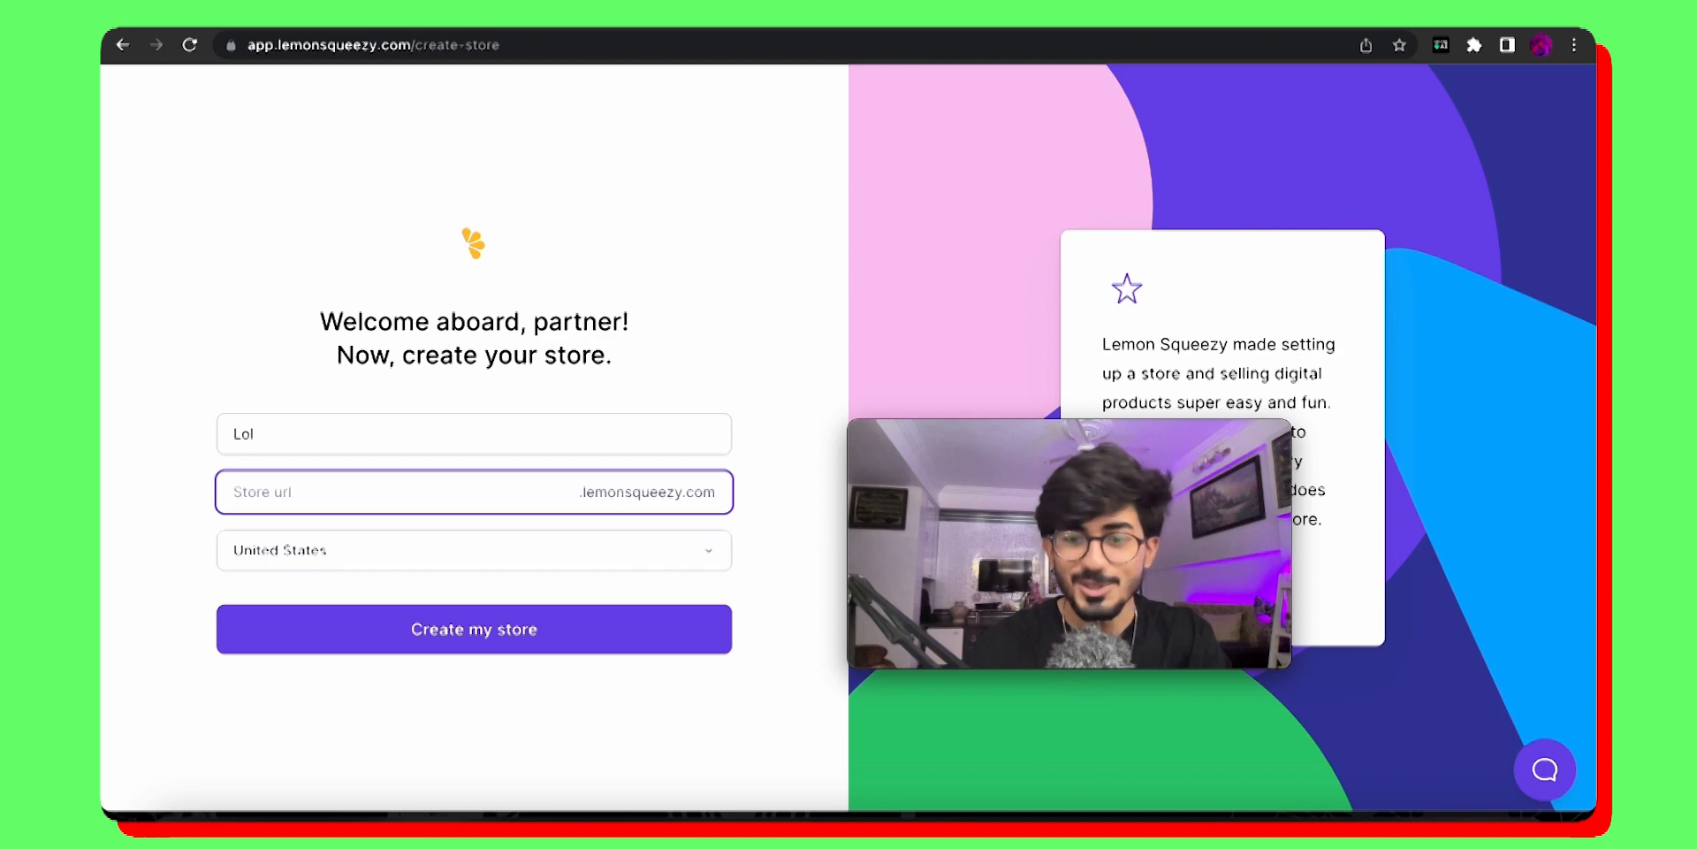
pyautogui.write('lollolol')
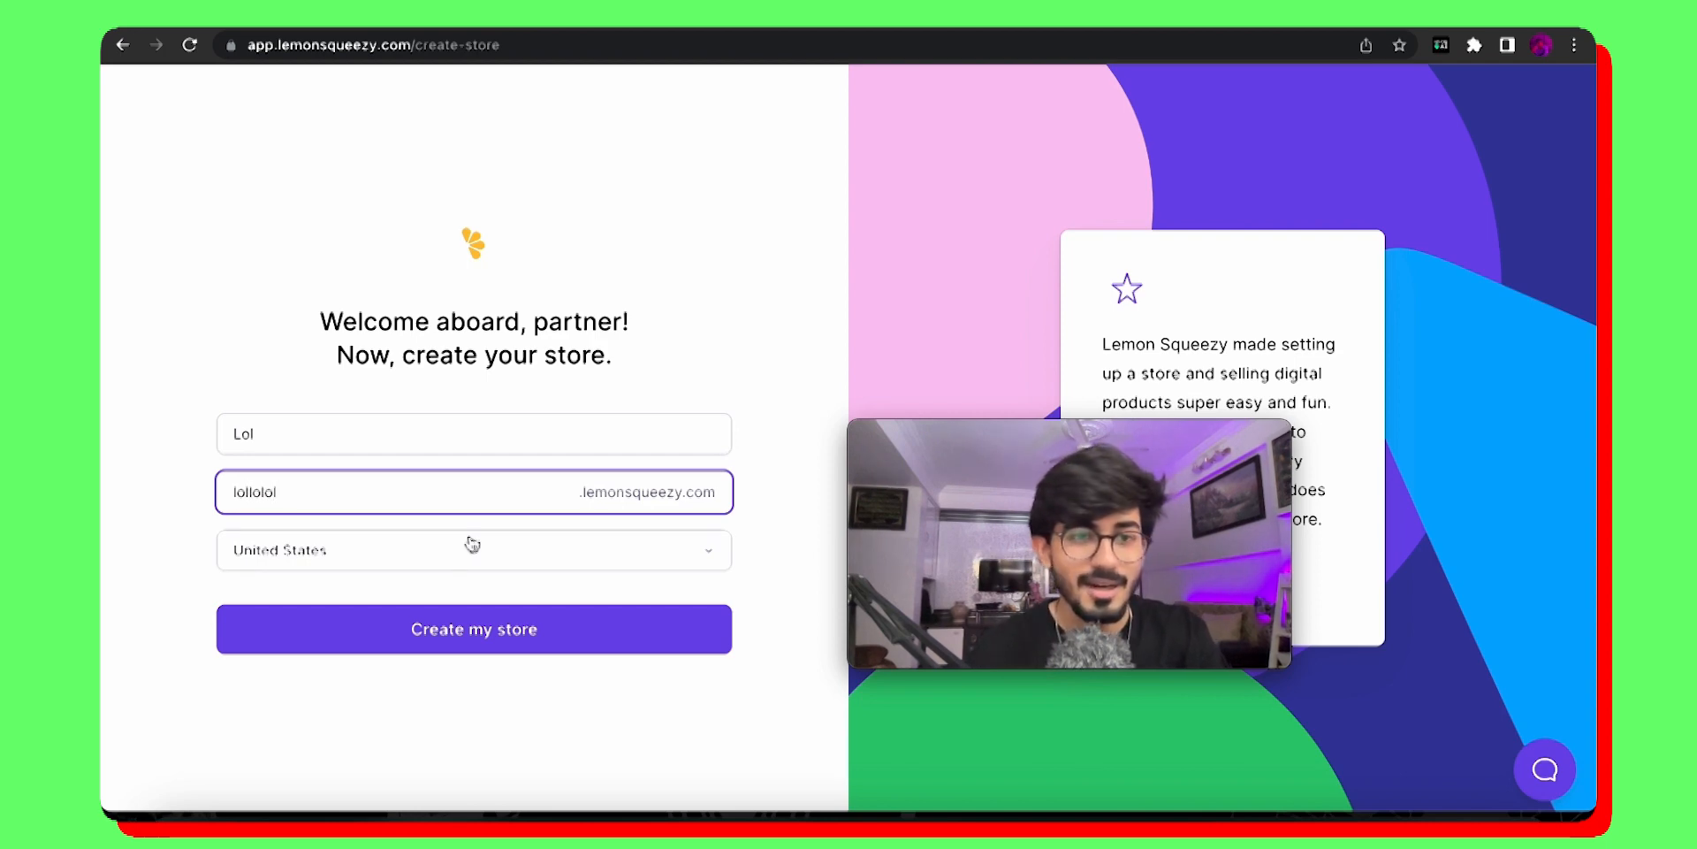
# Step: Choose India as the store country and create the store
pyautogui.click(473, 552)
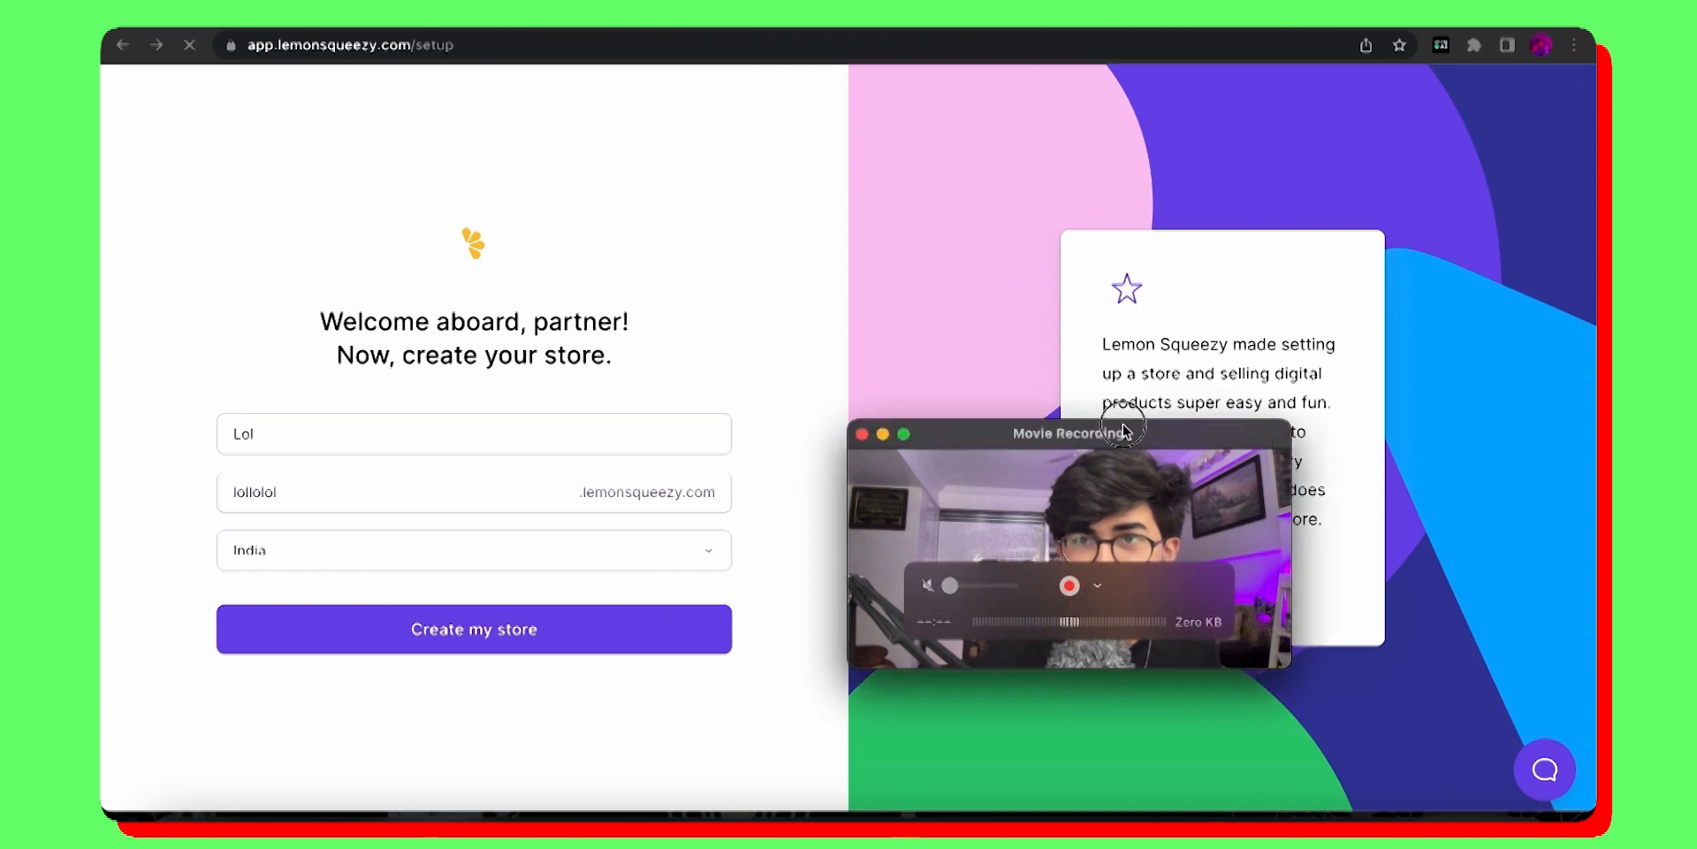
pyautogui.click(474, 629)
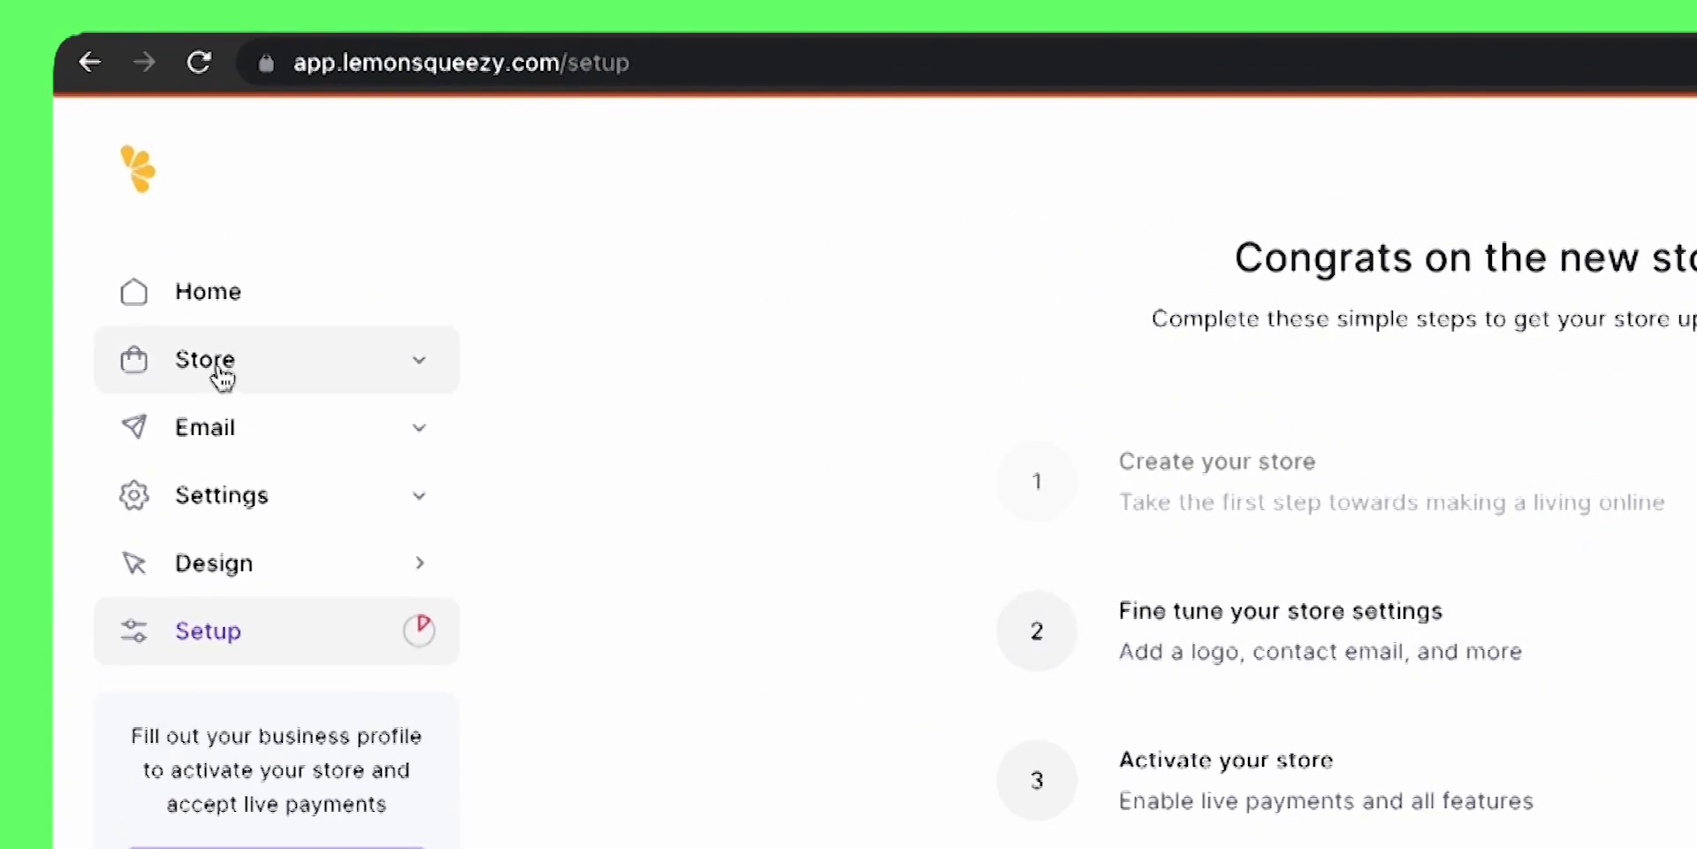
# Step: Start creating the store's first product and reach the Files section of the Add Product panel
pyautogui.click(205, 361)
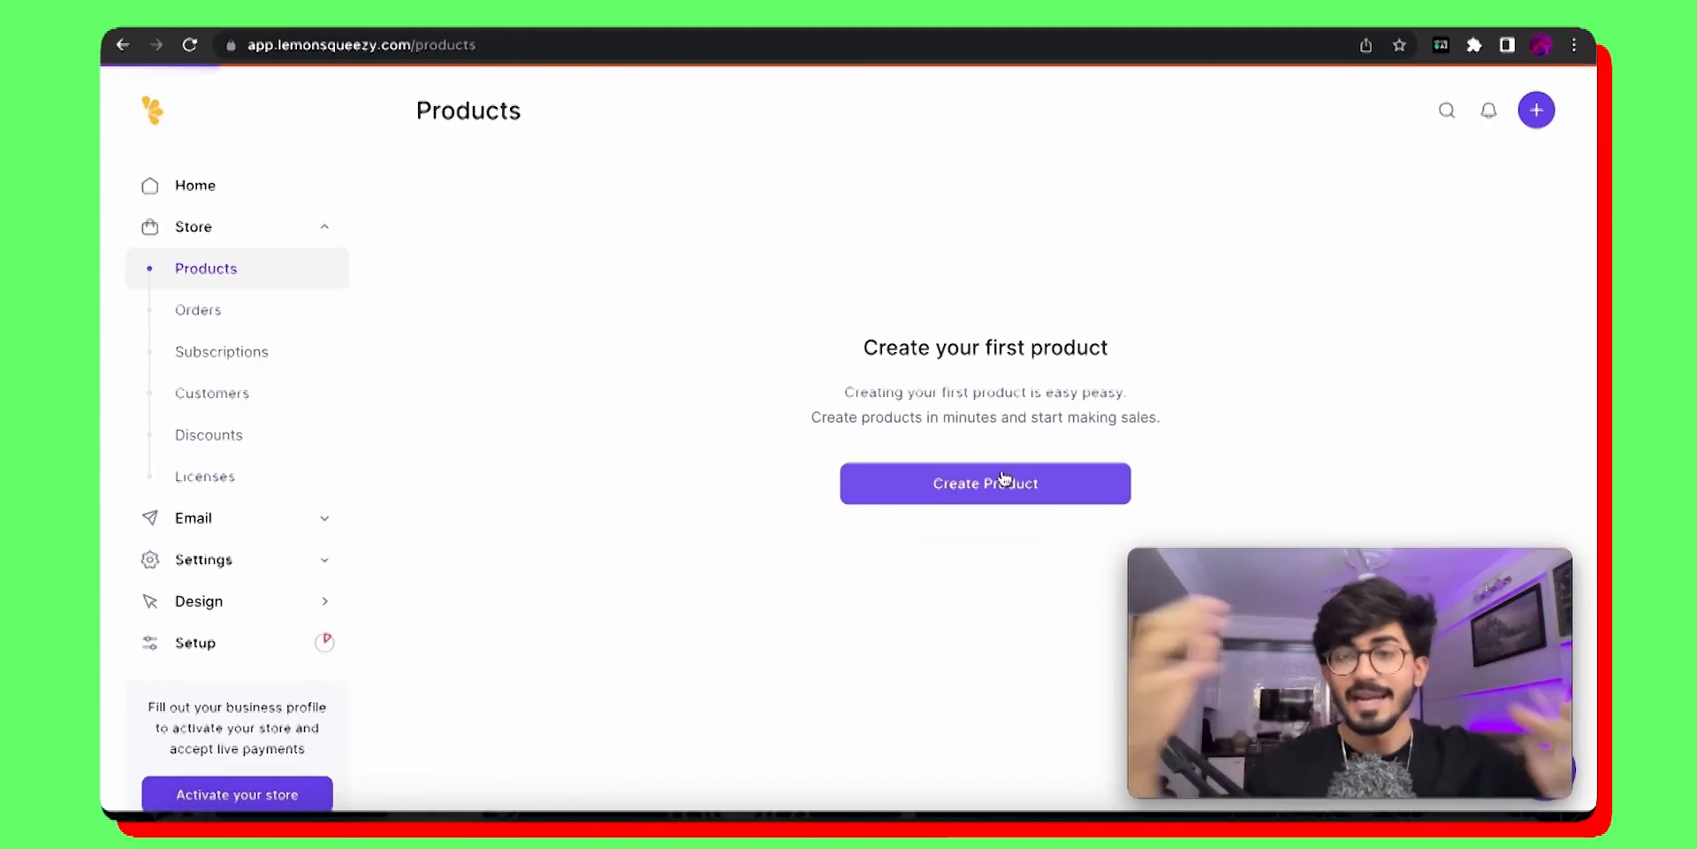
pyautogui.click(987, 482)
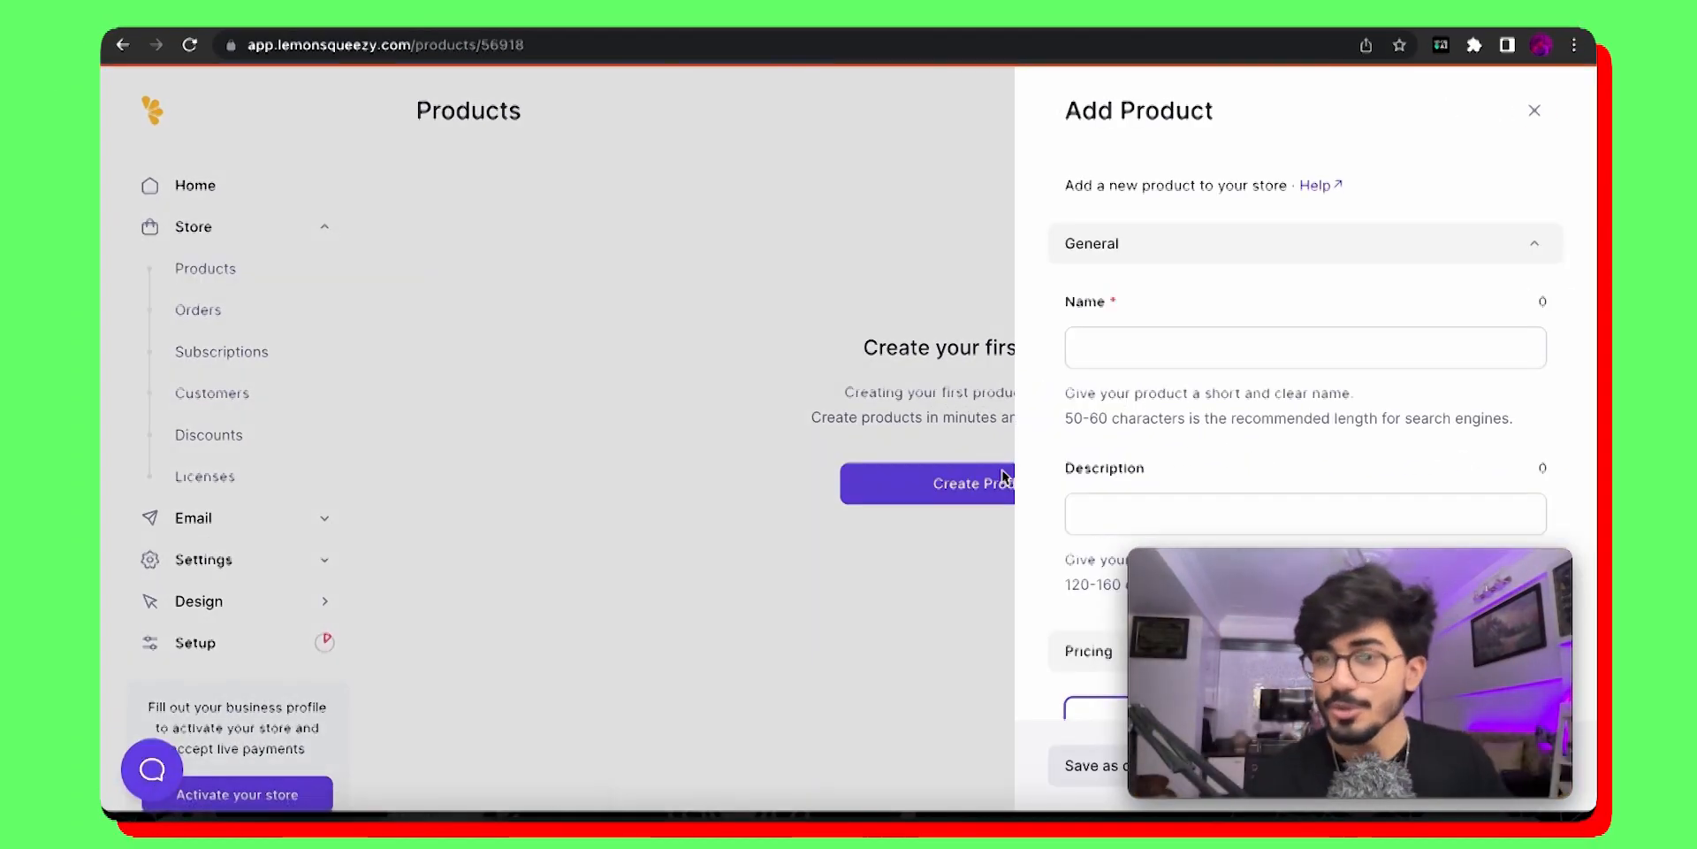
pyautogui.scroll(-3)
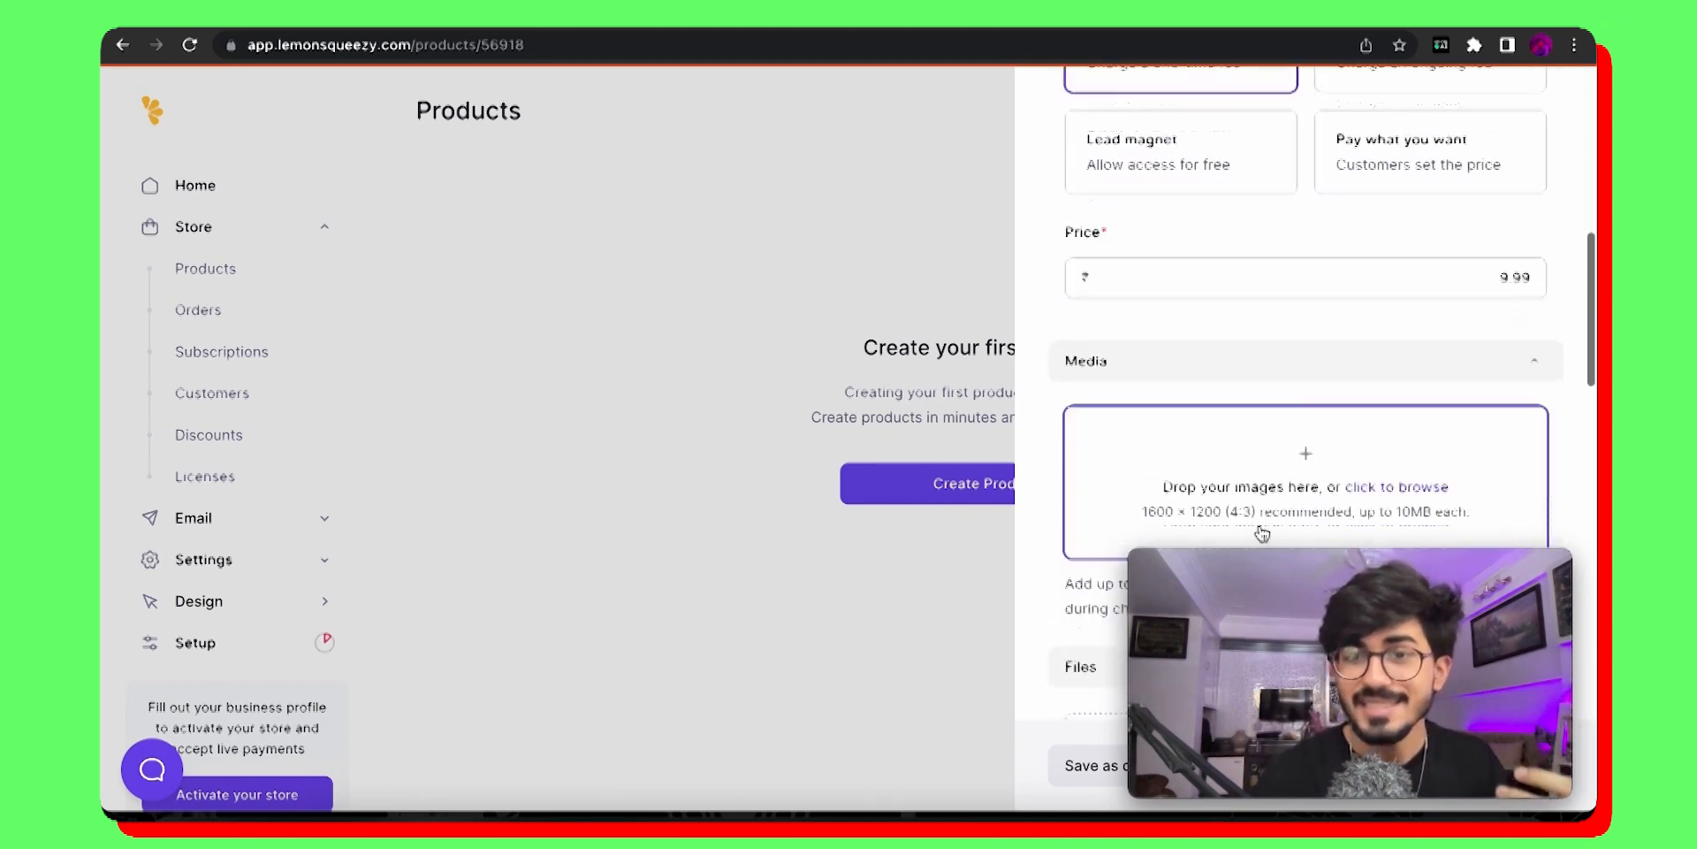
pyautogui.scroll(-3)
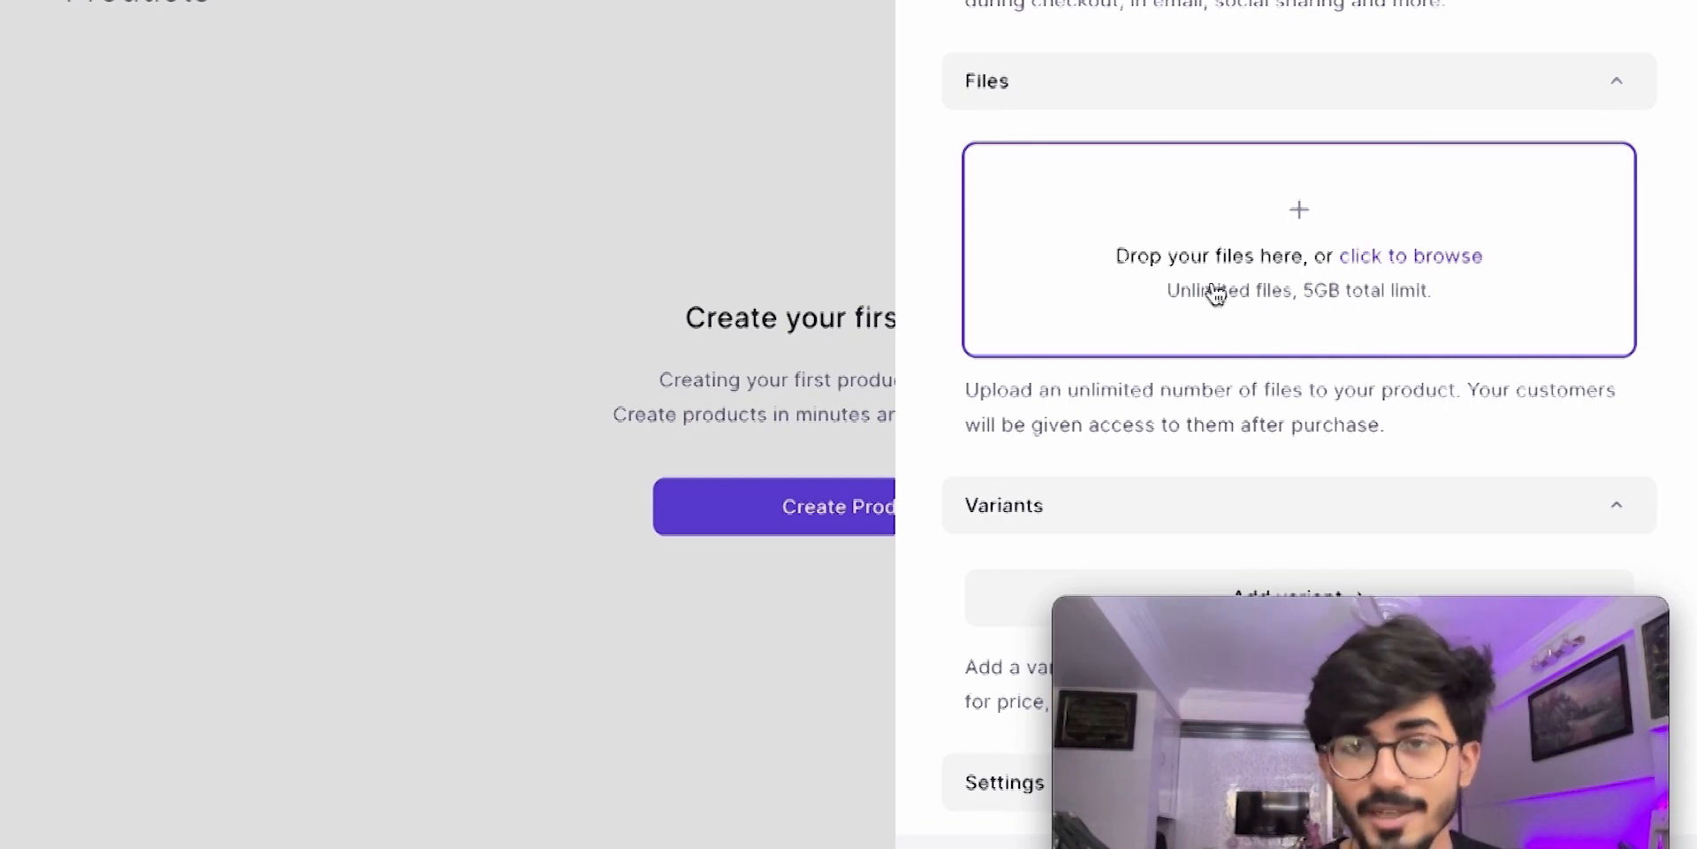
# Step: Attach all ten files from the helper-ai folder to the product's Files section
pyautogui.click(1411, 256)
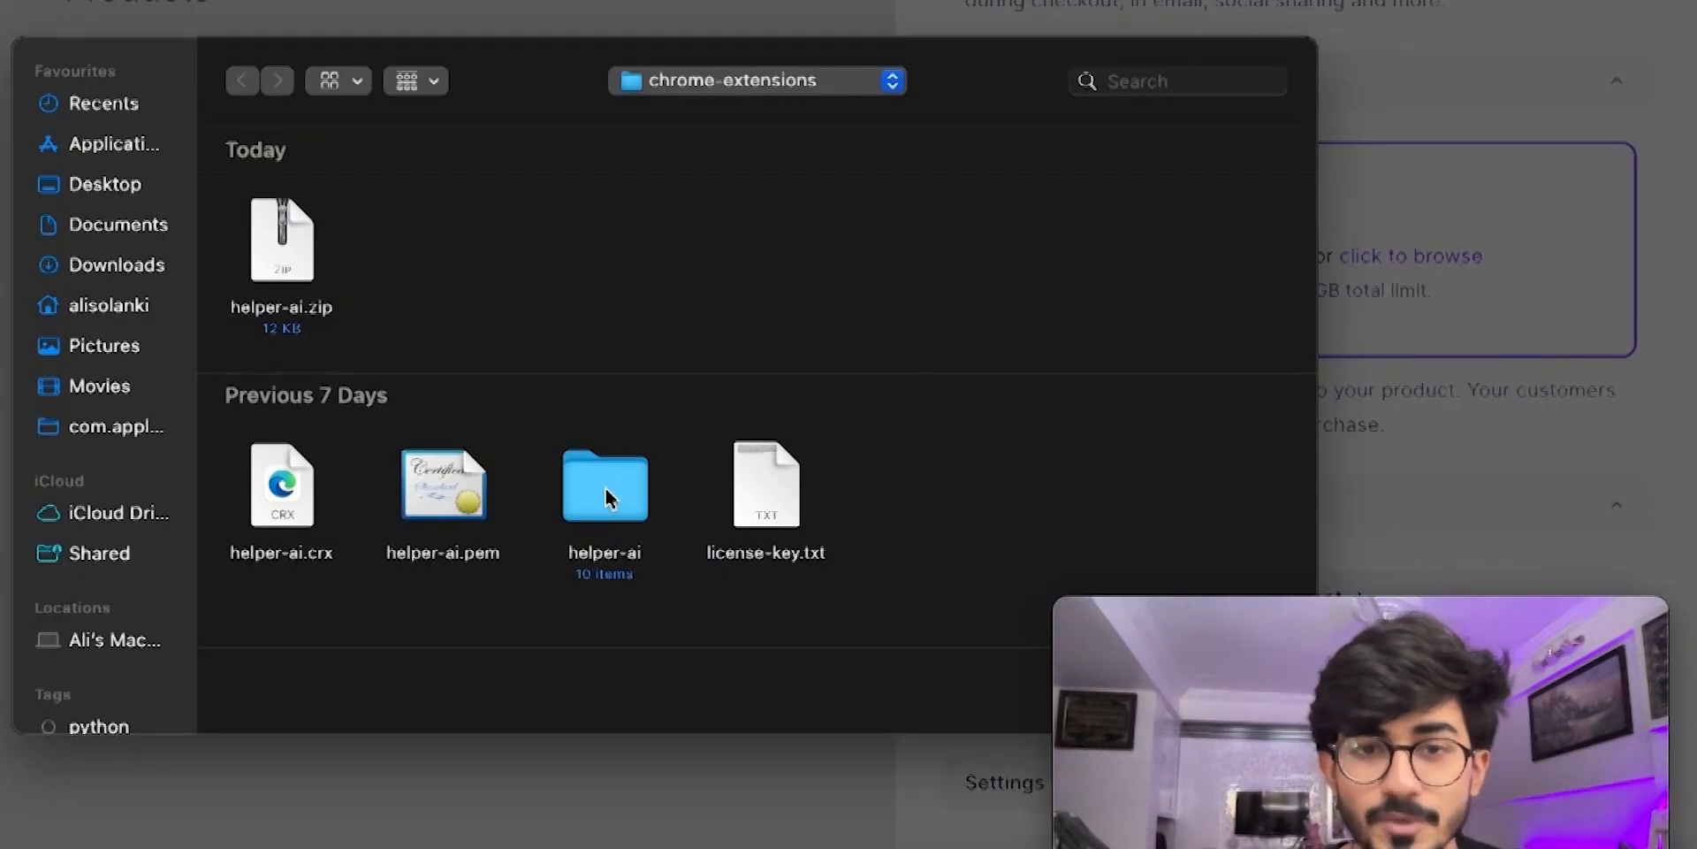
pyautogui.click(601, 488)
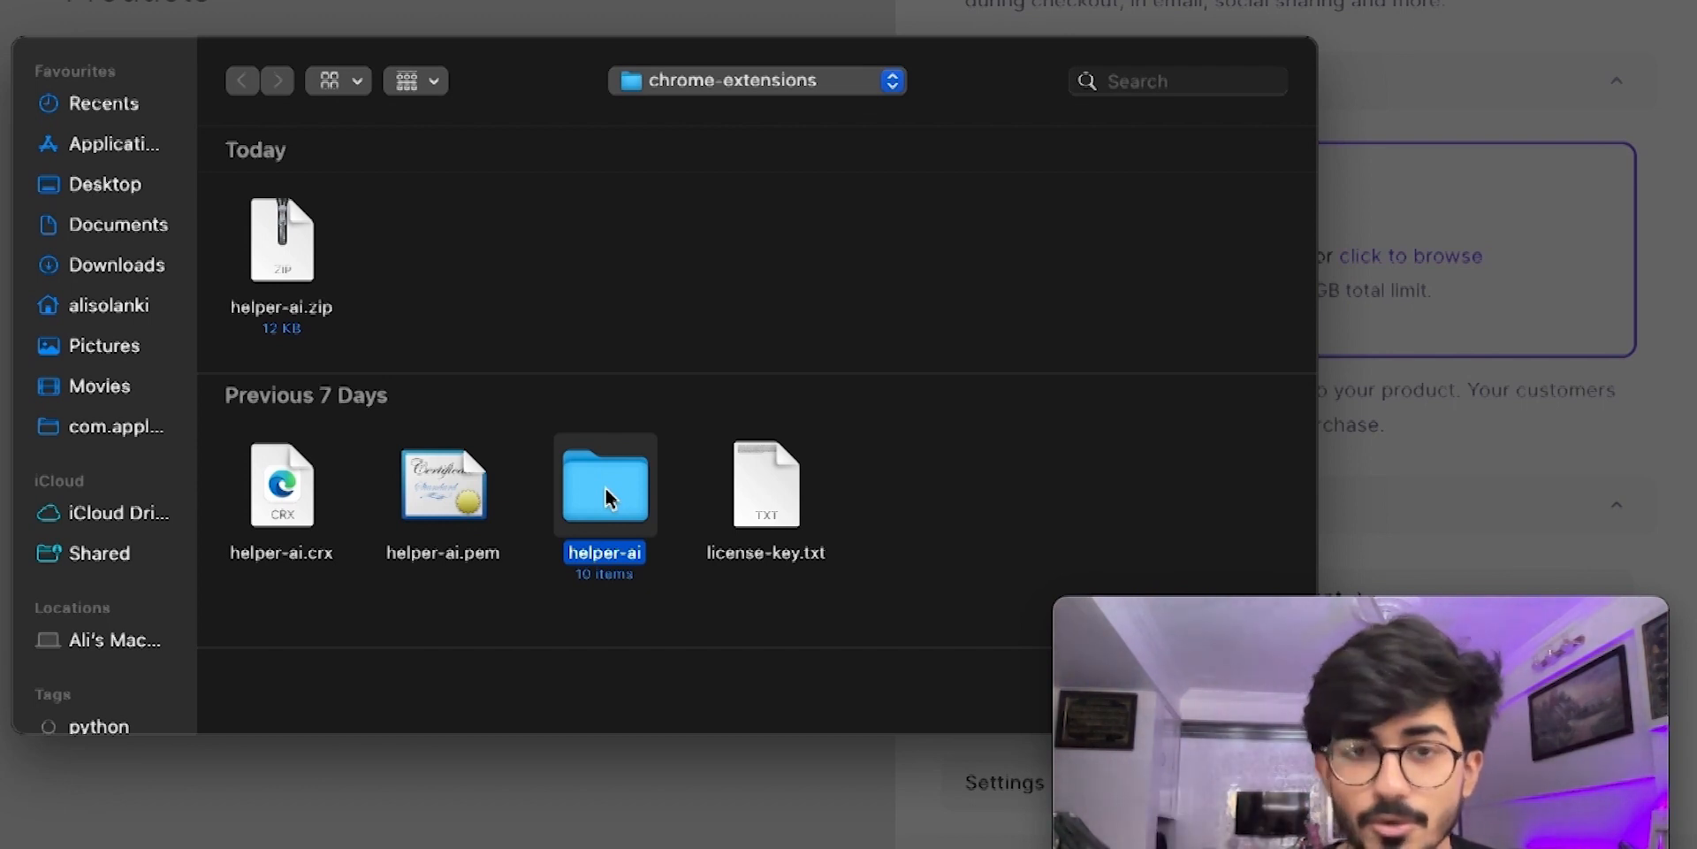
pyautogui.doubleClick(605, 485)
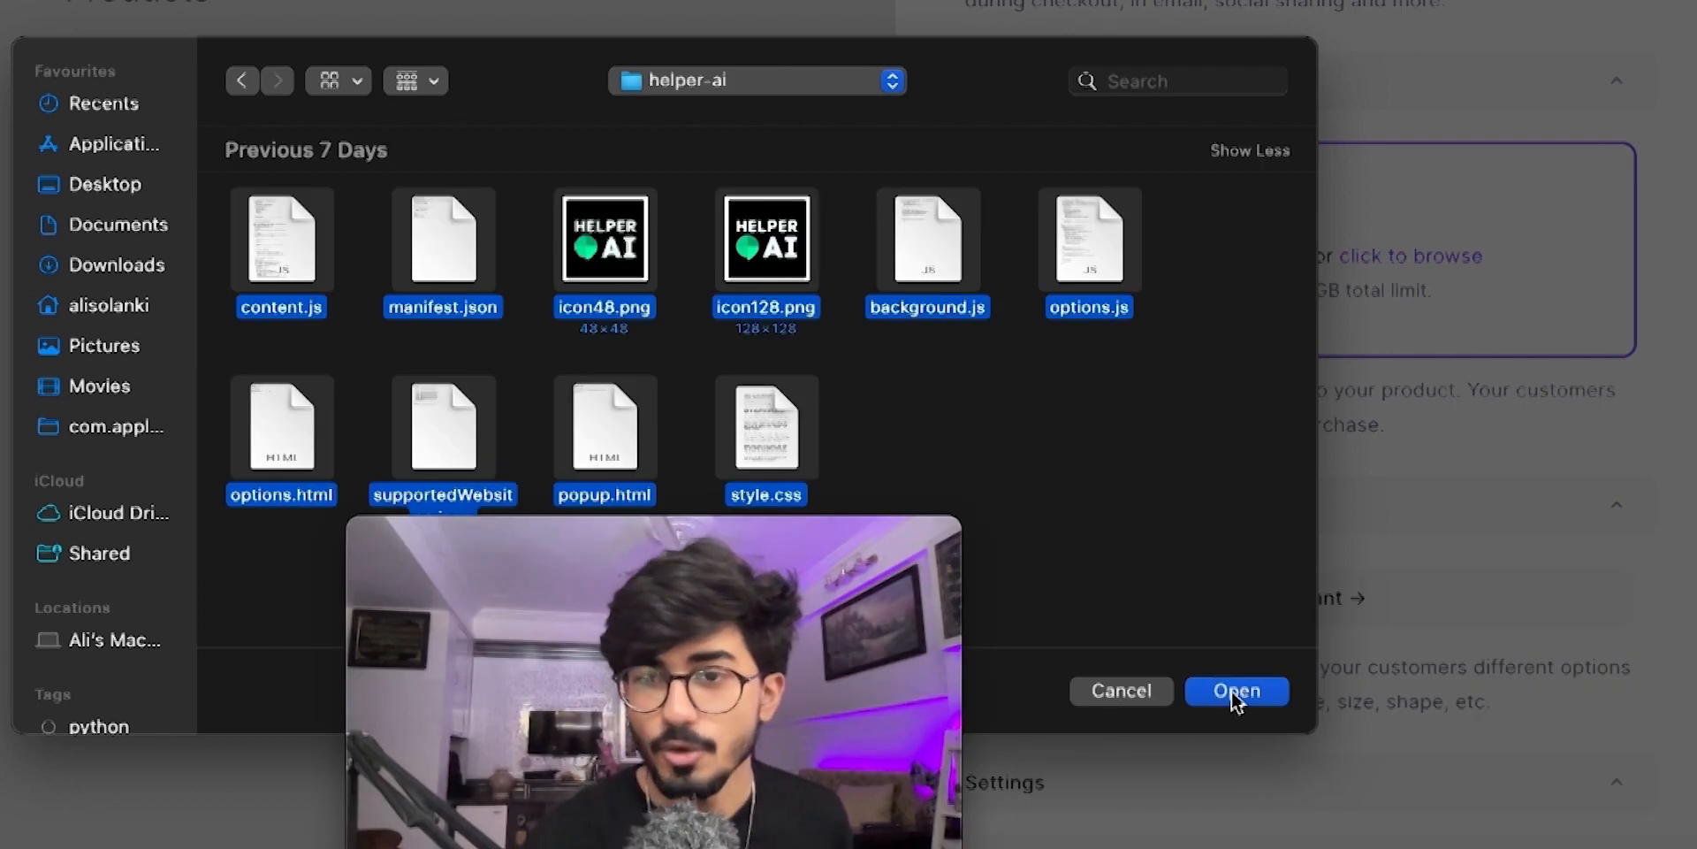
pyautogui.click(1238, 691)
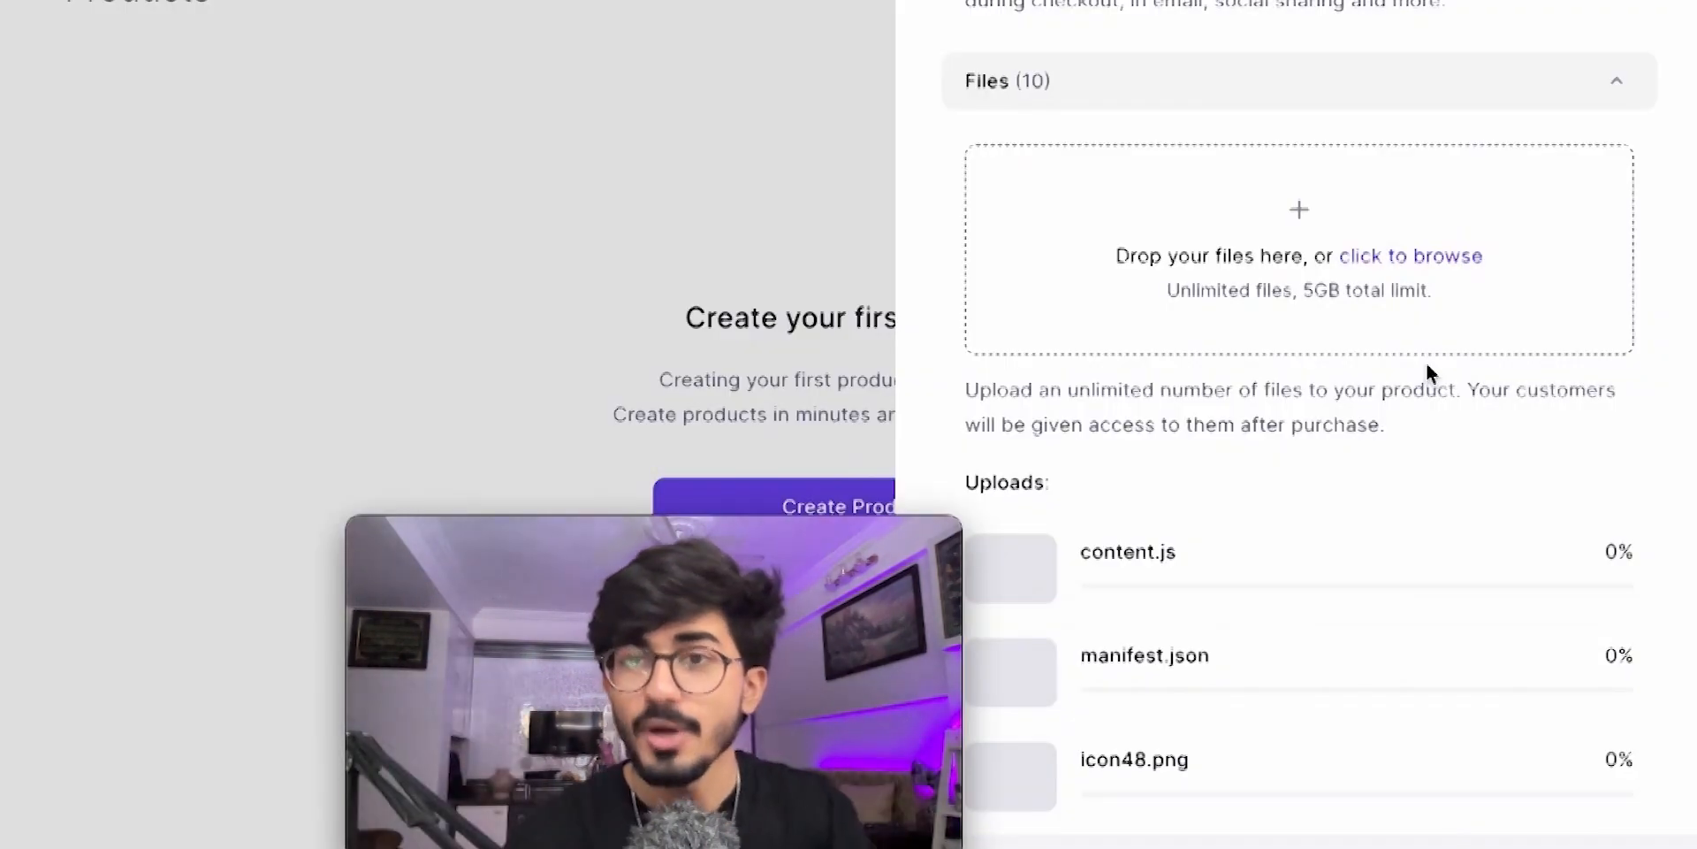
pyautogui.scroll(-3)
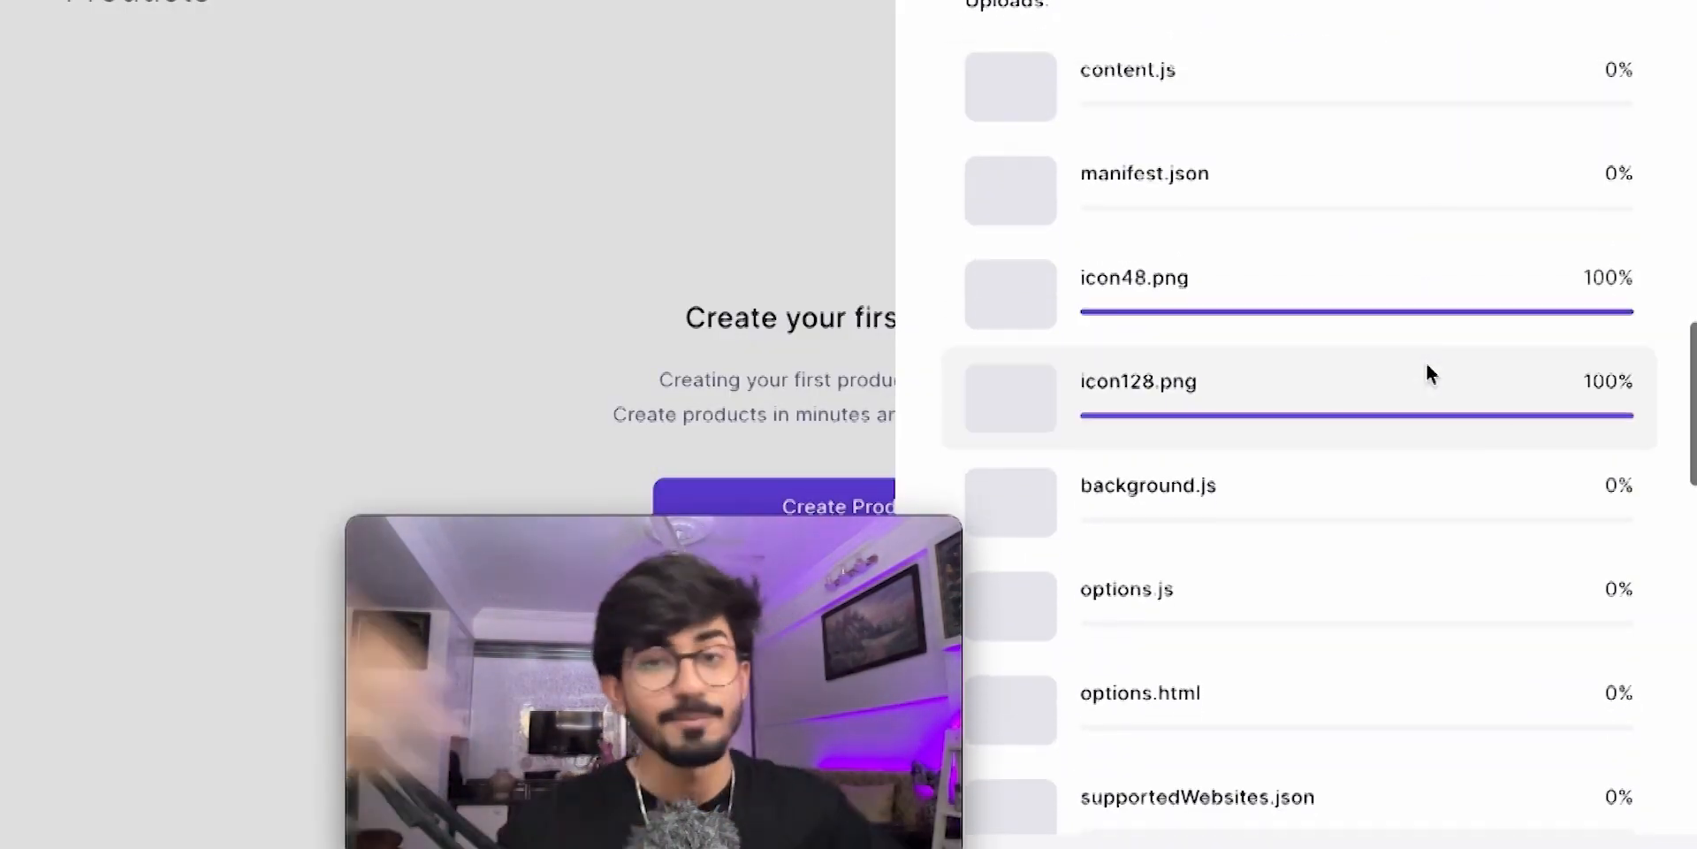